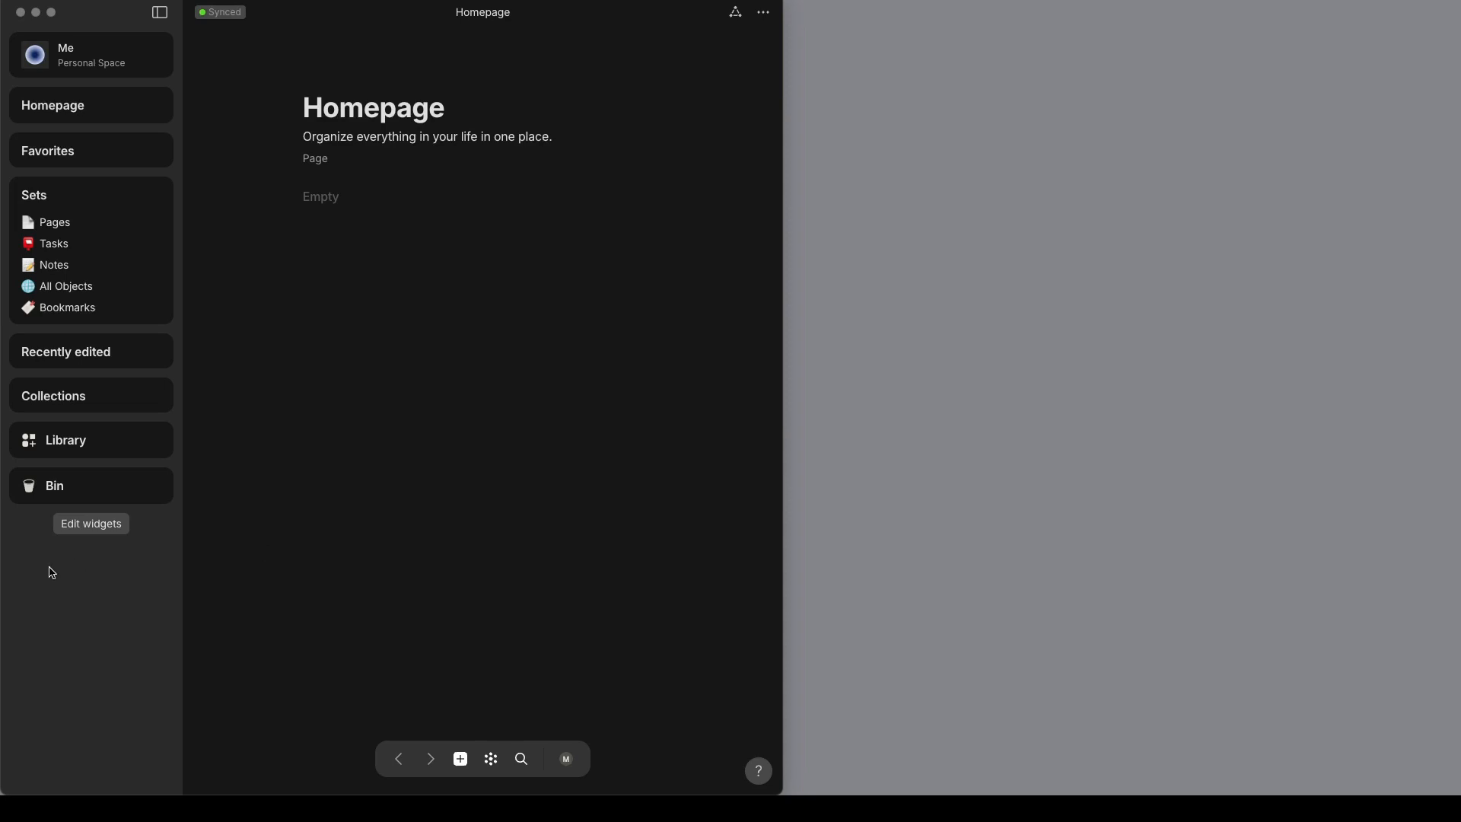
mouse_move(693, 458)
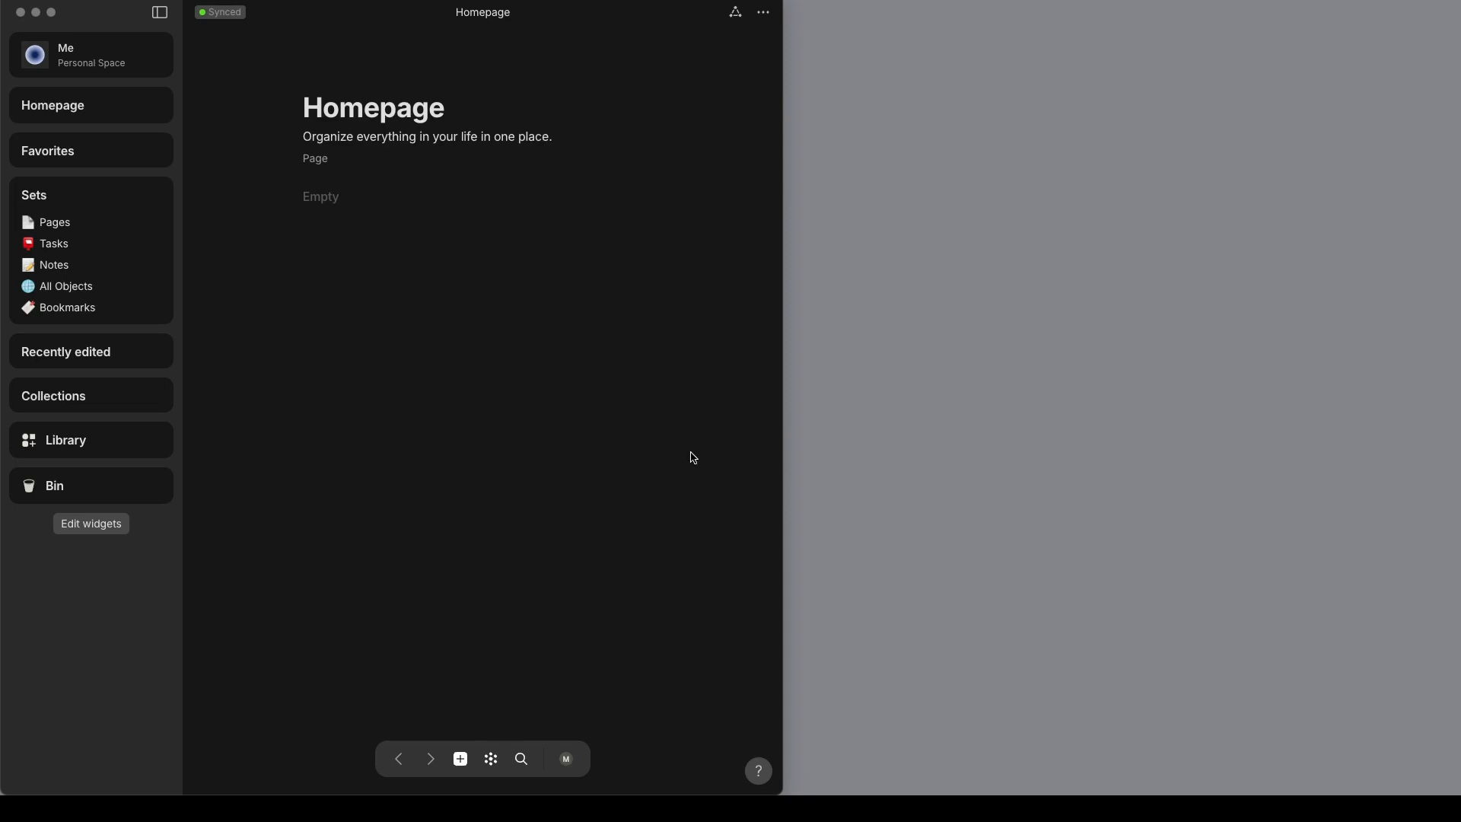
mouse_move(606, 660)
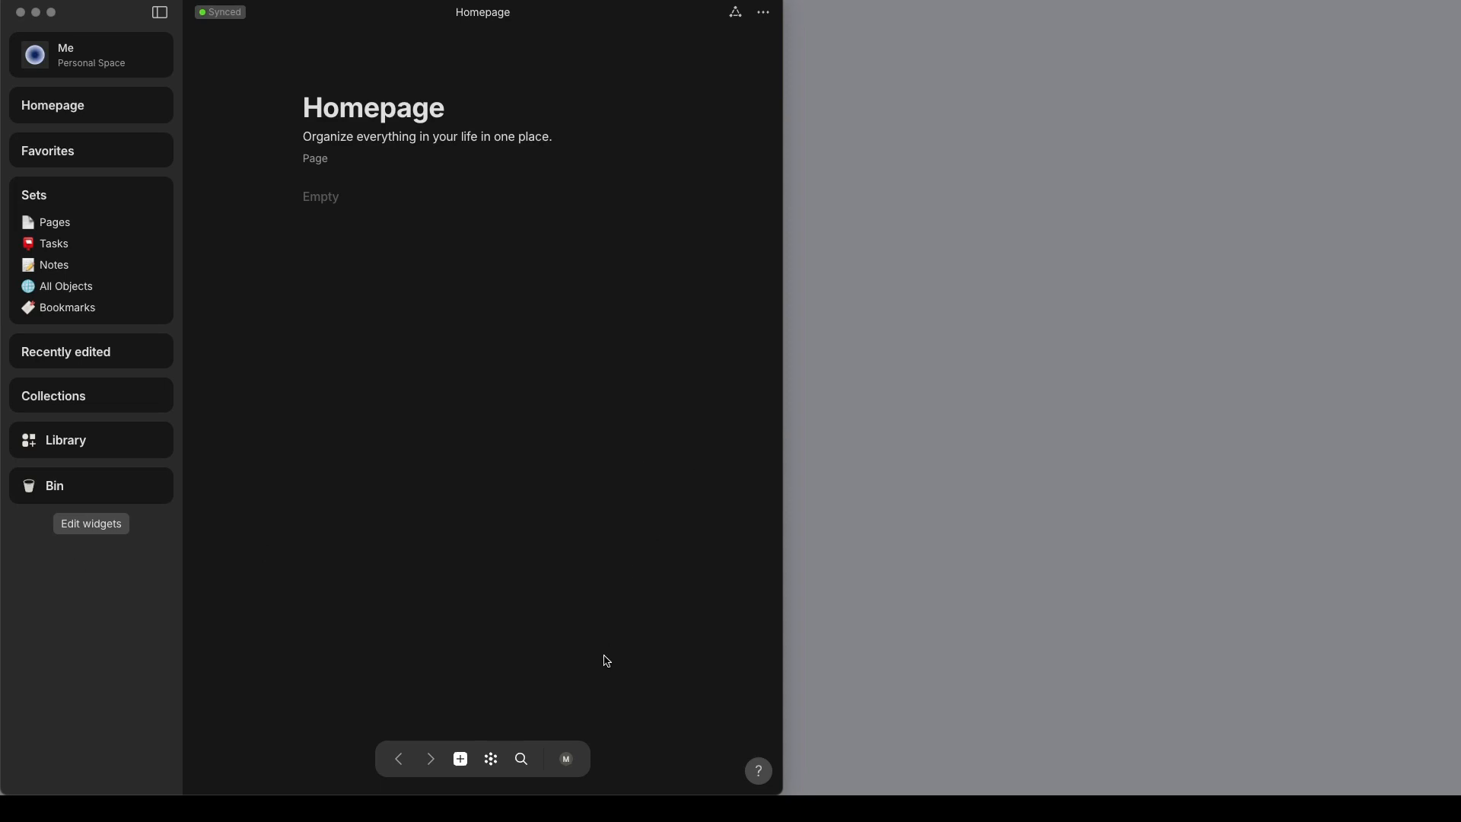
mouse_move(585, 764)
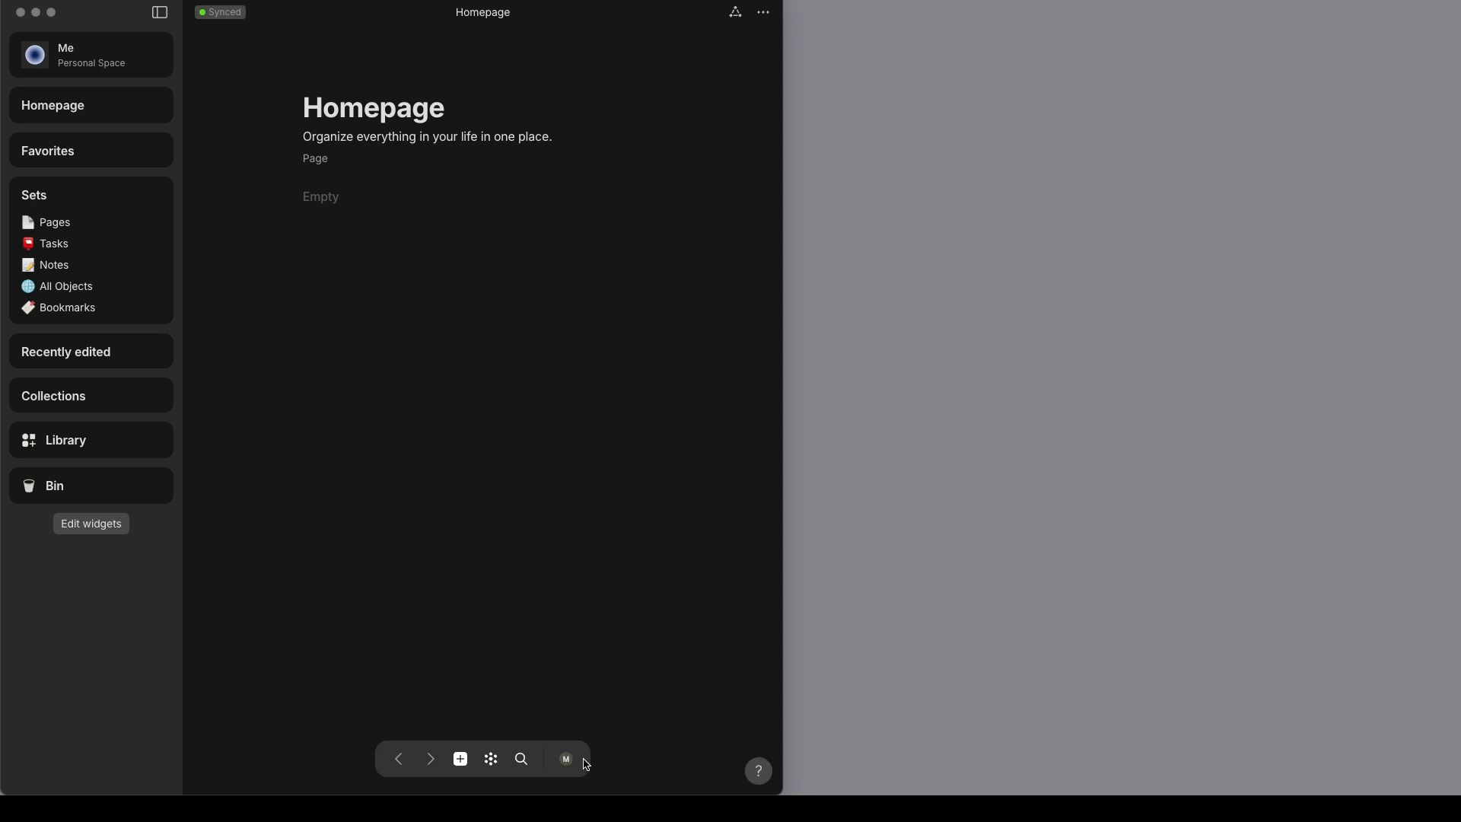
Step: Rename the personal space to 'Original'
left_click(565, 758)
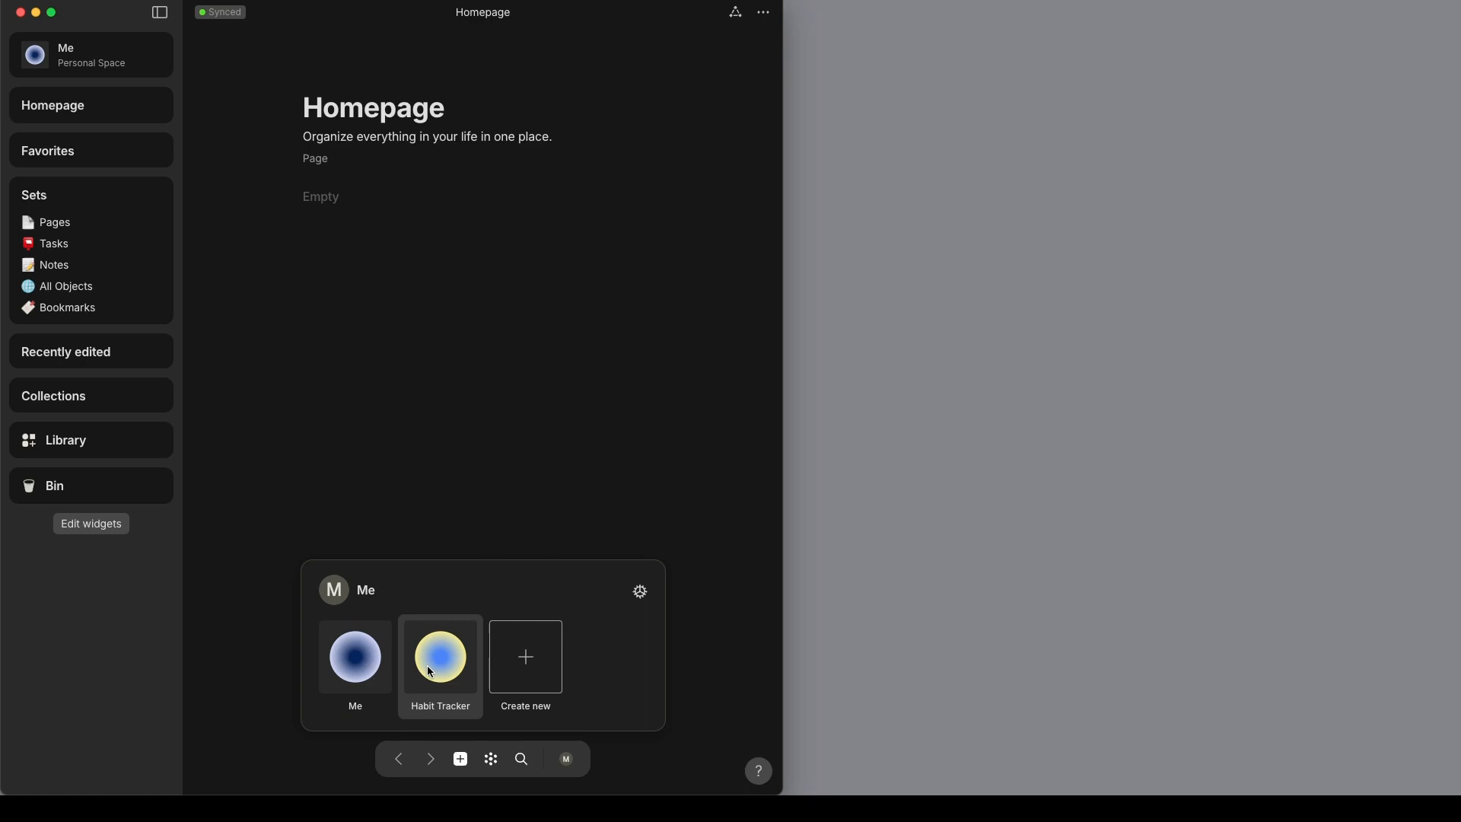
right_click(440, 656)
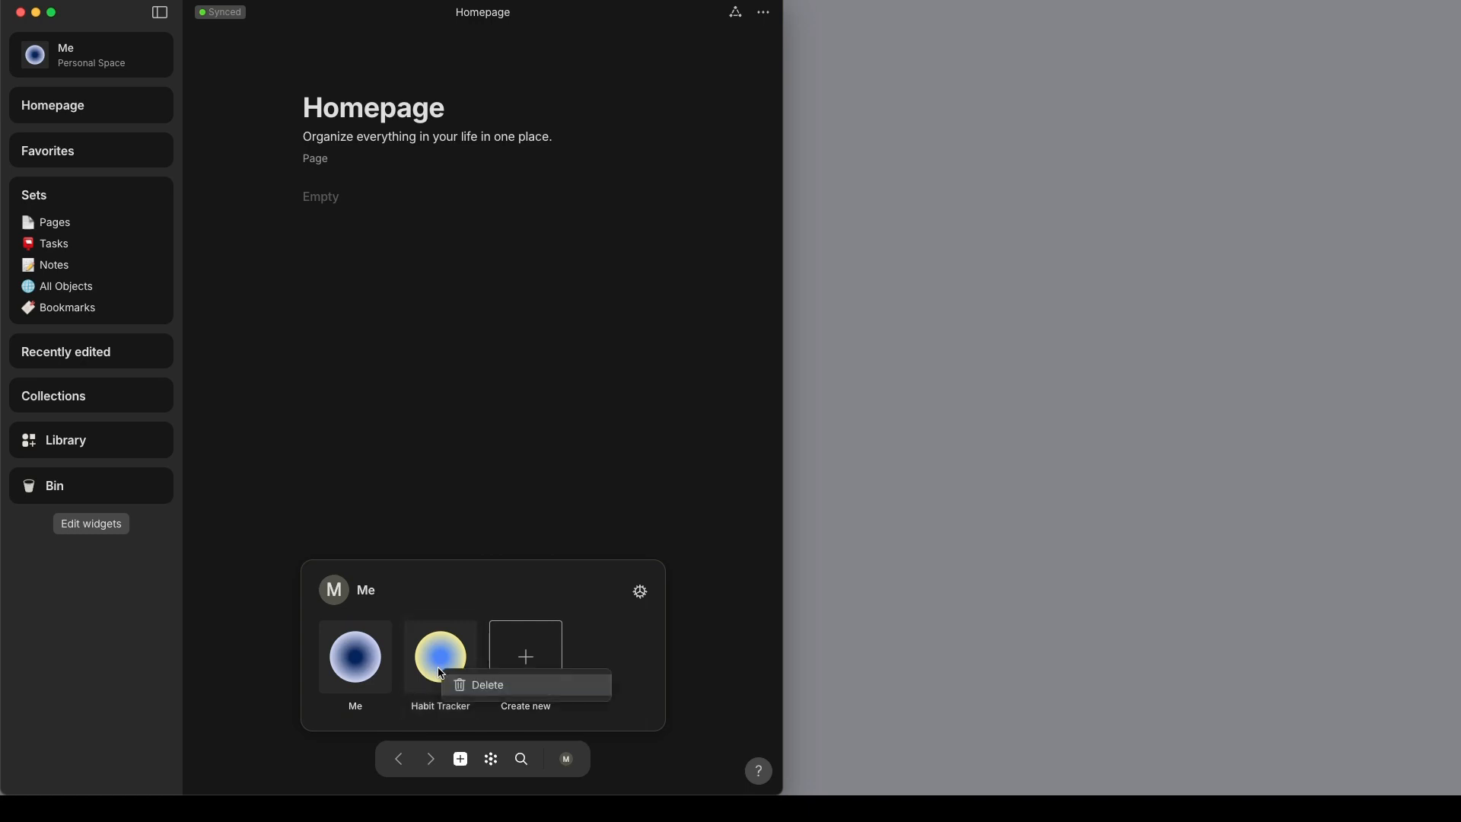
mouse_move(354, 666)
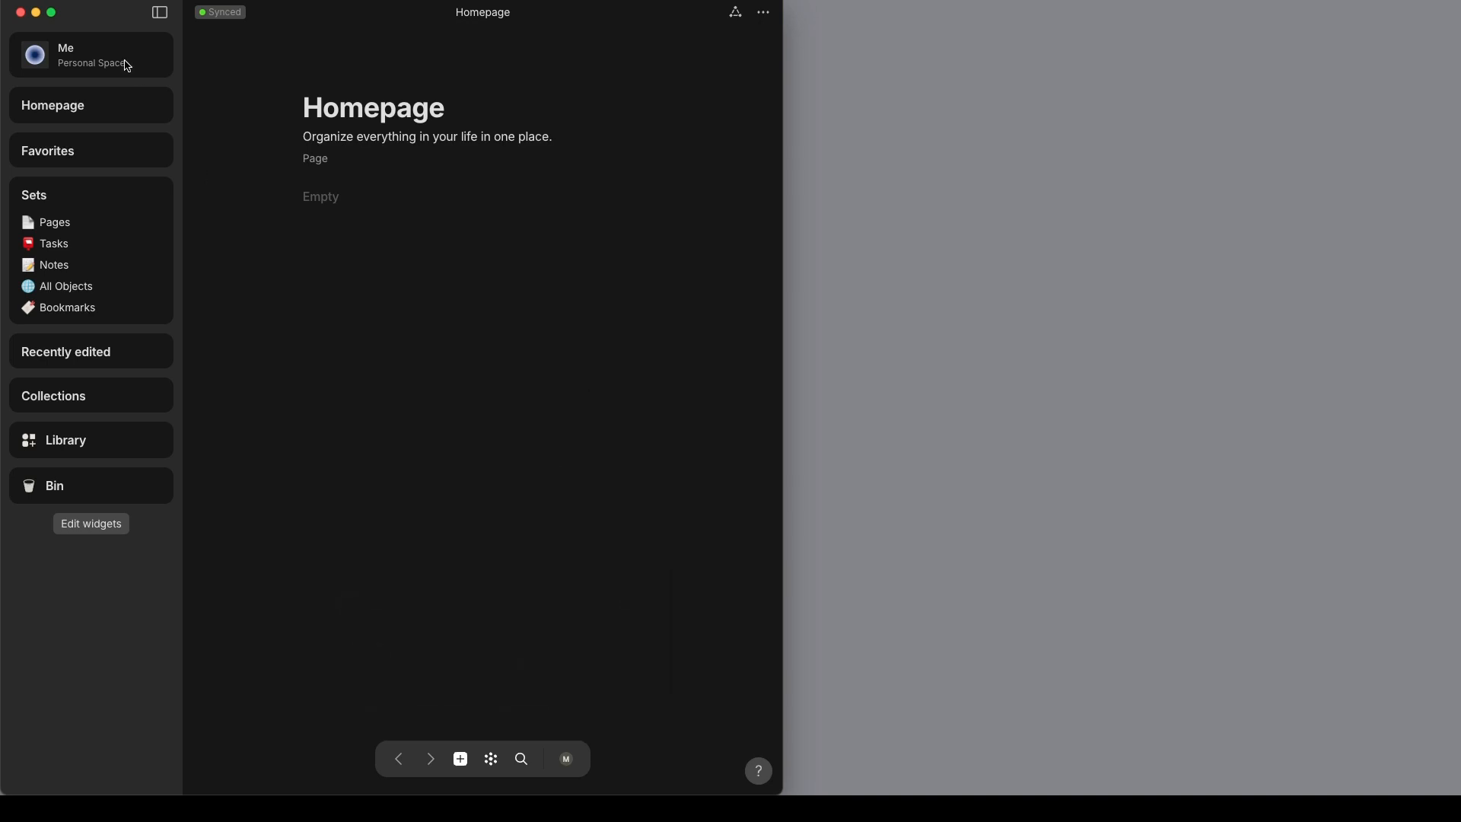
left_click(91, 54)
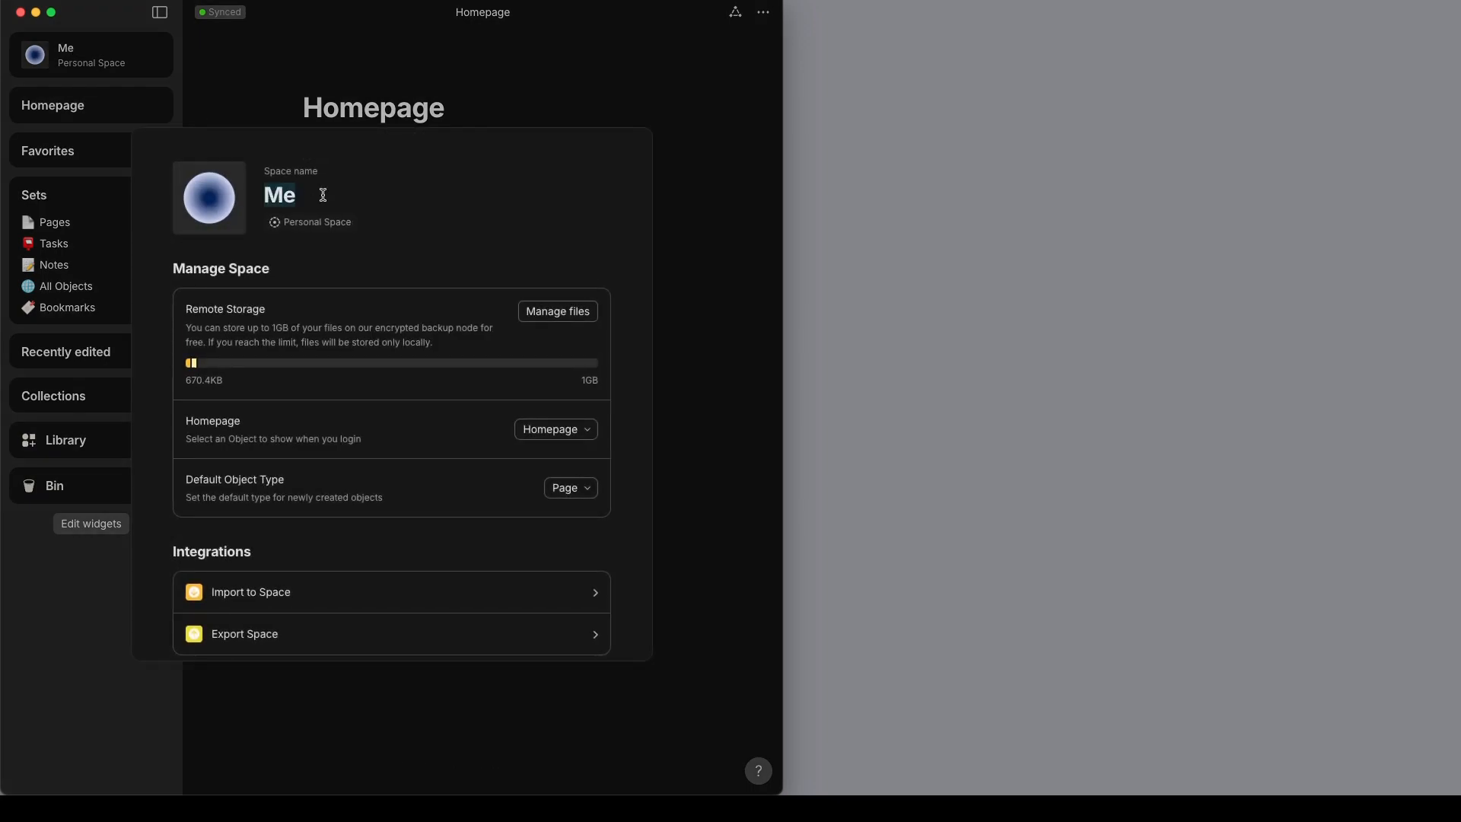
type("Original")
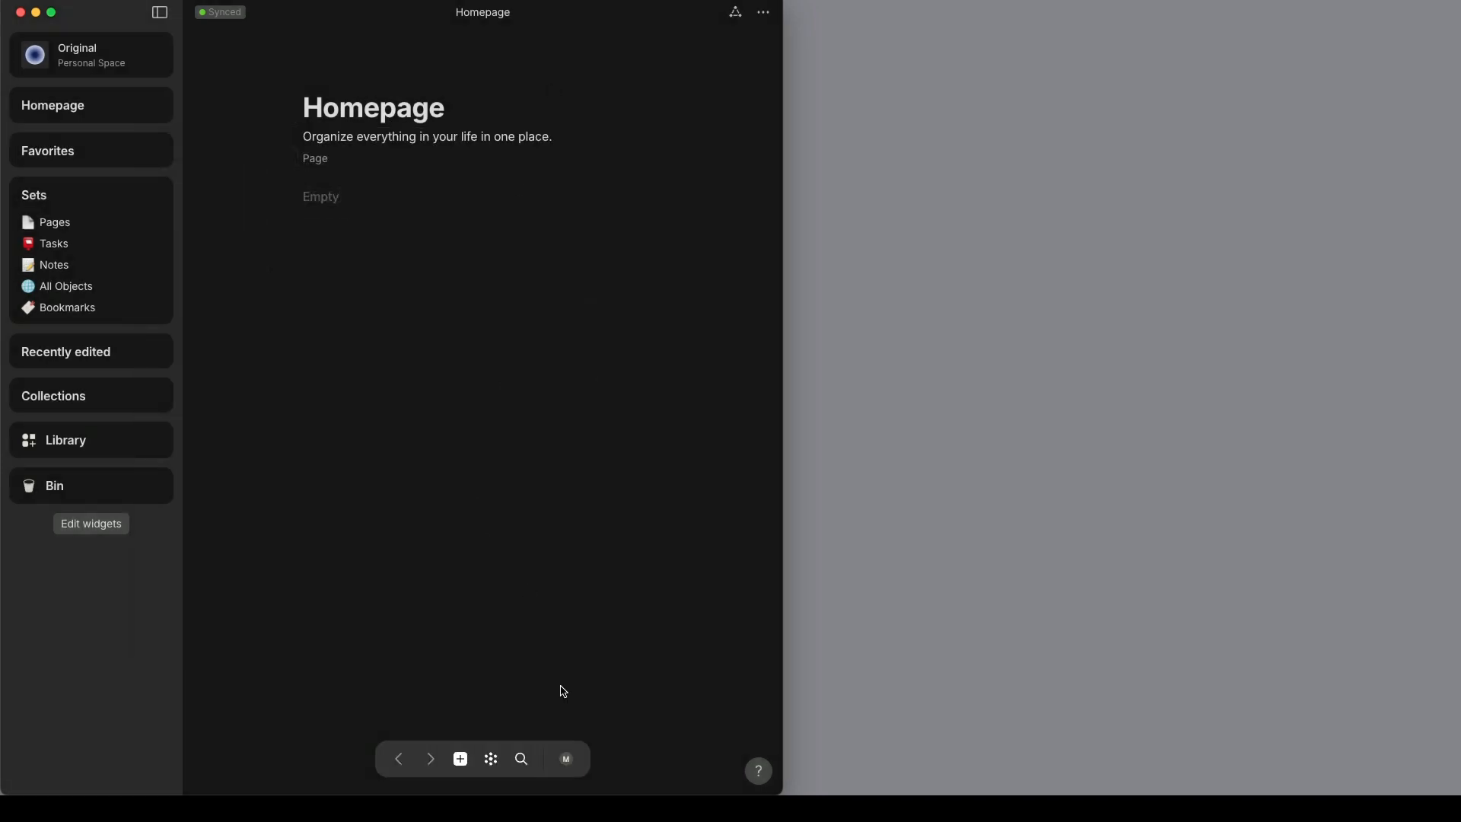
Step: Launch the ANY Experience Gallery website from the help menu
left_click(565, 759)
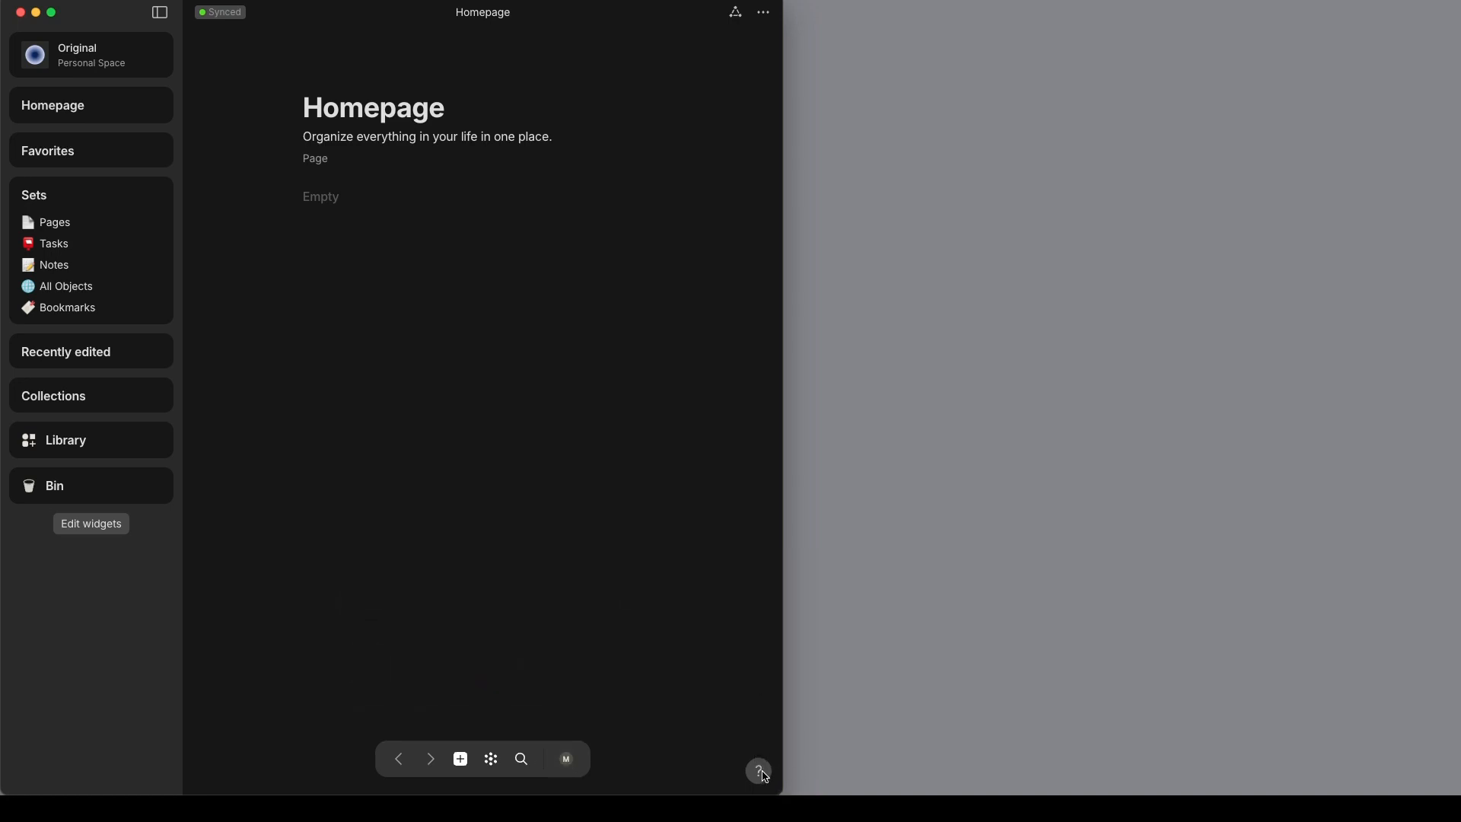
left_click(758, 770)
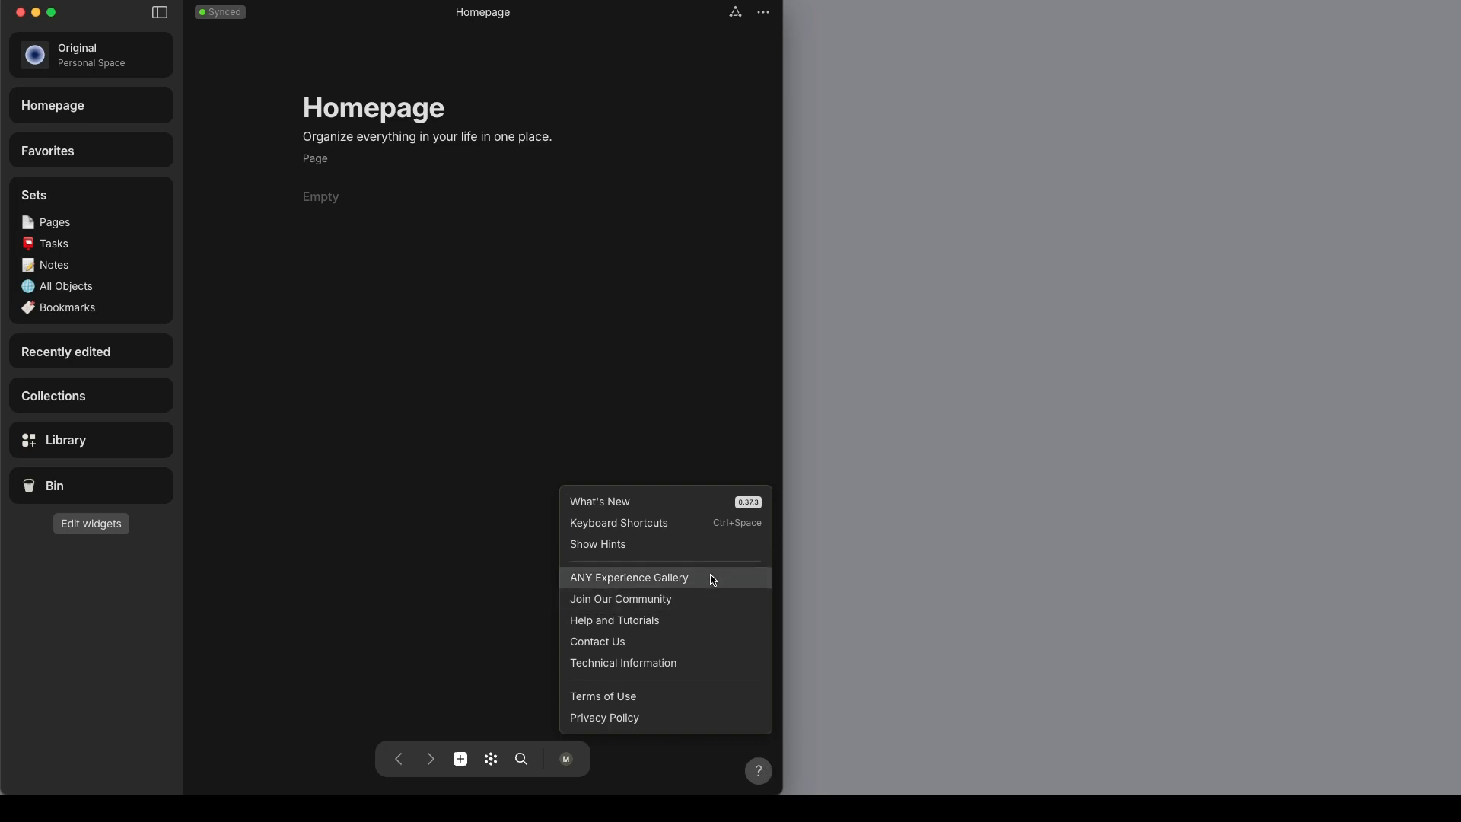
mouse_move(711, 582)
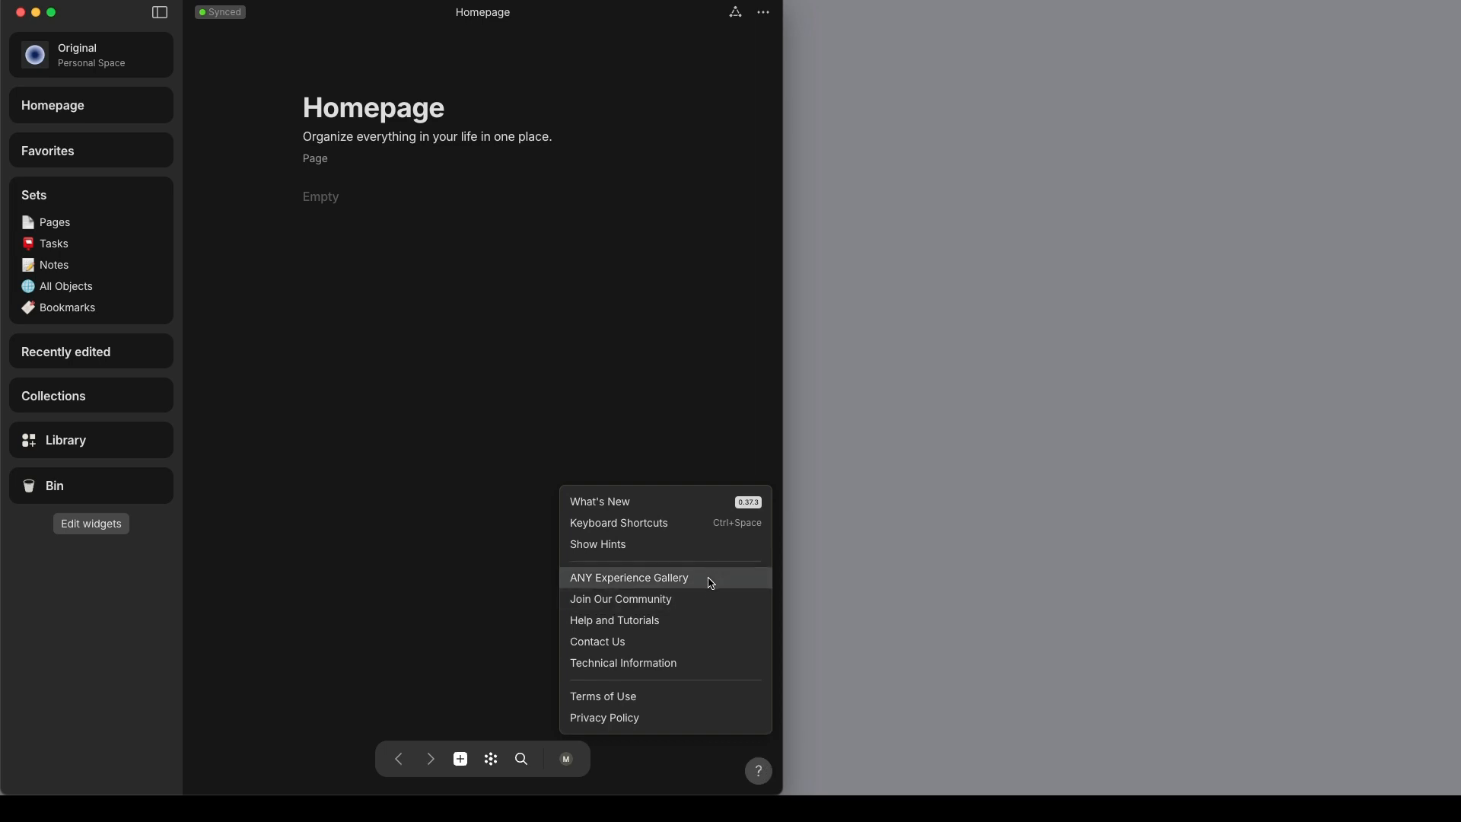
left_click(629, 577)
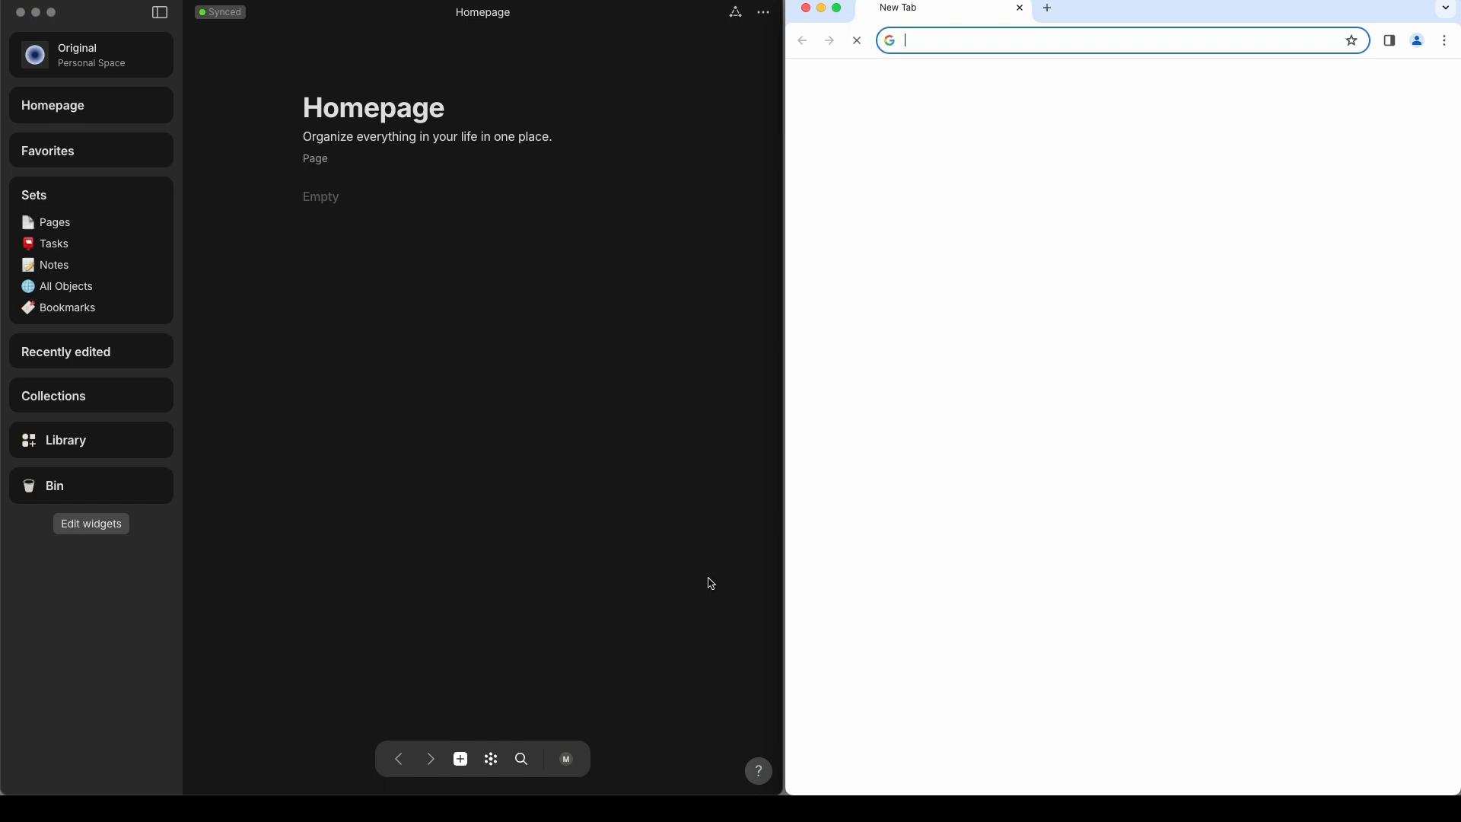
Step: Load gallery.any.coop, scroll down to Study Hub and send it to Anytype
type("gallery.any.coop")
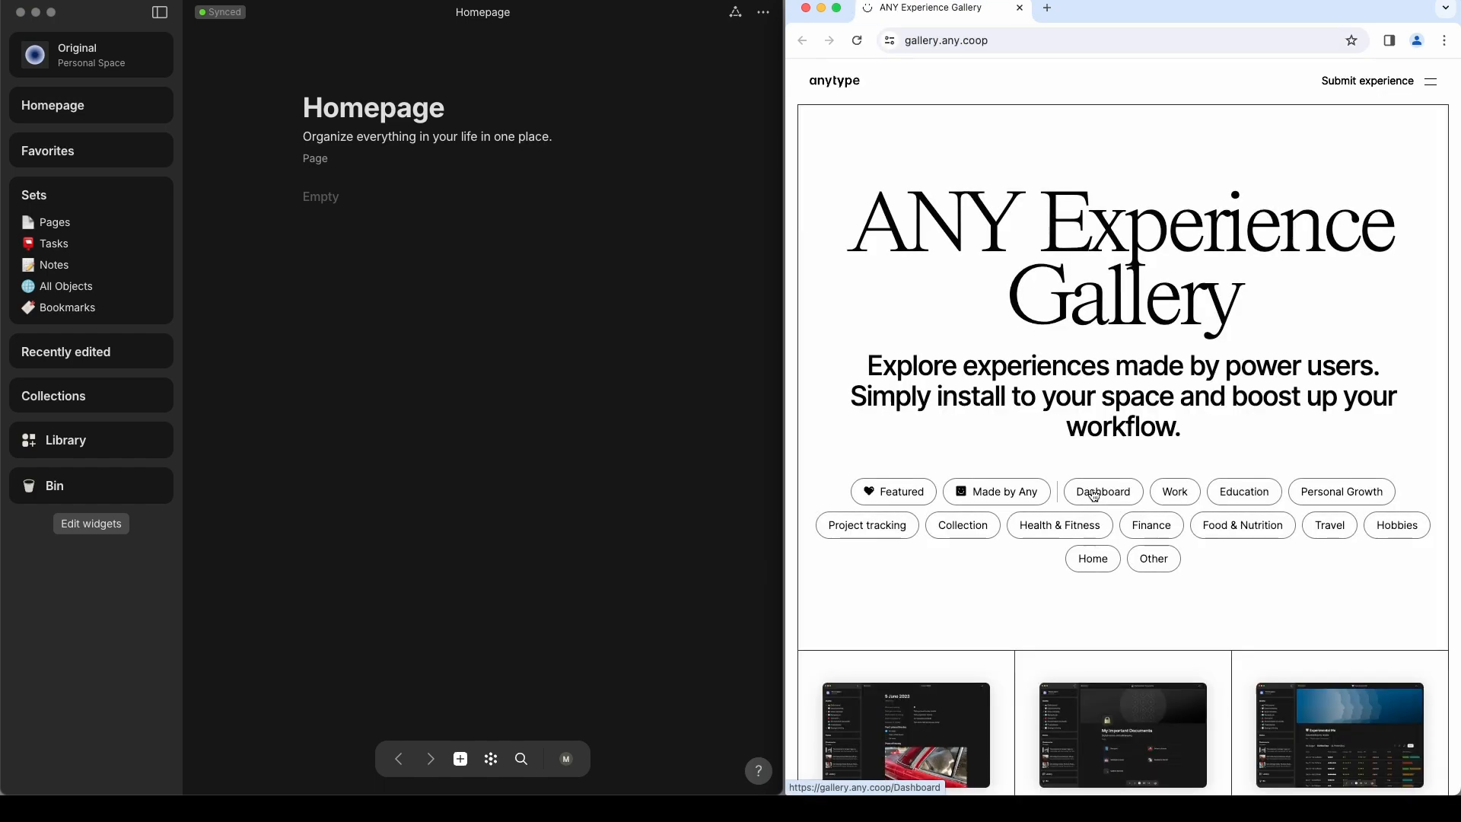
scroll("down", 3)
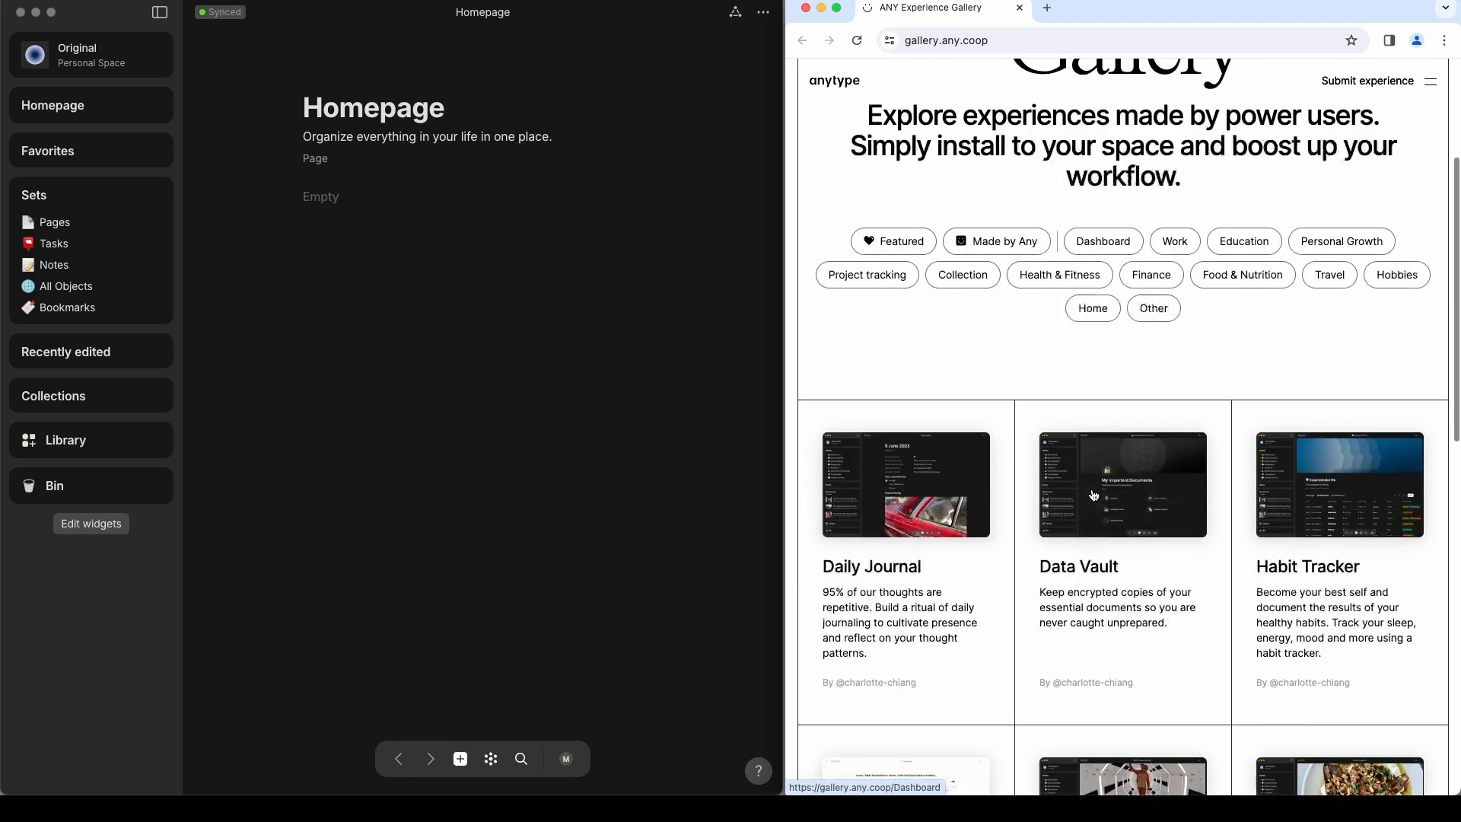
scroll("down", 3)
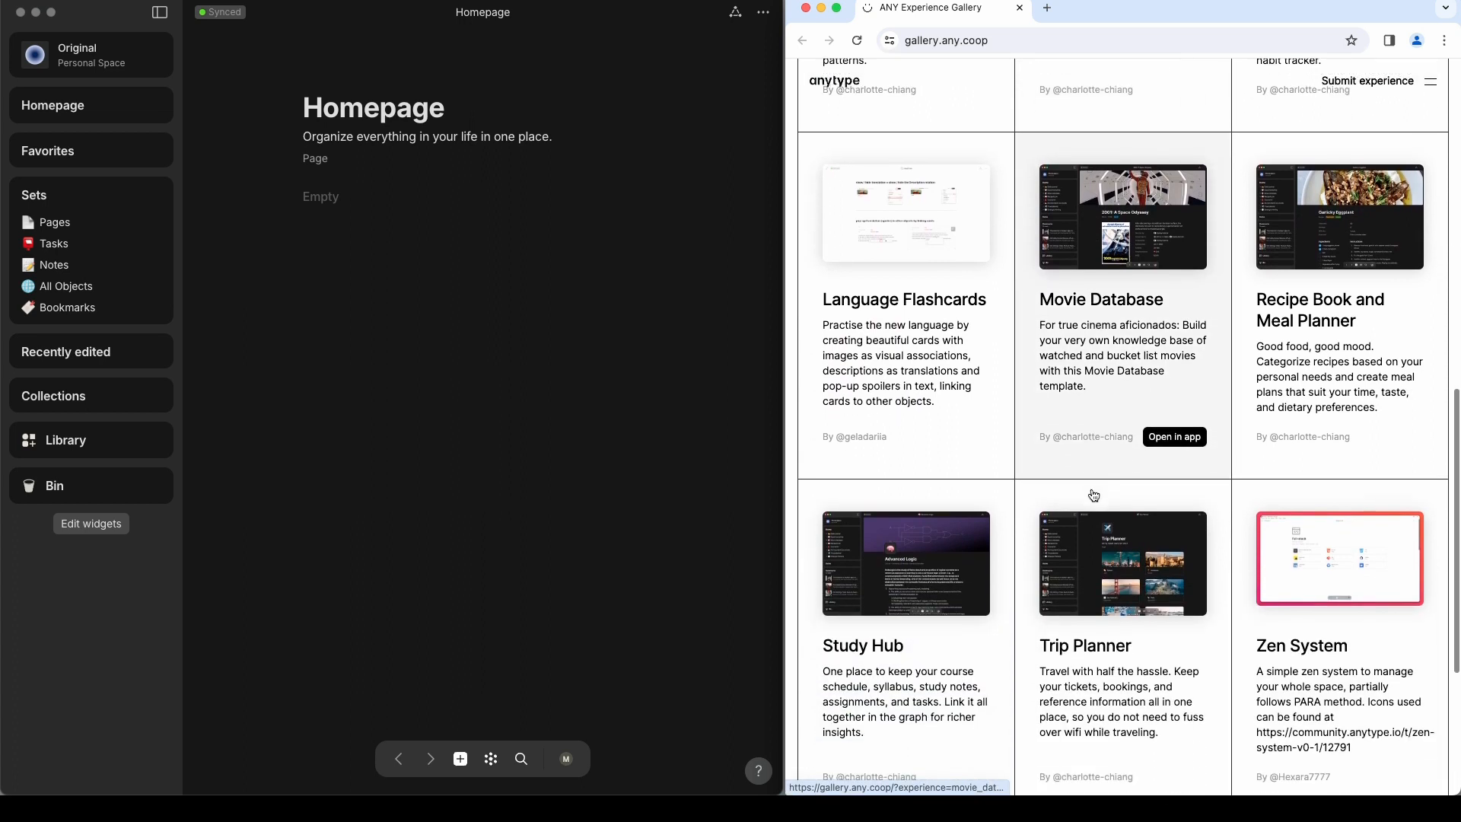
scroll("down", 3)
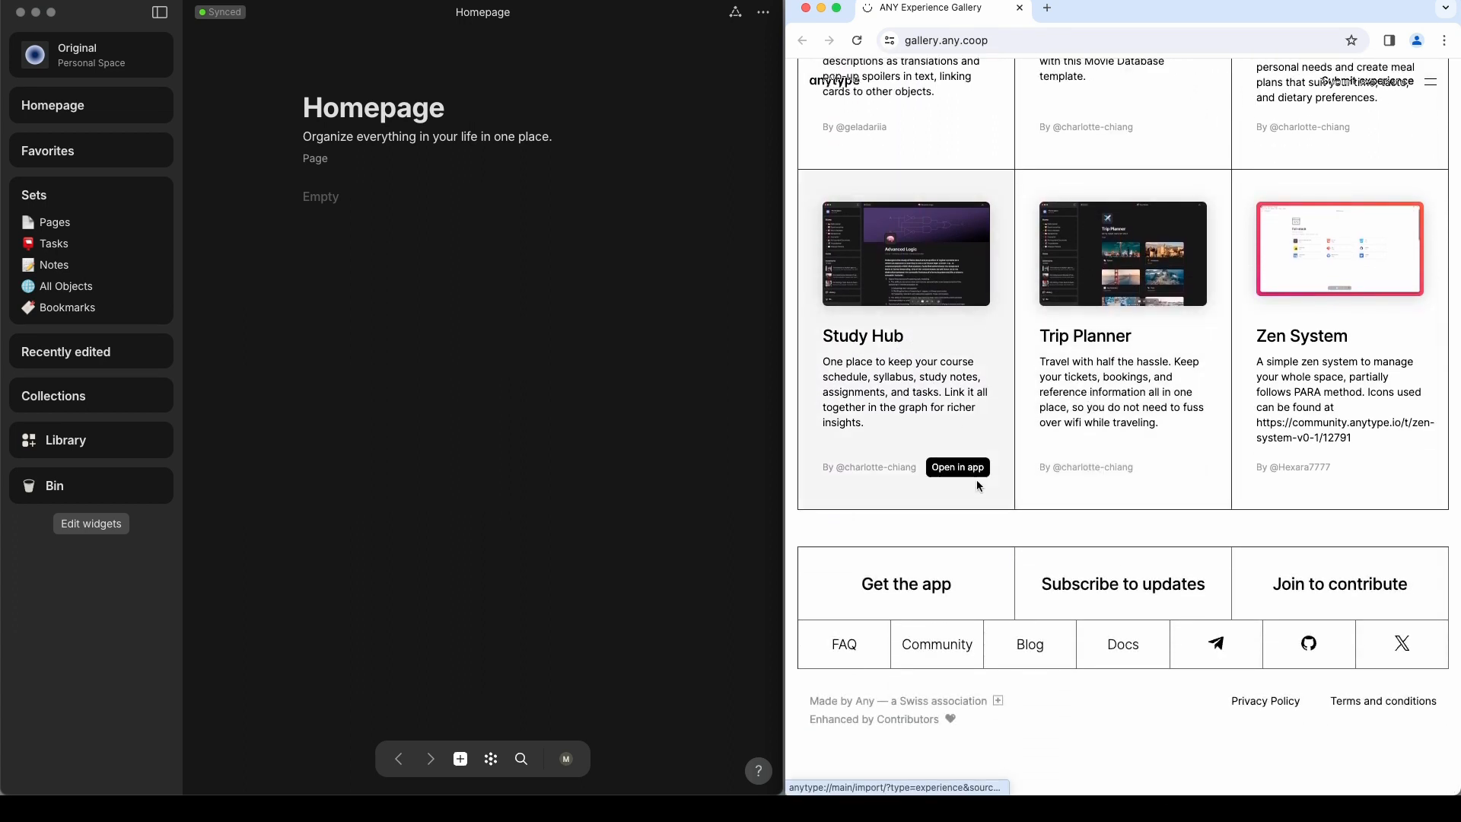
left_click(957, 467)
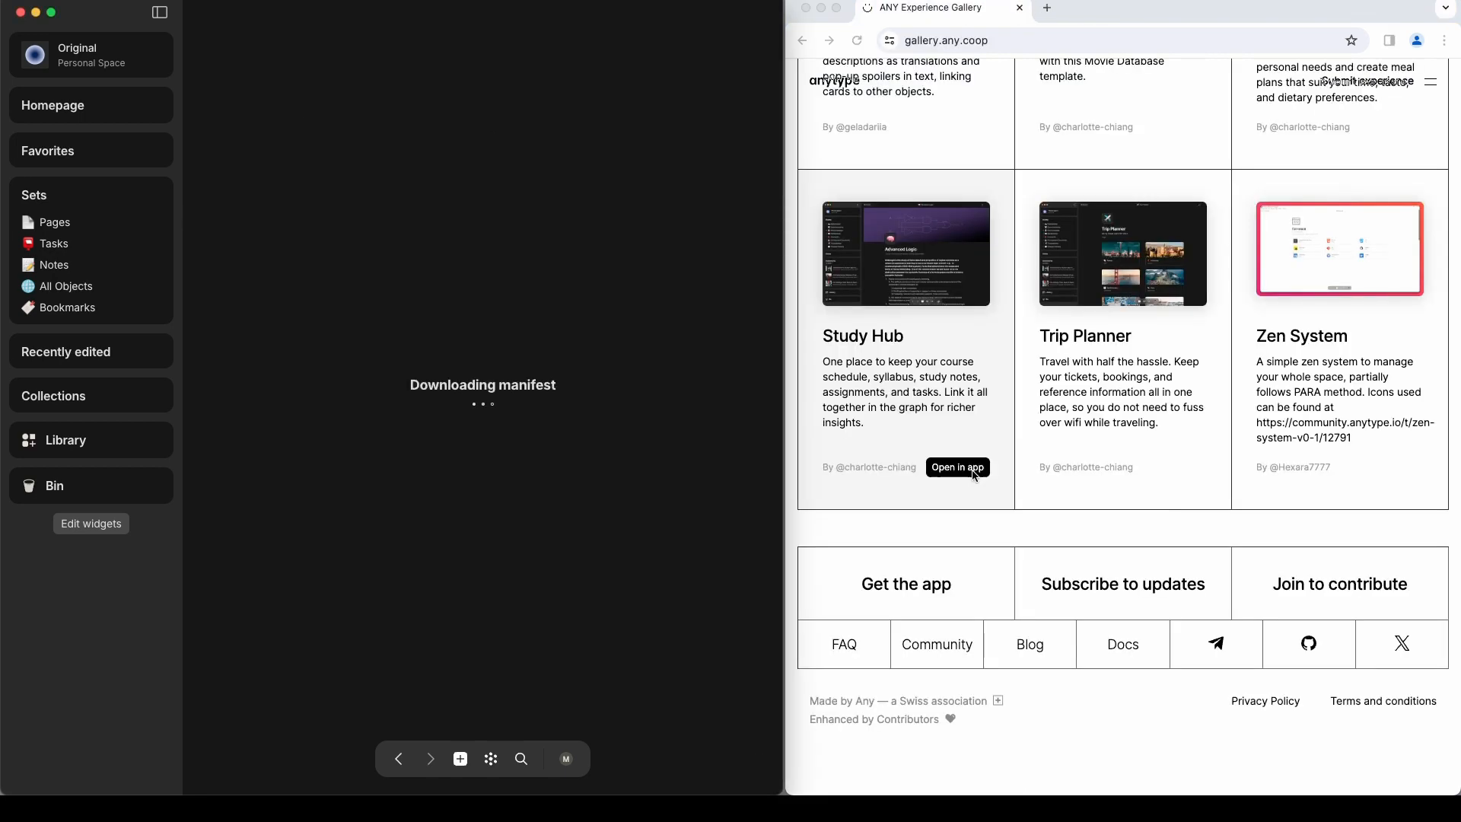
Step: Close the browser and install Study Hub into a brand-new space
left_click(957, 467)
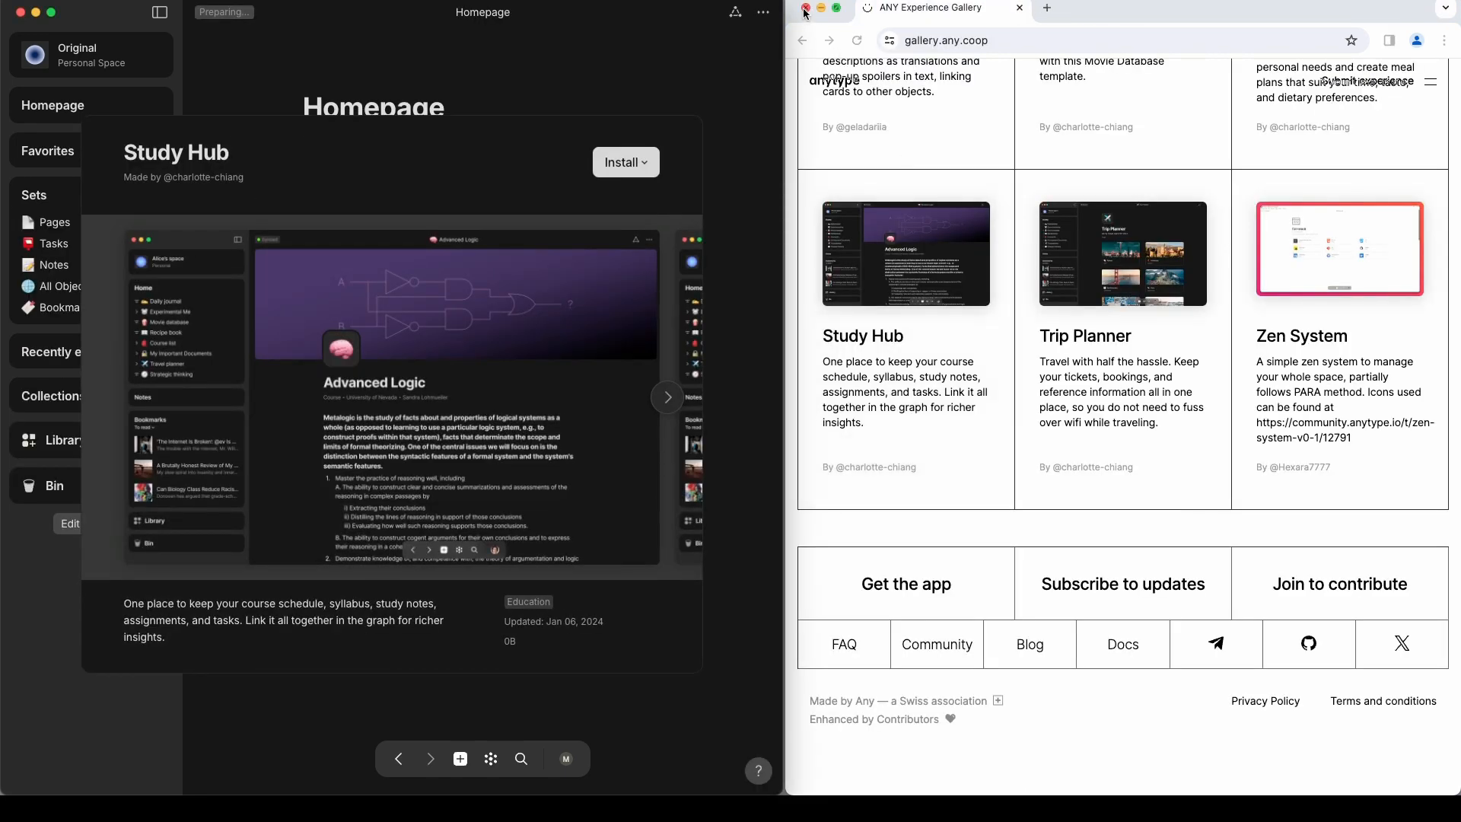
left_click(804, 8)
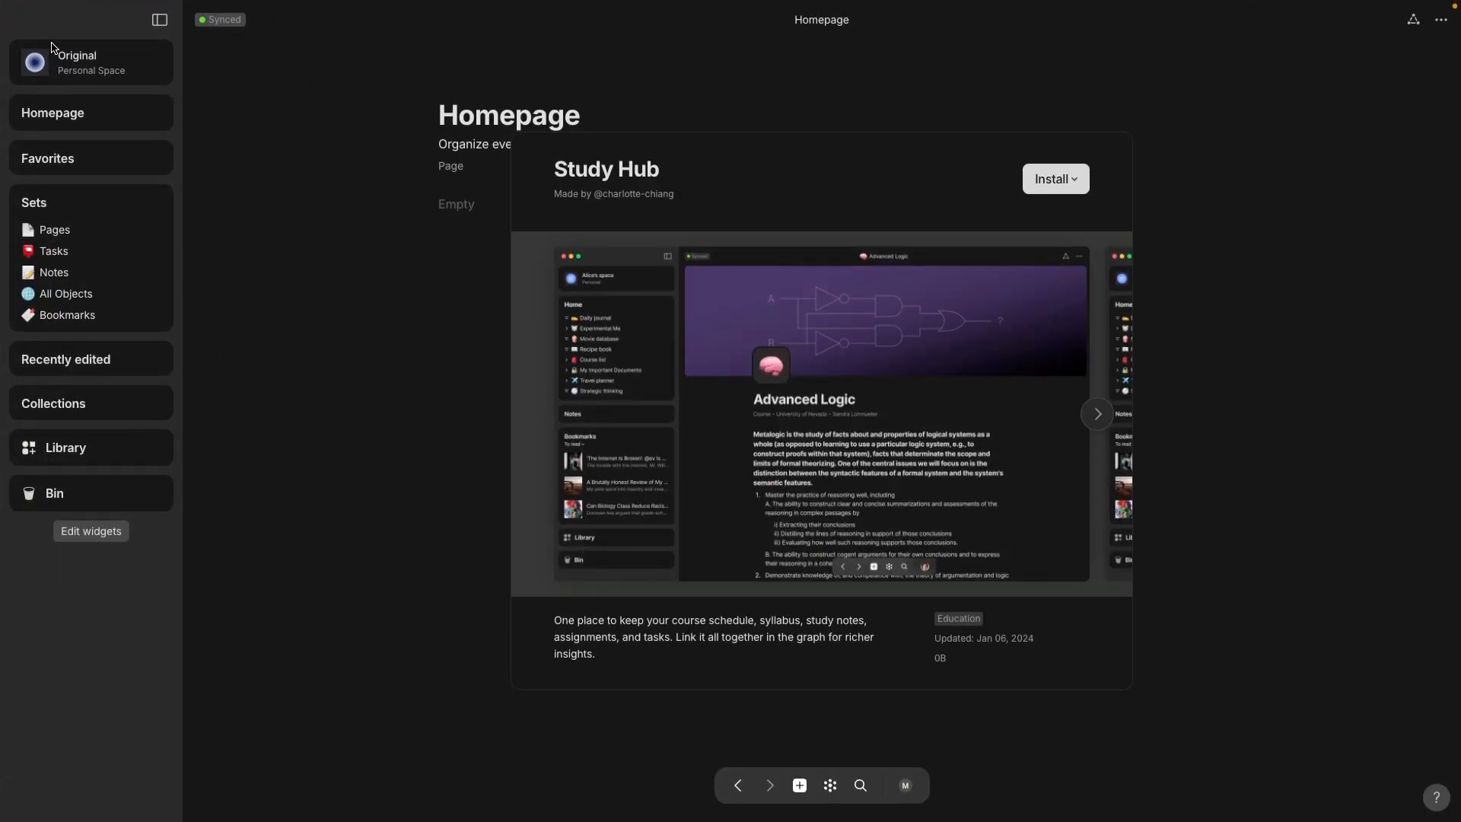
left_click(1055, 178)
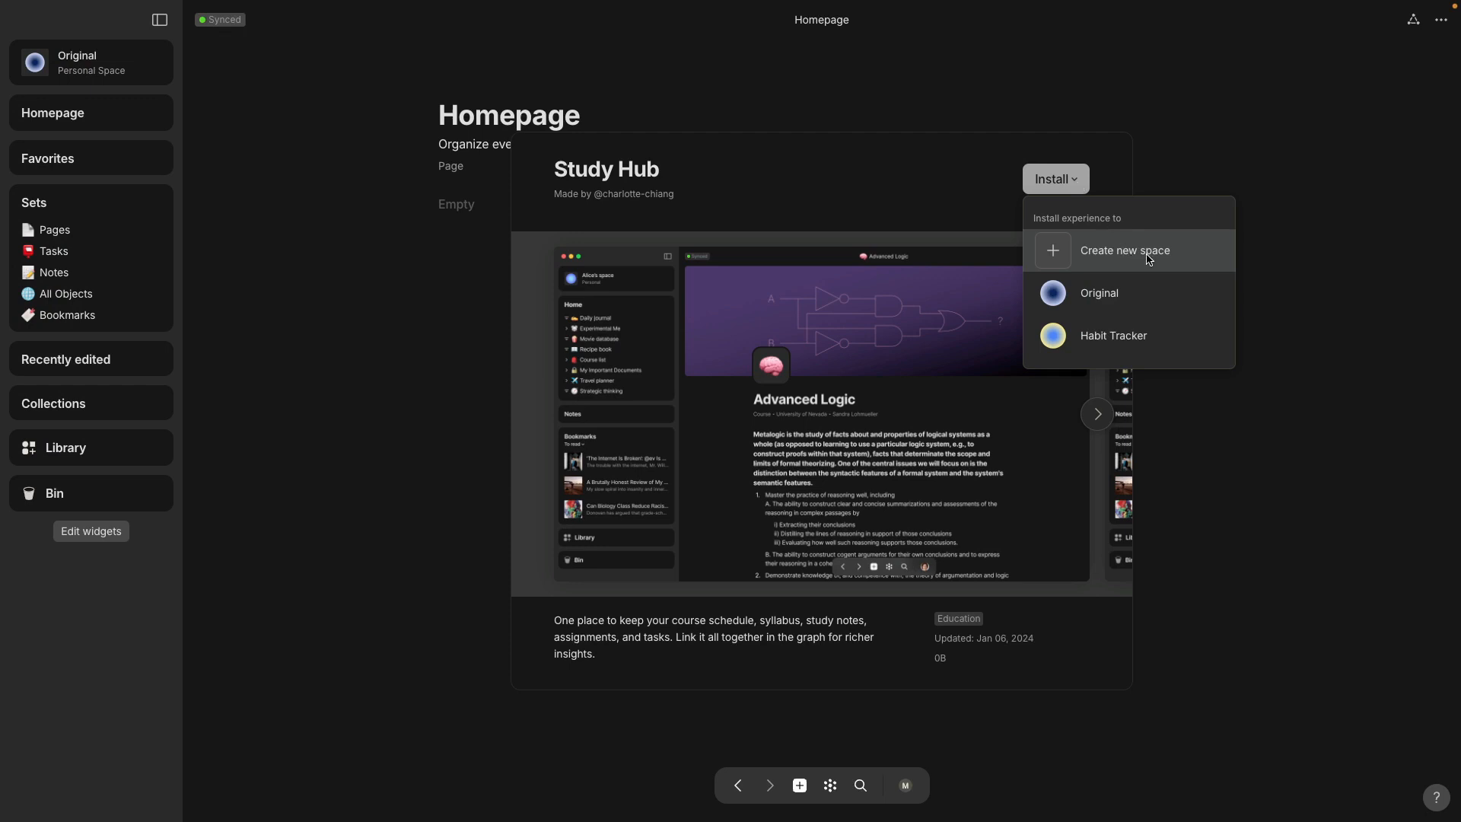
left_click(1204, 261)
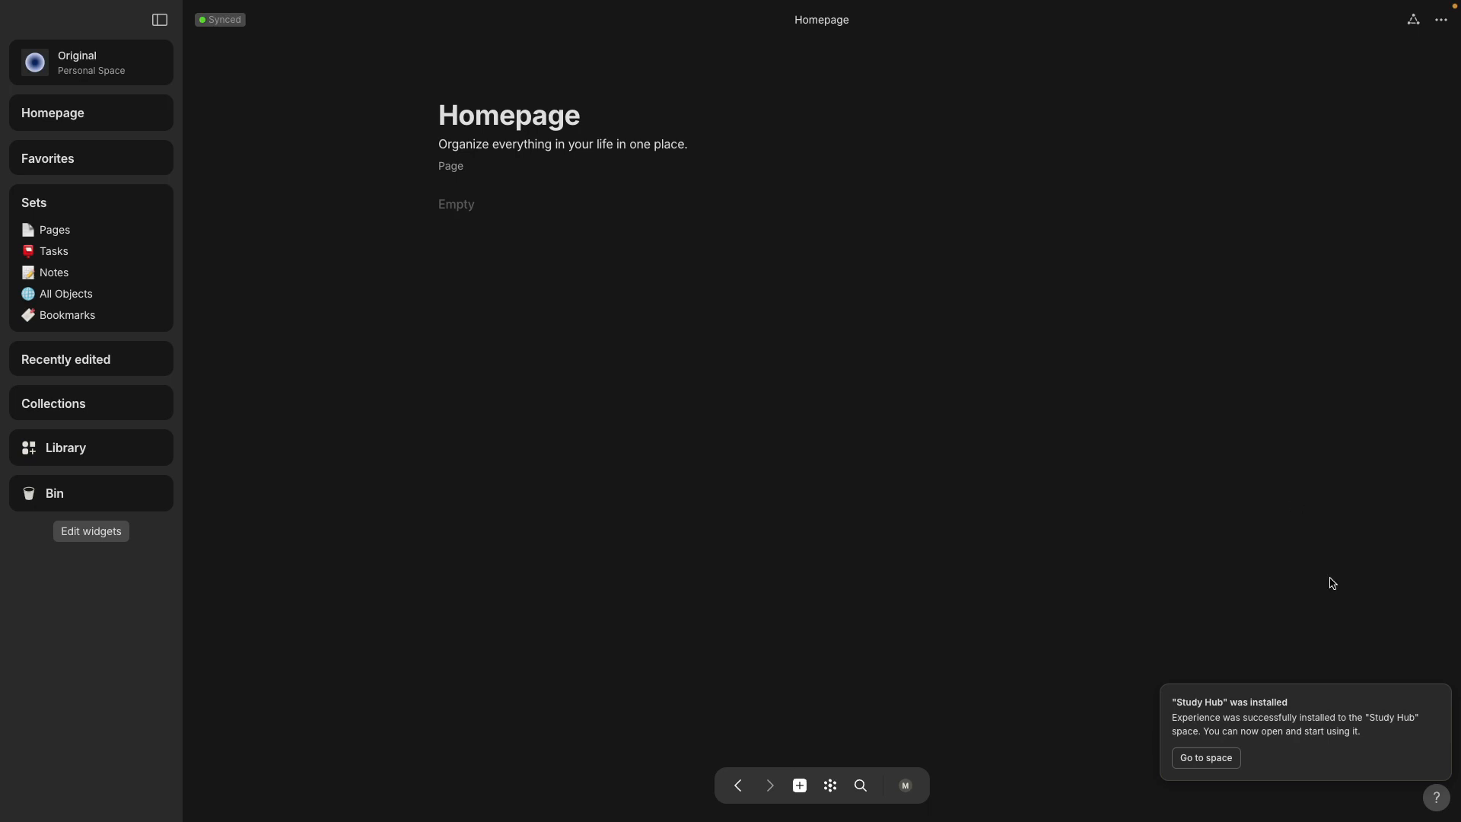
mouse_move(1227, 767)
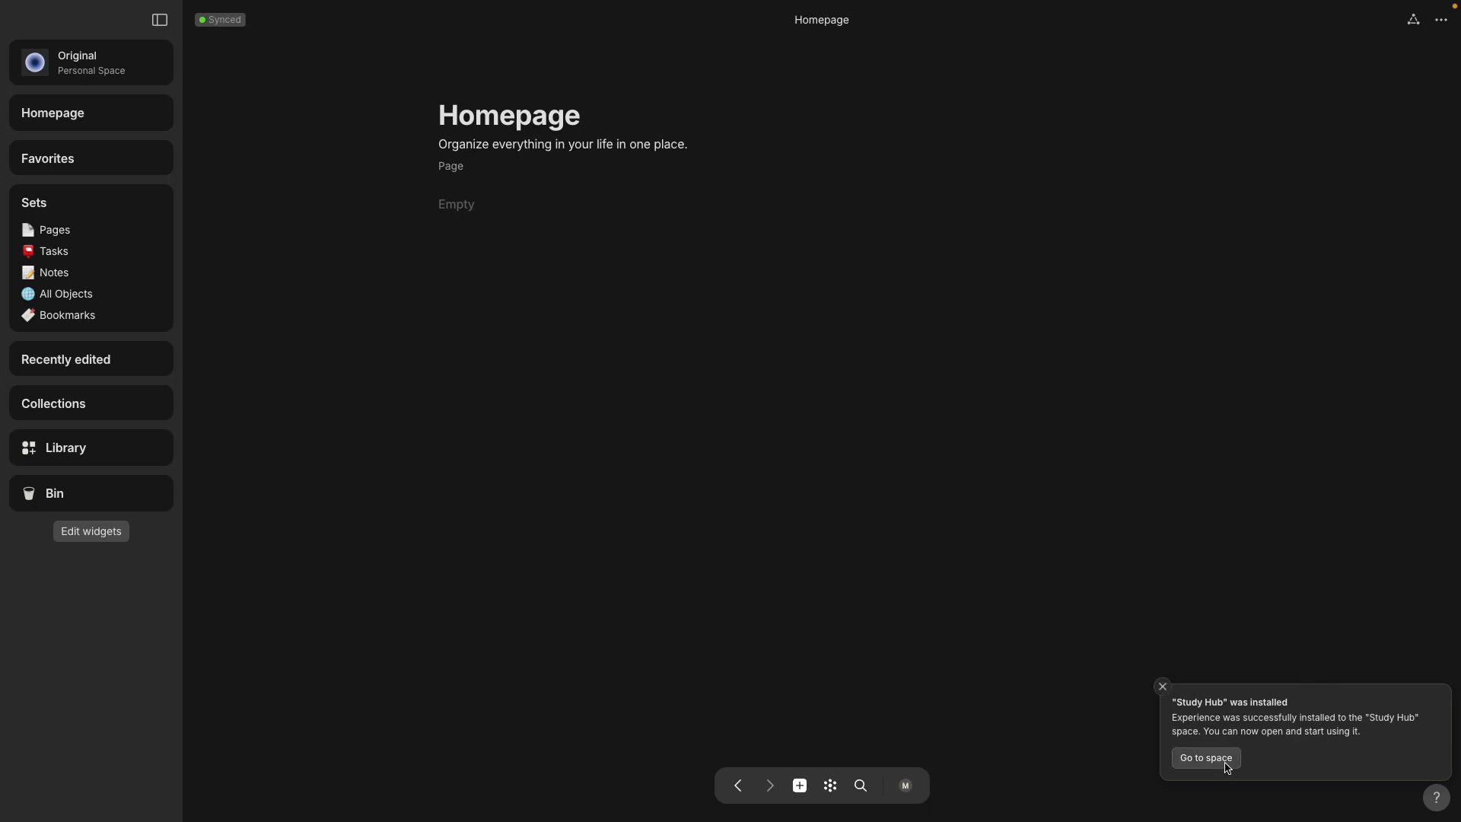
Step: Enter the Study Hub space and browse existing objects for its homepage setting
left_click(1205, 758)
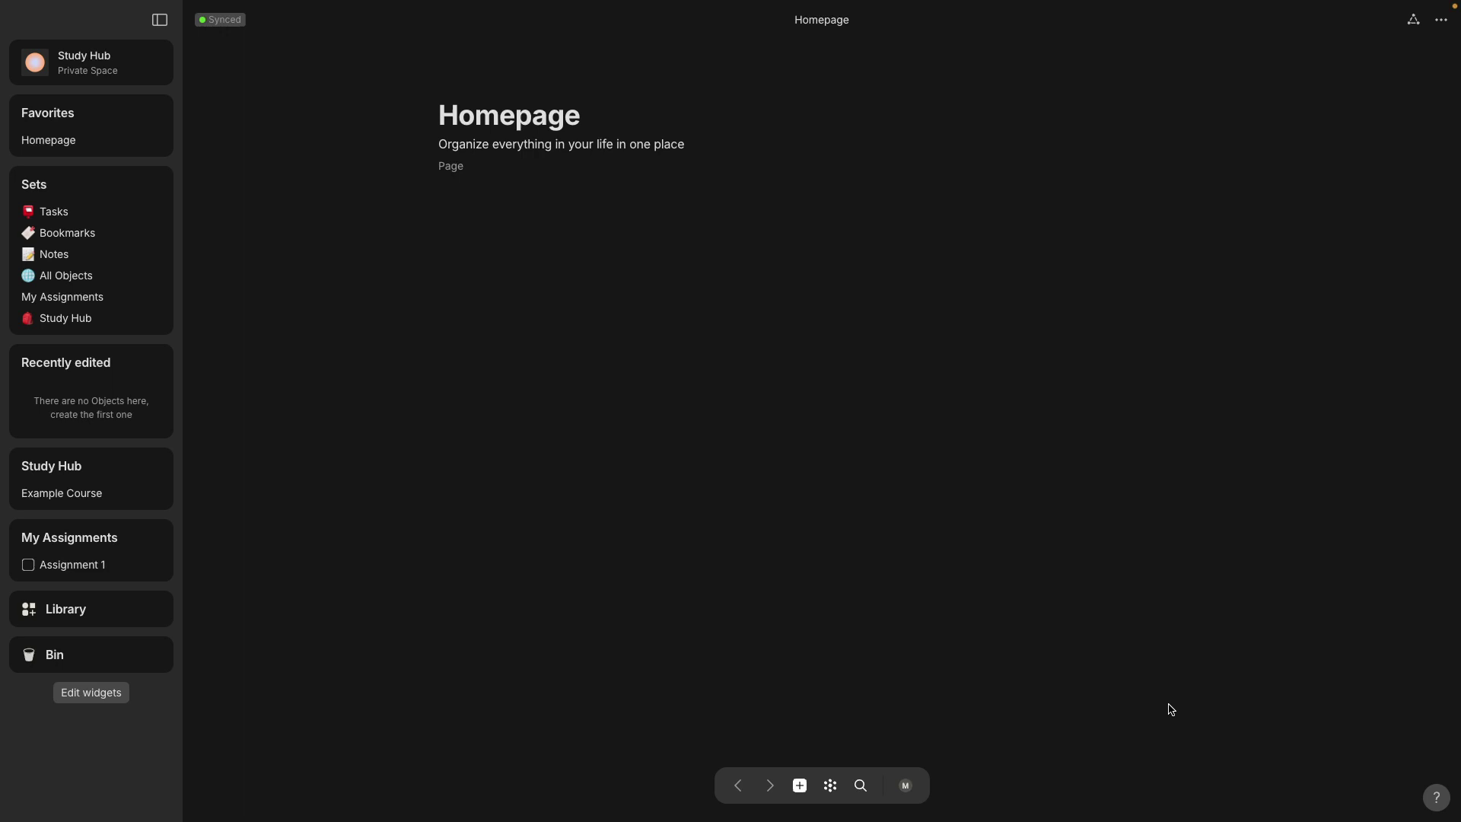
left_click(630, 203)
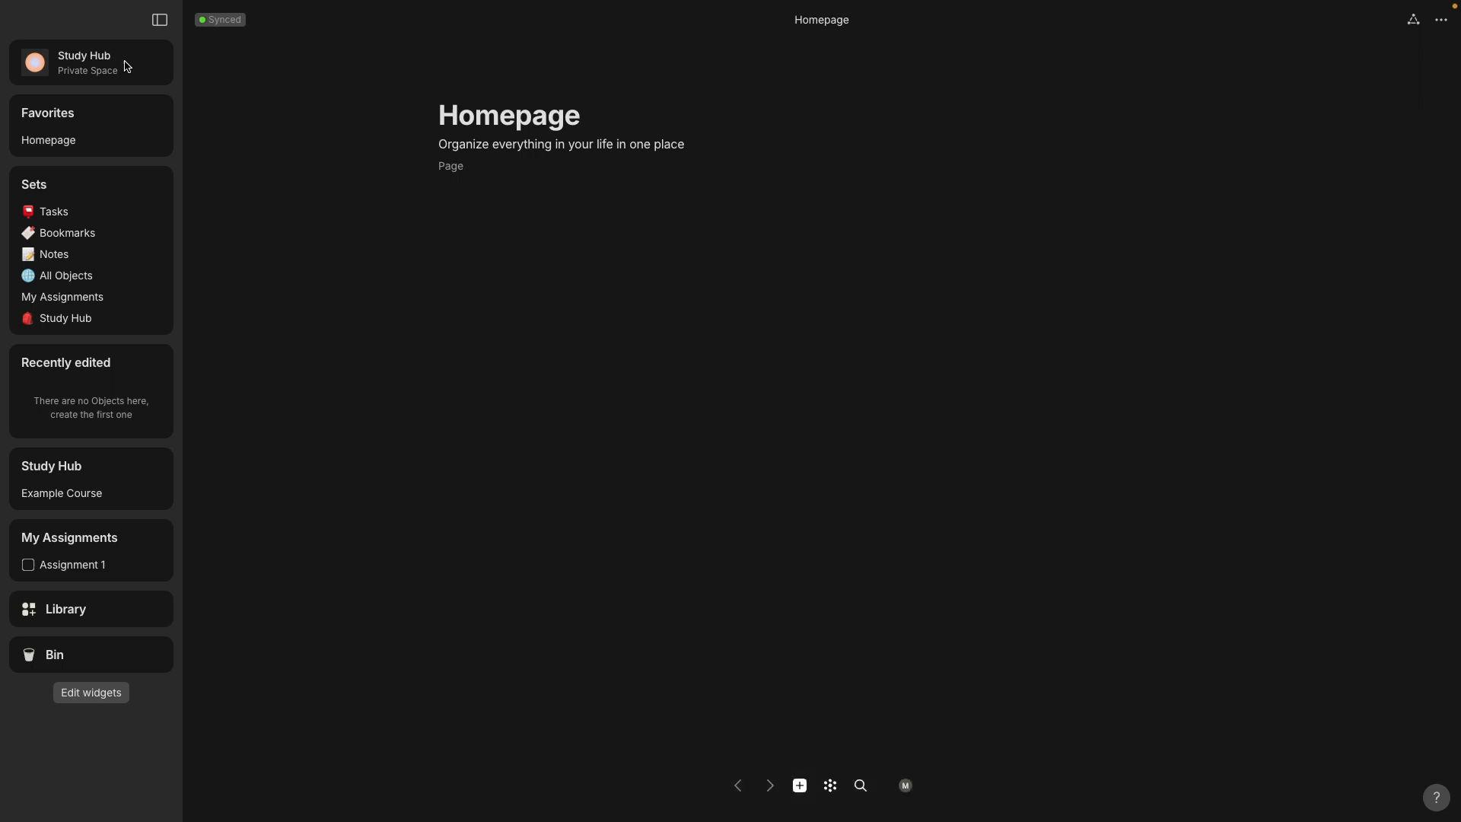
left_click(83, 63)
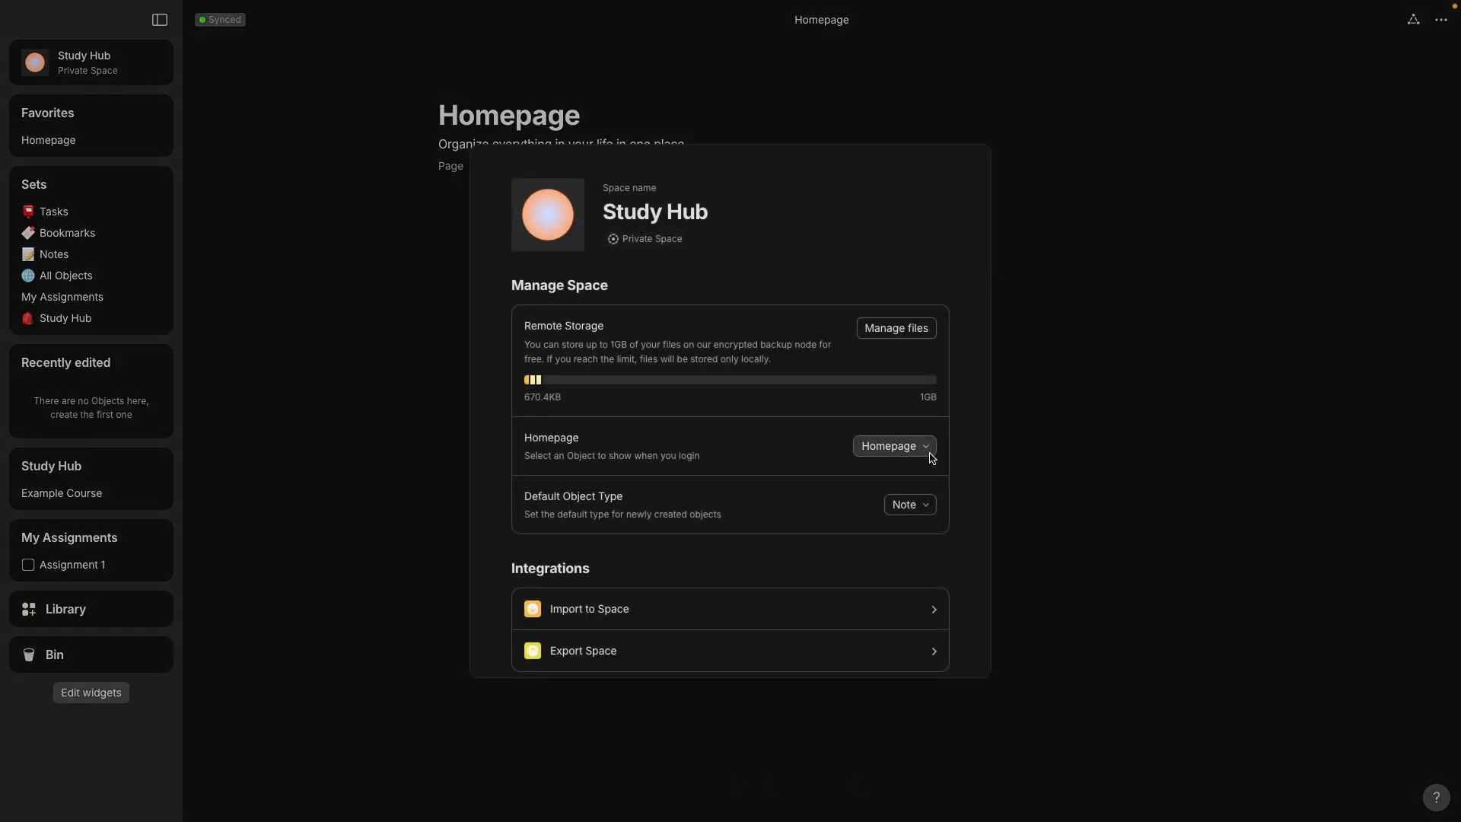
left_click(893, 446)
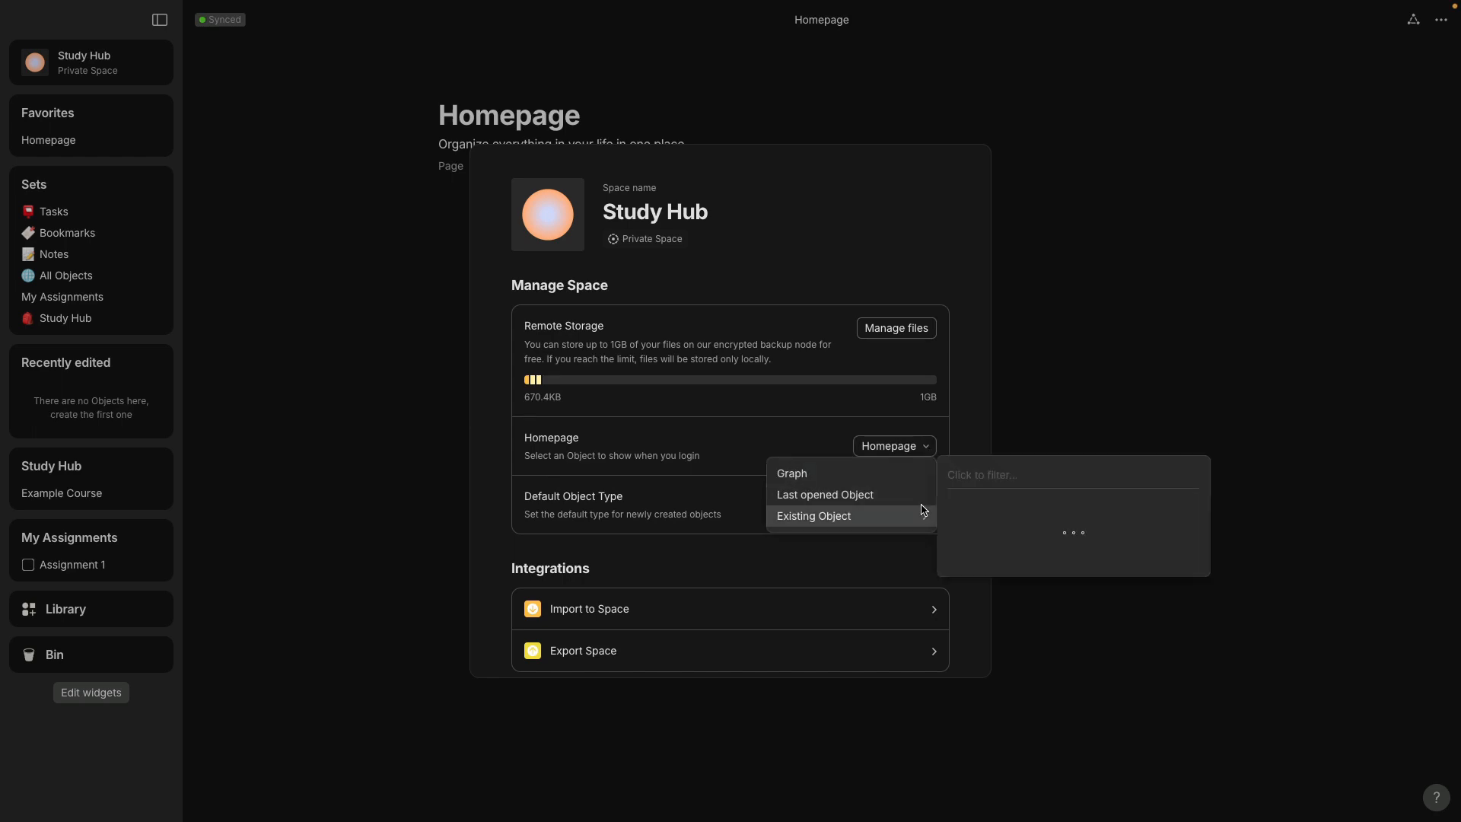
left_click(814, 516)
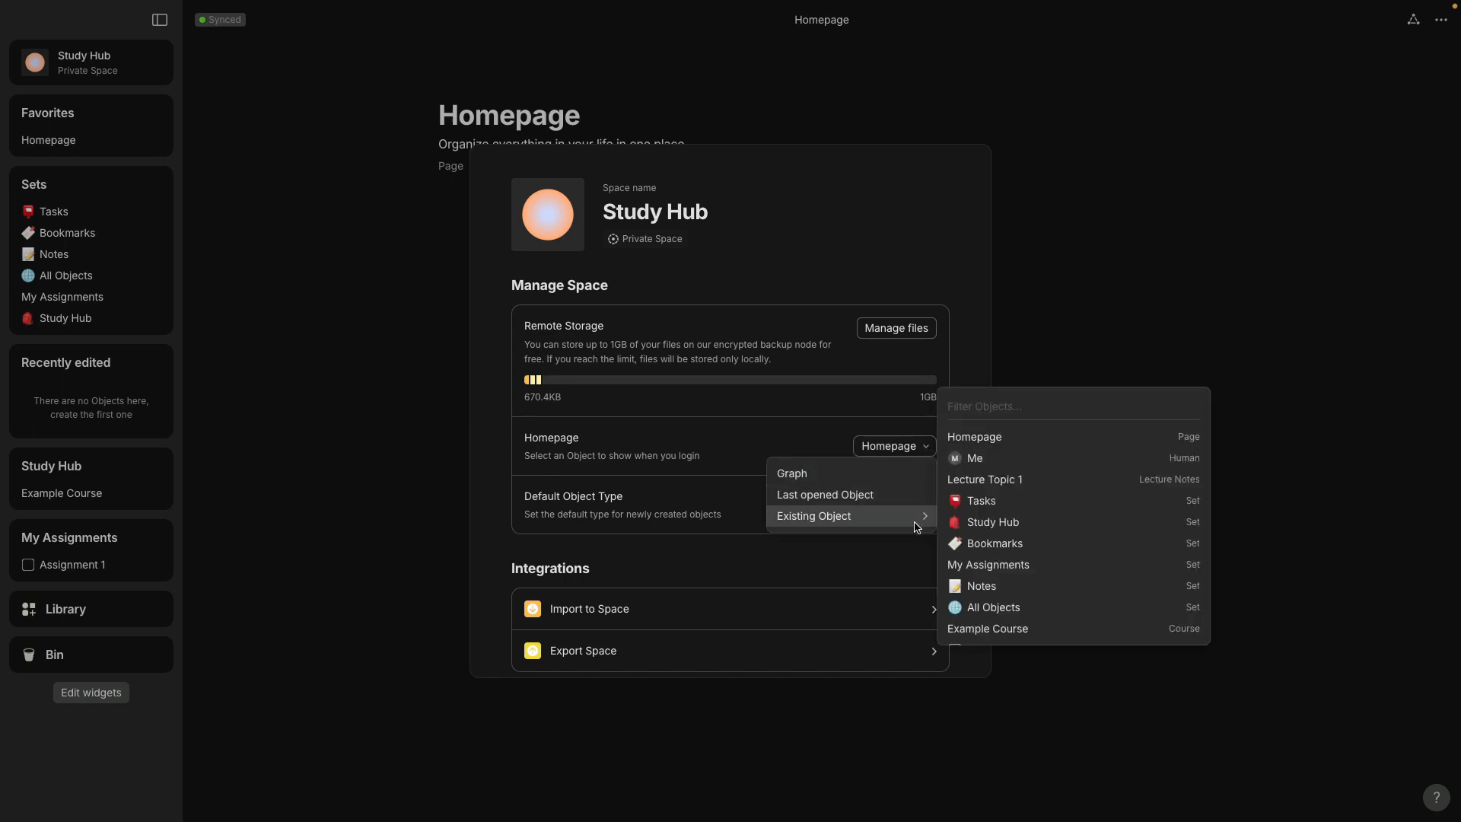
mouse_move(1005, 532)
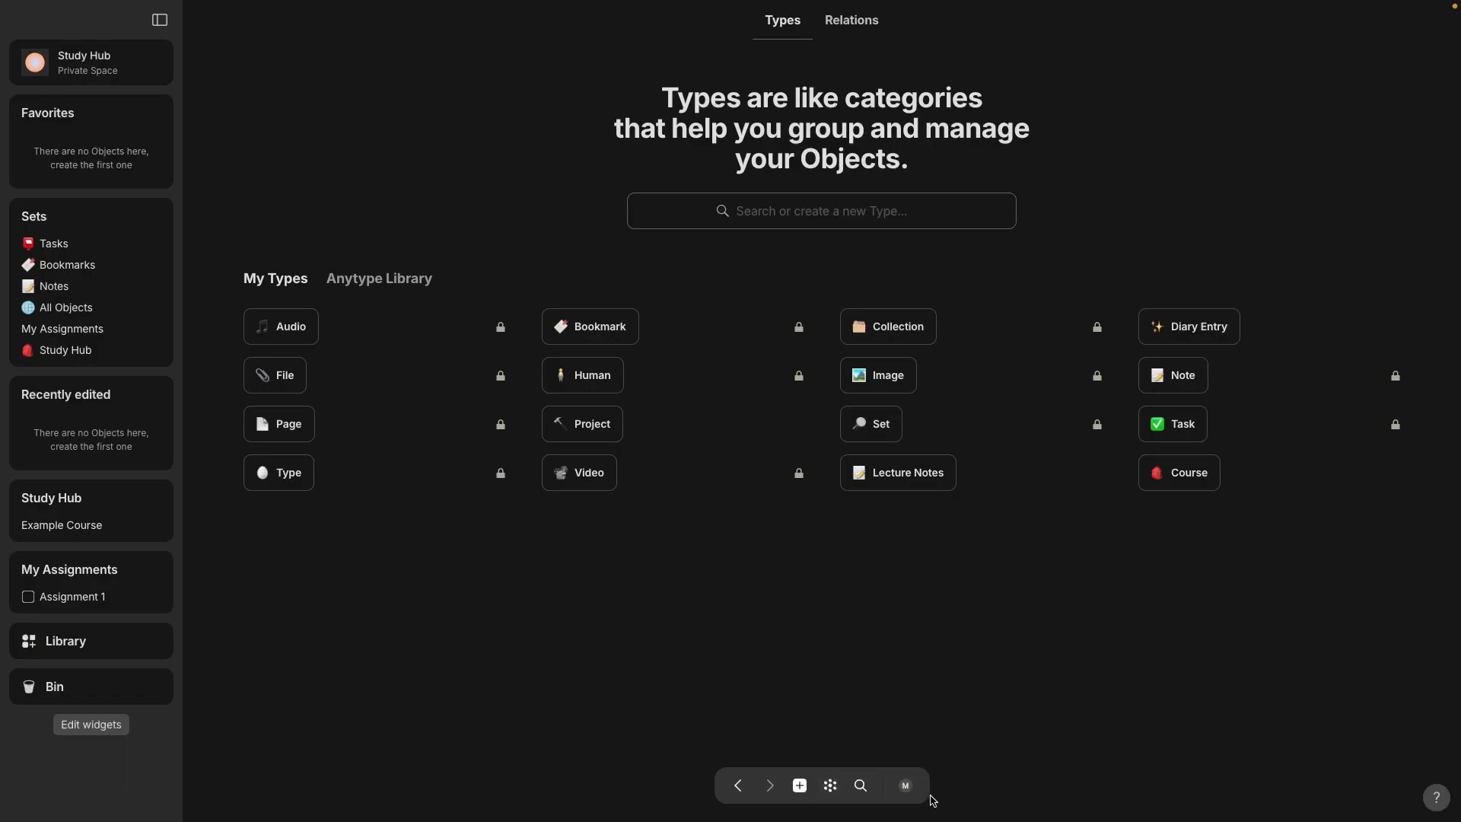
Step: Switch to the Original space and then back to Study Hub
left_click(905, 785)
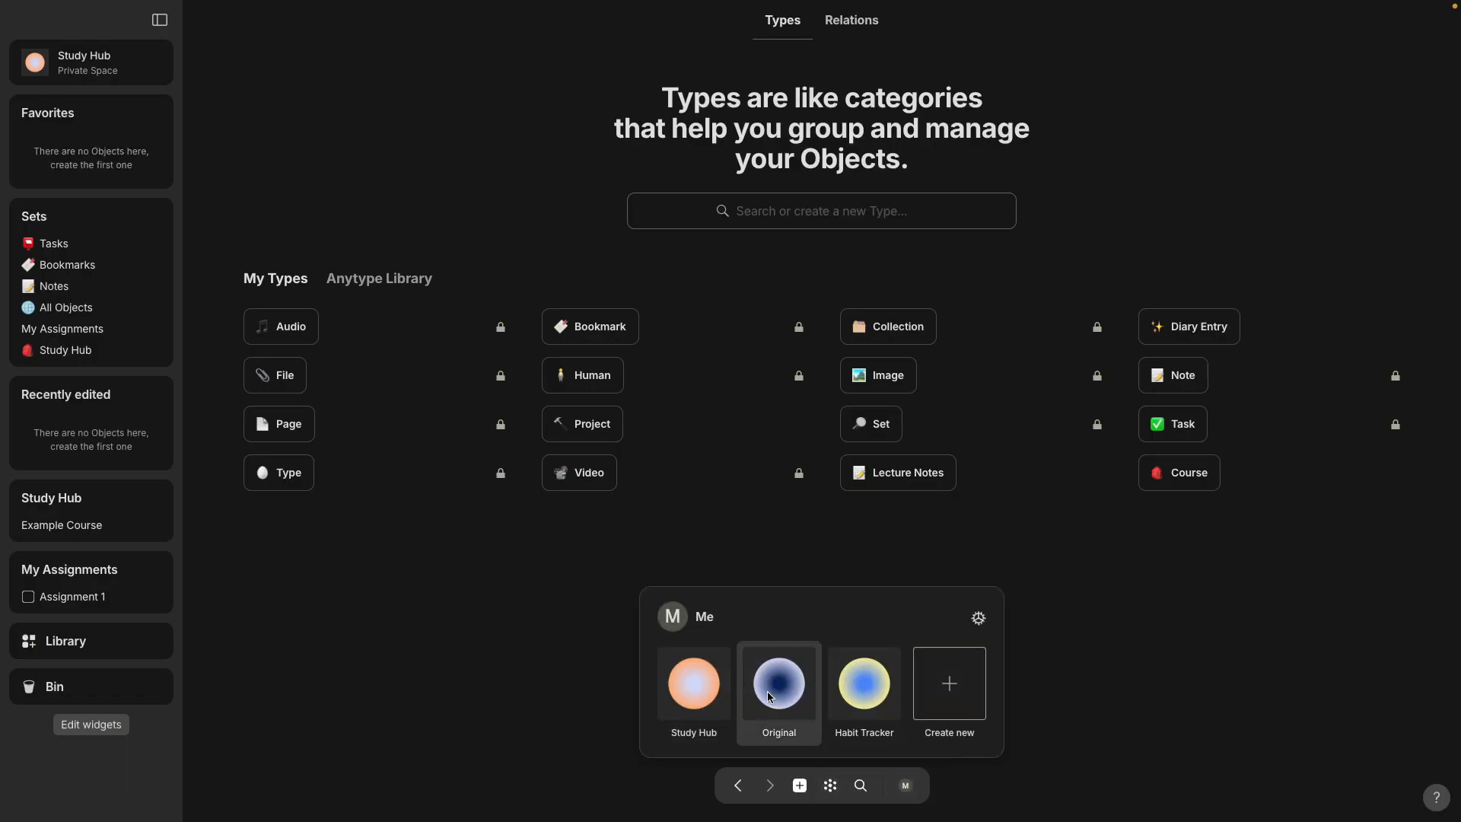
left_click(778, 684)
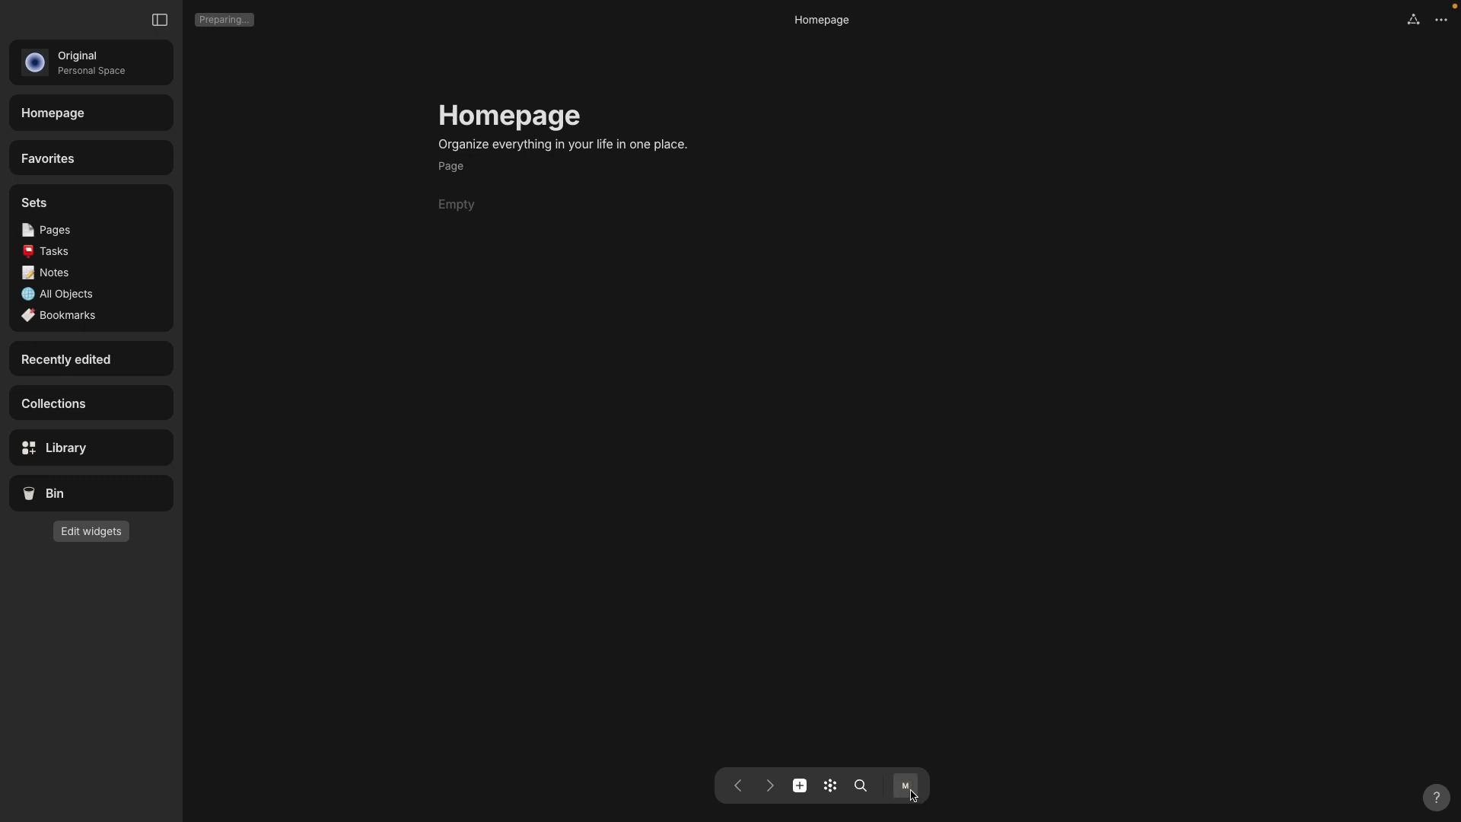
left_click(906, 785)
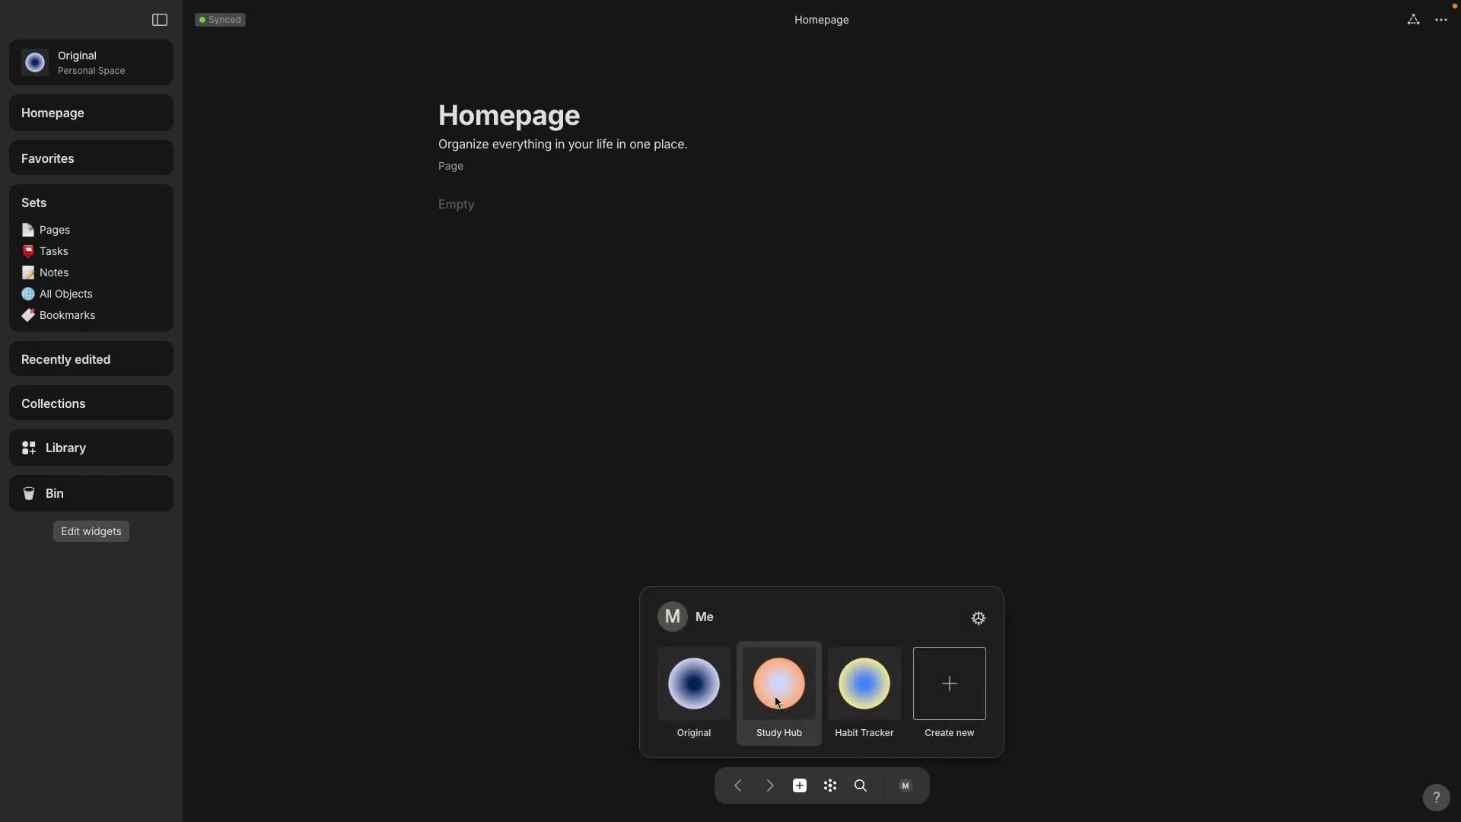
left_click(779, 684)
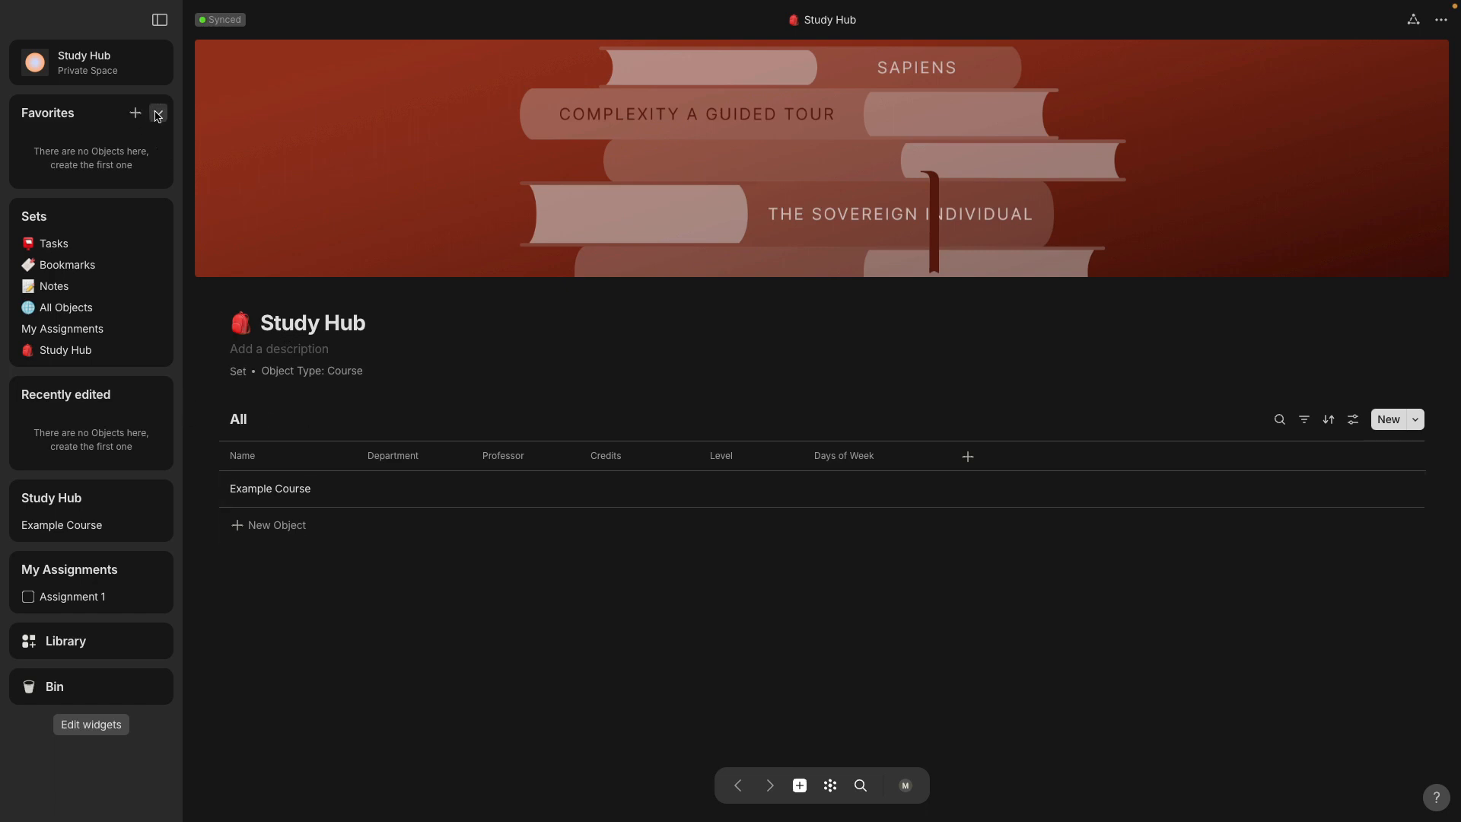
Step: Collapse the Favorites and Recently edited widgets, leaving Sets, Study Hub and My Assignments open
left_click(158, 113)
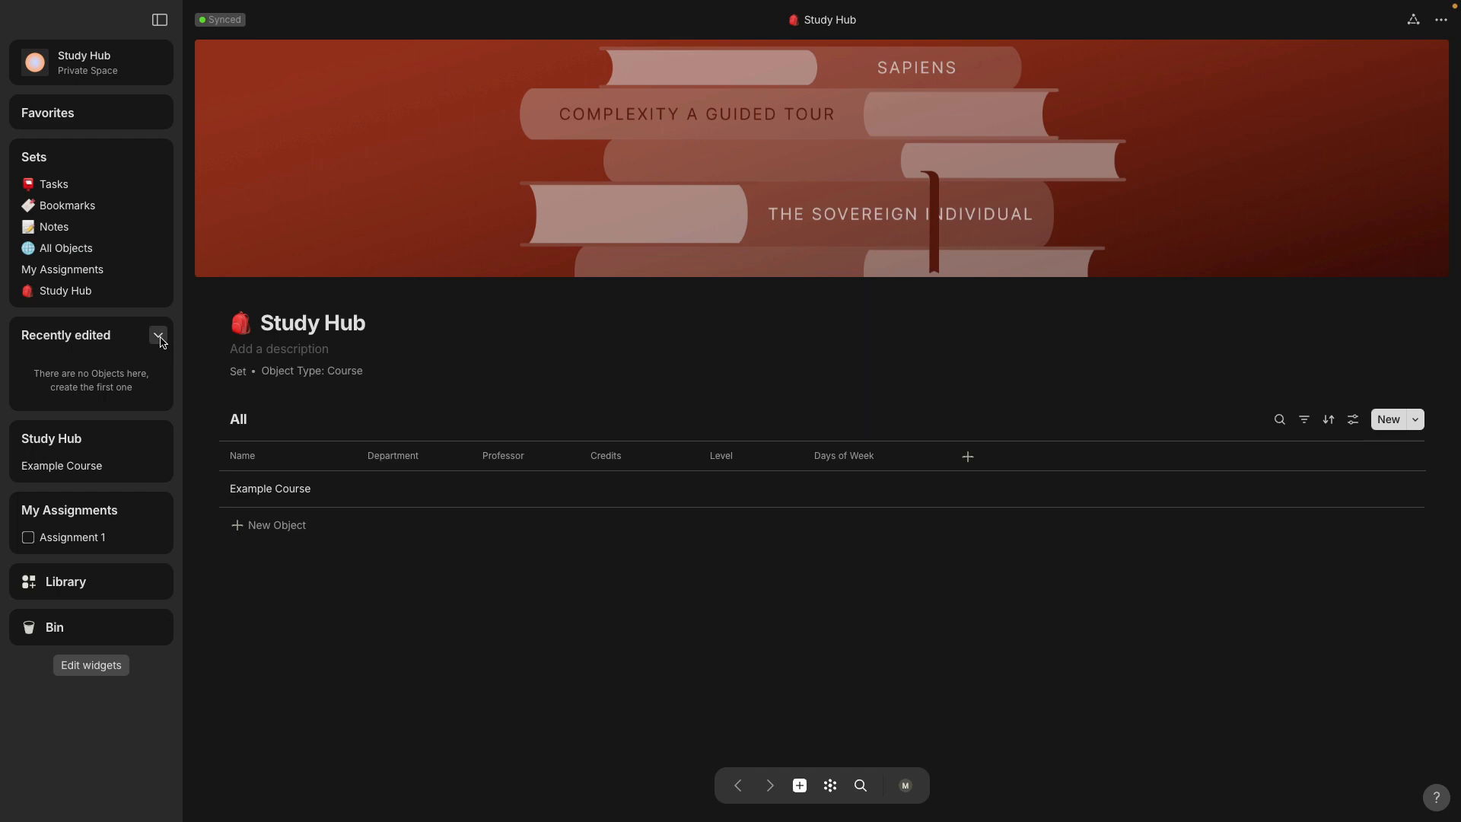
left_click(158, 336)
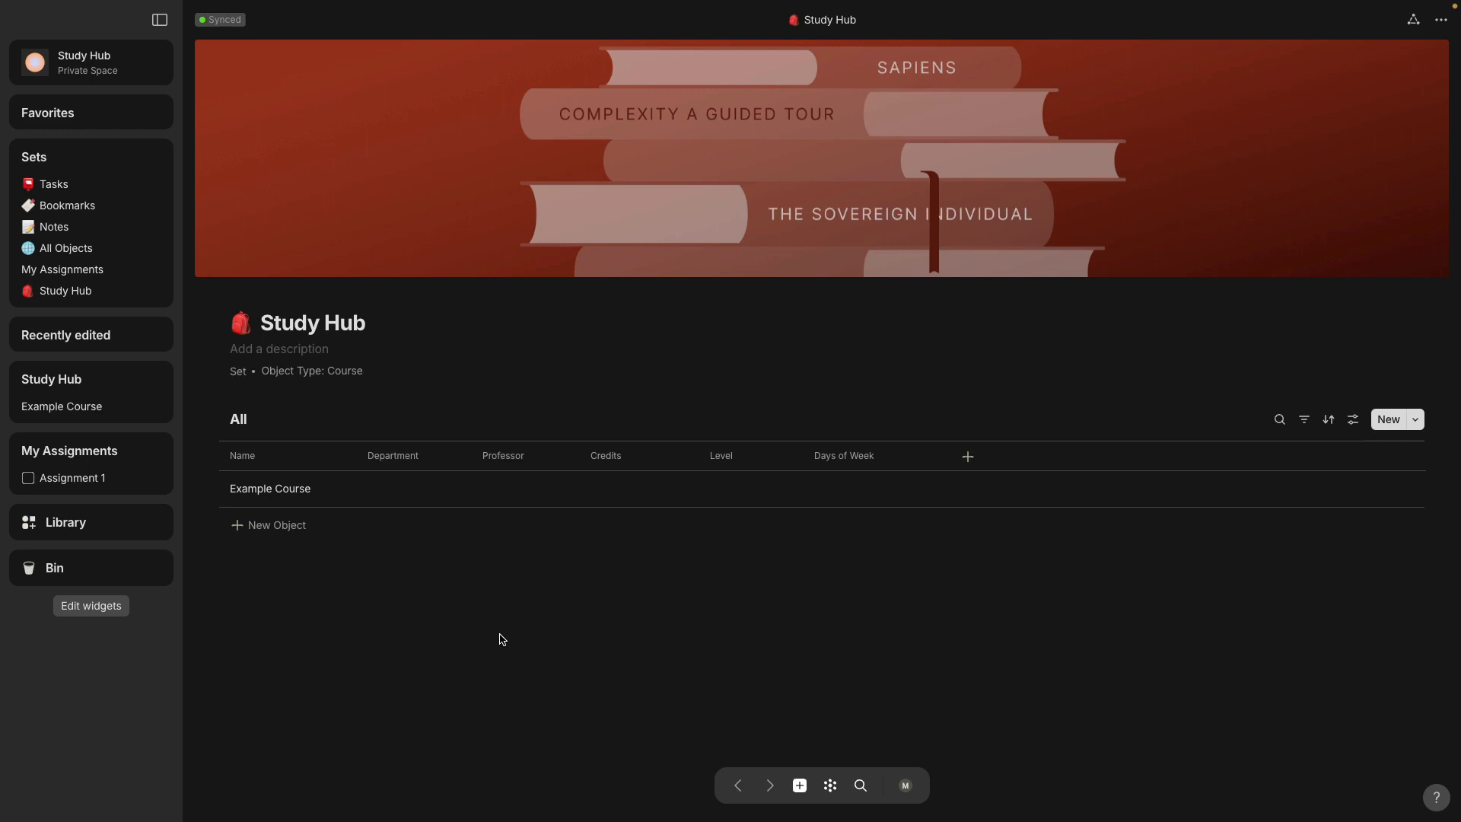
mouse_move(588, 160)
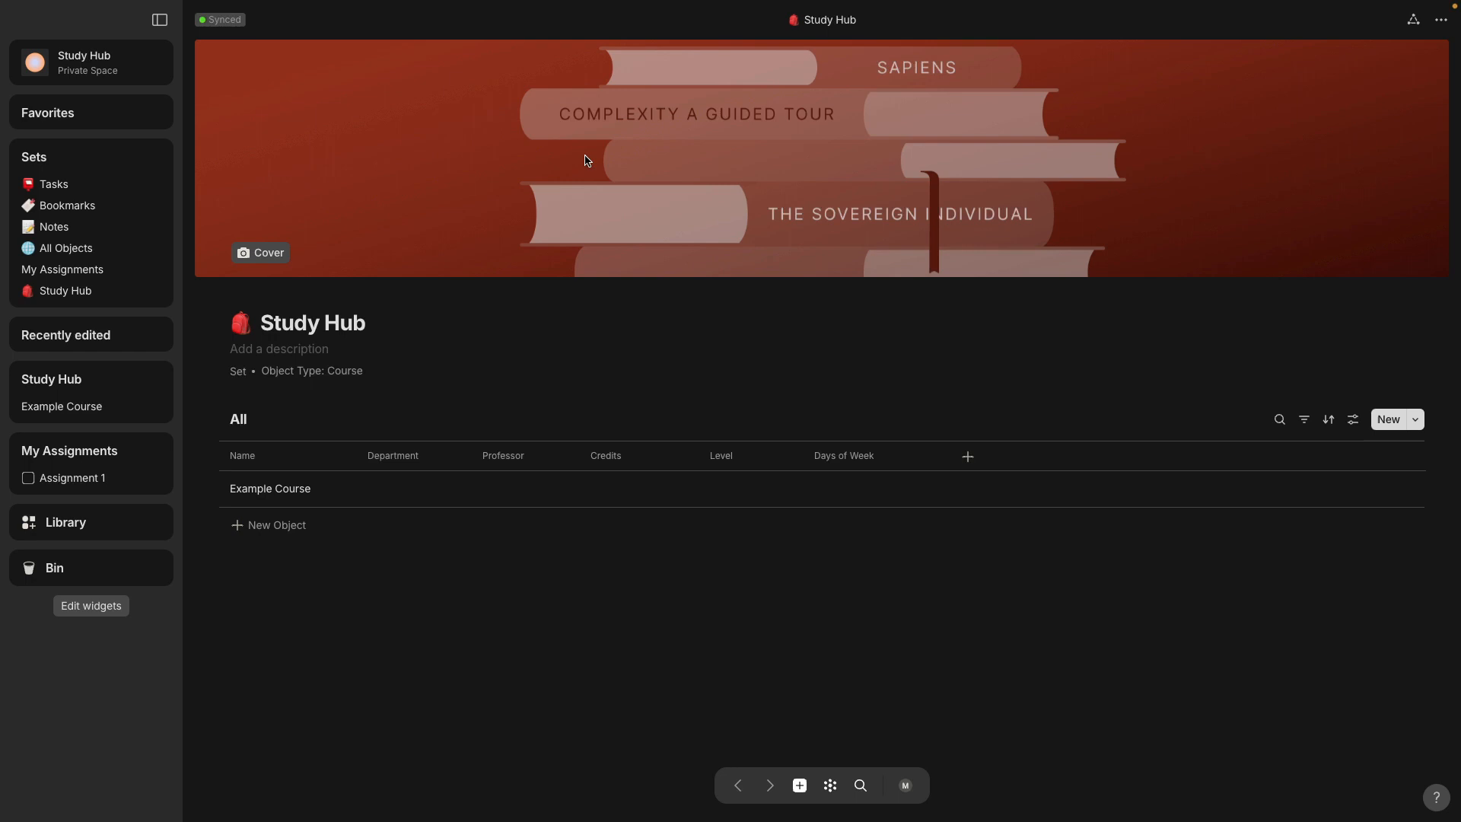
mouse_move(268, 257)
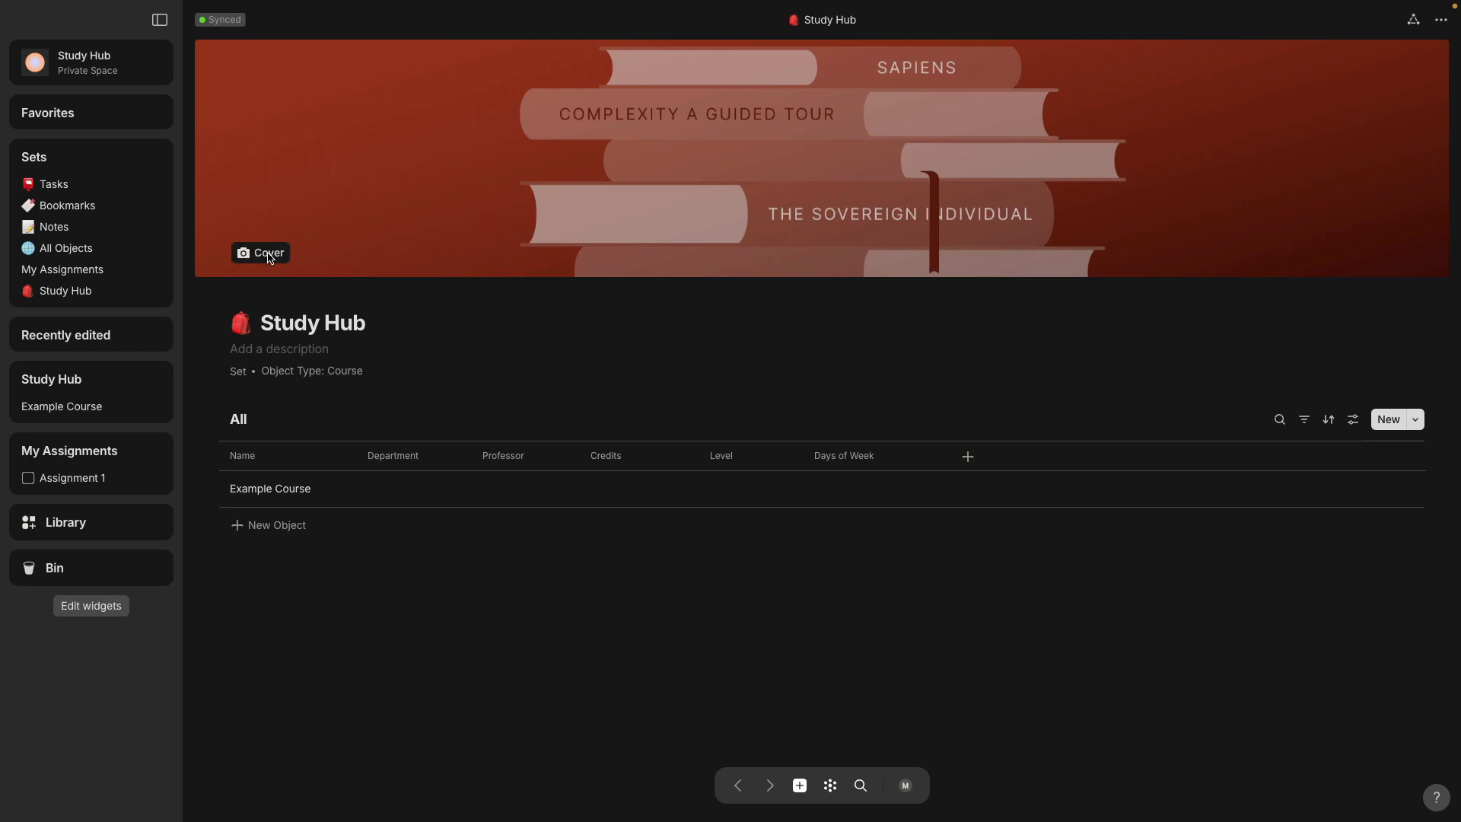
Step: Set Study Hub's cover to an Unsplash Hogwarts castle photo, repositioned and saved
left_click(261, 253)
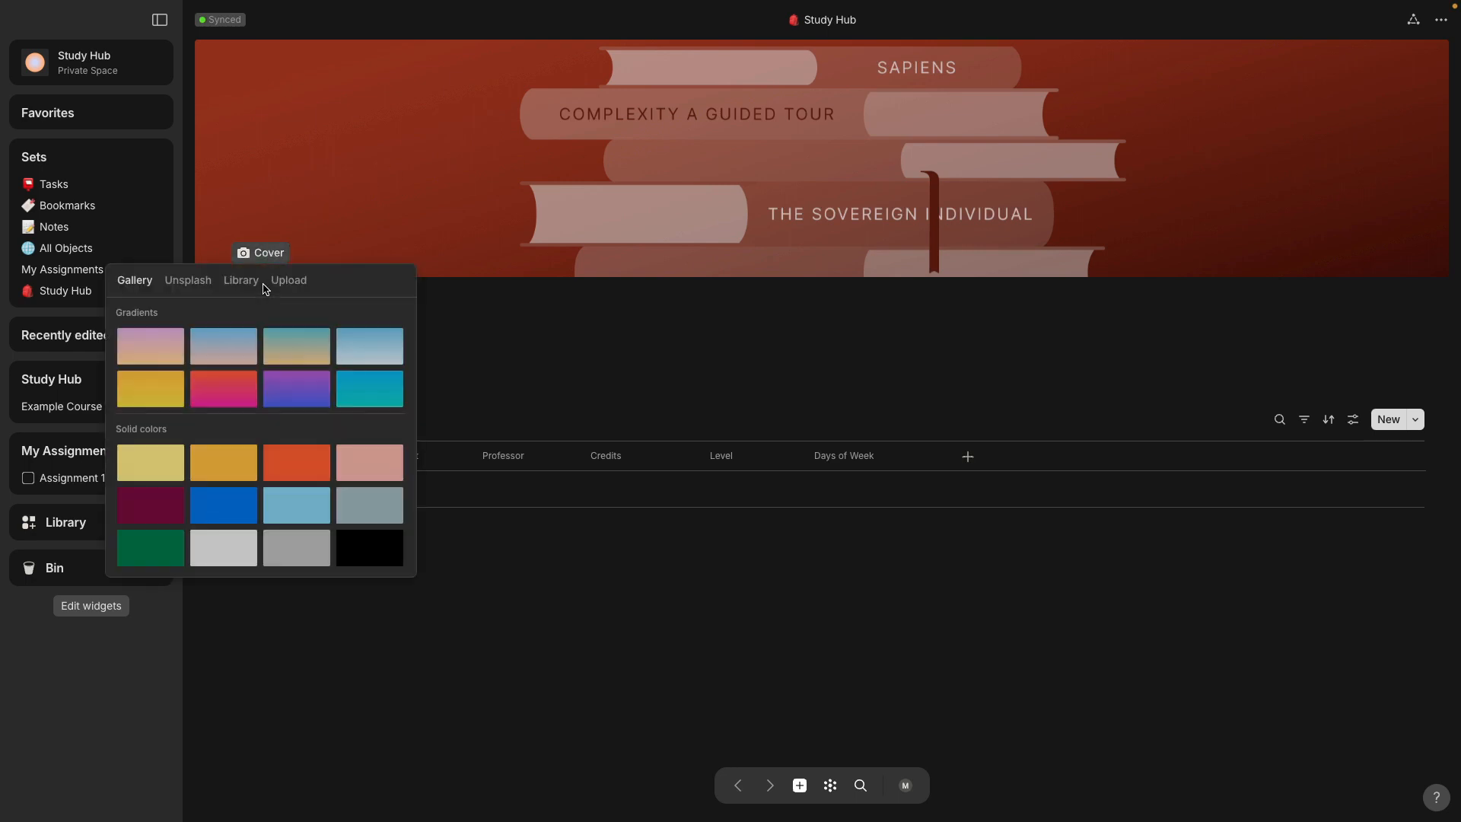
left_click(188, 280)
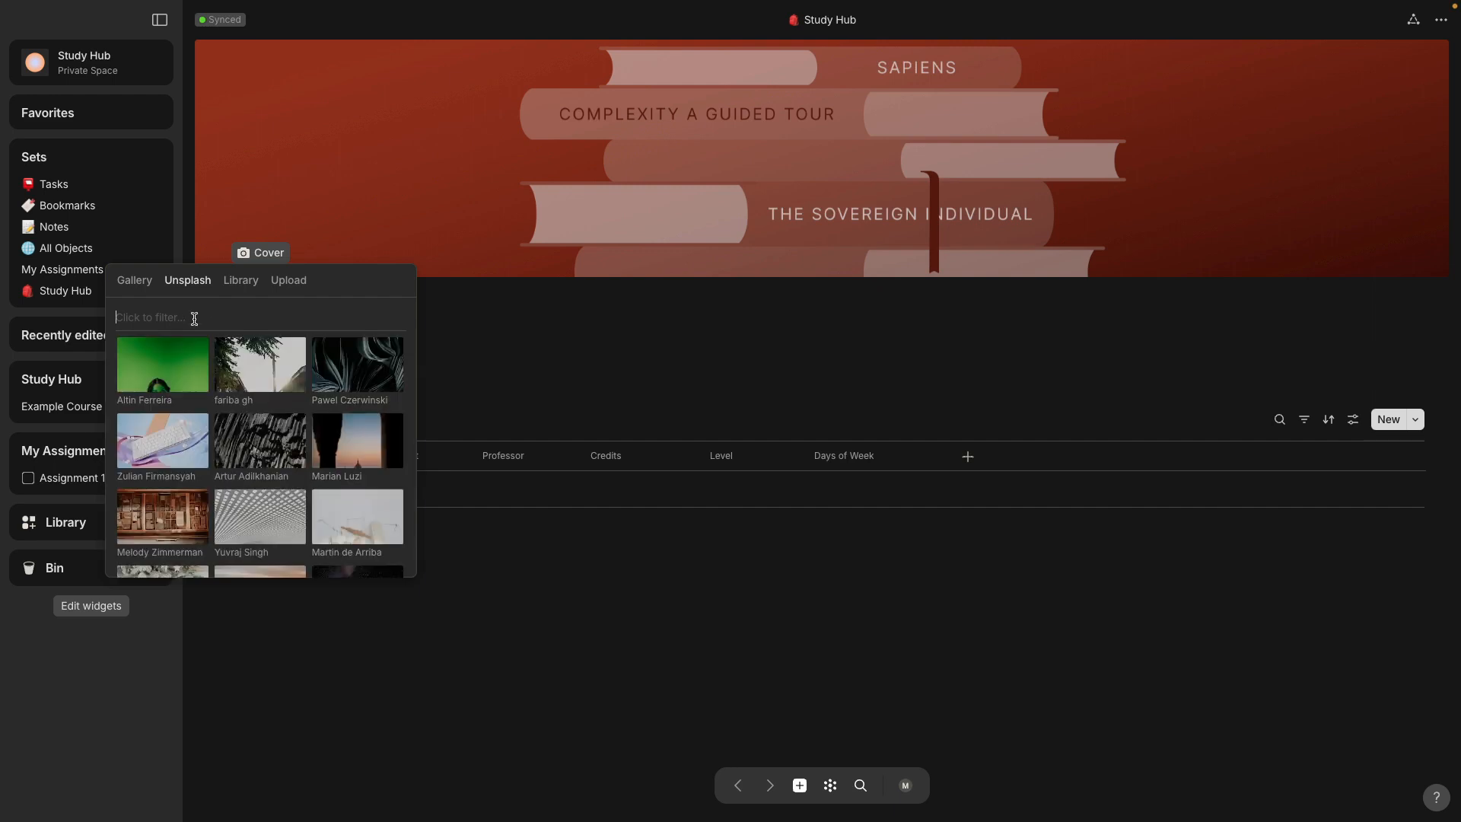
type("Hogwarts")
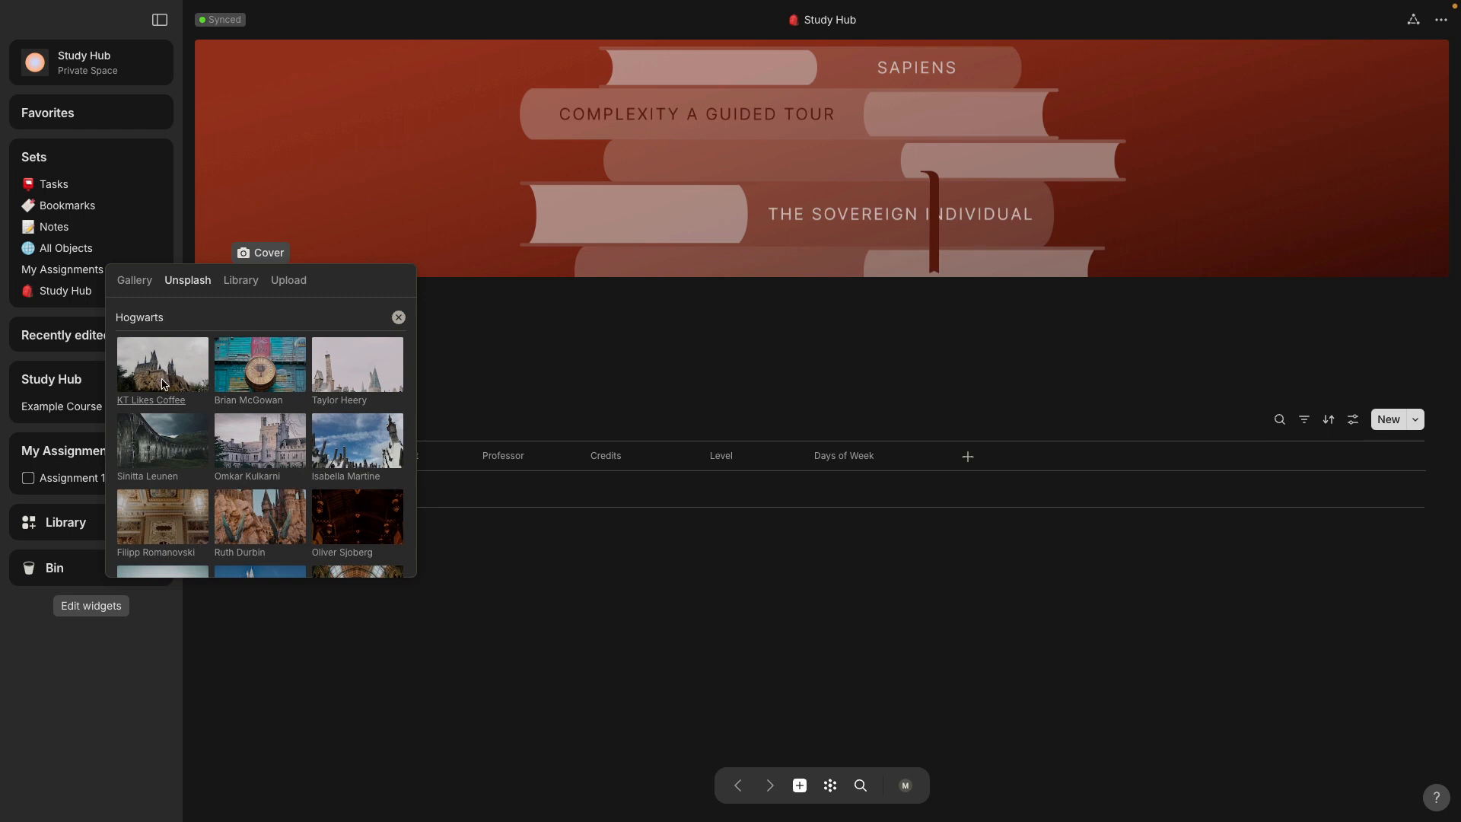
left_click(162, 364)
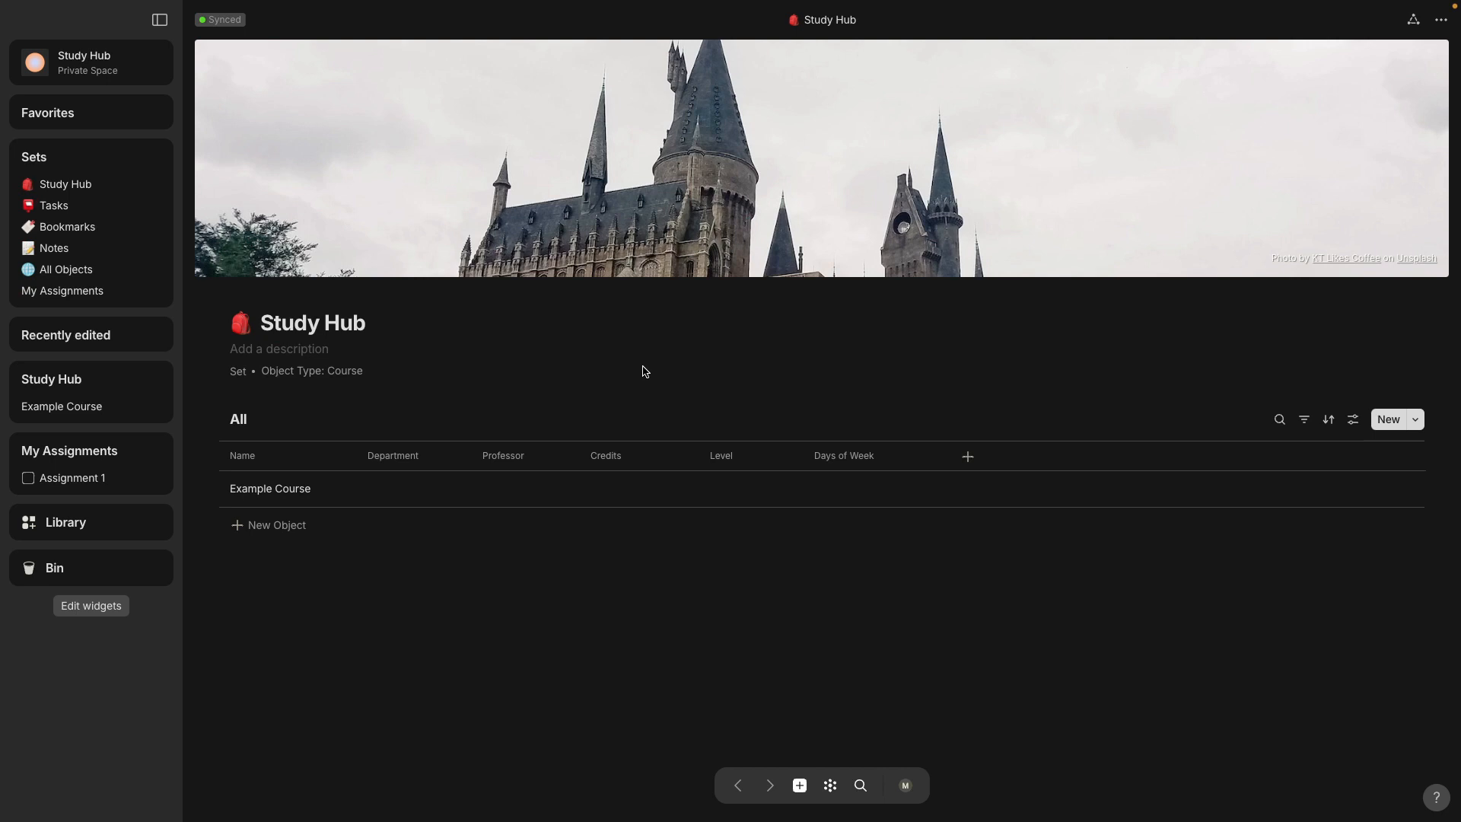
mouse_move(327, 226)
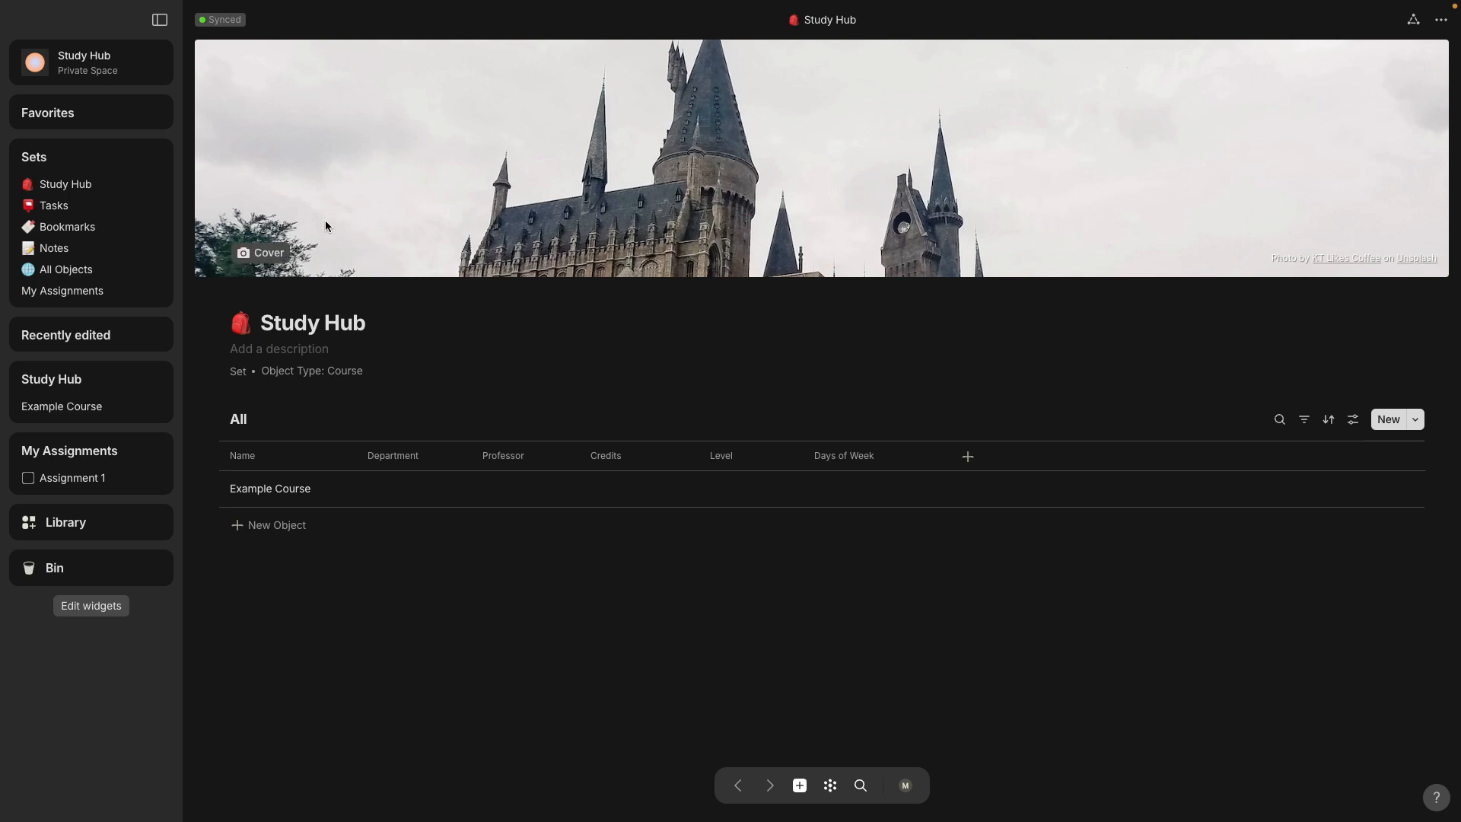
left_click(261, 252)
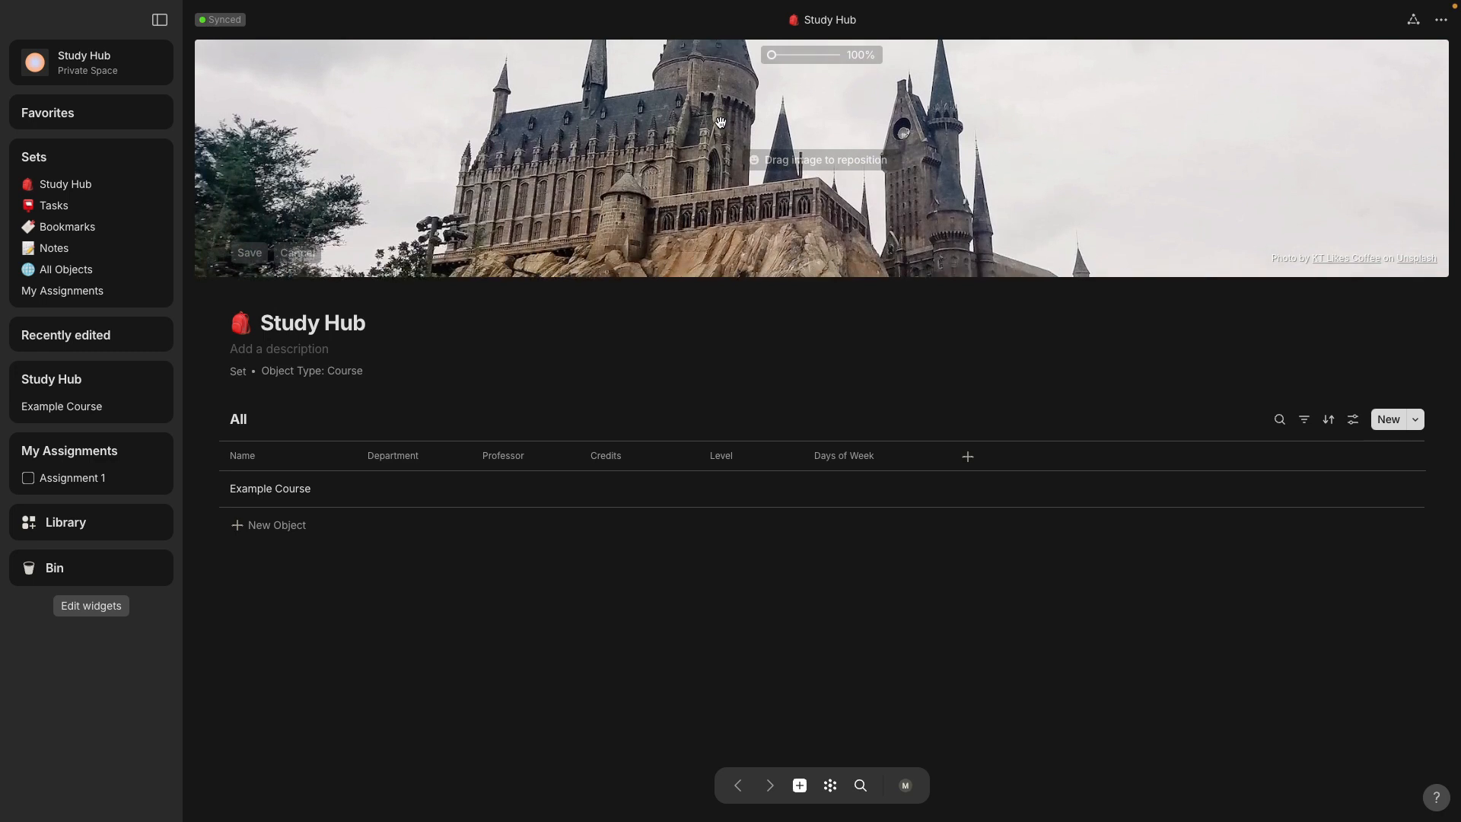
mouse_move(315, 234)
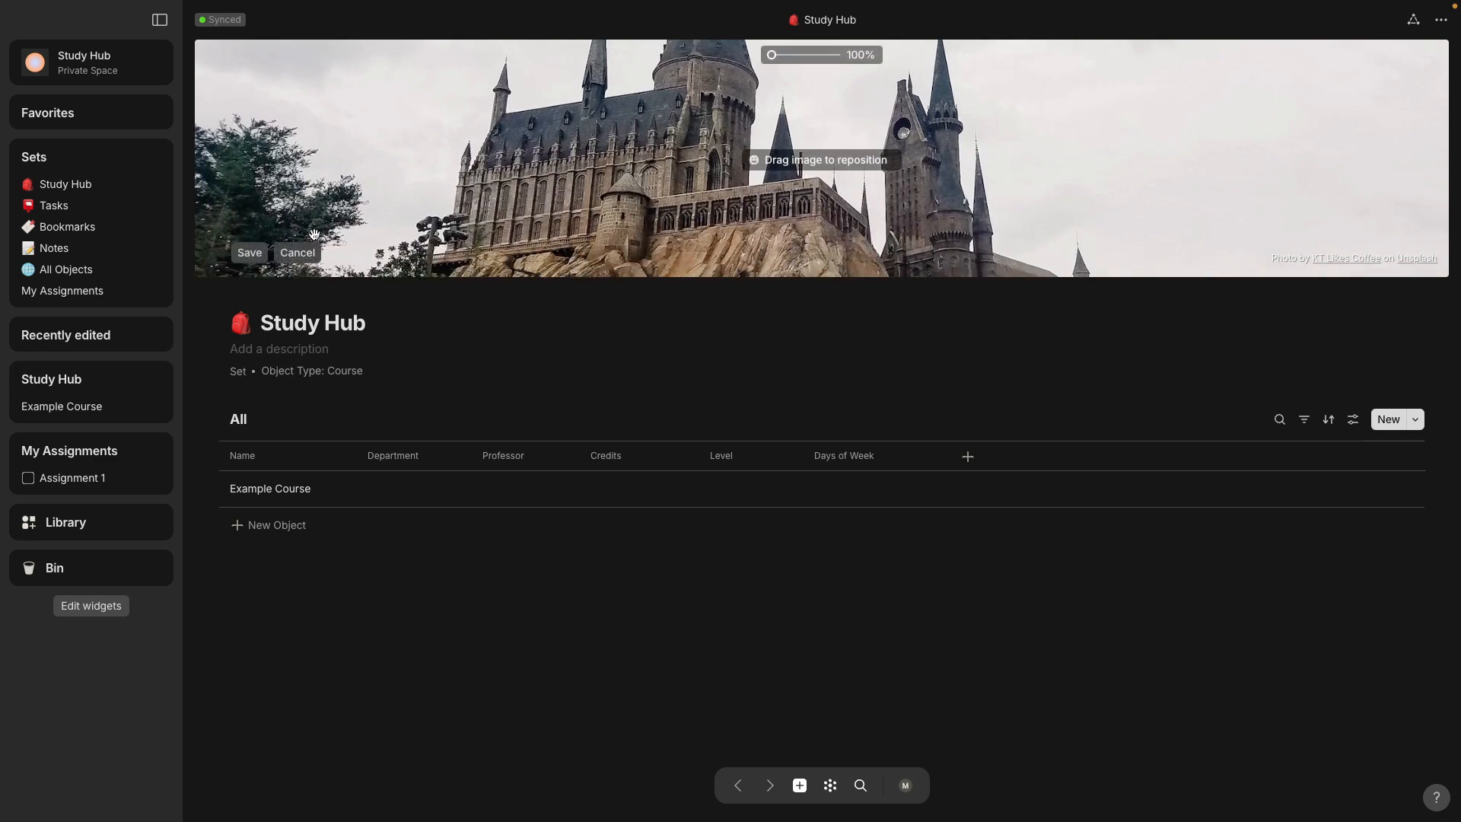
left_click(249, 252)
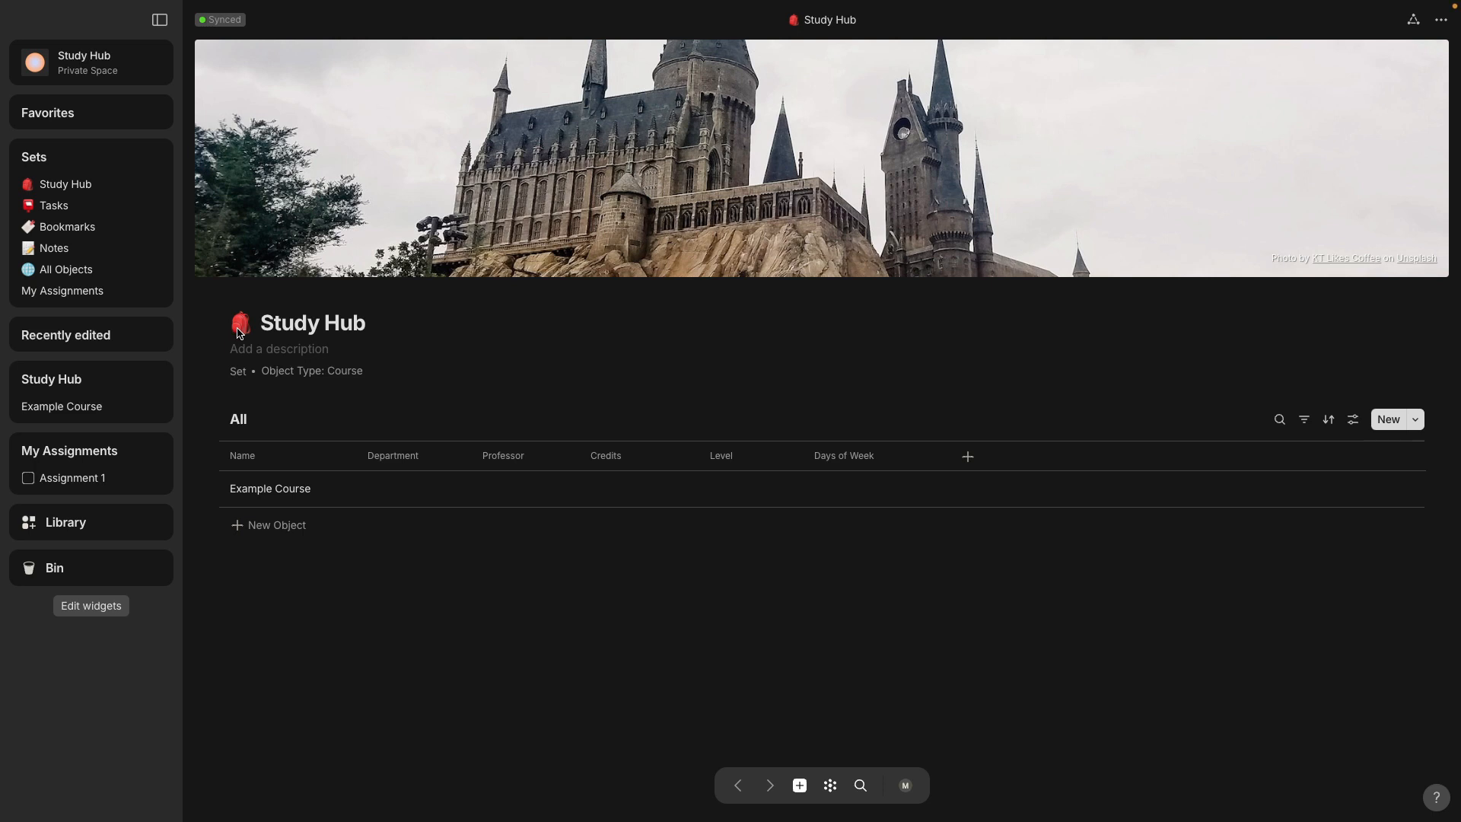
Step: Replace Study Hub's red backpack icon with the books emoji from Recently used
left_click(241, 322)
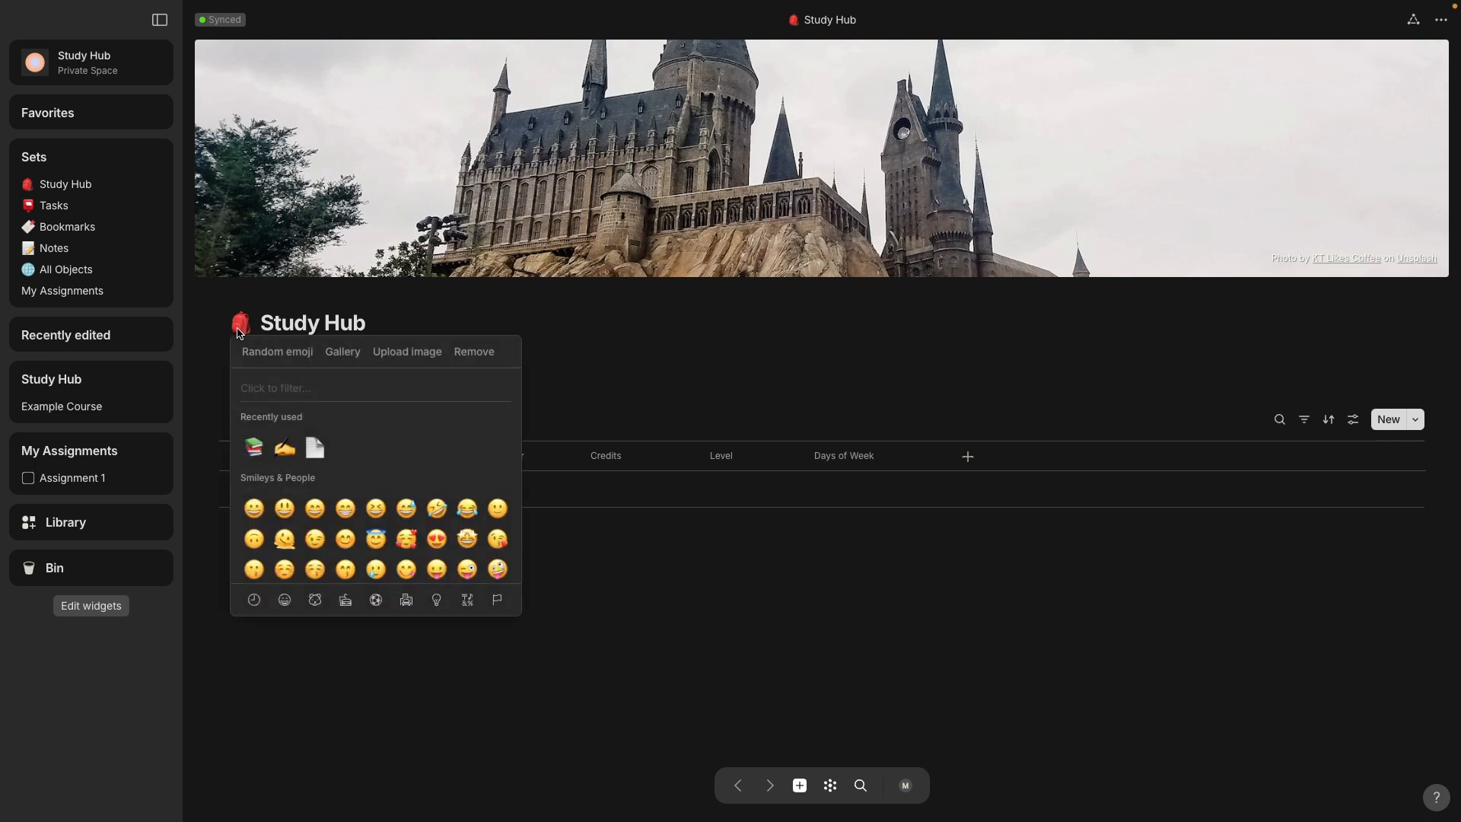
mouse_move(254, 448)
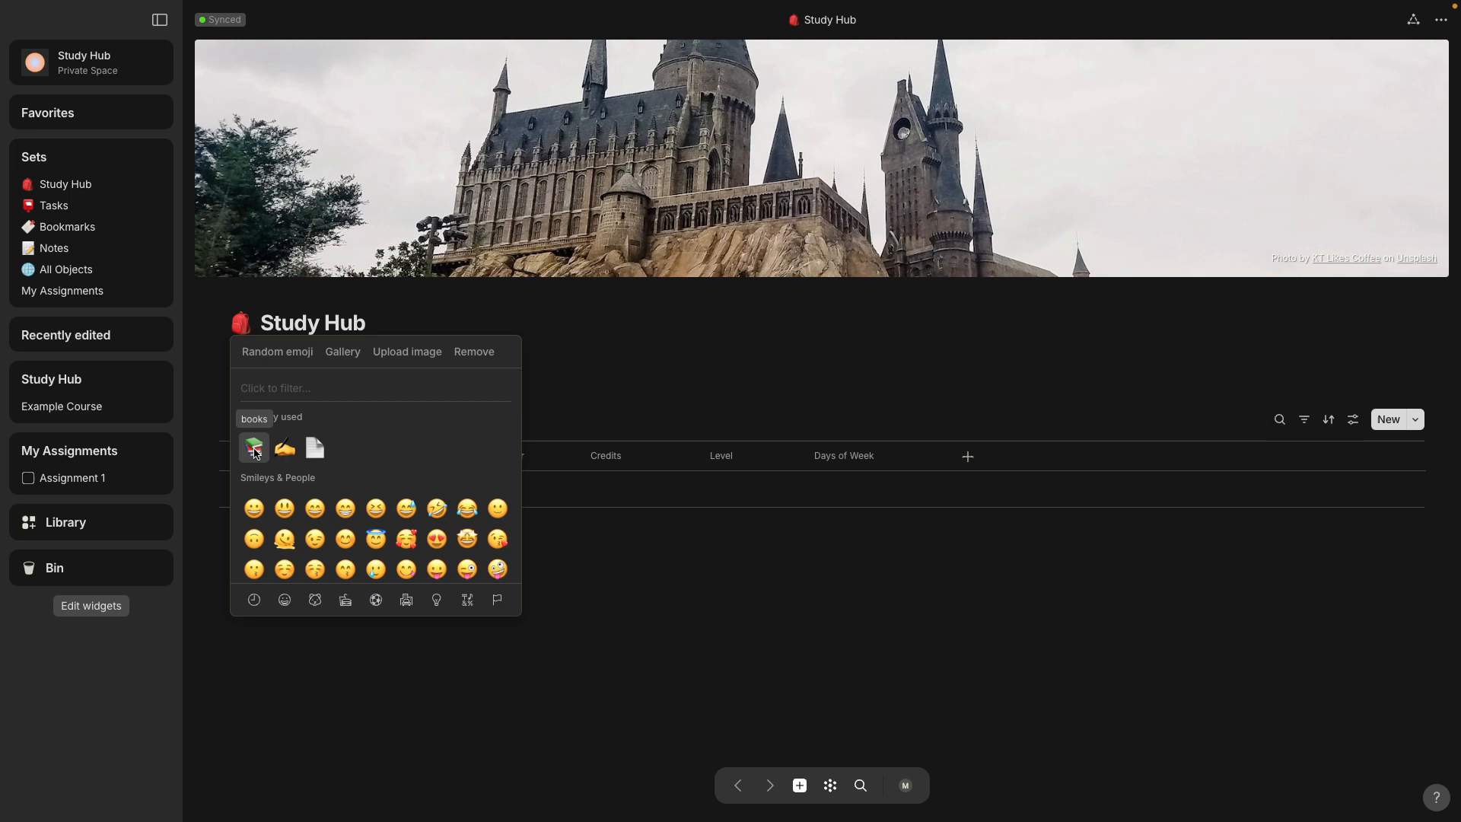
left_click(254, 448)
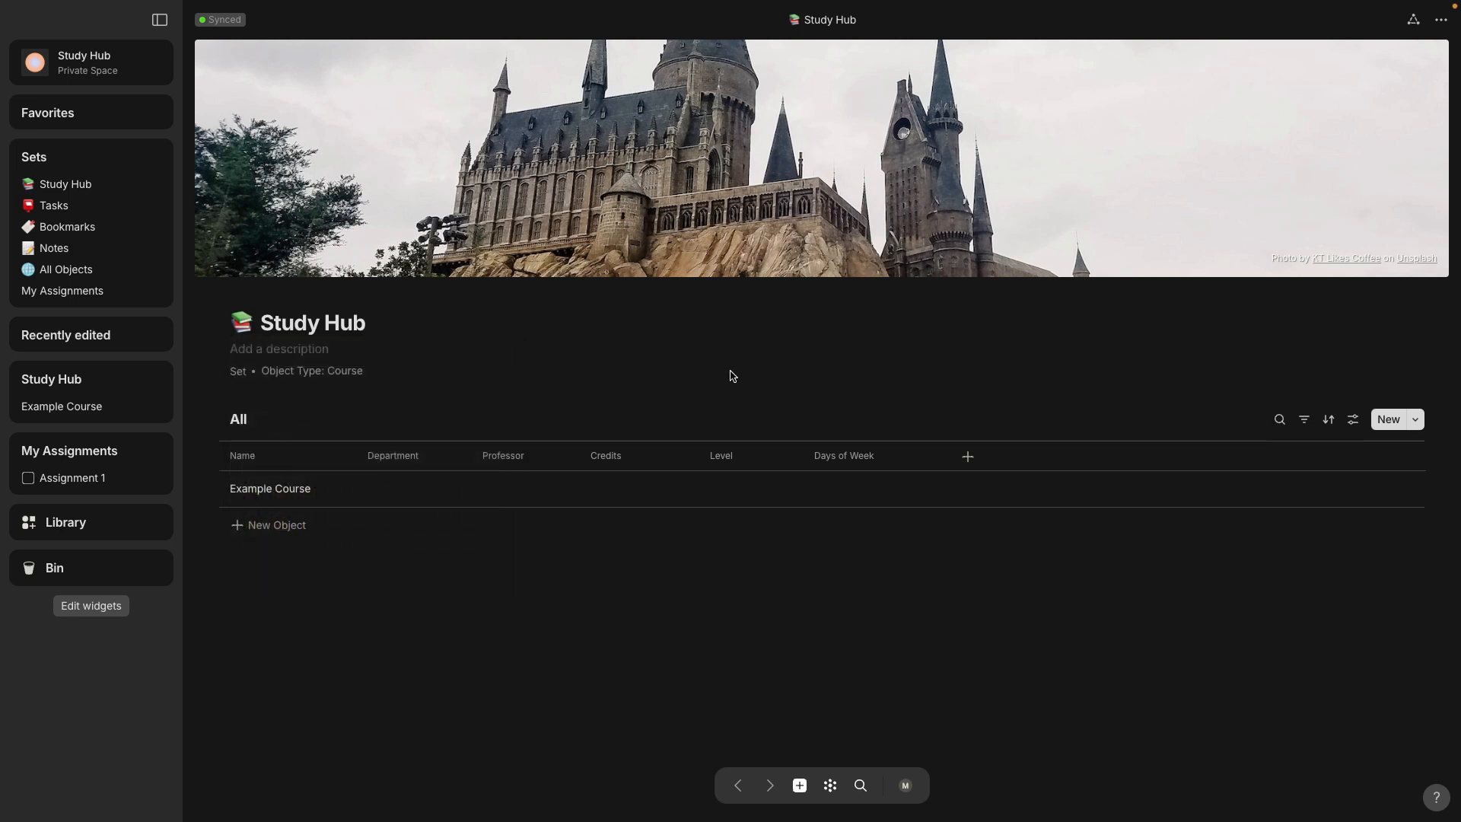
mouse_move(716, 365)
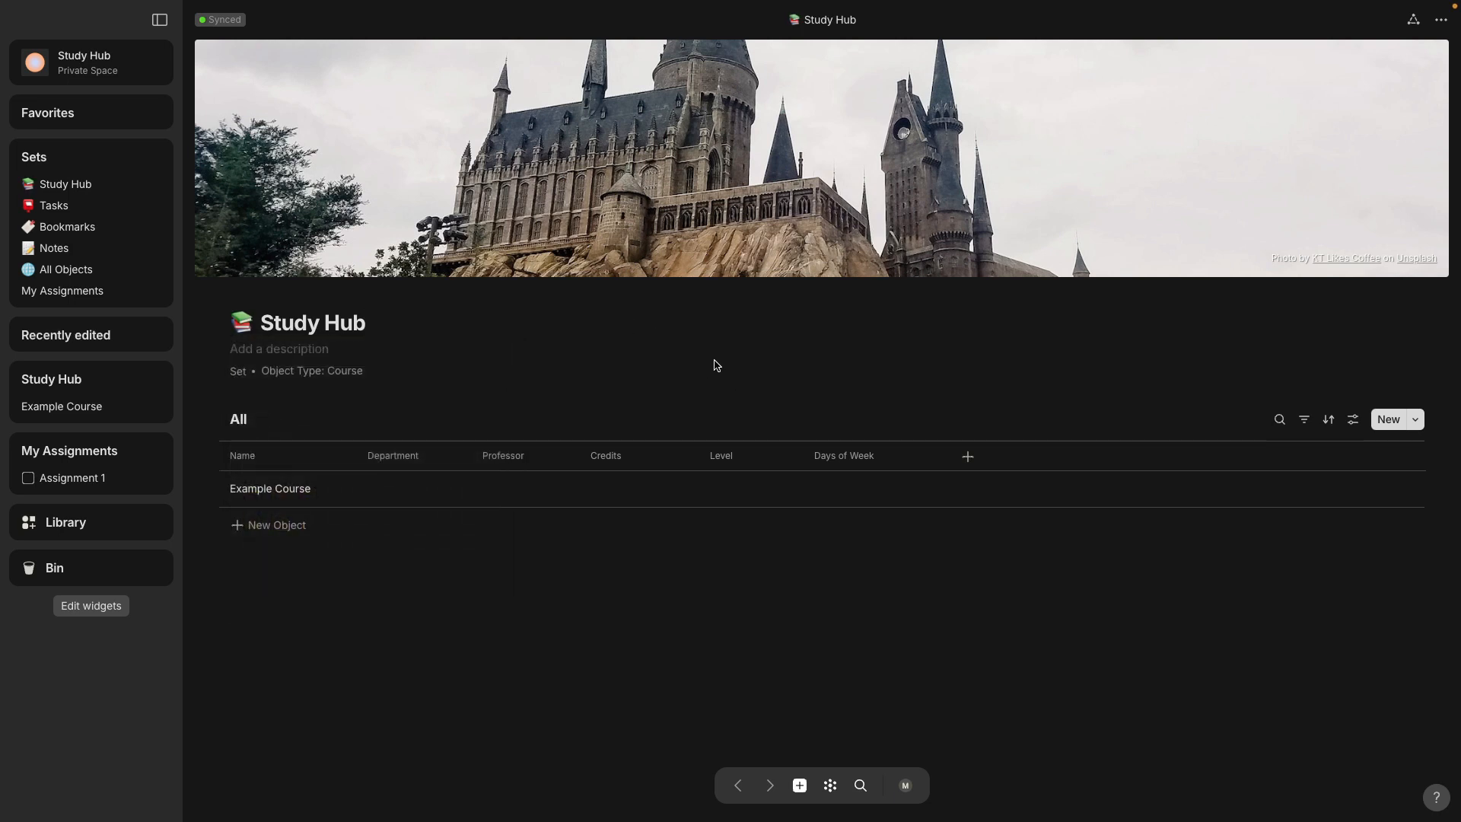
mouse_move(567, 382)
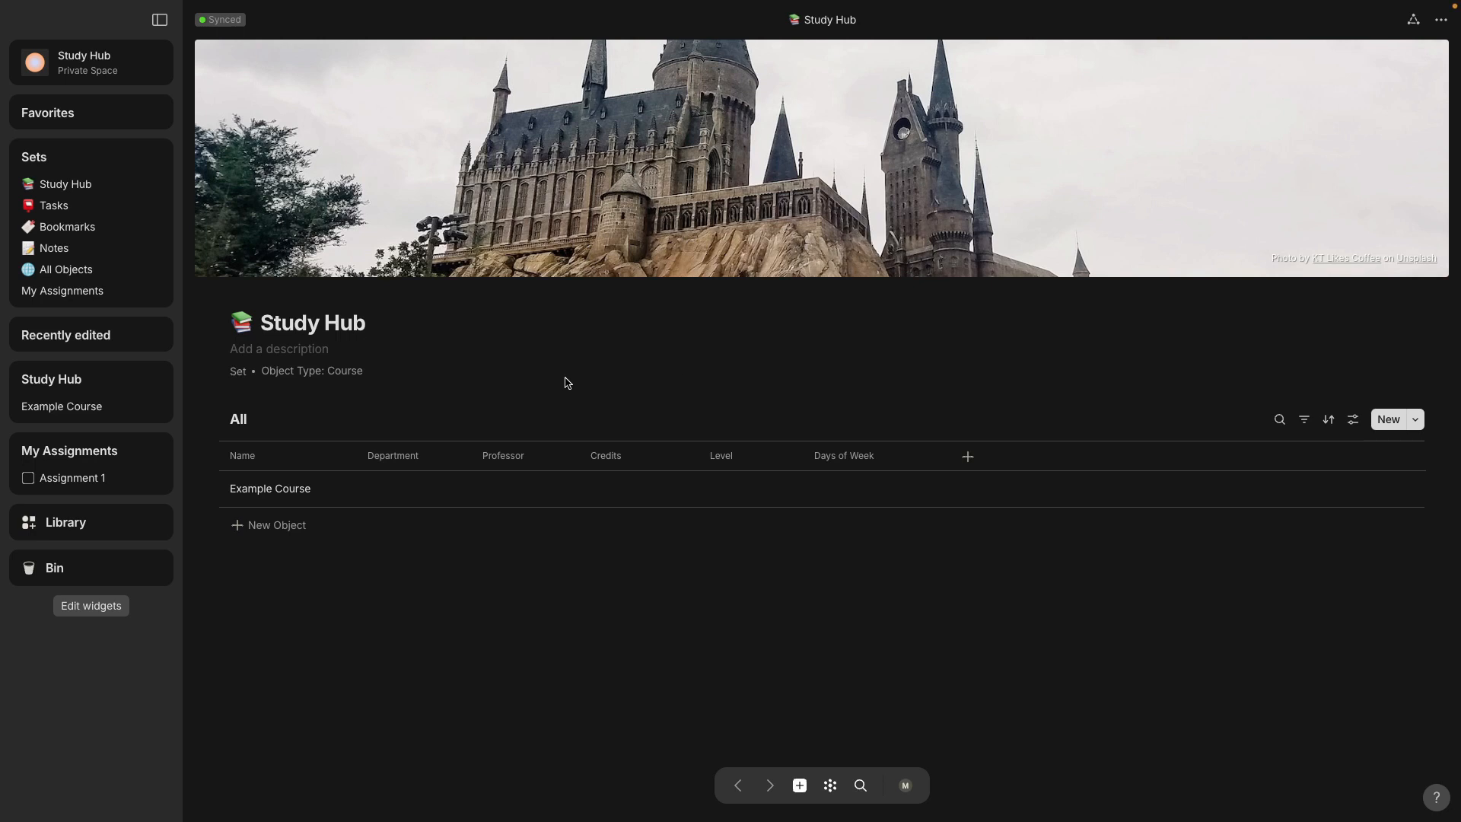
mouse_move(82, 418)
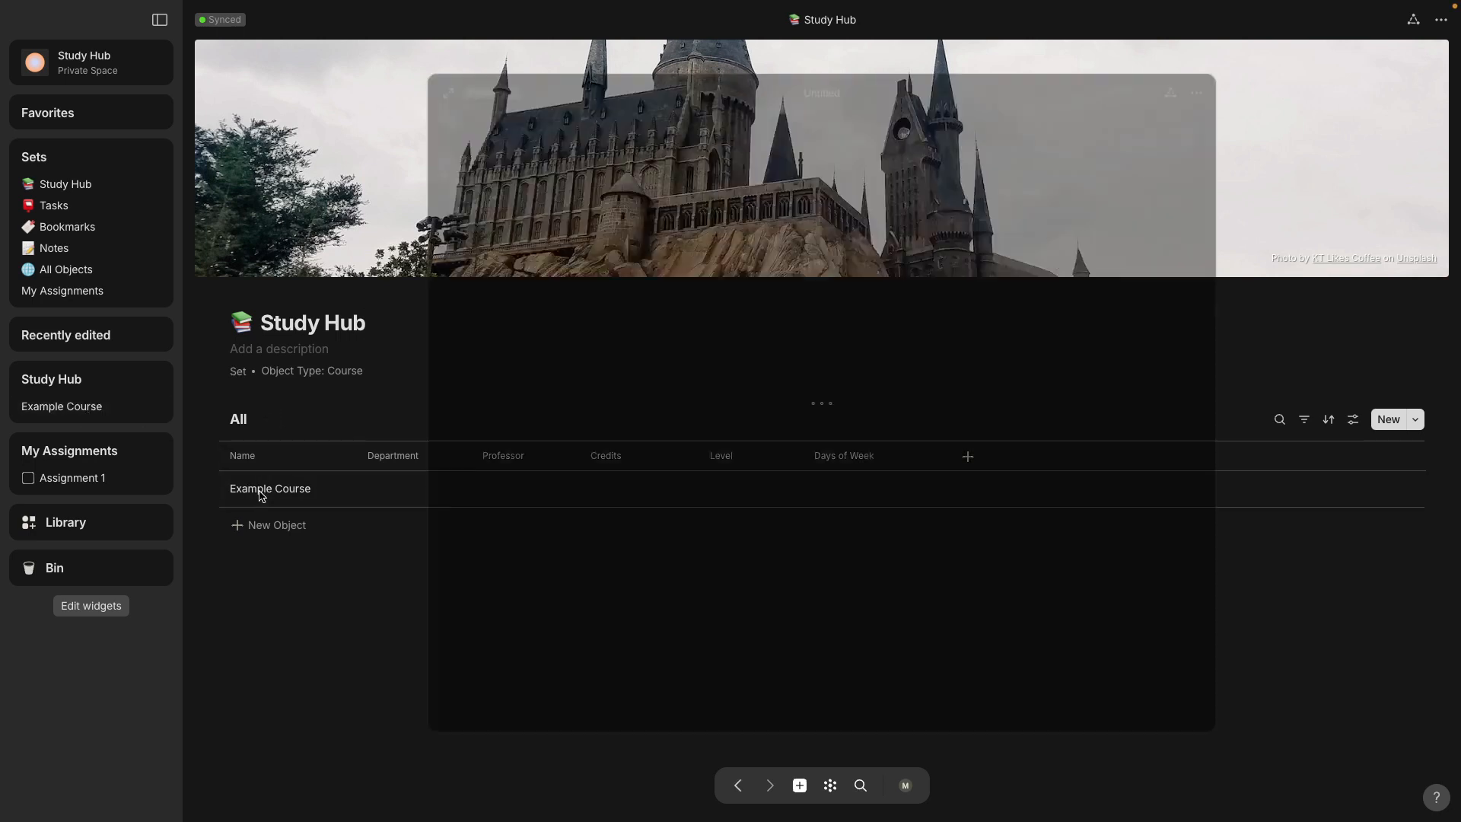
left_click(270, 488)
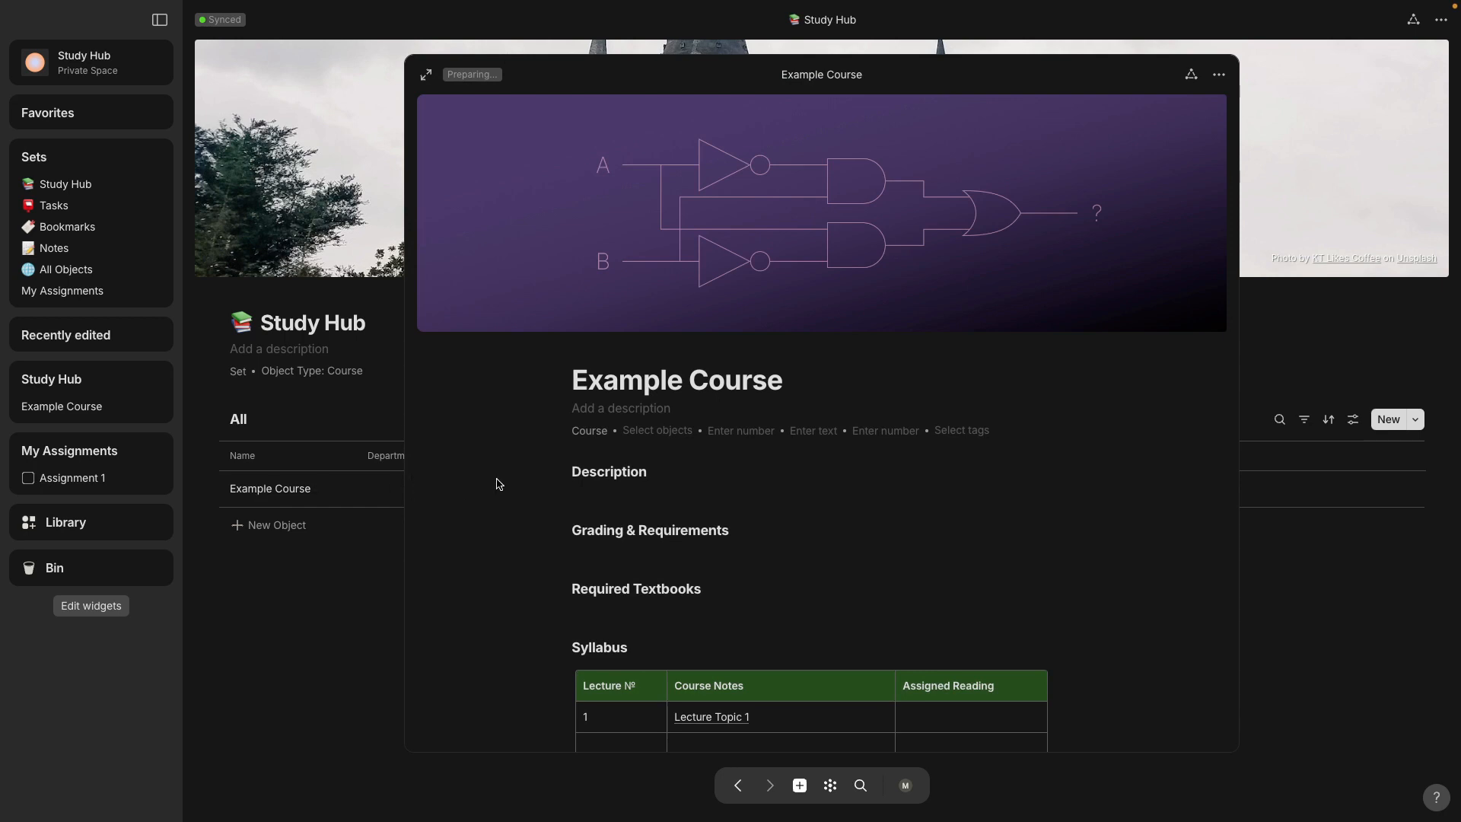
scroll("down", 3)
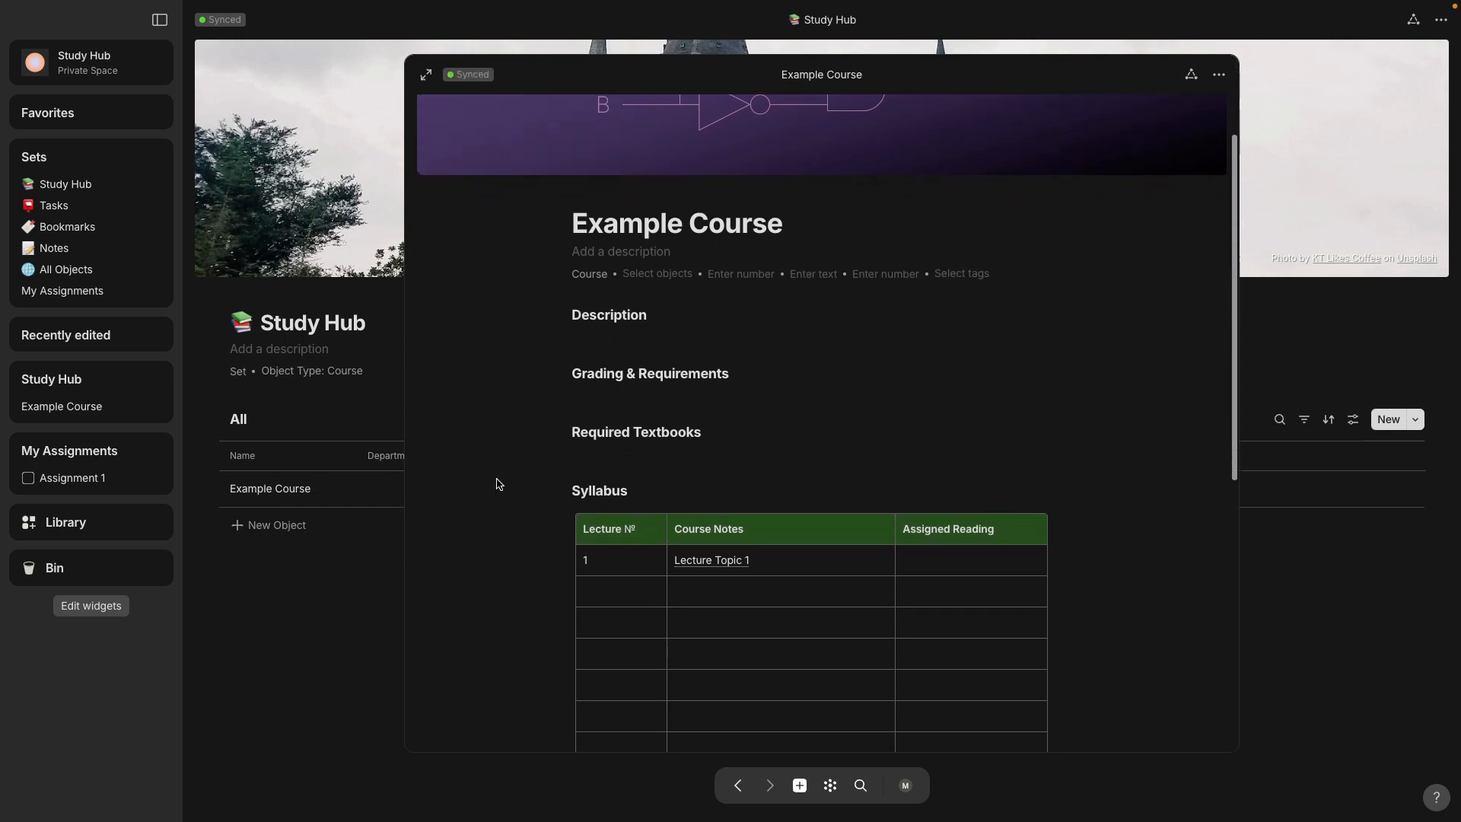
scroll("down", 3)
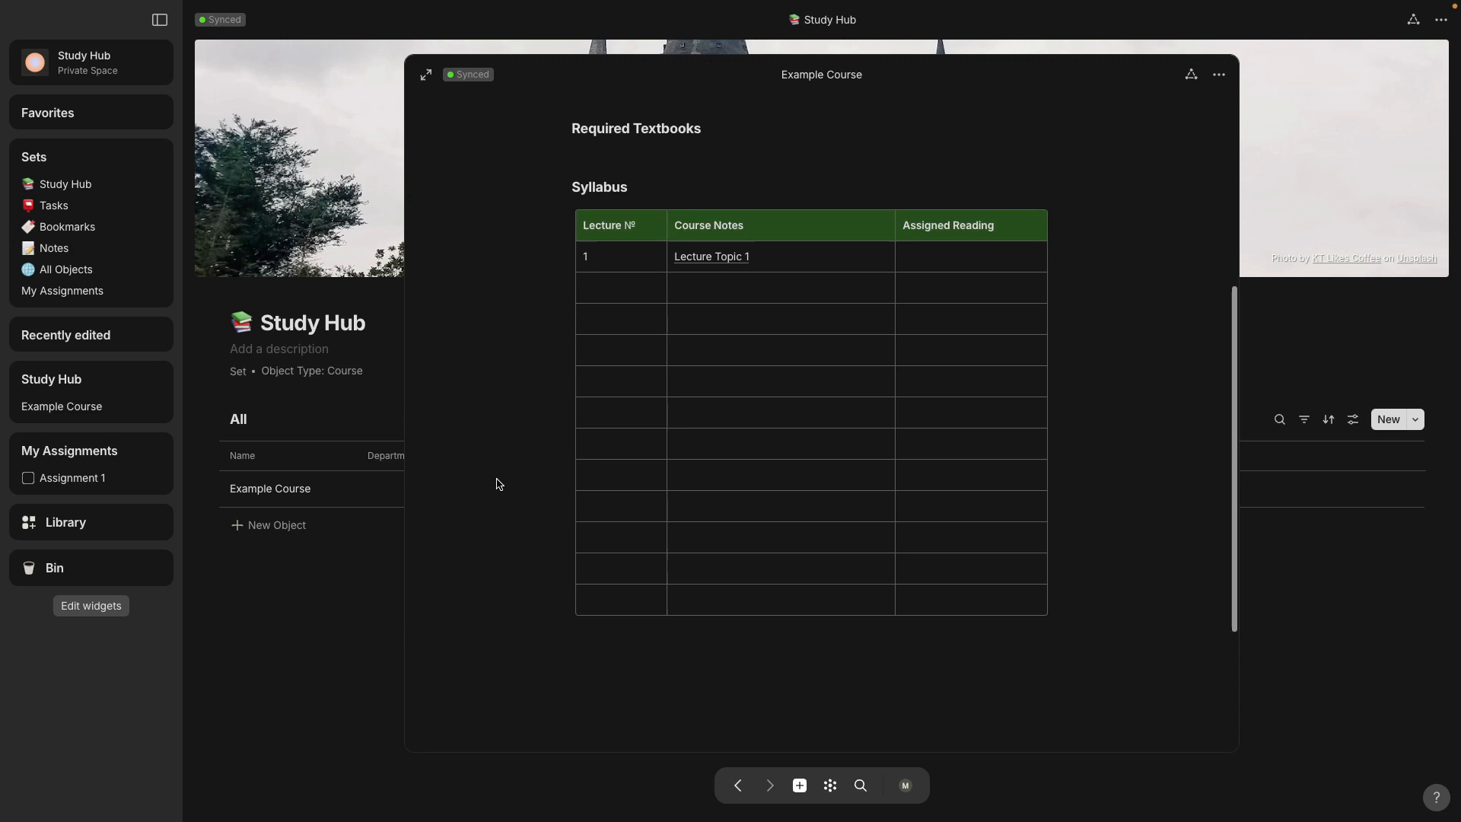
scroll("down", 3)
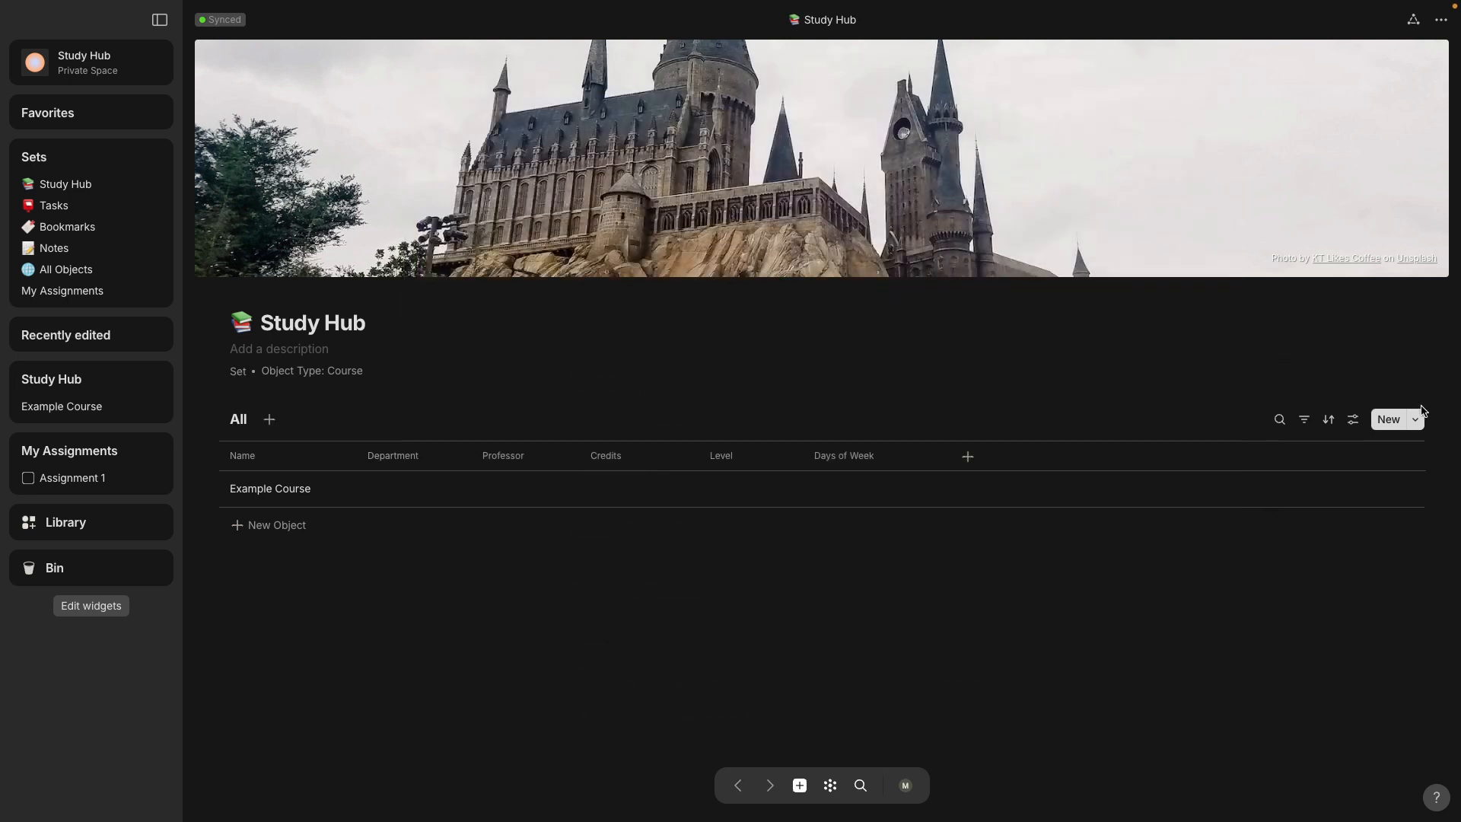
mouse_move(1415, 421)
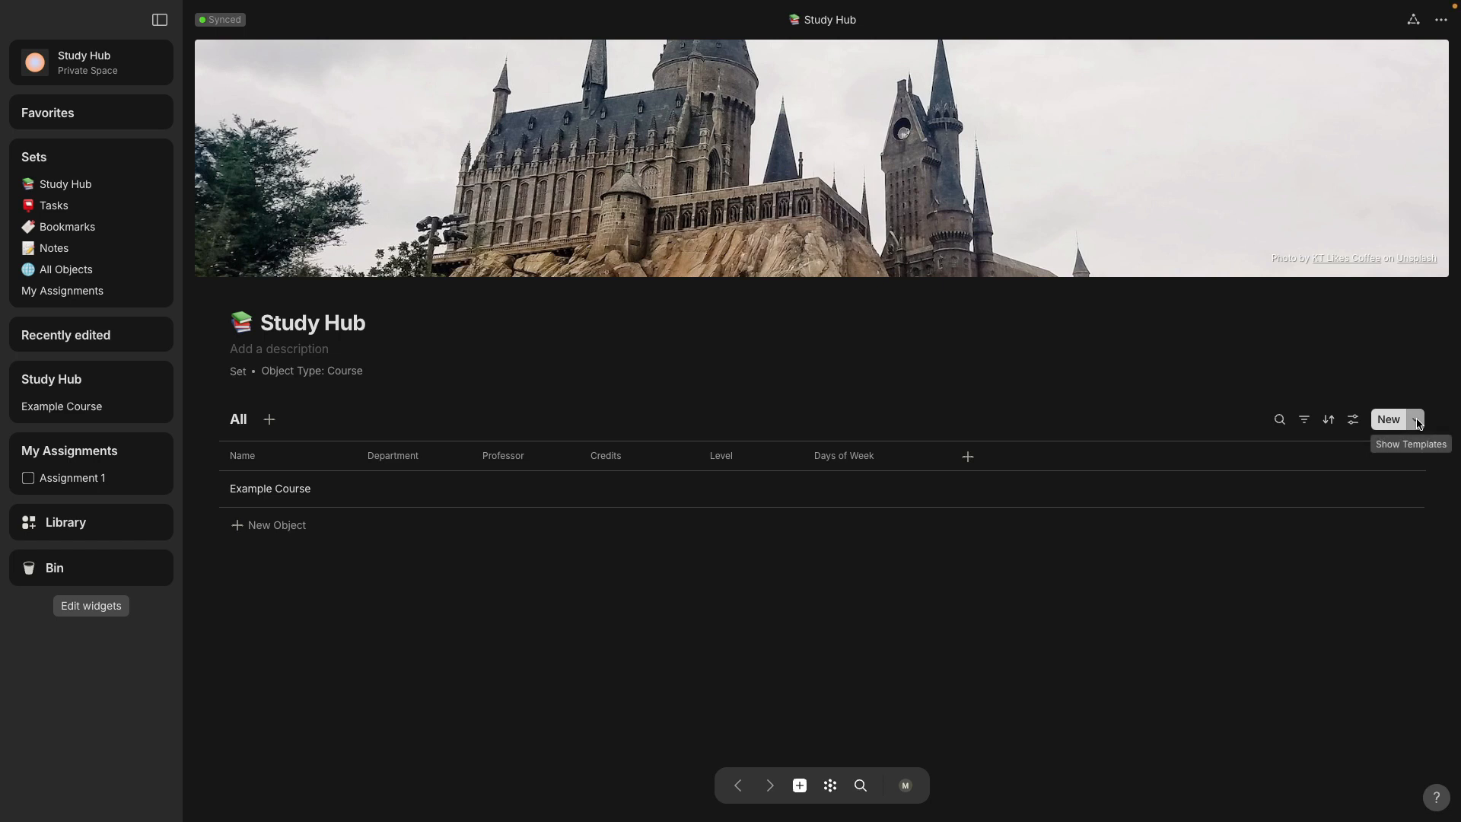
Step: Show the Course type's templates and choose Edit template on Course Name
left_click(1417, 420)
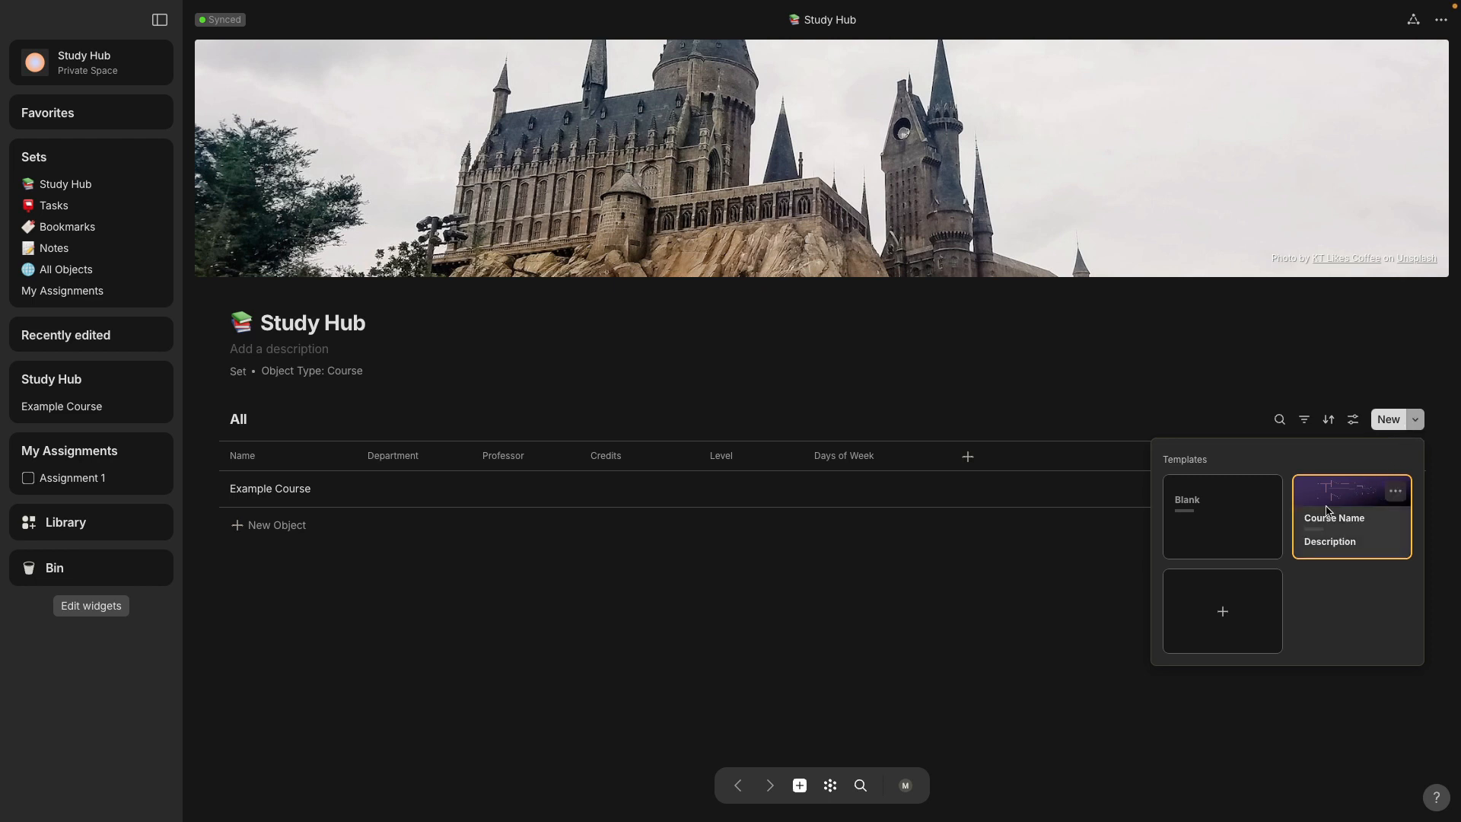
mouse_move(1340, 509)
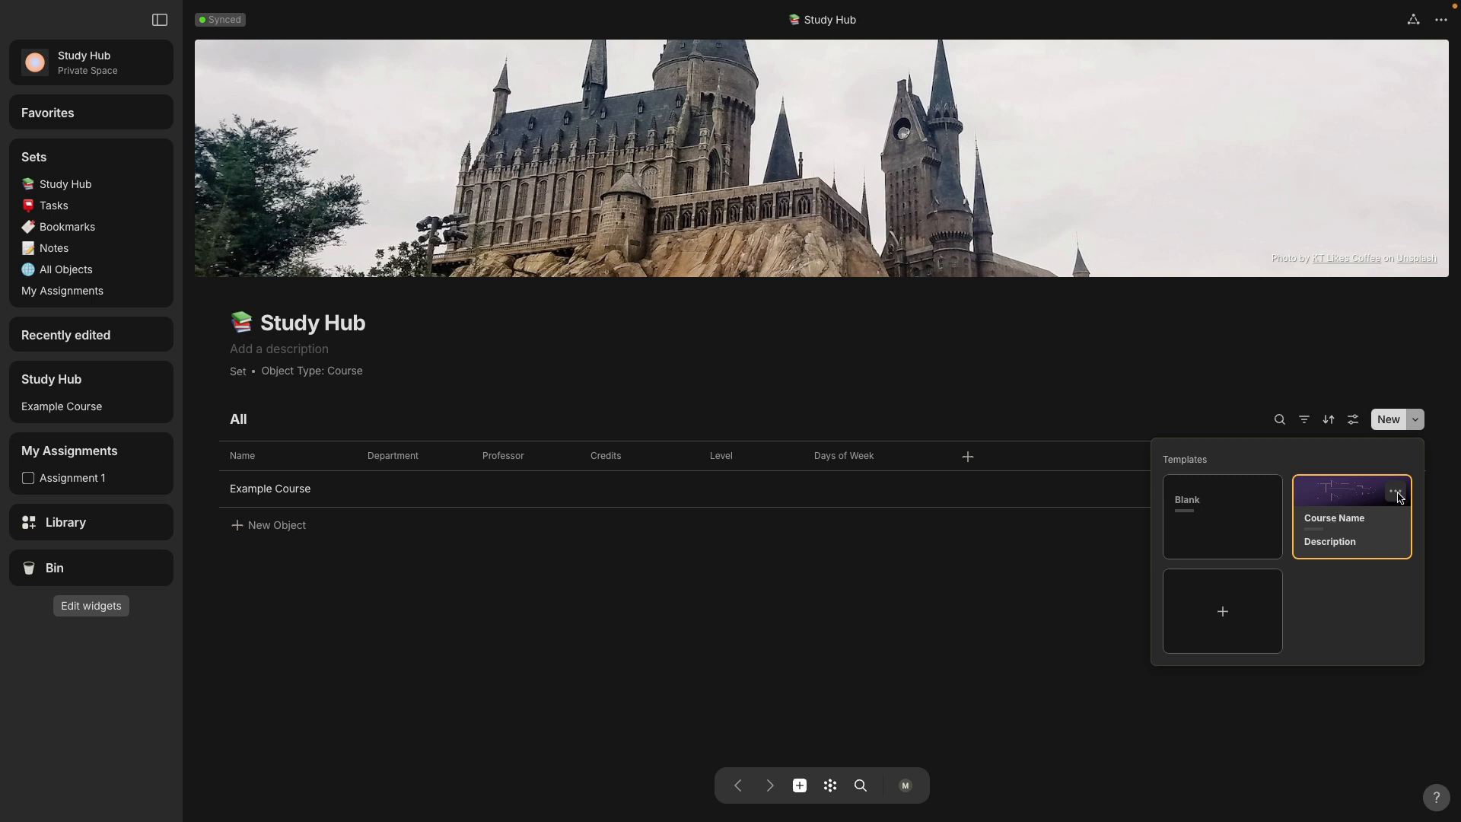
left_click(1395, 491)
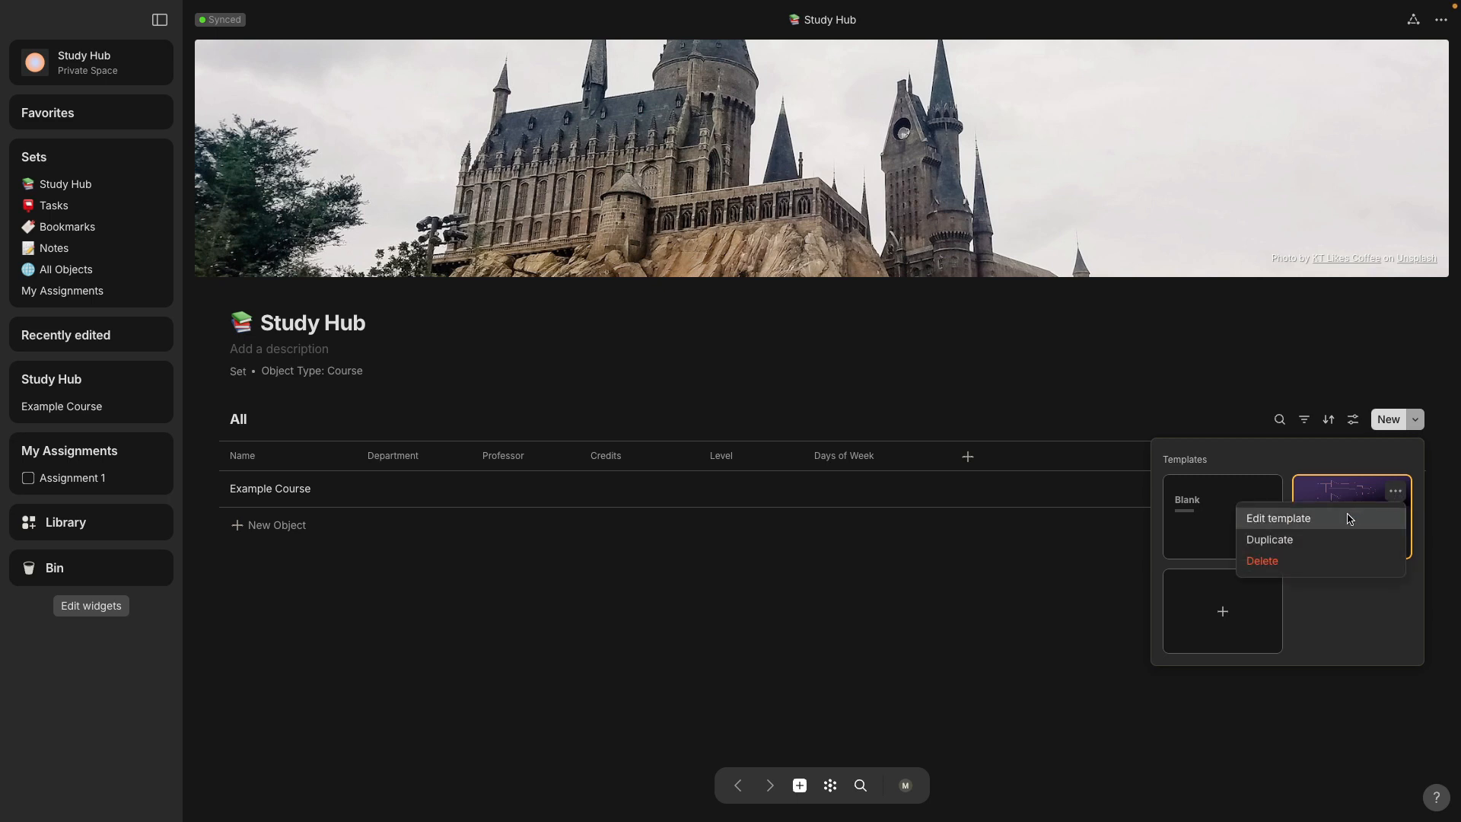
left_click(1278, 518)
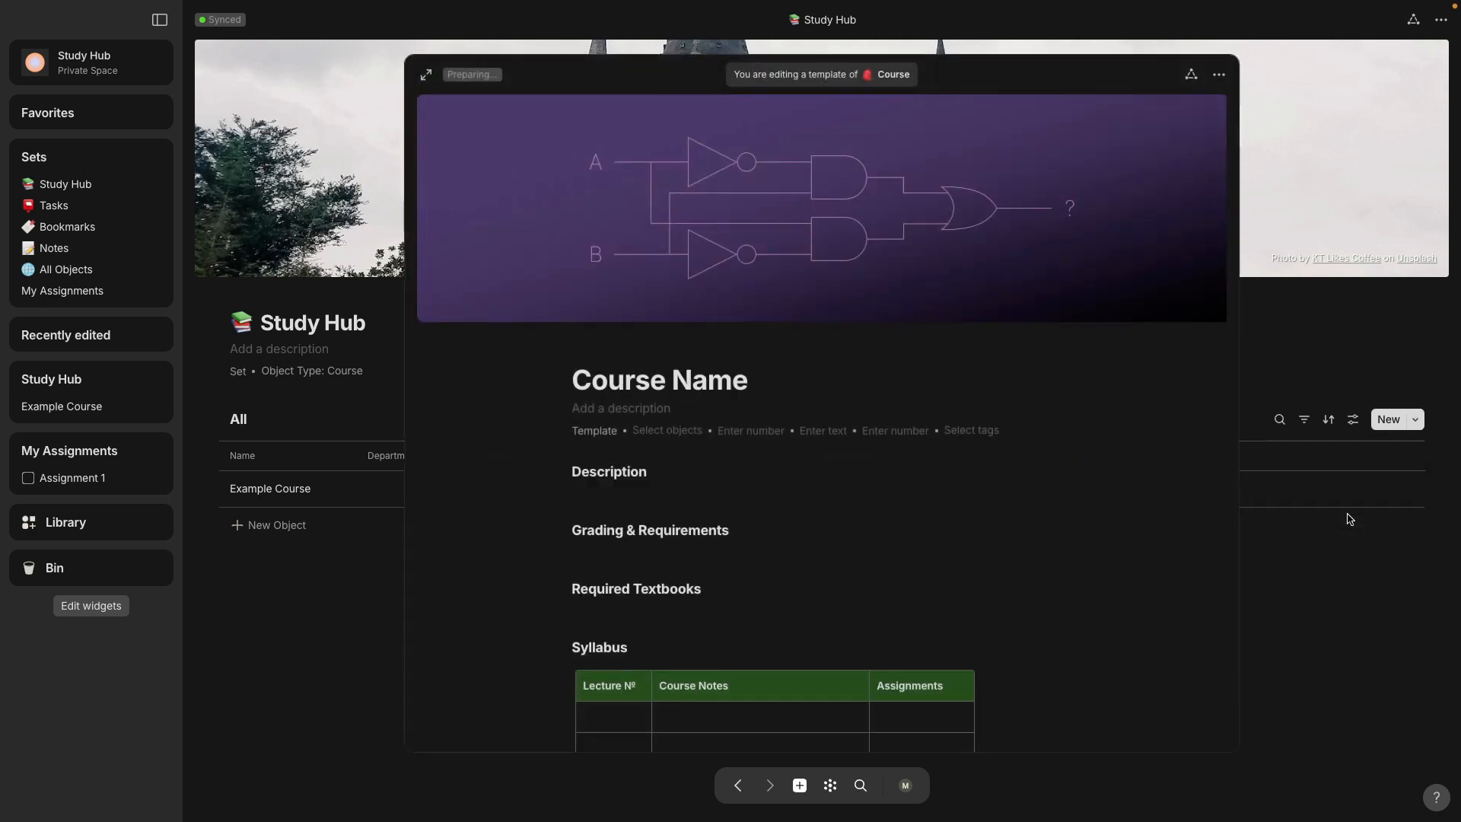
mouse_move(472, 124)
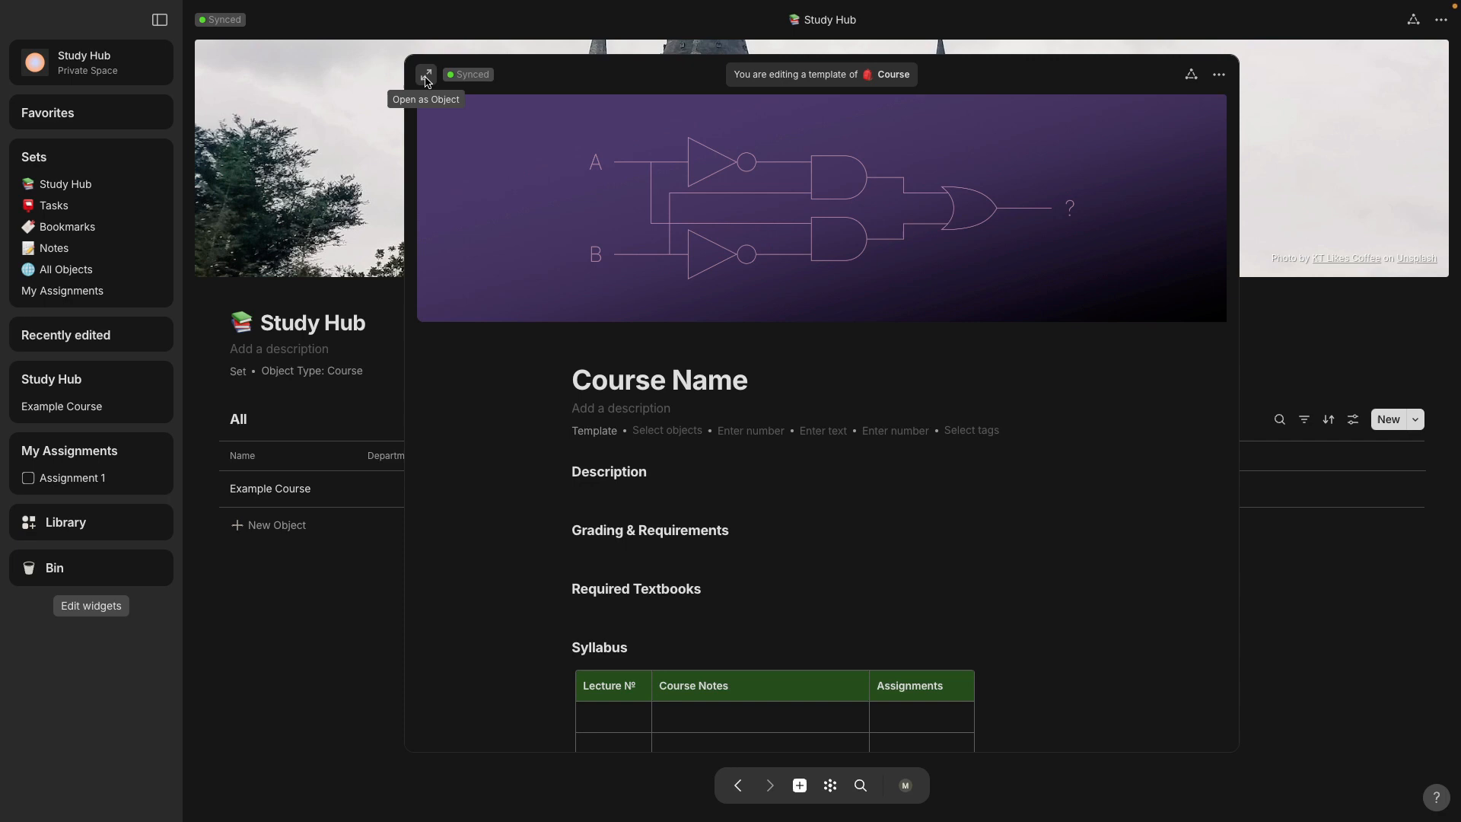
left_click(426, 74)
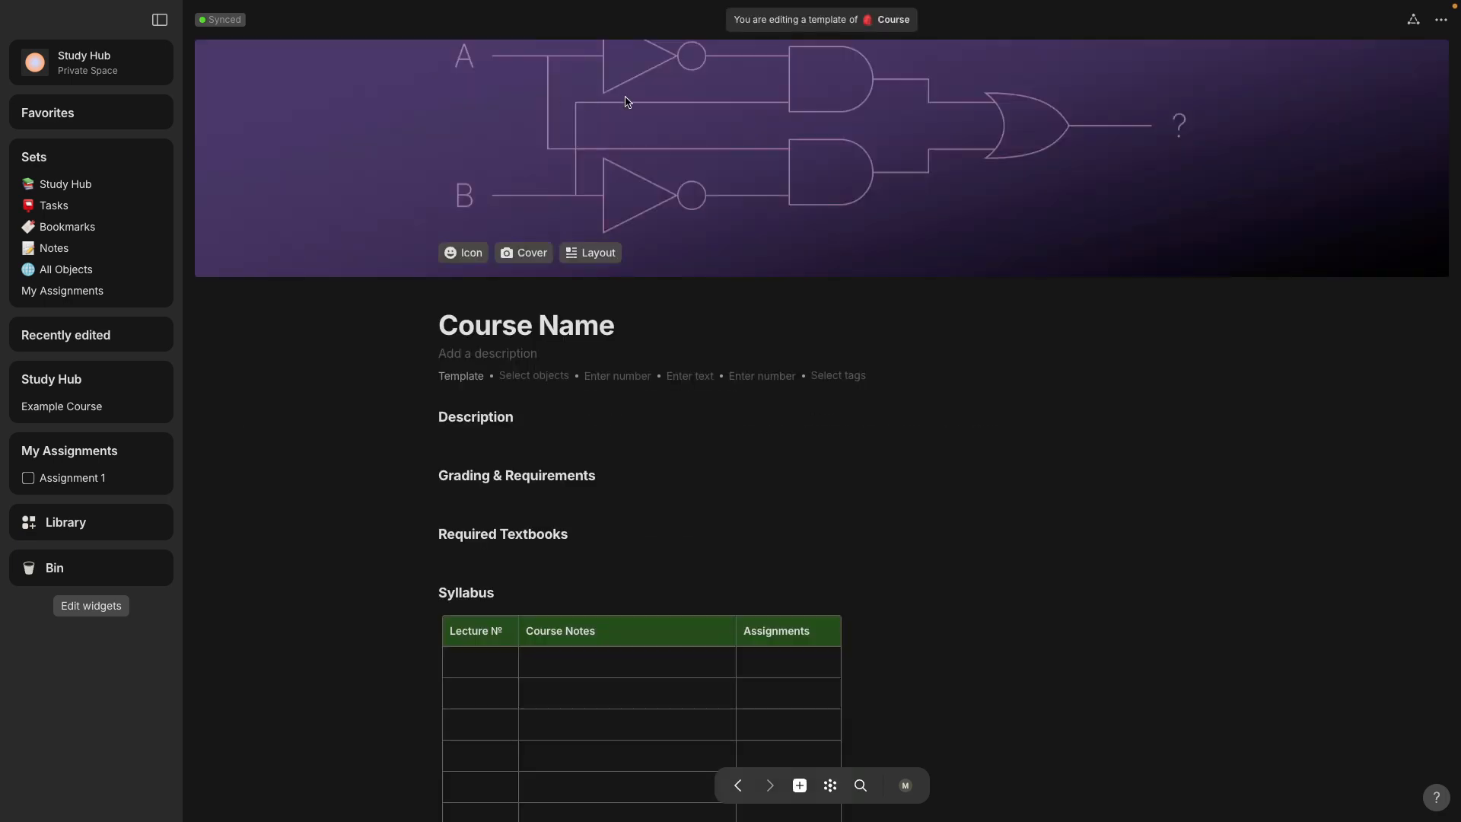
mouse_move(533, 262)
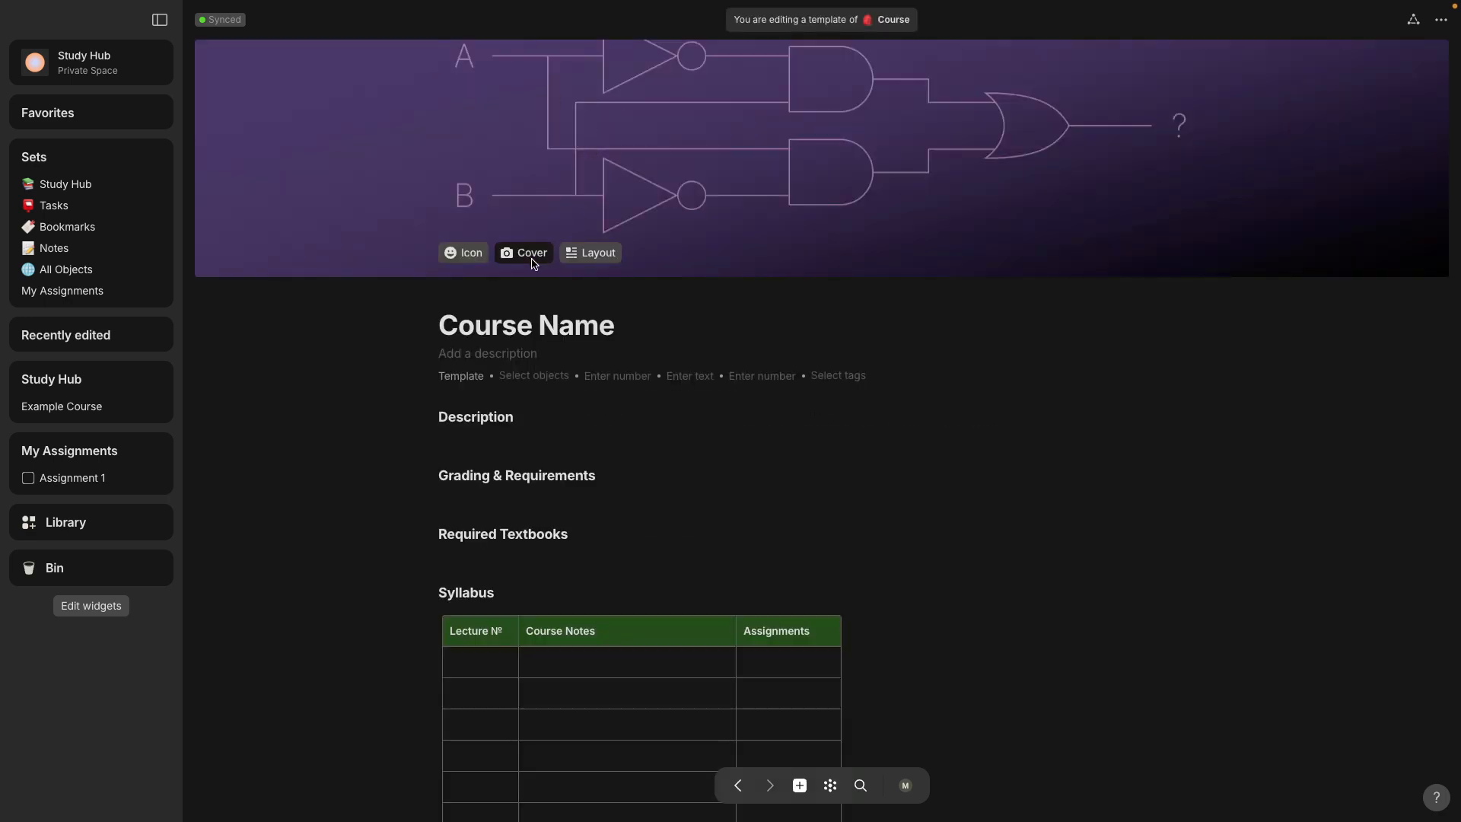
left_click(524, 252)
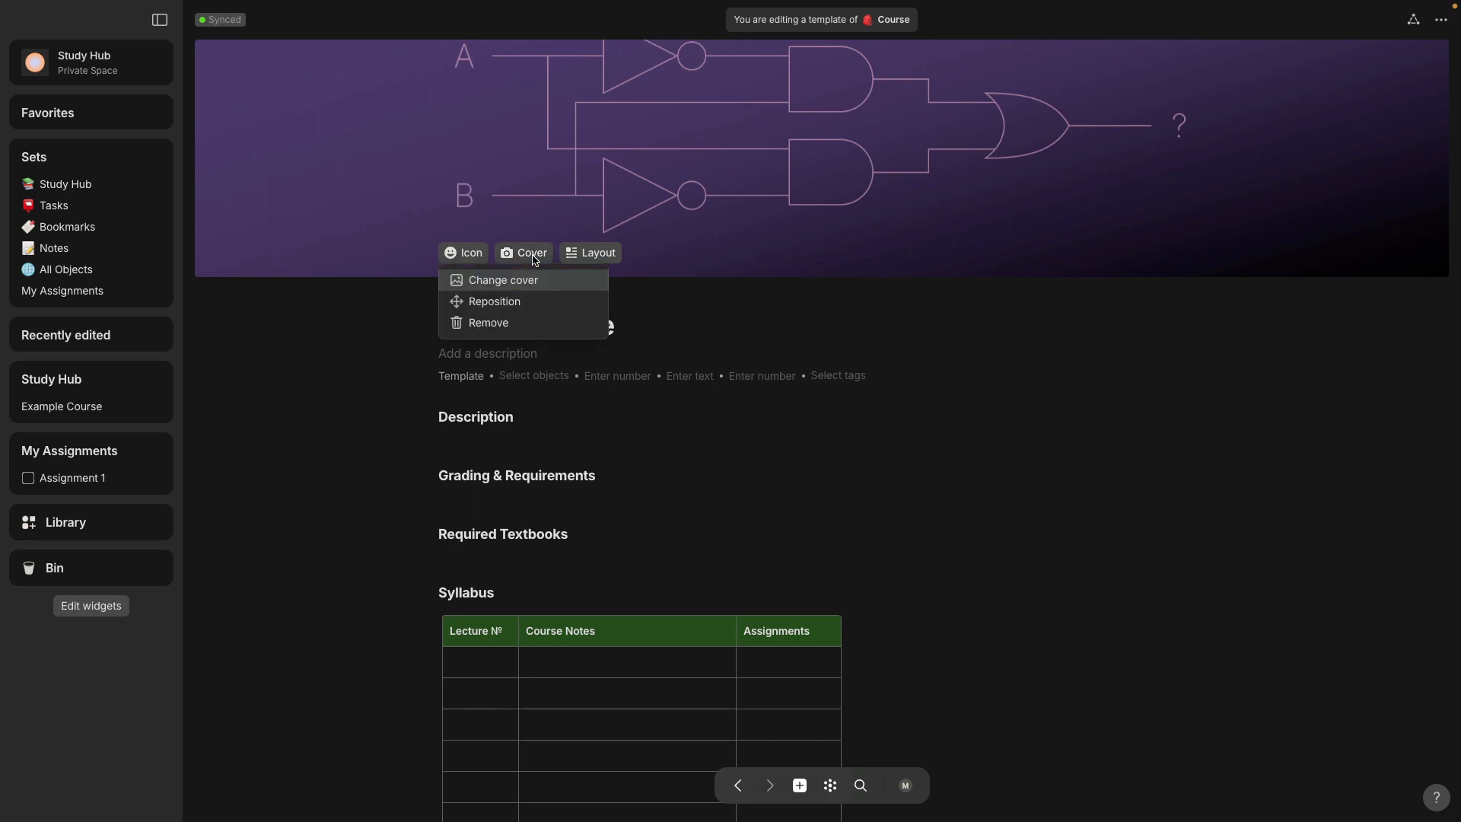
left_click(487, 323)
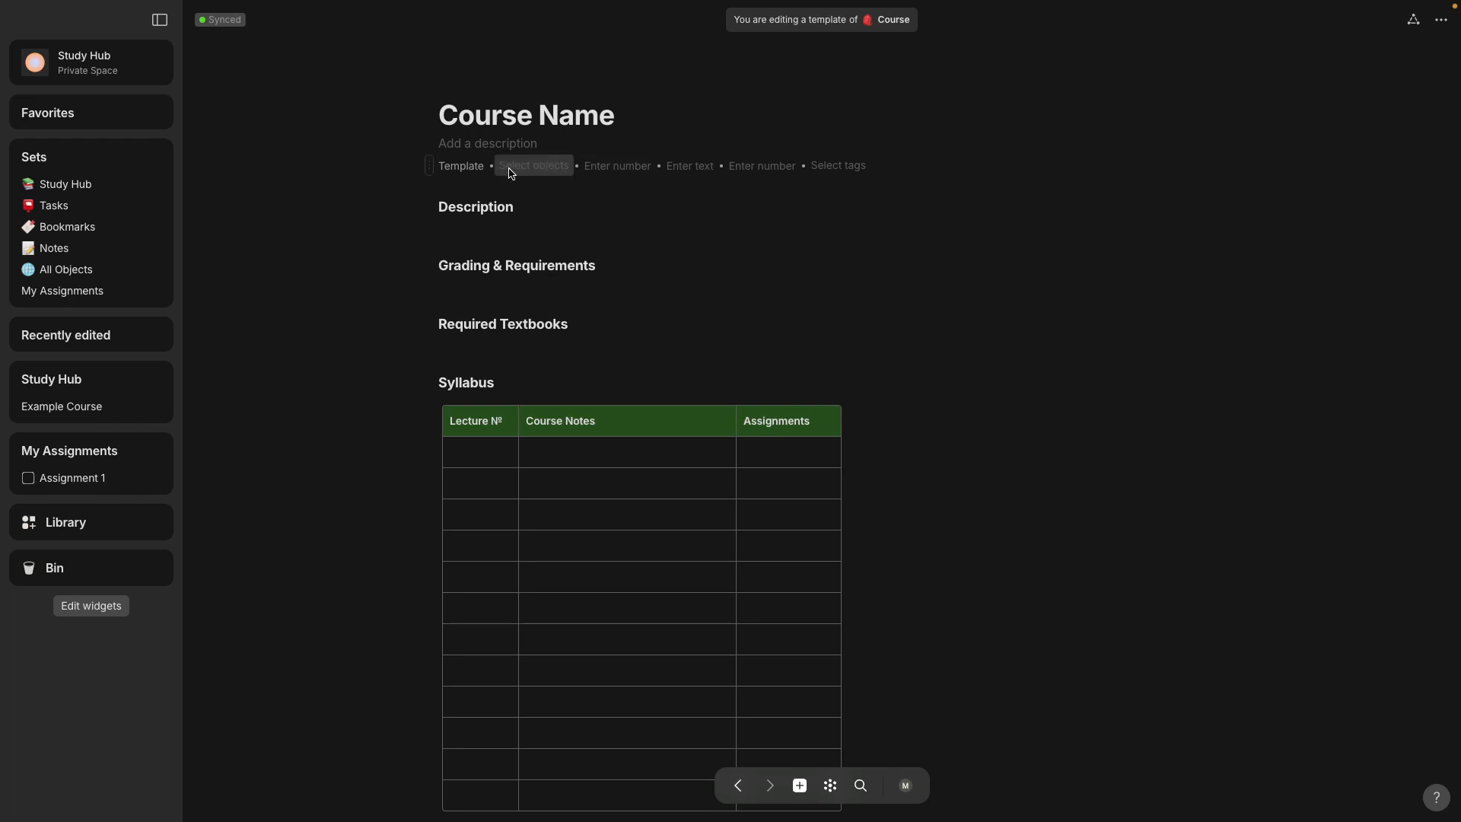
mouse_move(857, 177)
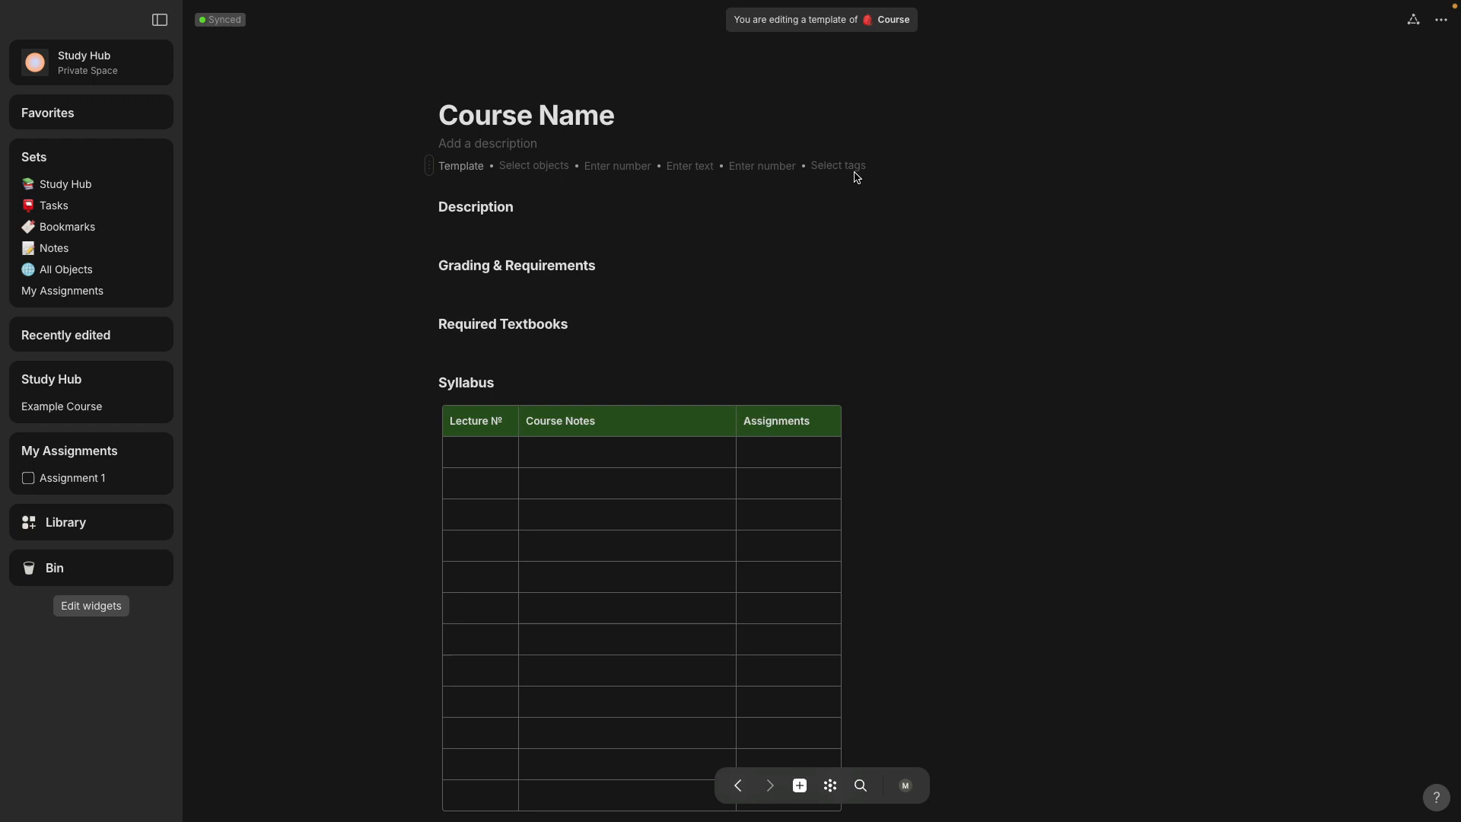
mouse_move(677, 197)
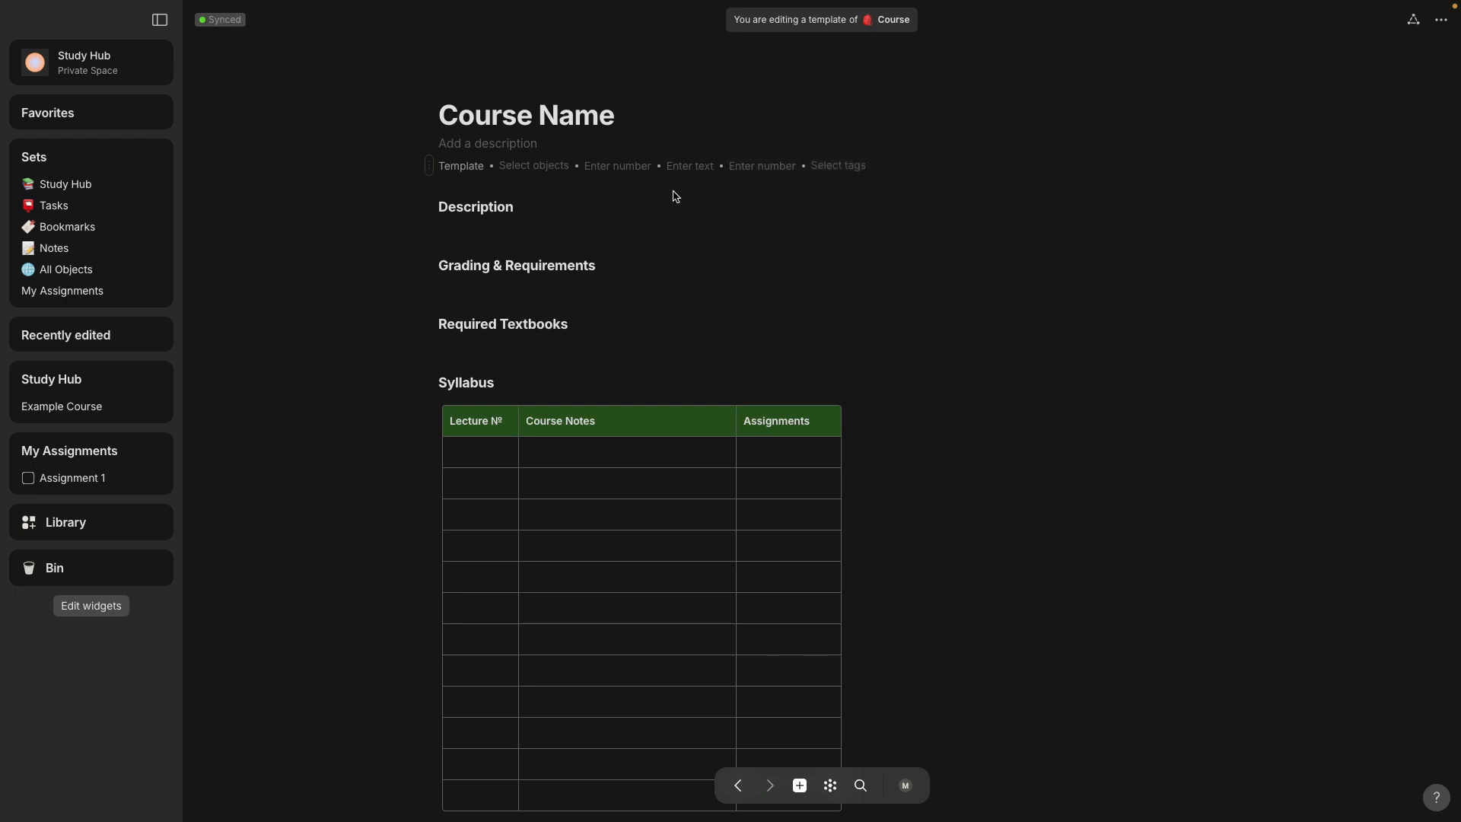
mouse_move(1413, 20)
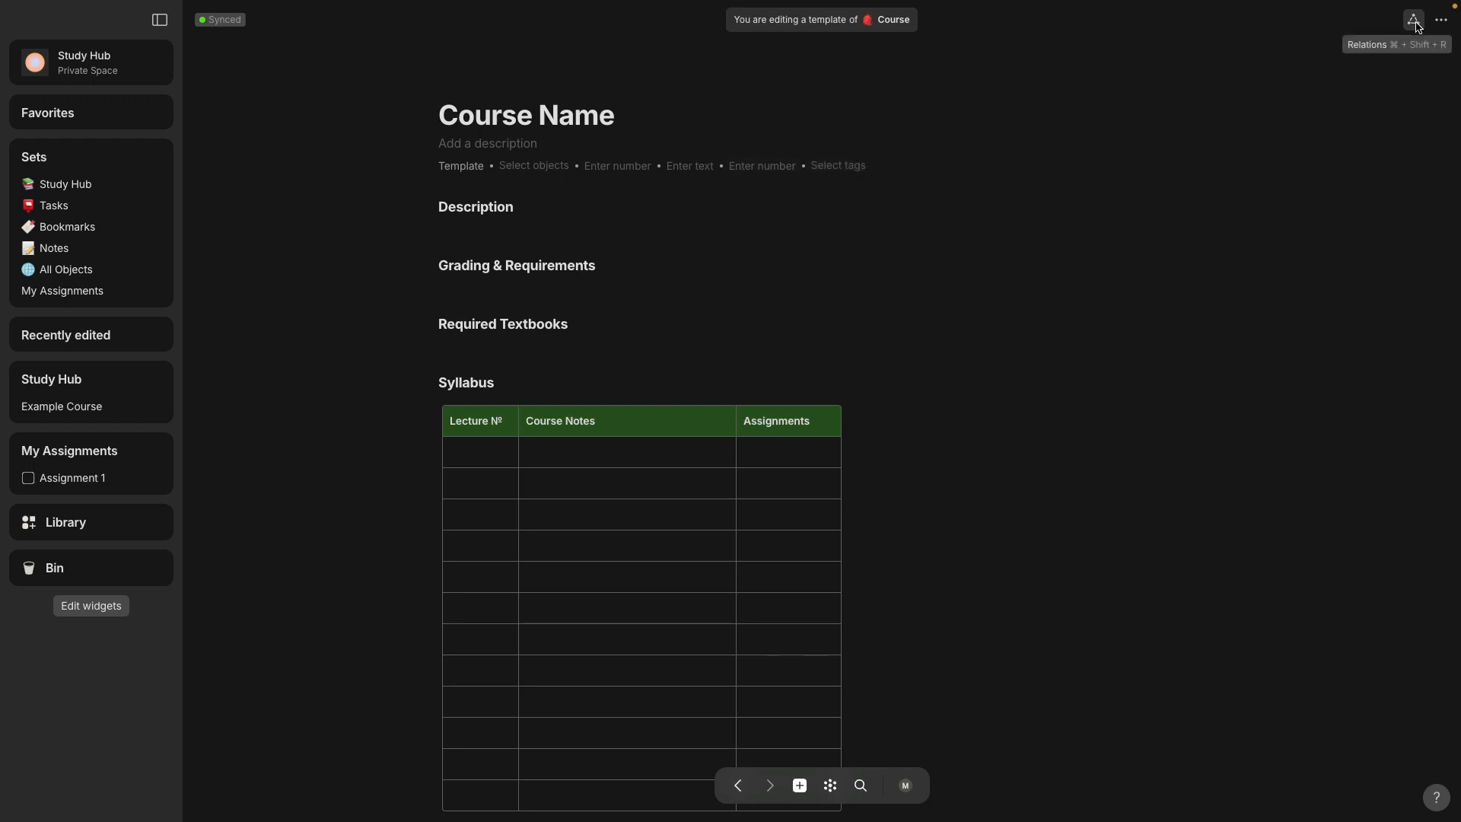
Step: Unfeature Professor and Department in the Course template's properties panel
left_click(1413, 19)
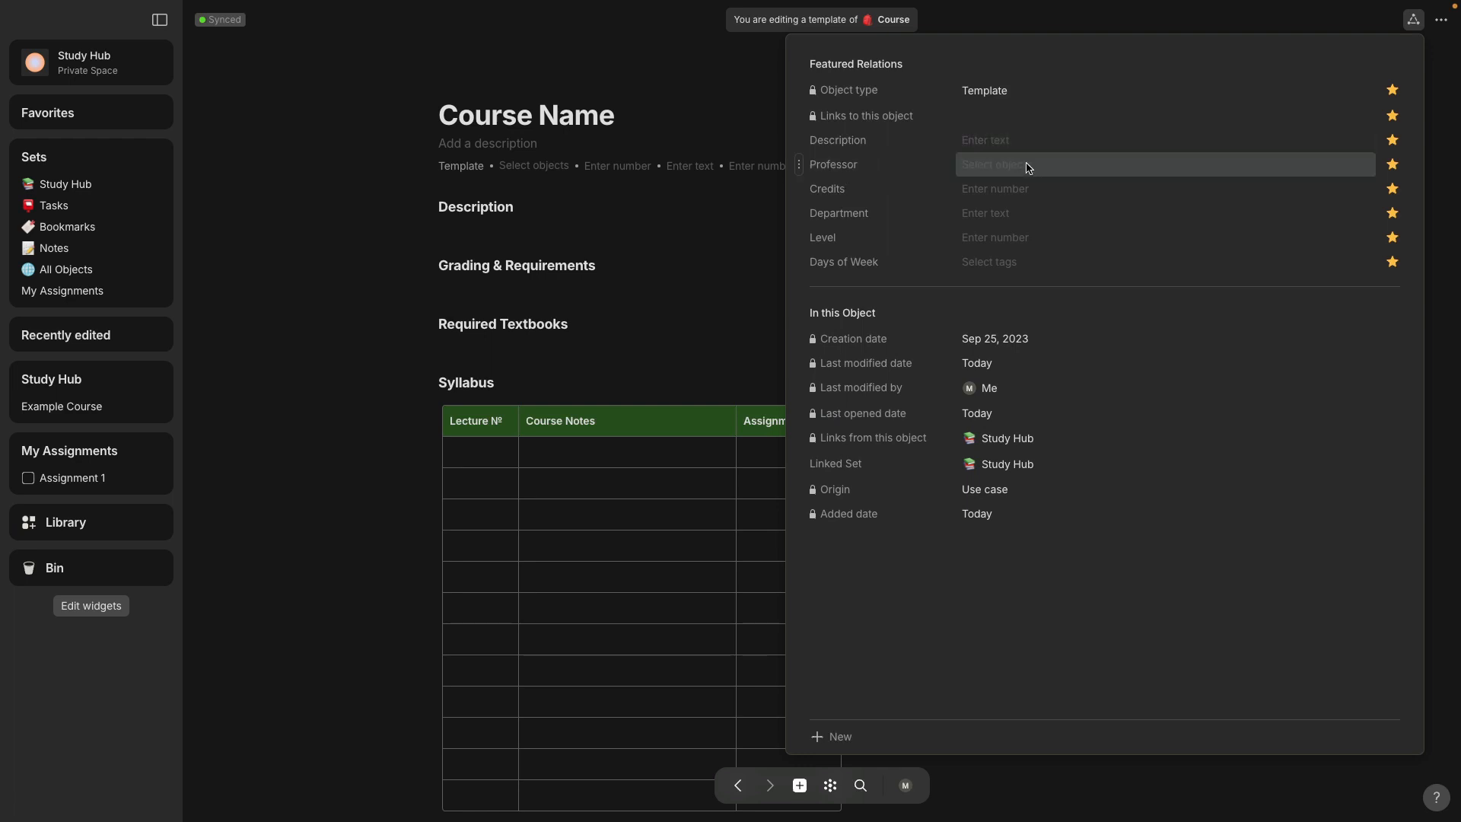
left_click(1392, 163)
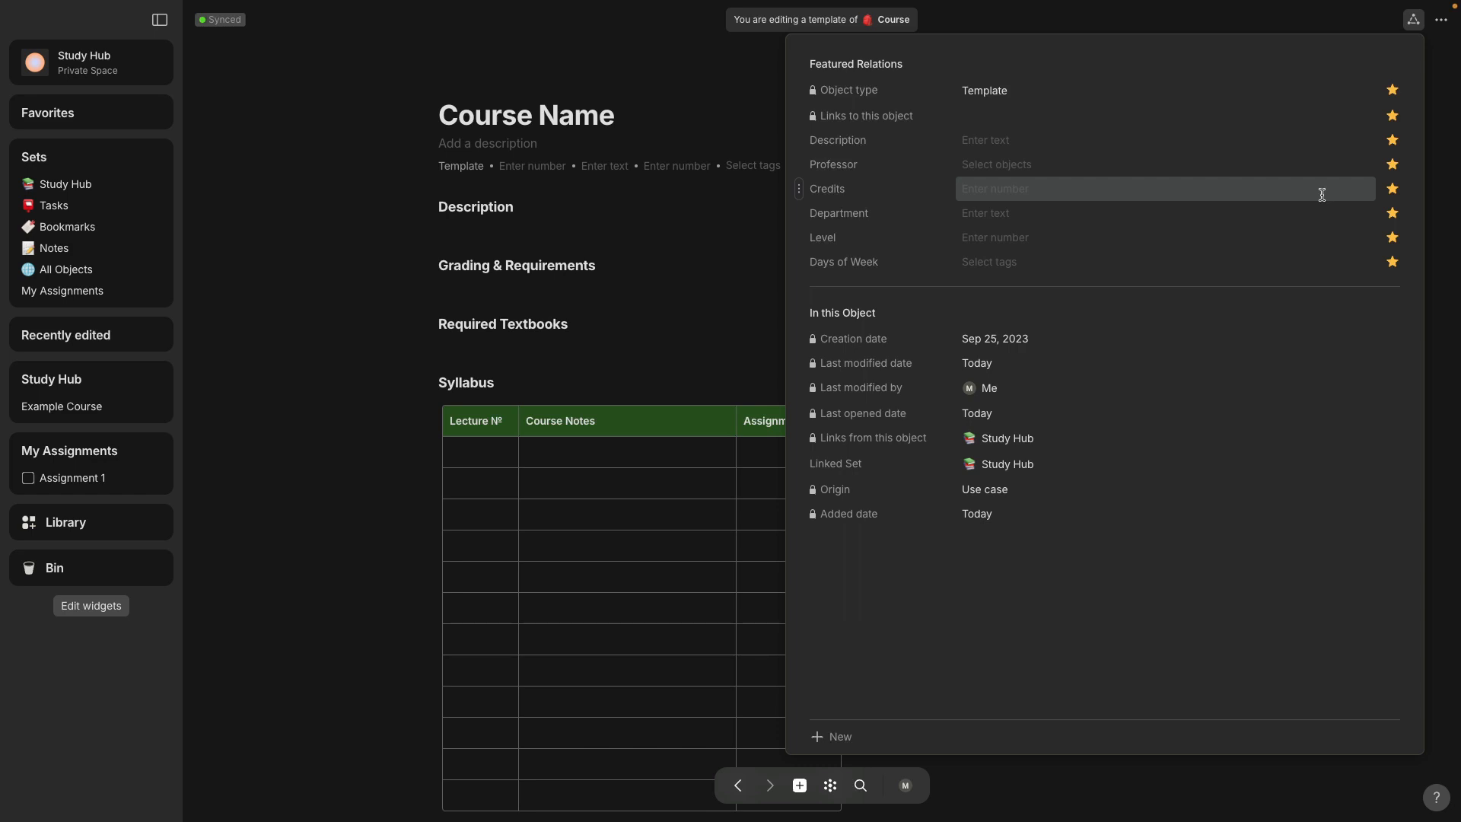
mouse_move(844, 222)
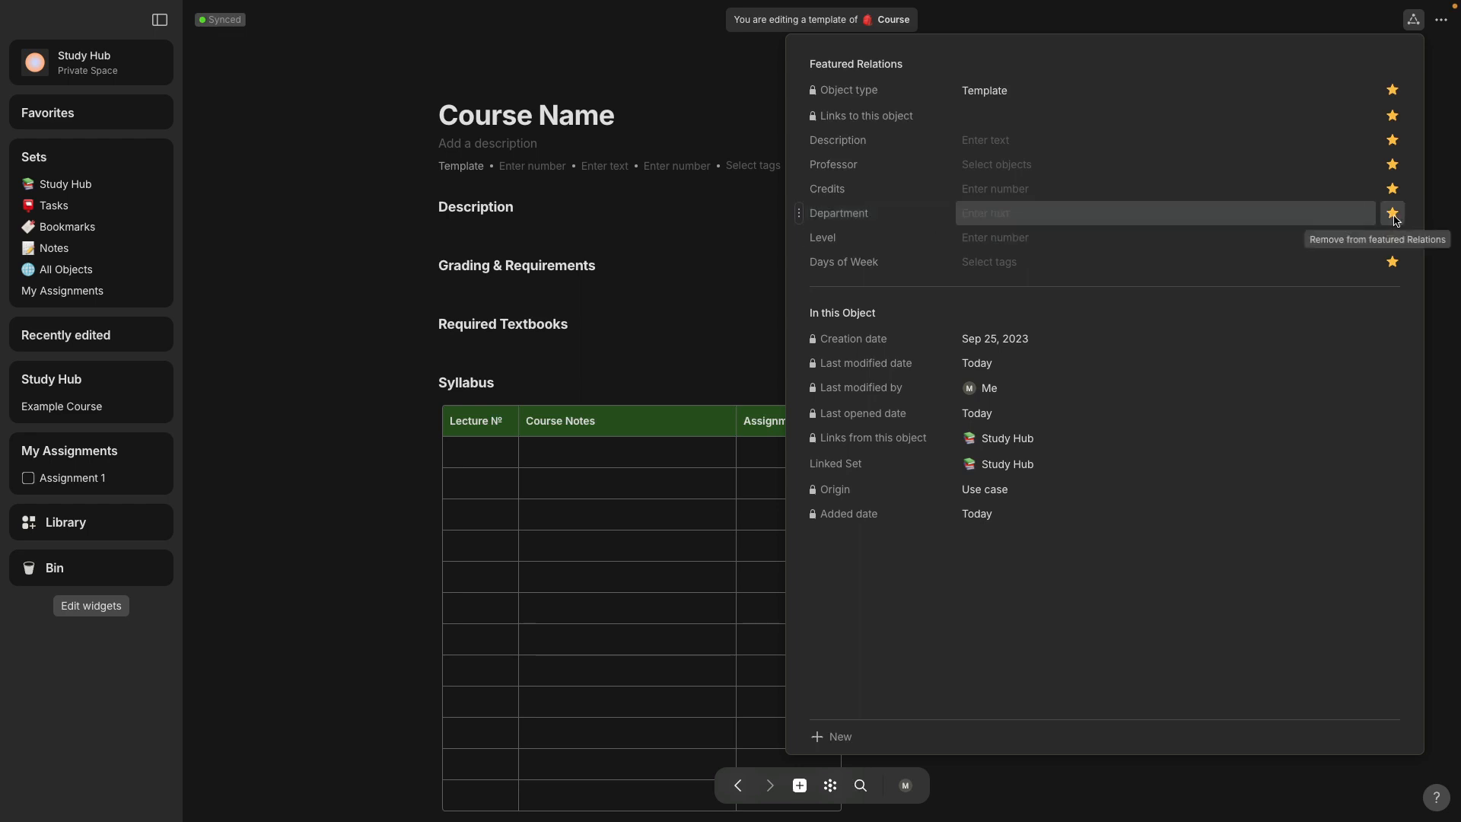
left_click(1392, 212)
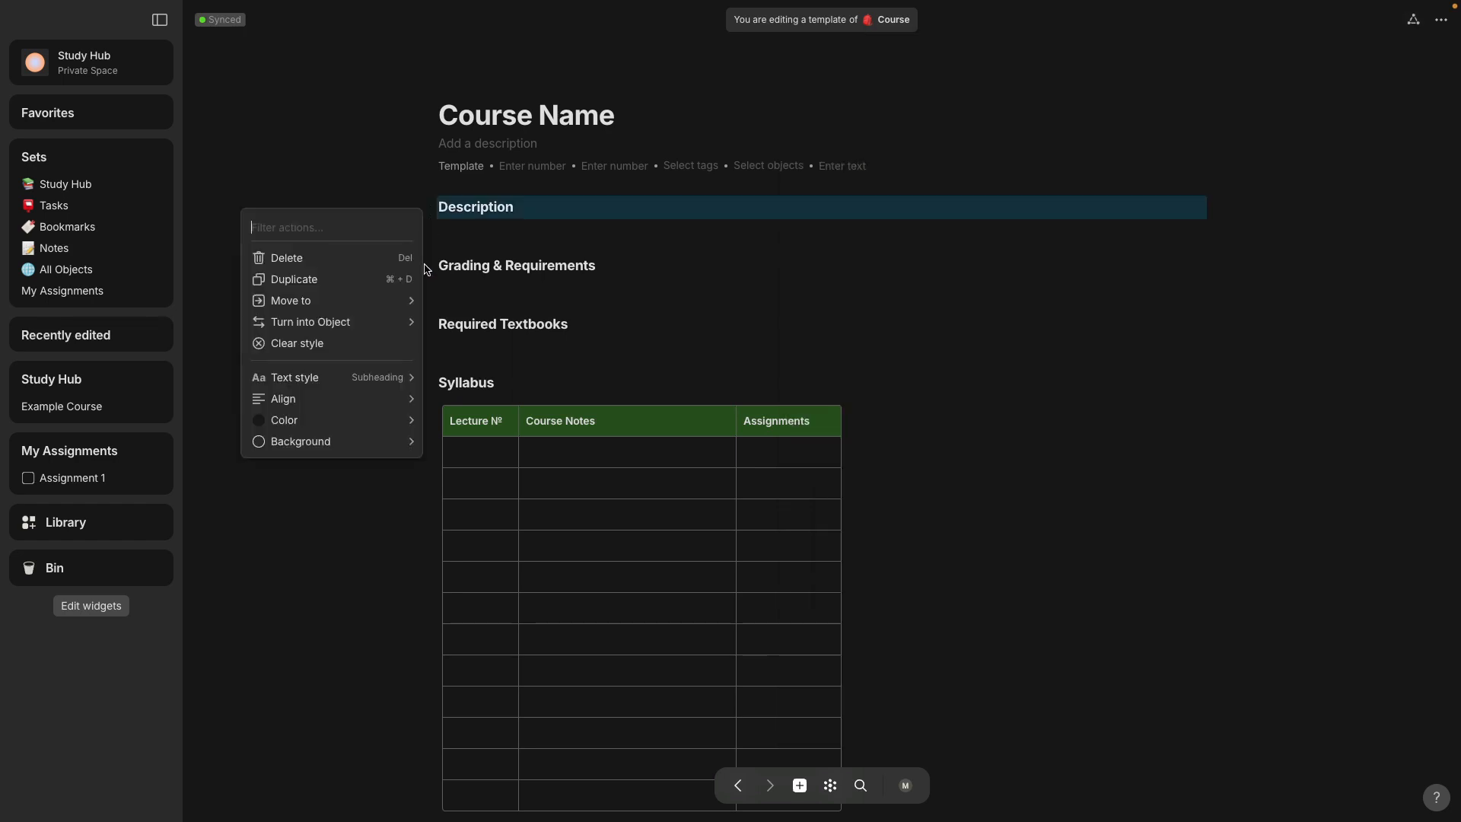
Step: Dismiss the block menu and add an empty line above the Description heading
left_click(294, 378)
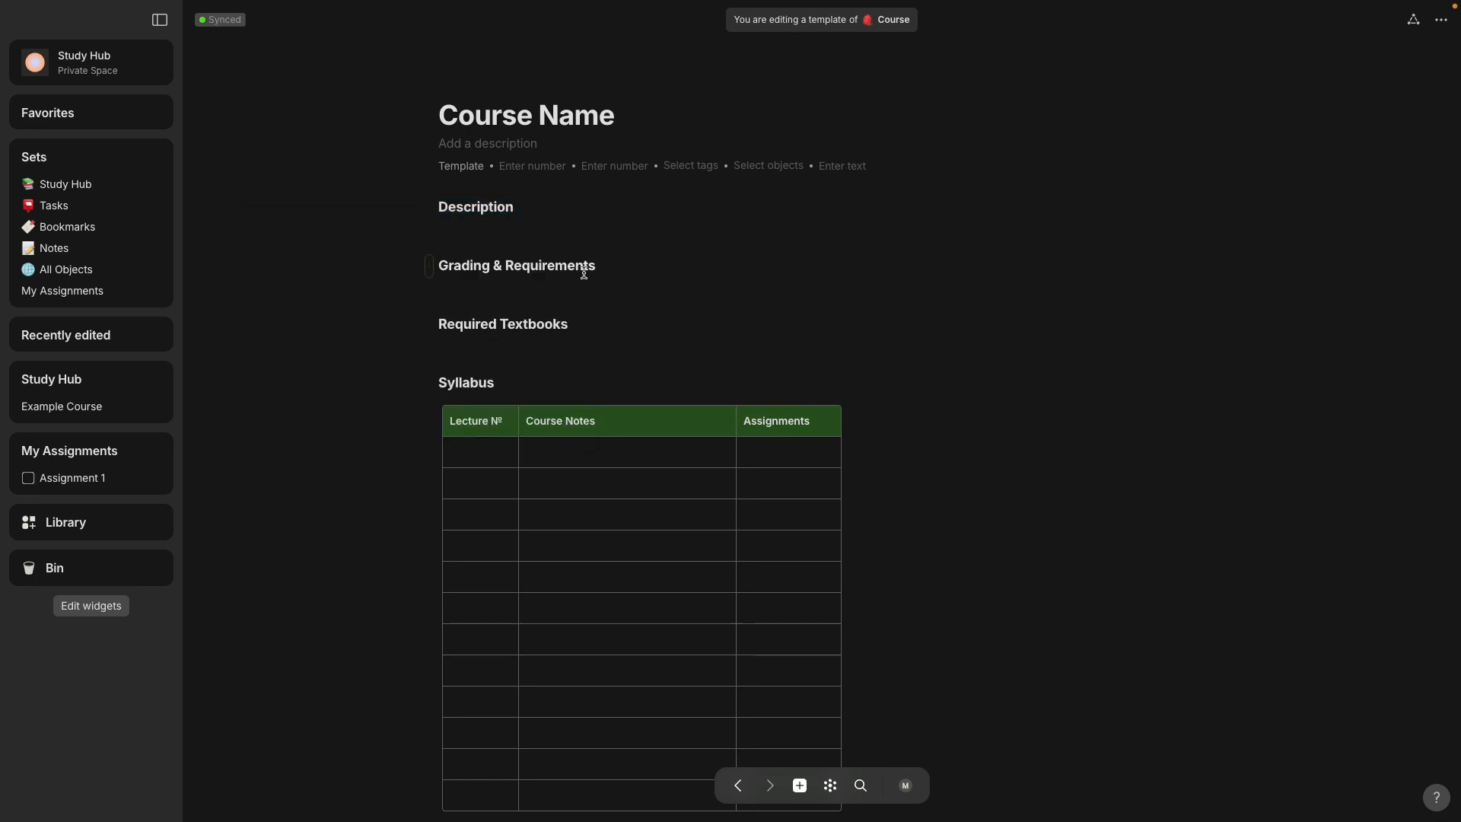
left_click(478, 452)
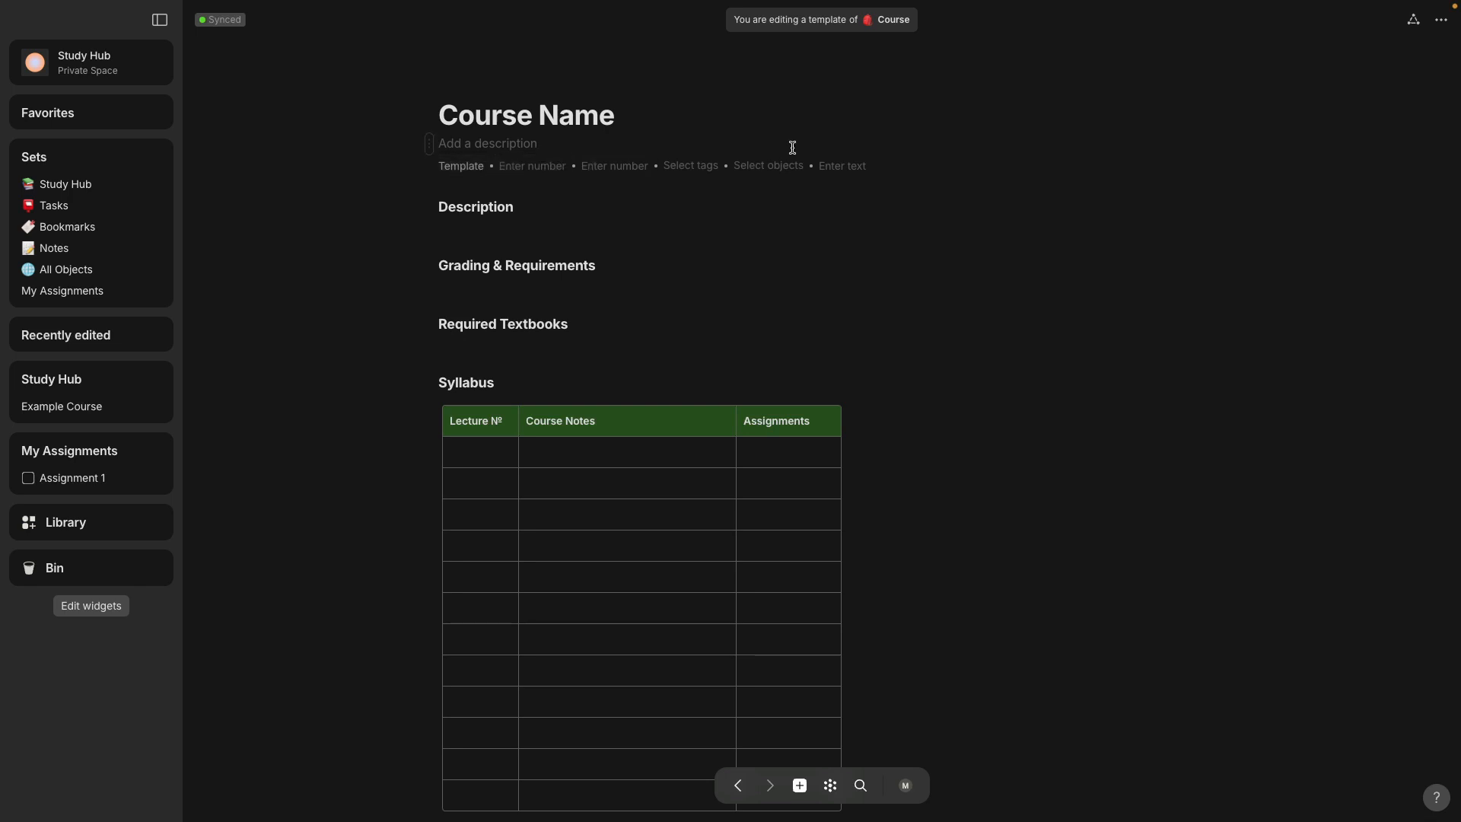
mouse_move(859, 166)
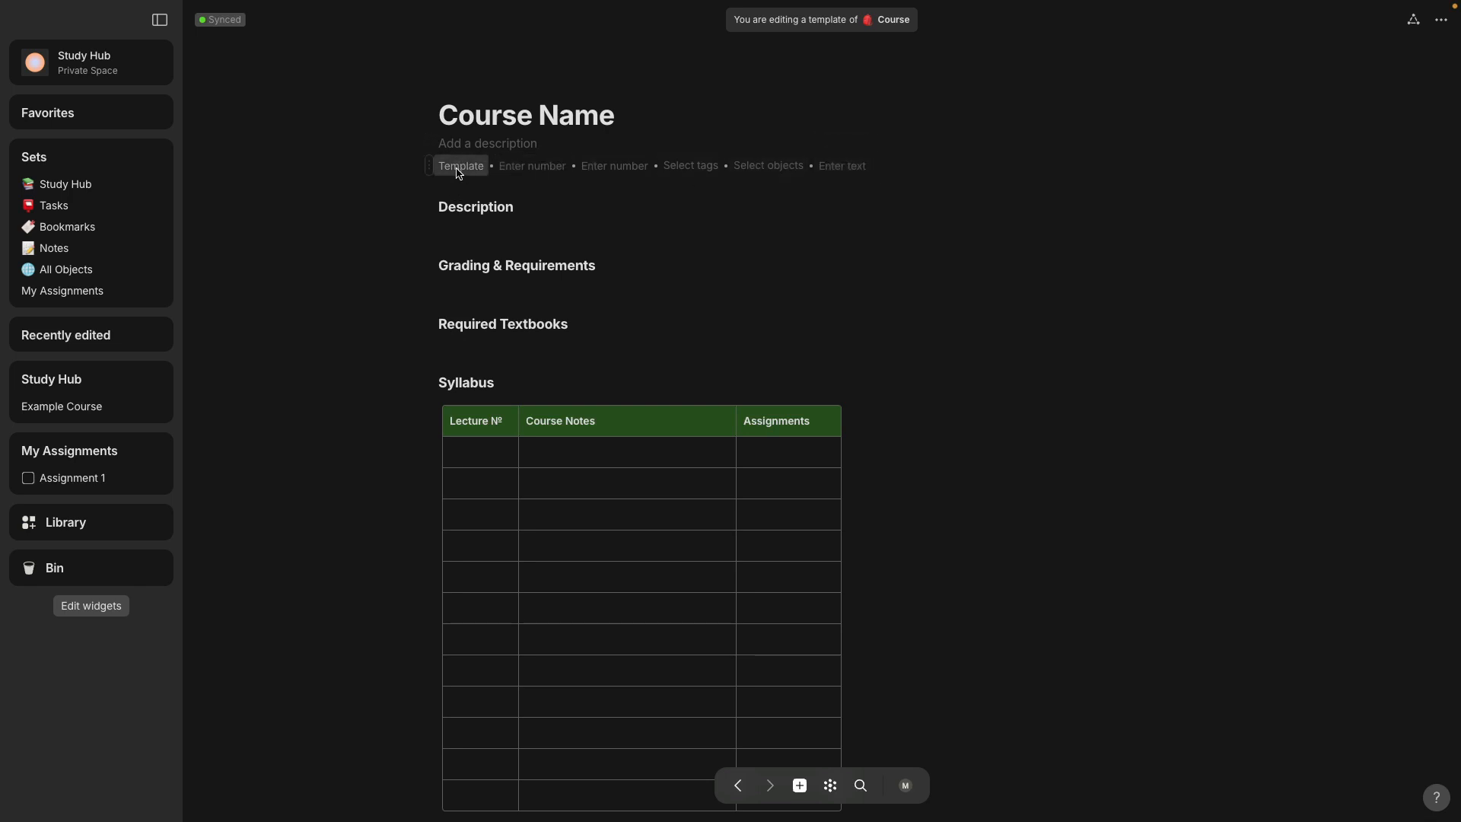
mouse_move(440, 207)
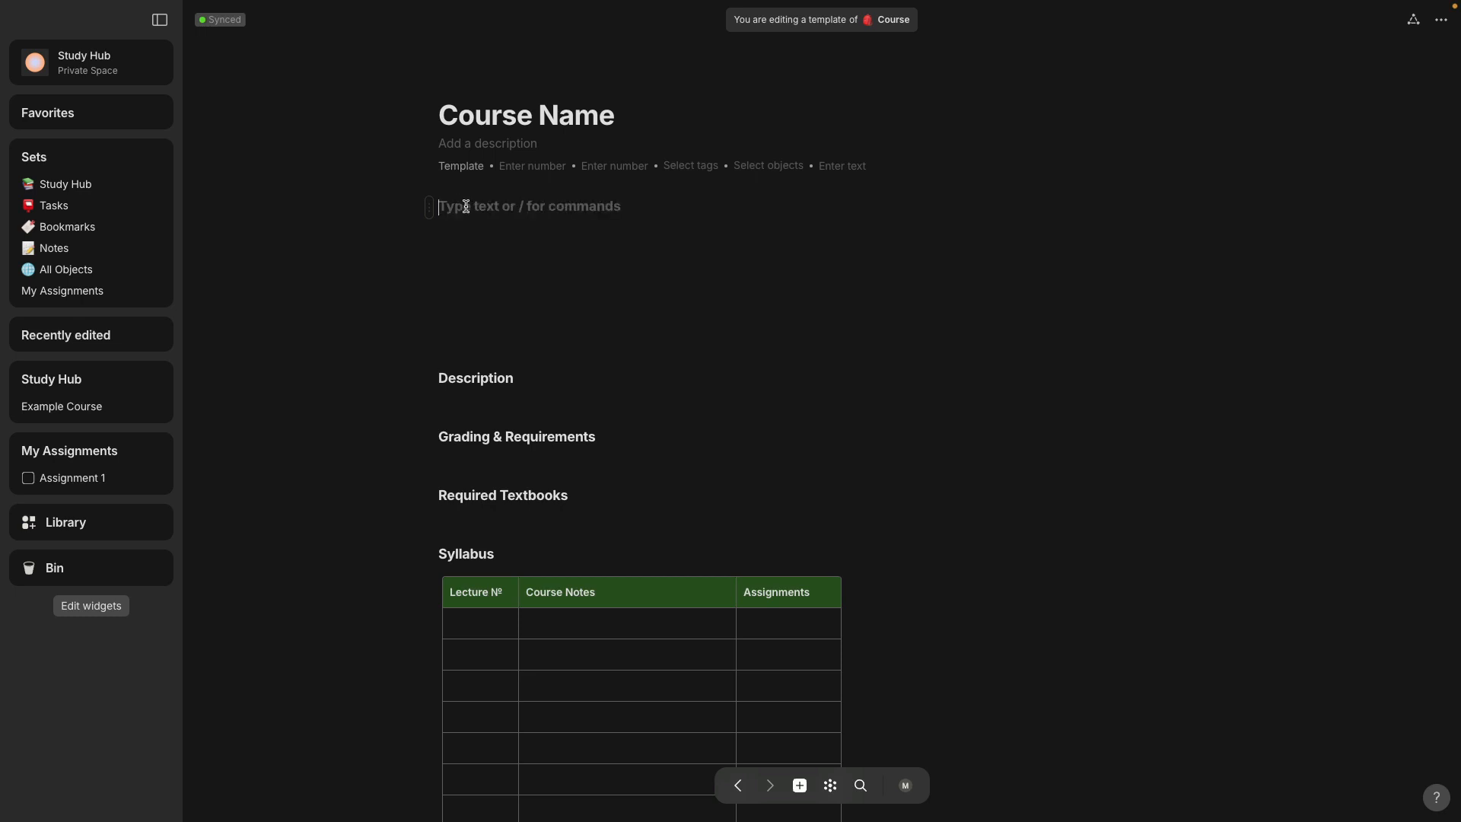
Step: Insert the Department relation into the Course template via /relations
type("/")
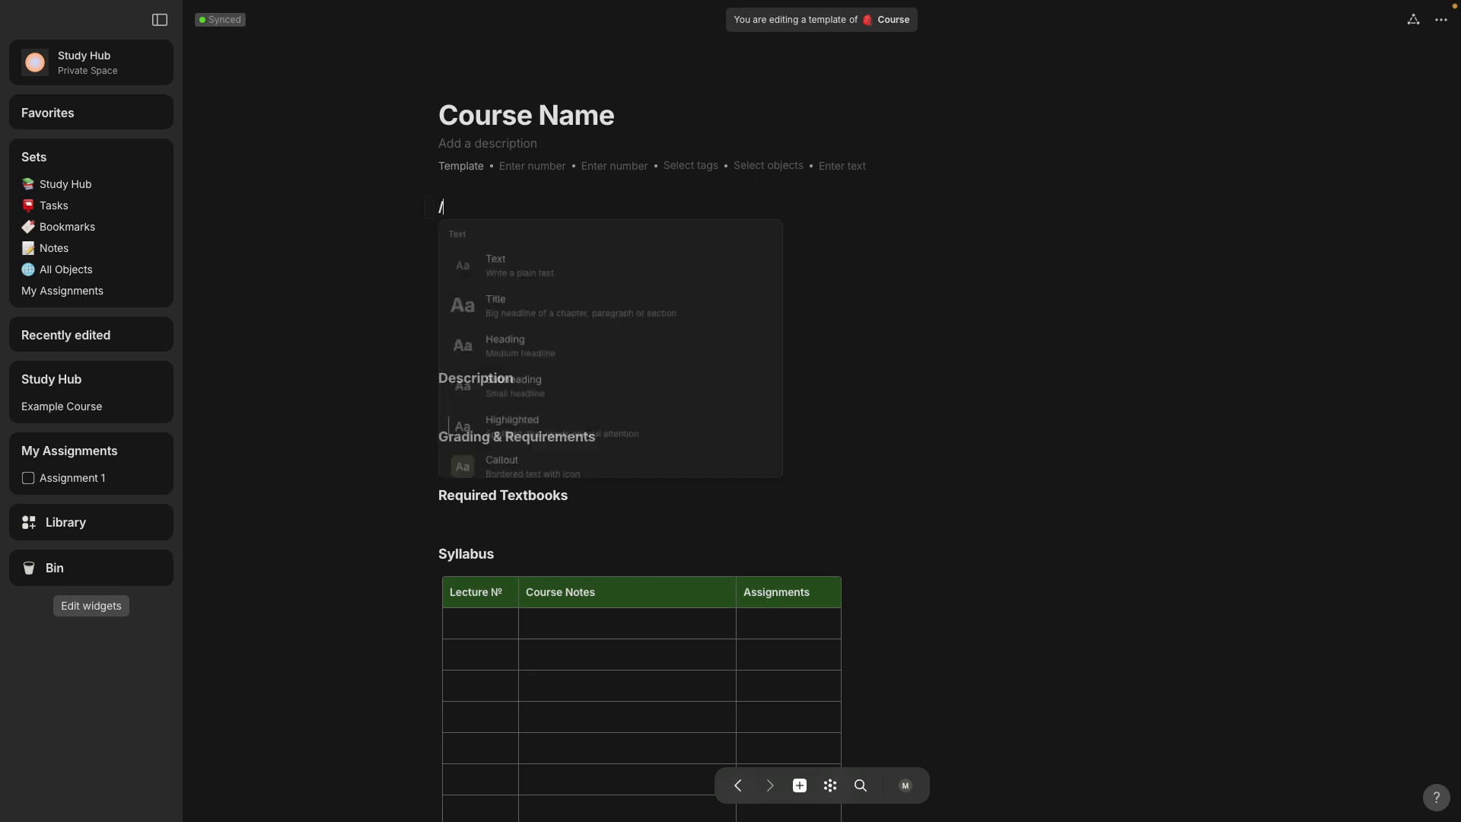
type("relations")
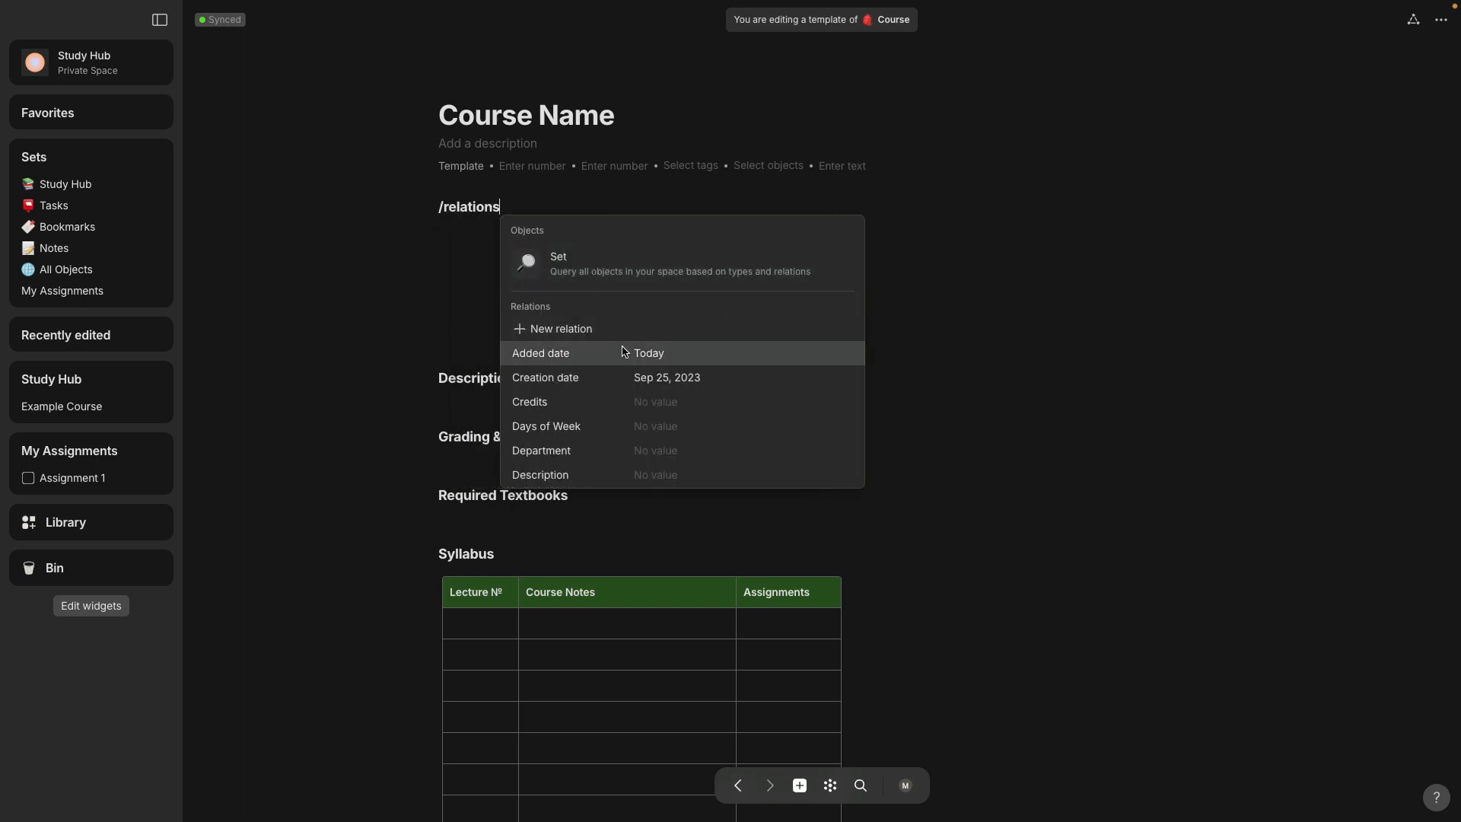
scroll("down", 3)
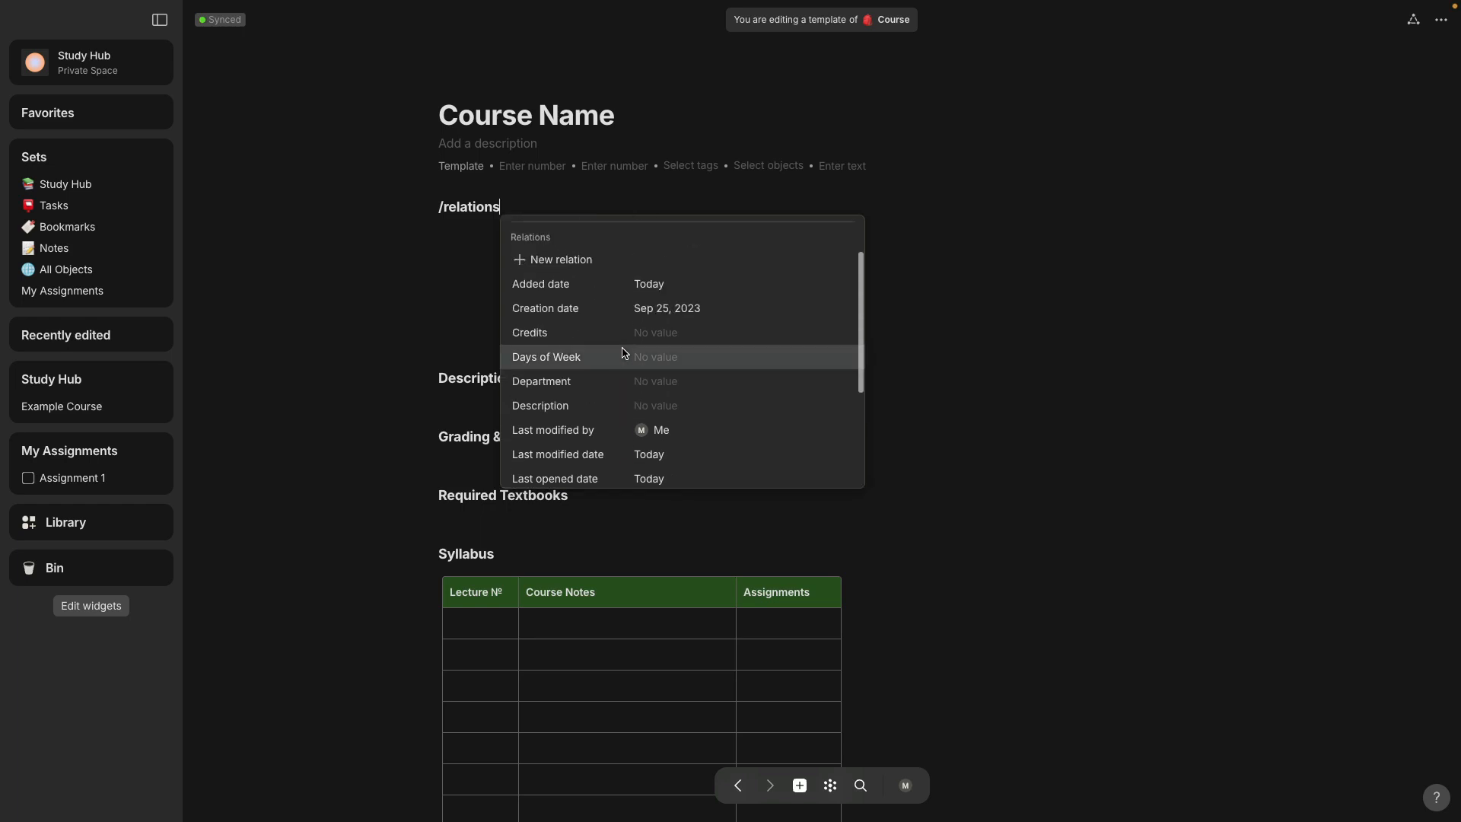
mouse_move(593, 388)
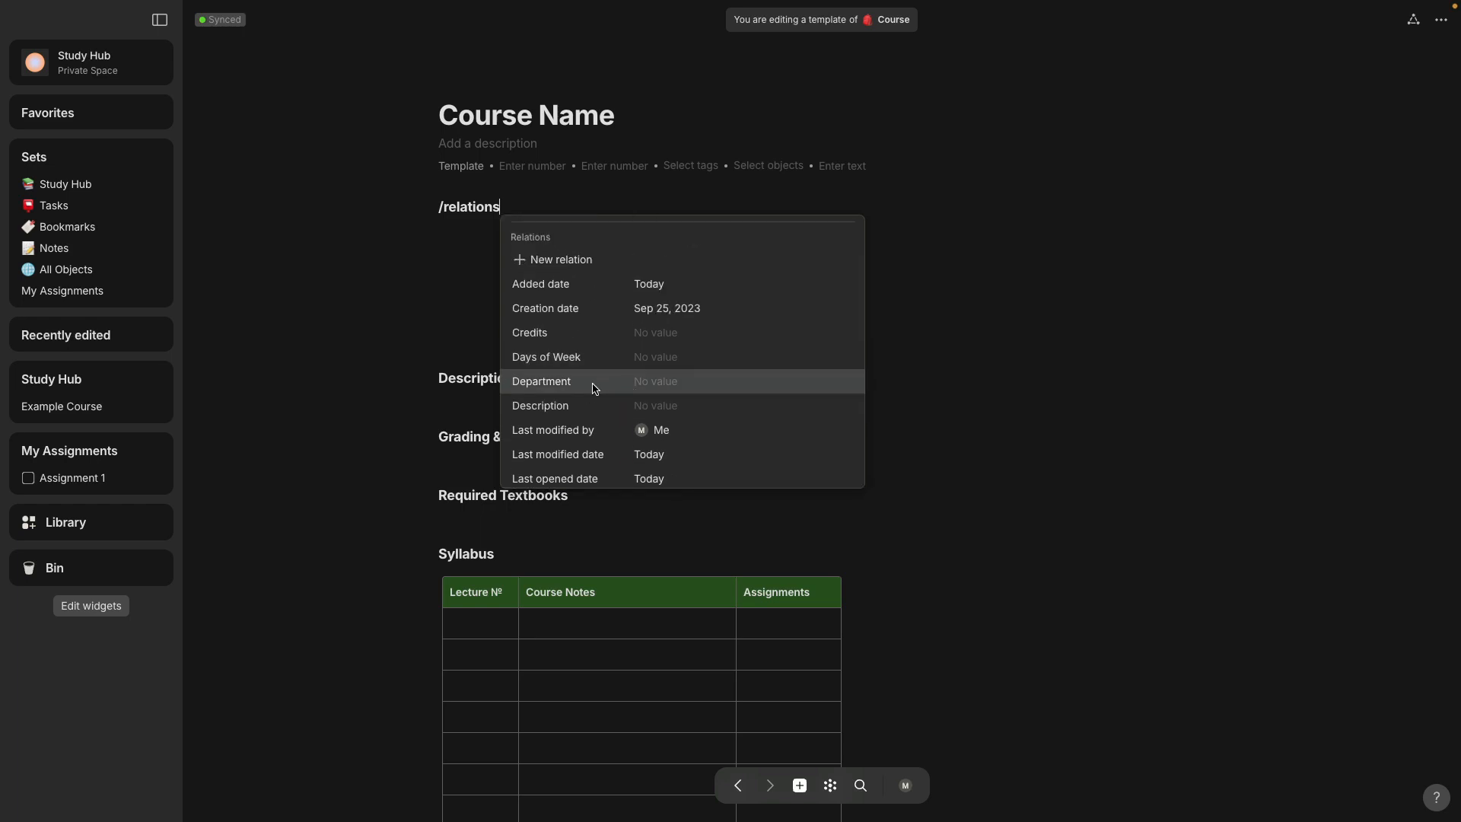
left_click(542, 381)
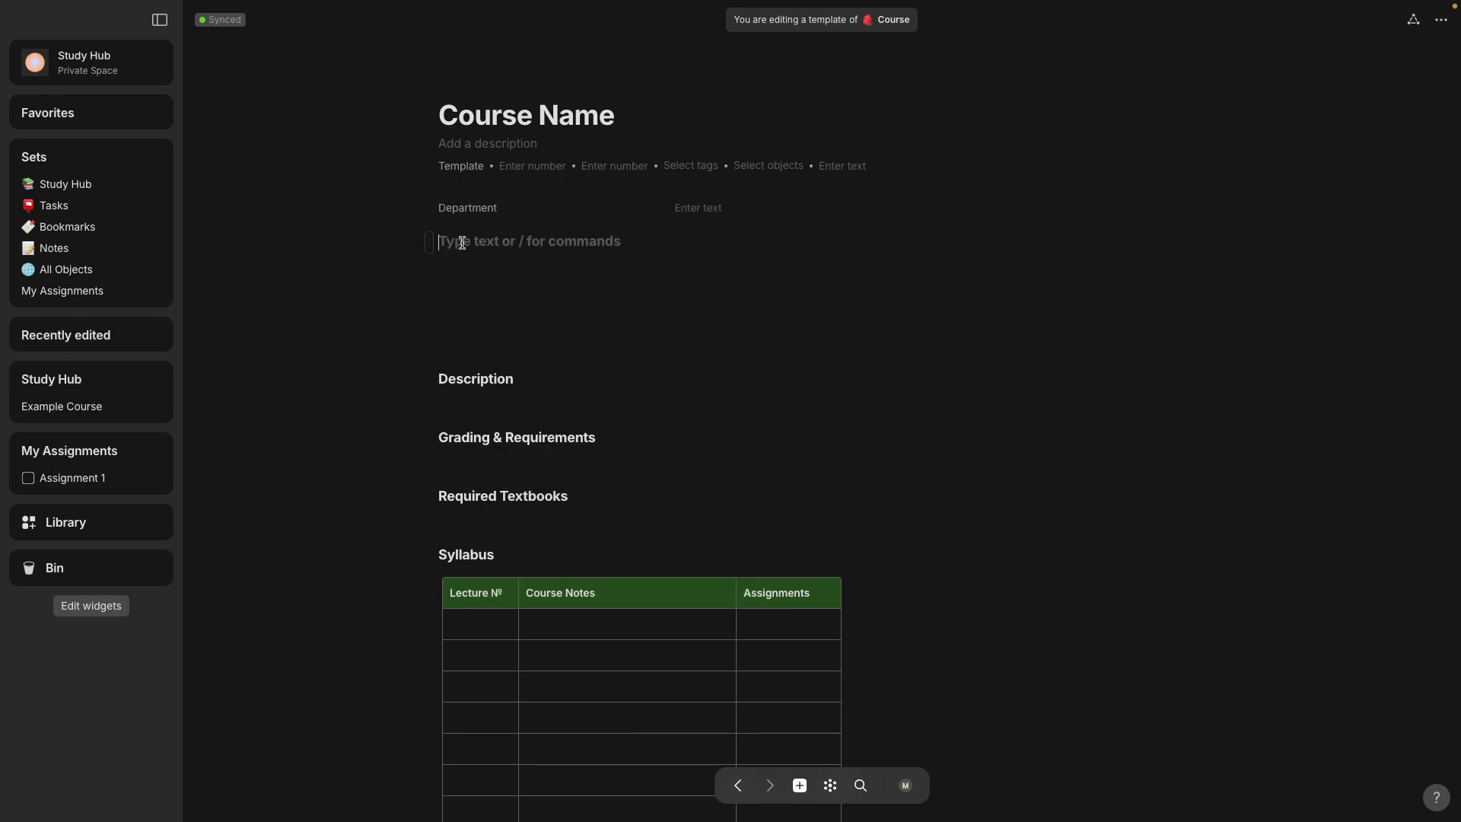
Step: Insert the Professor and Days of Week relations below Department
type("/")
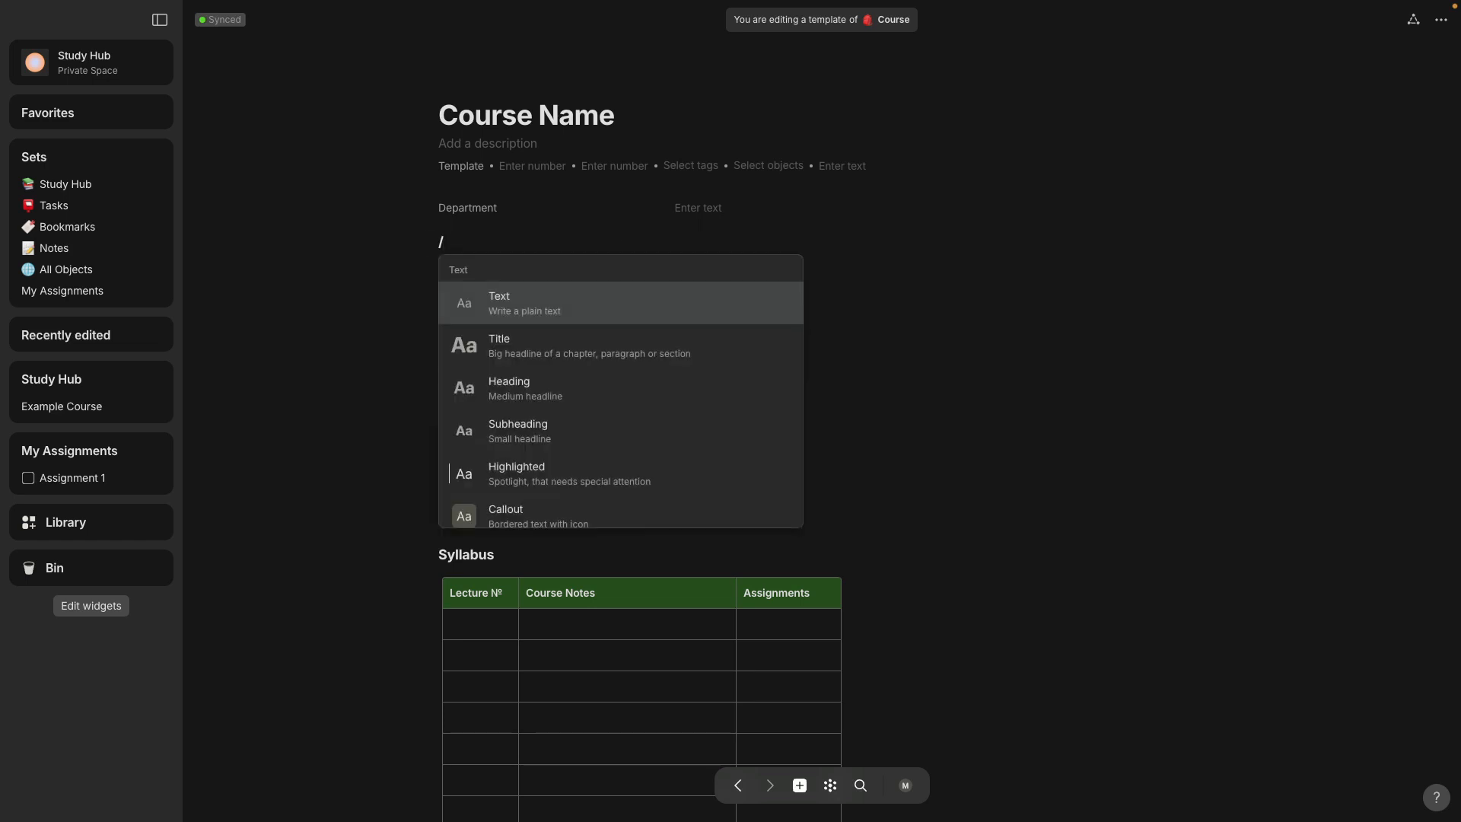
type("relations")
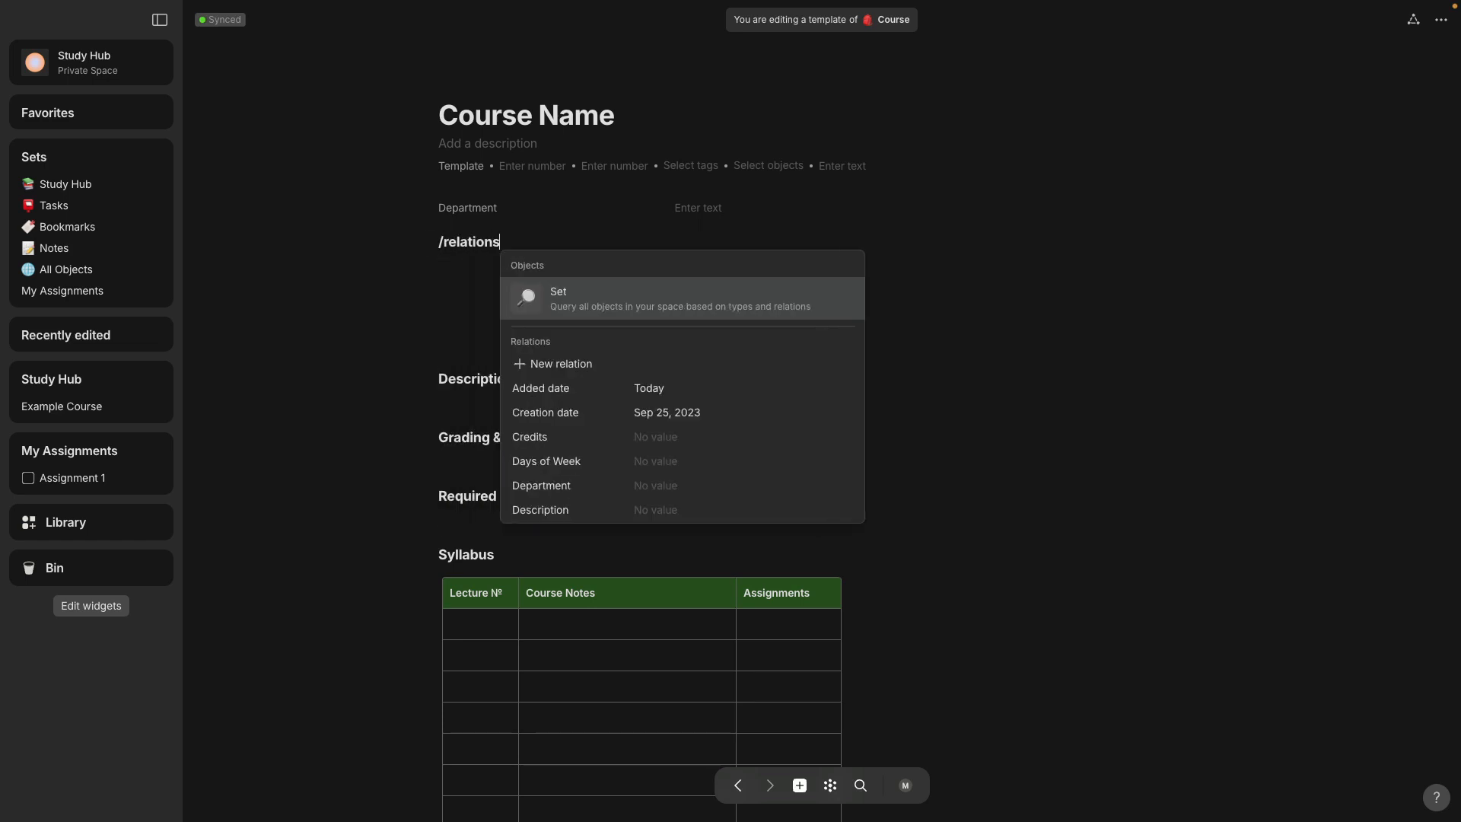
scroll("down", 3)
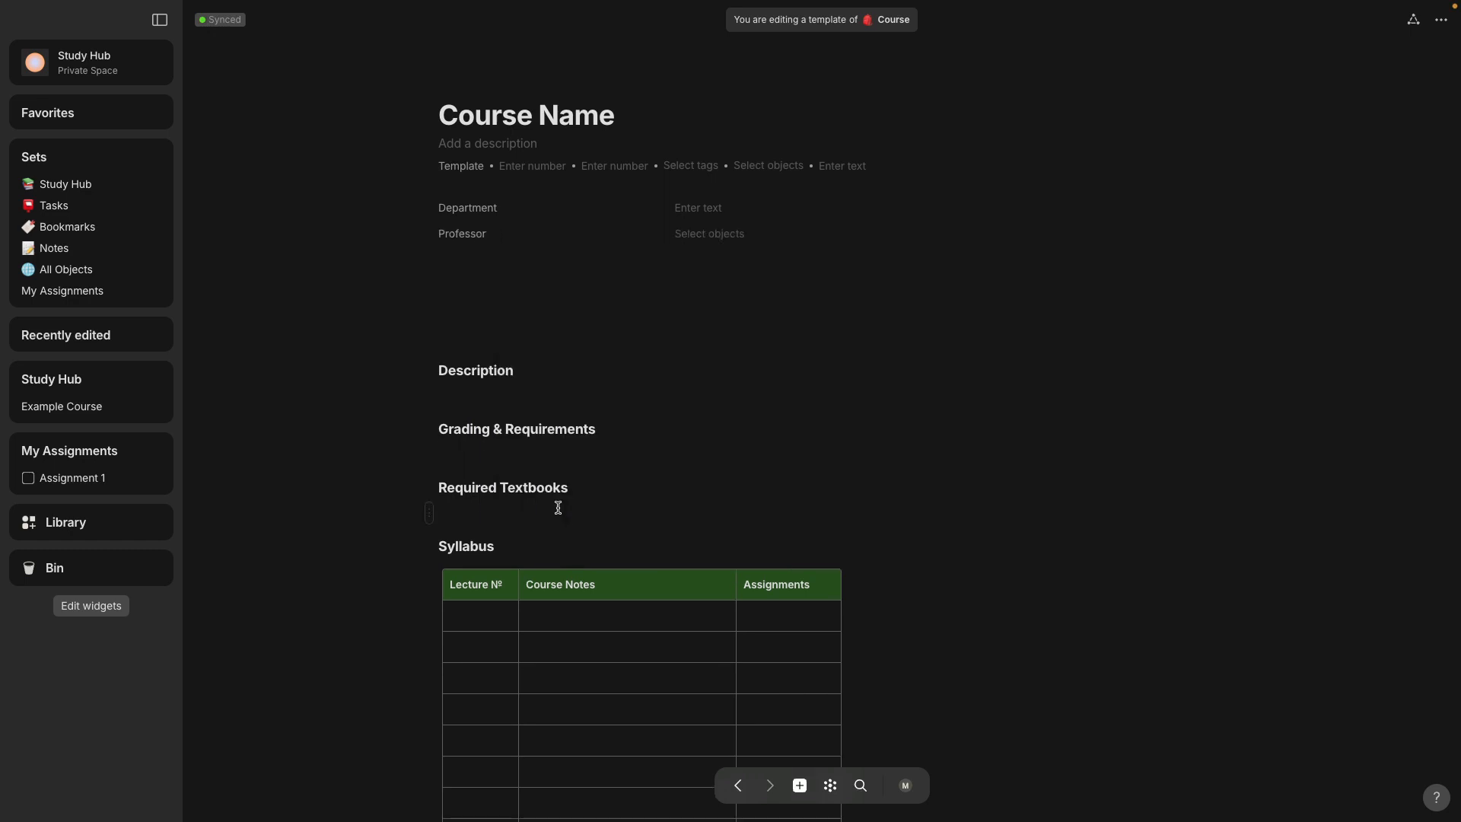
left_click(487, 267)
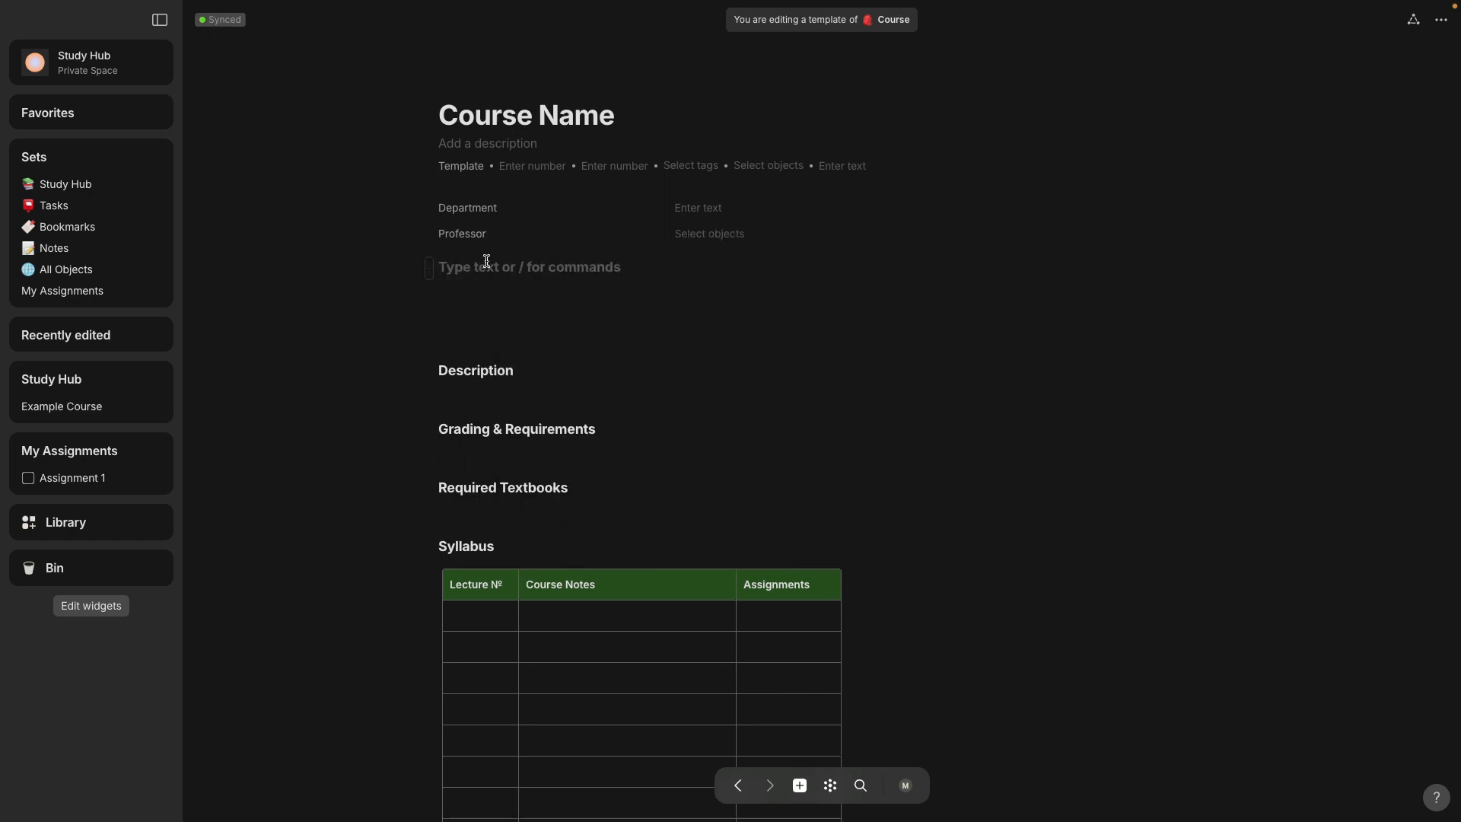
type("/relations")
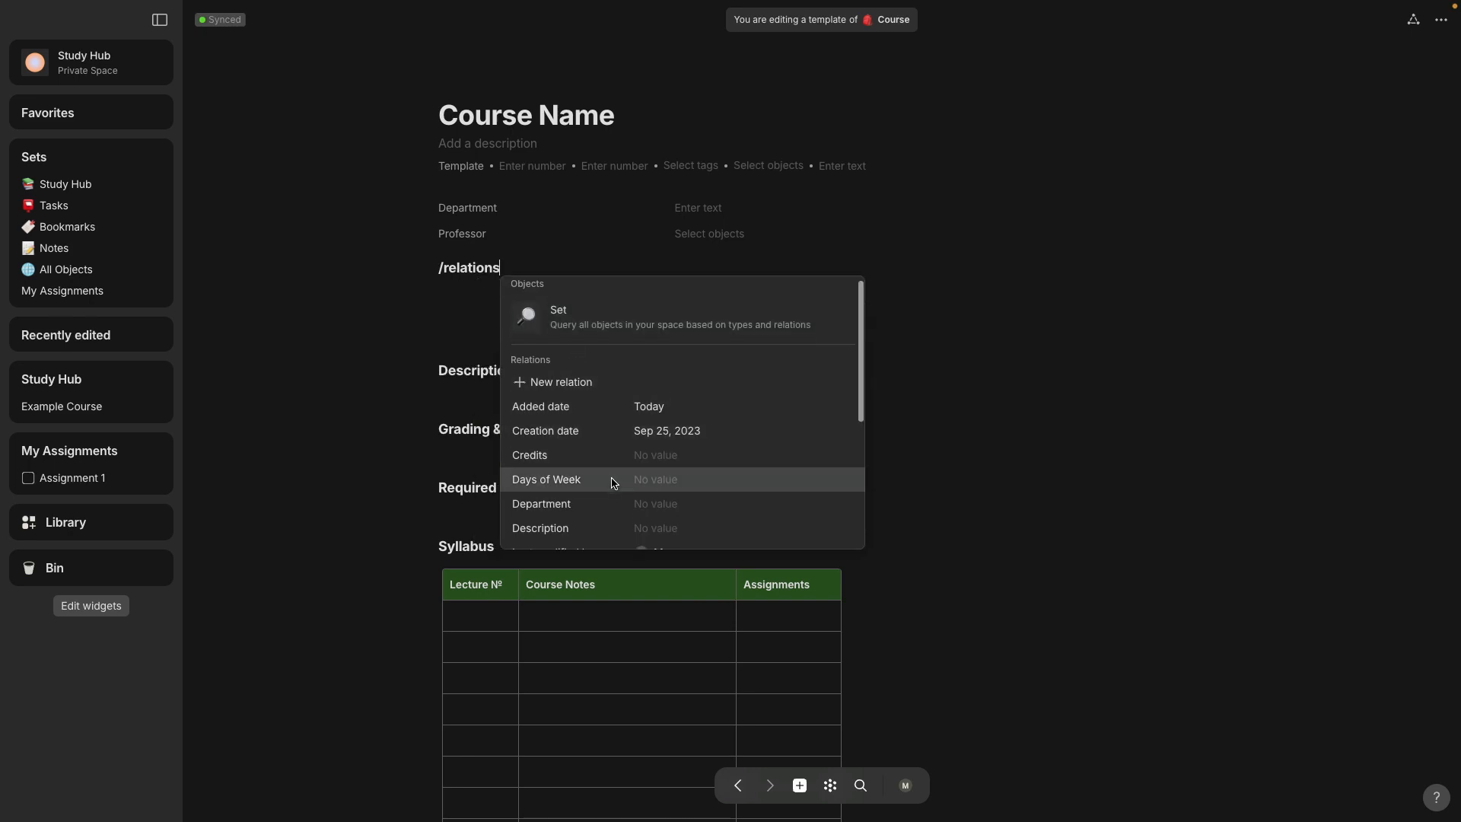
left_click(546, 480)
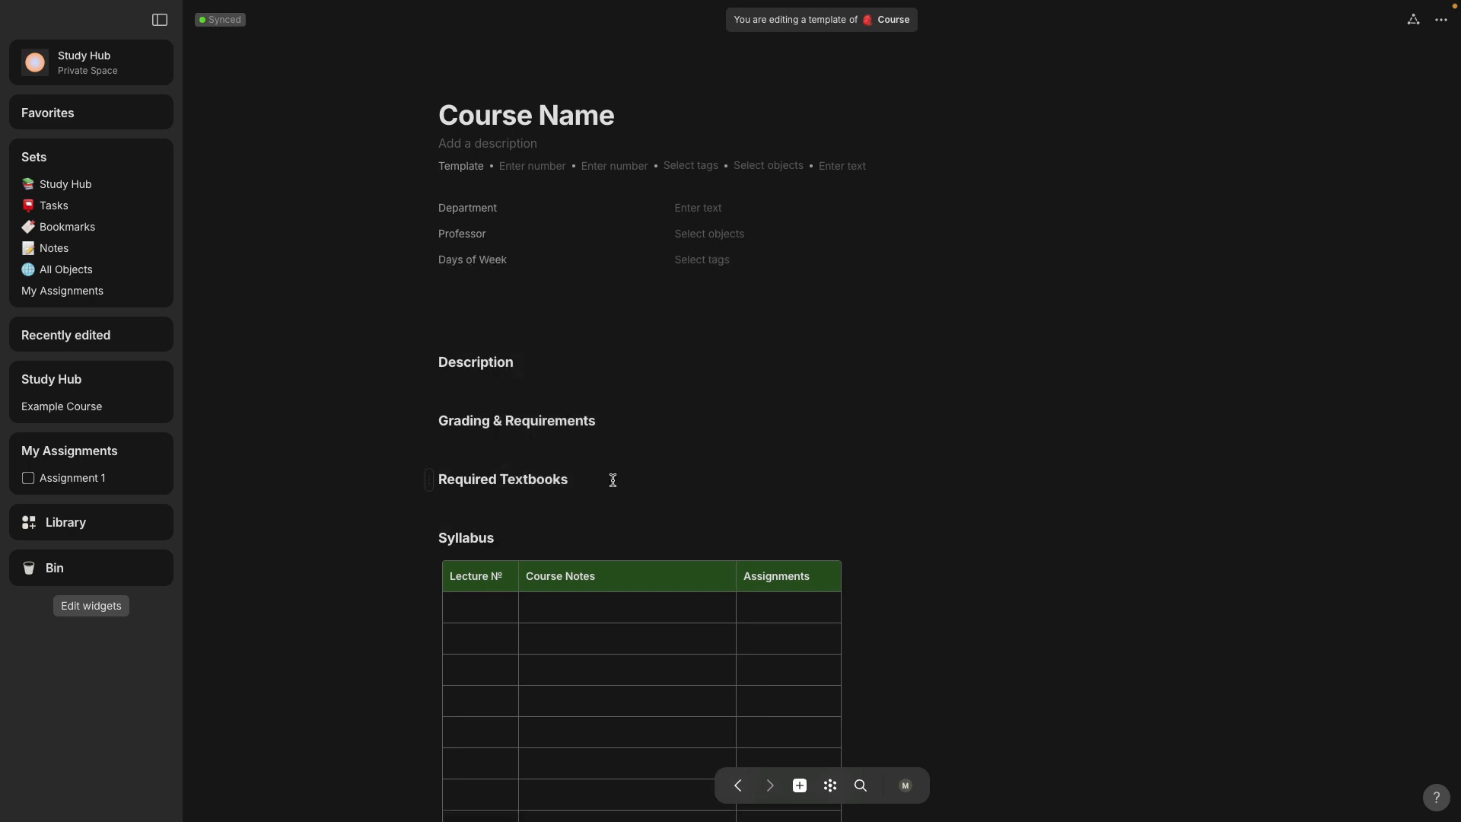
Step: Create a new URL relation and add it to the template
type("/")
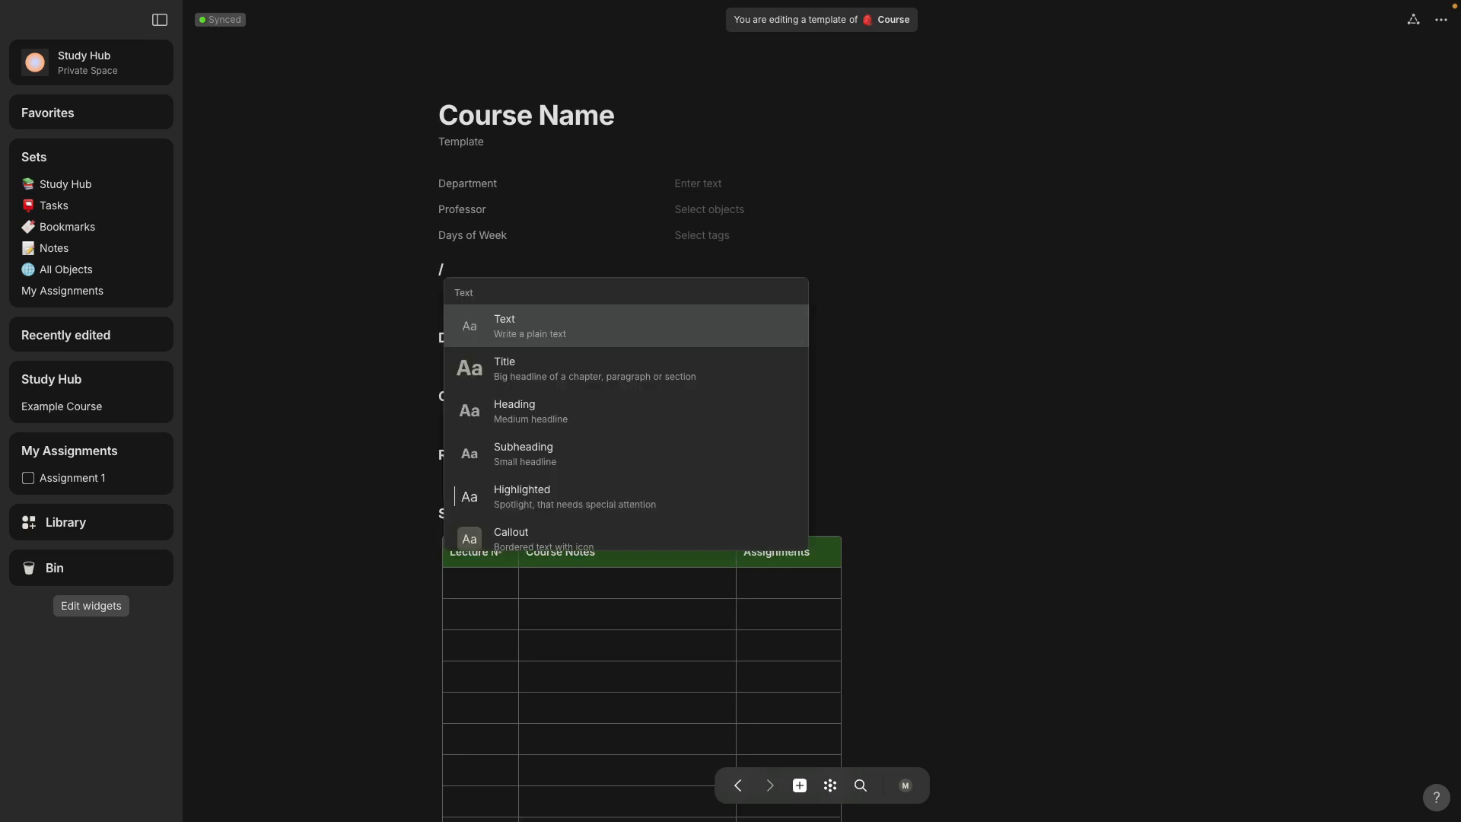
type("relations")
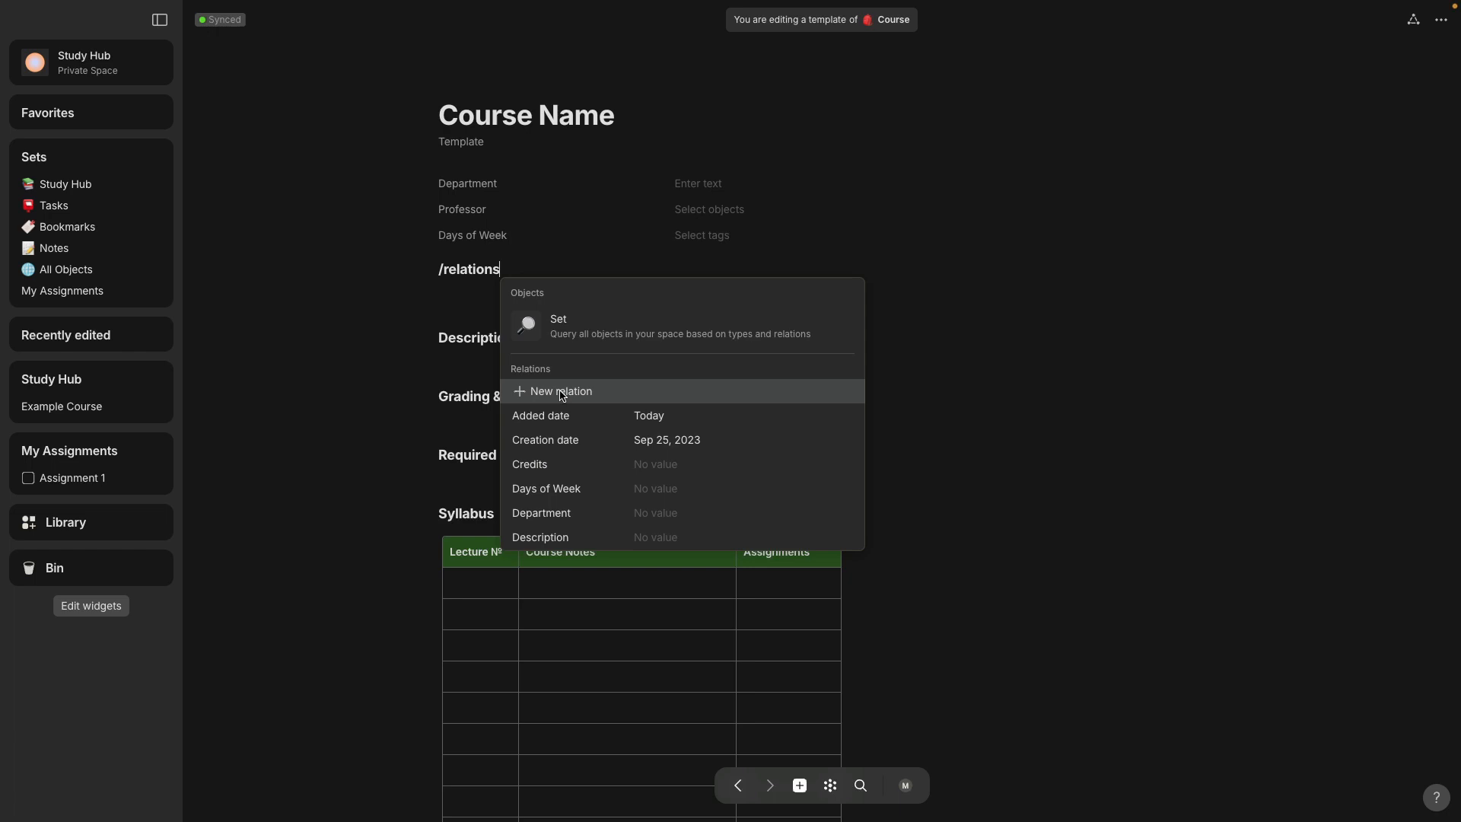
left_click(561, 391)
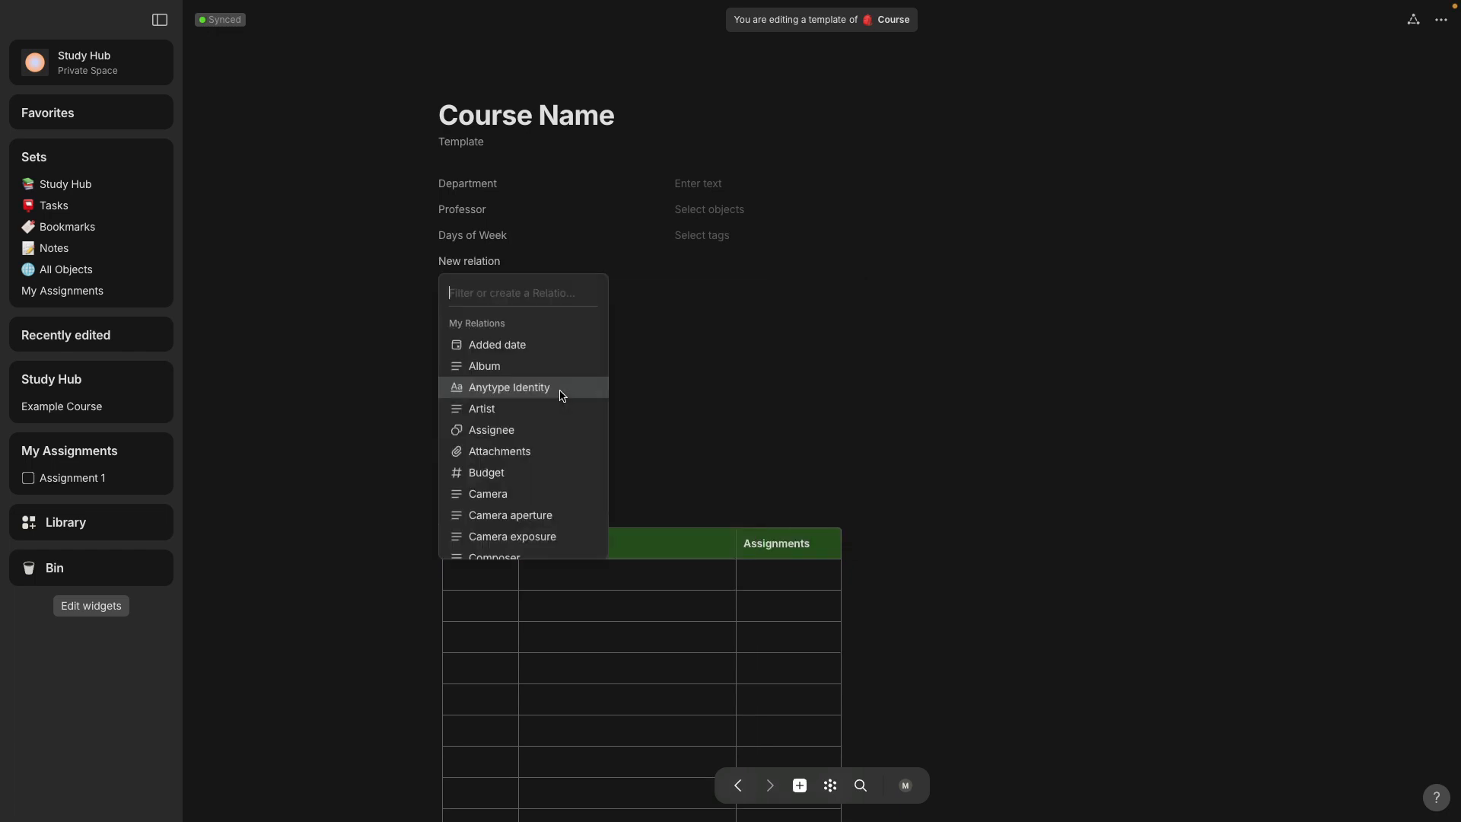
type("url")
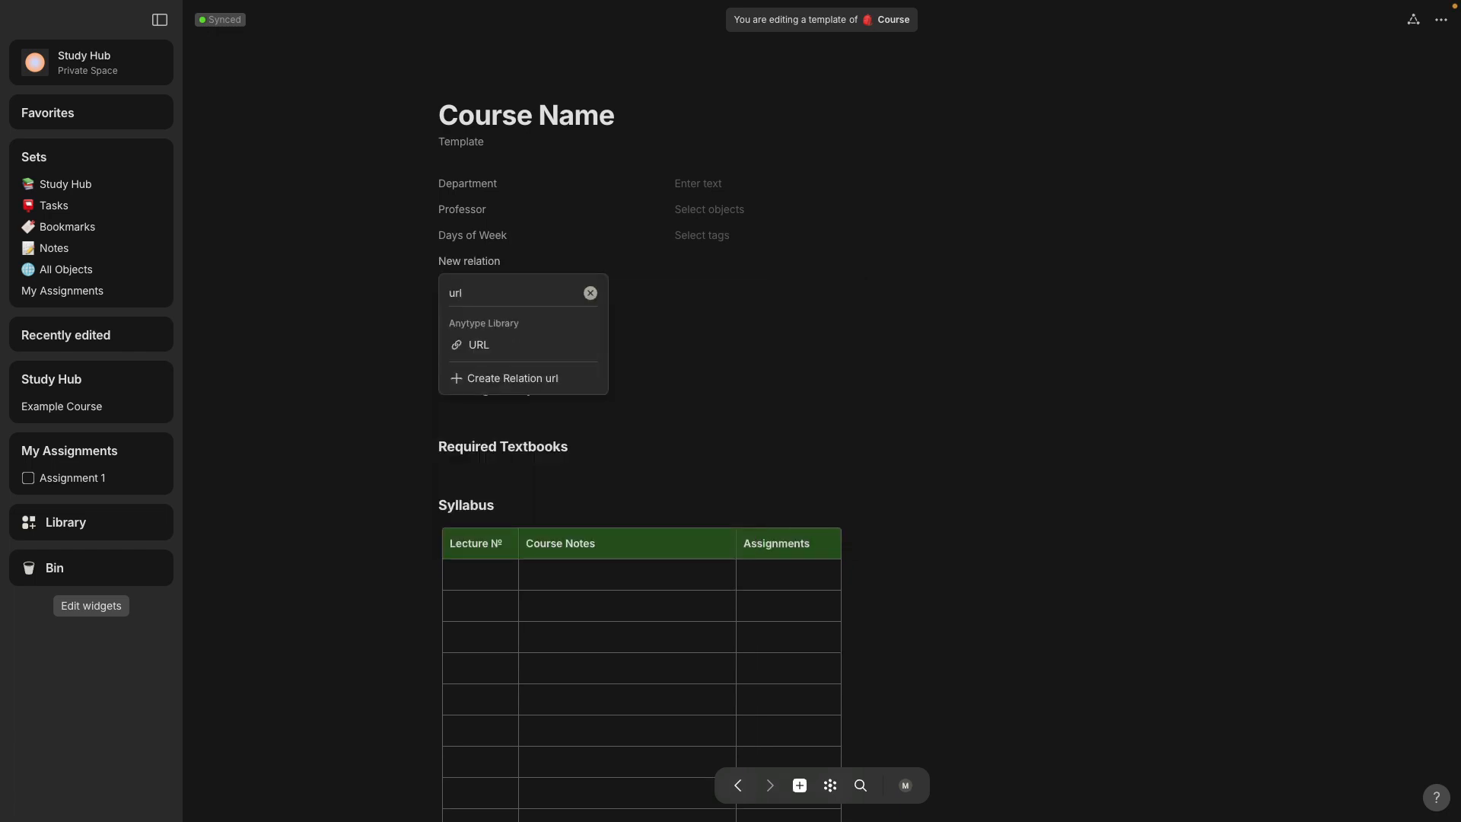
left_click(478, 345)
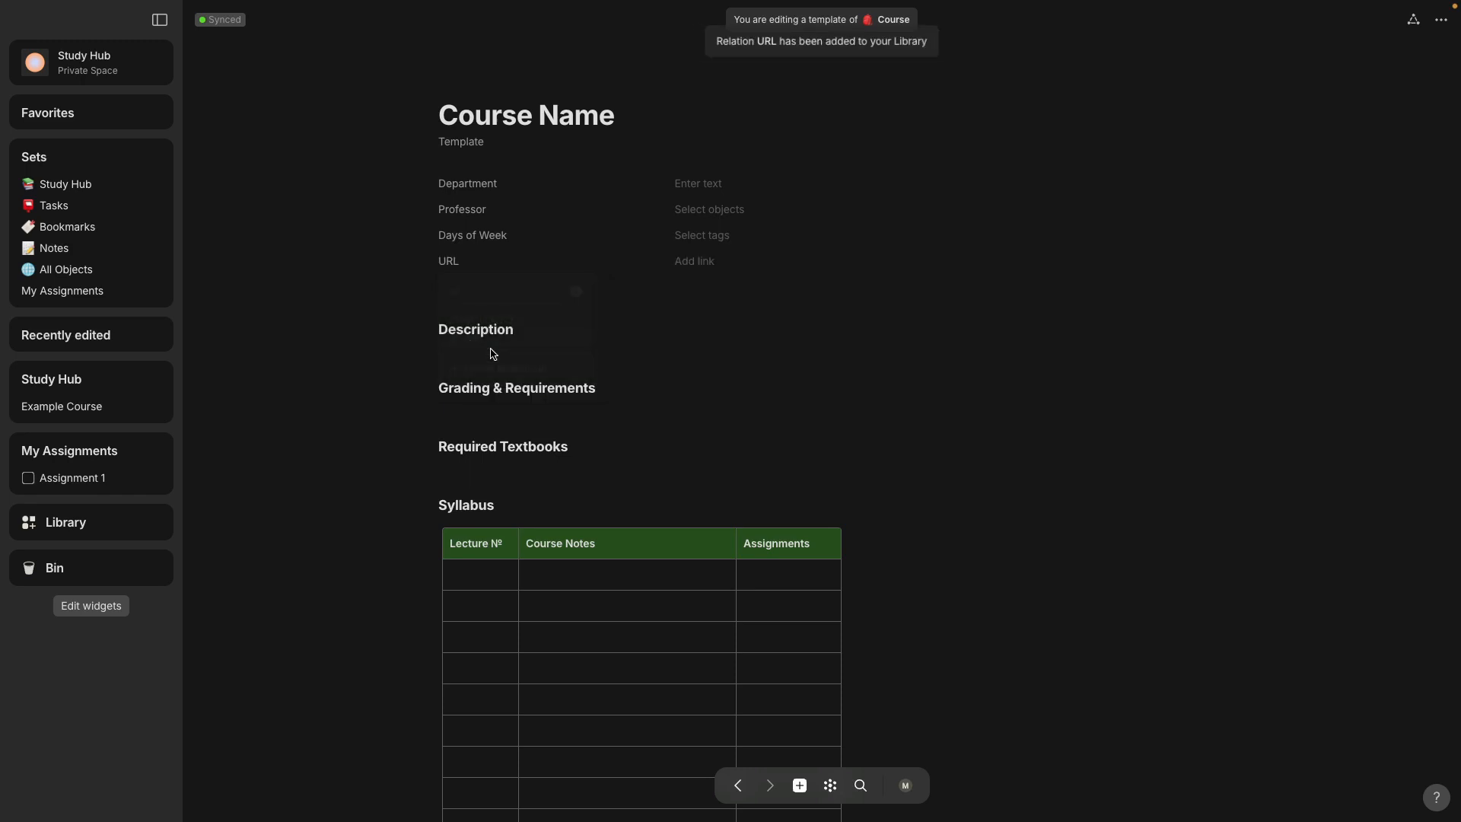
type("/")
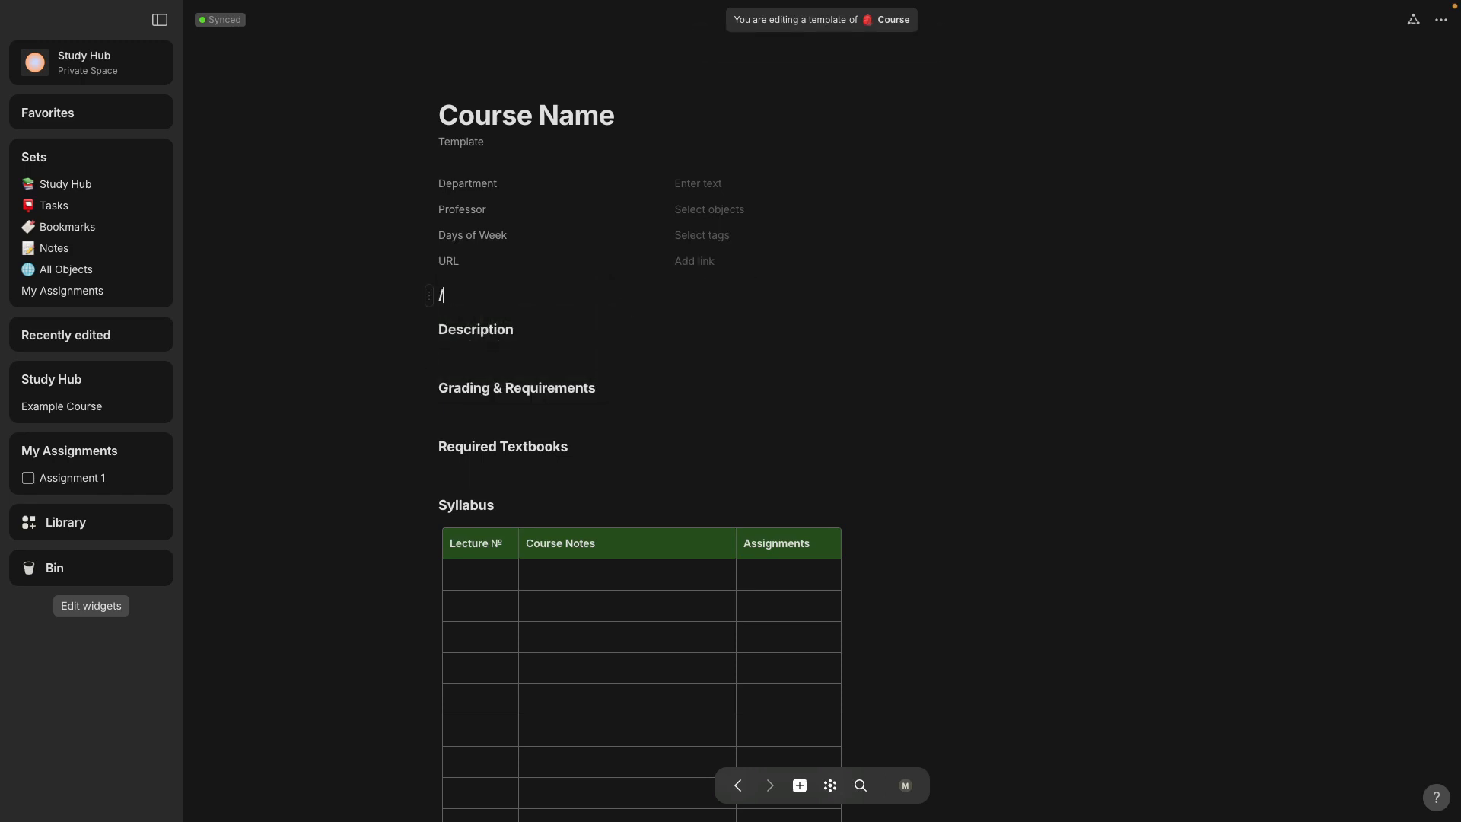
type("/")
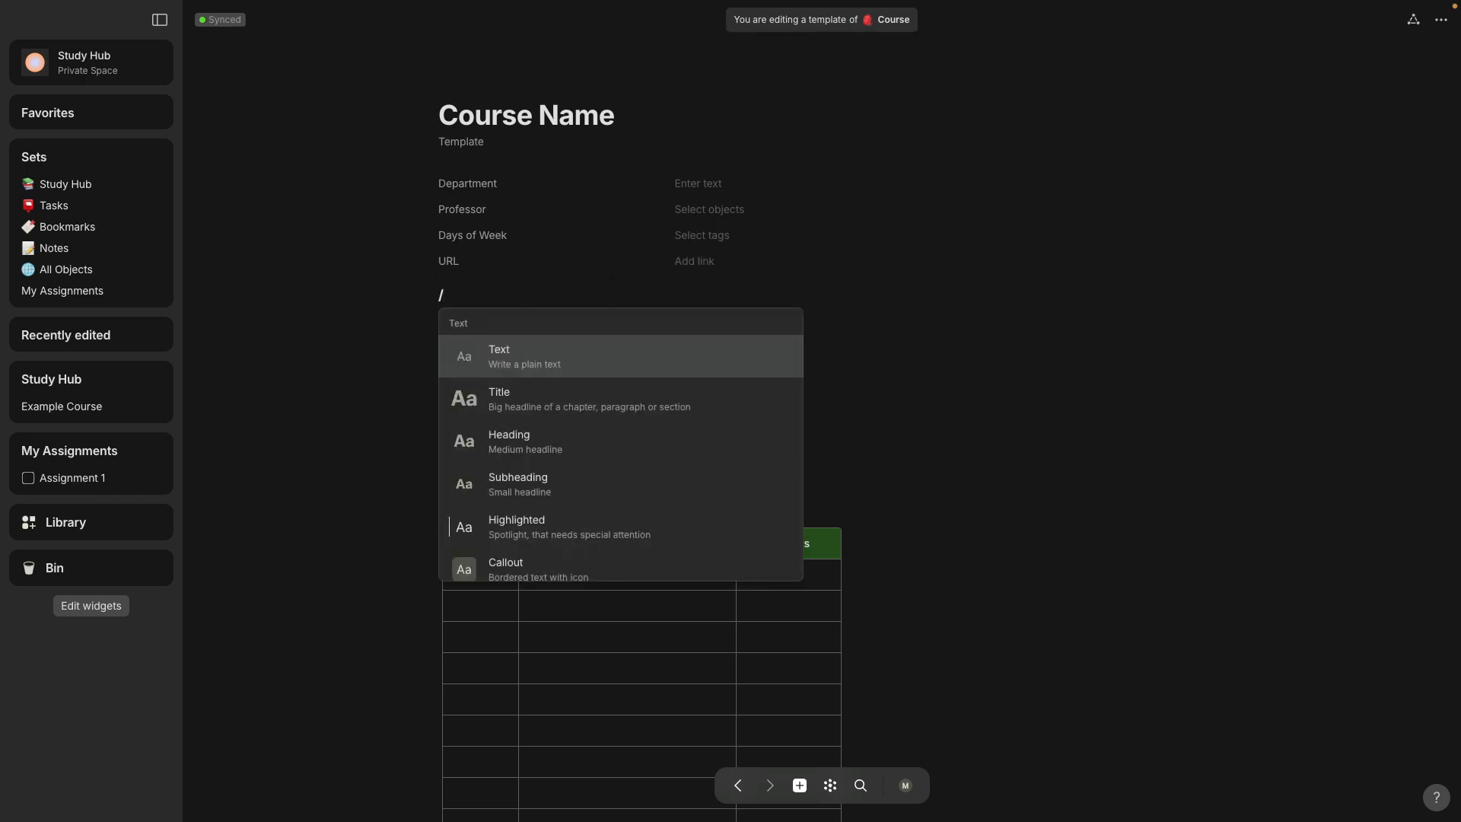
type("div")
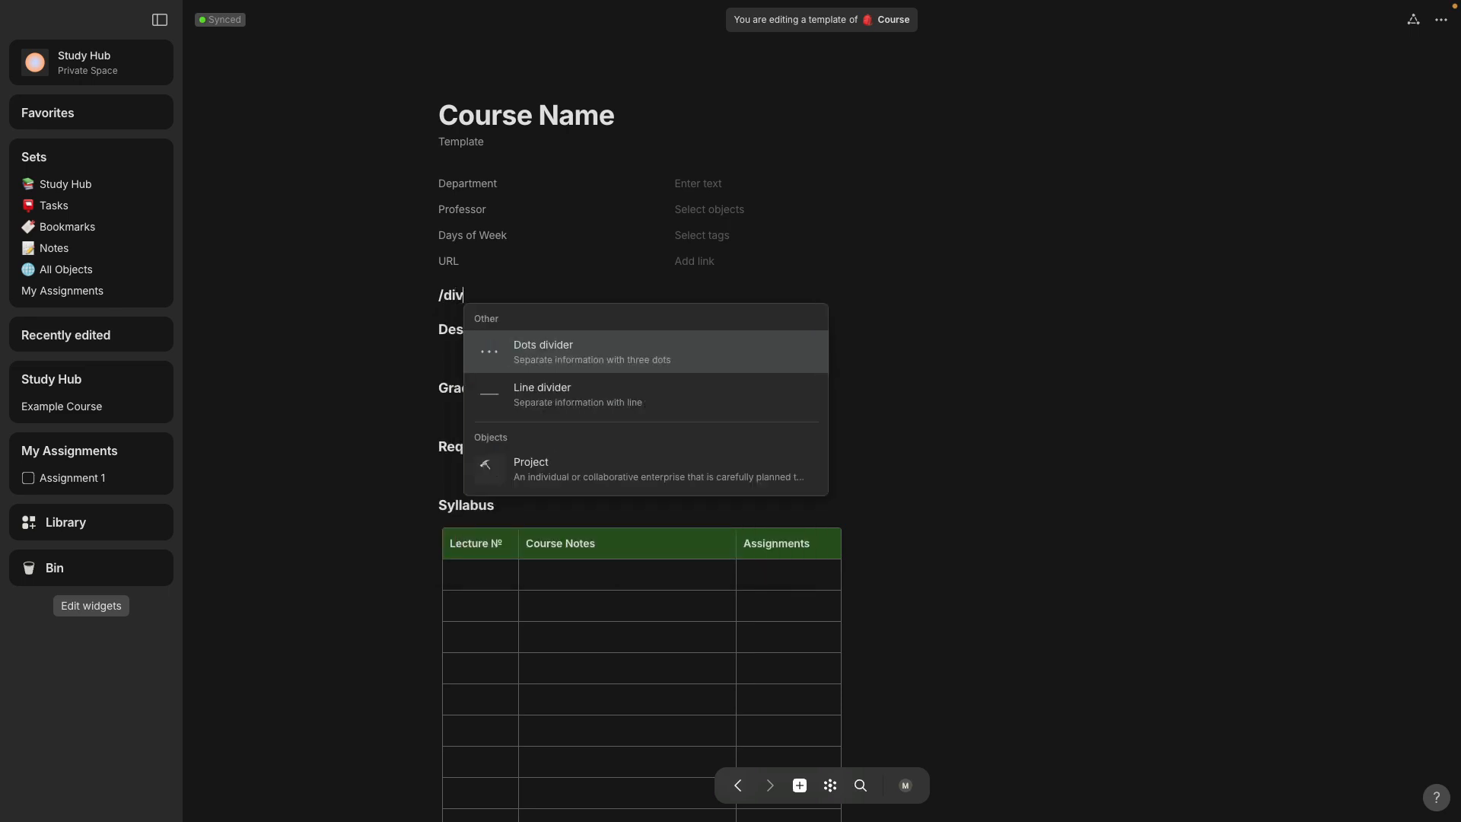
mouse_move(559, 395)
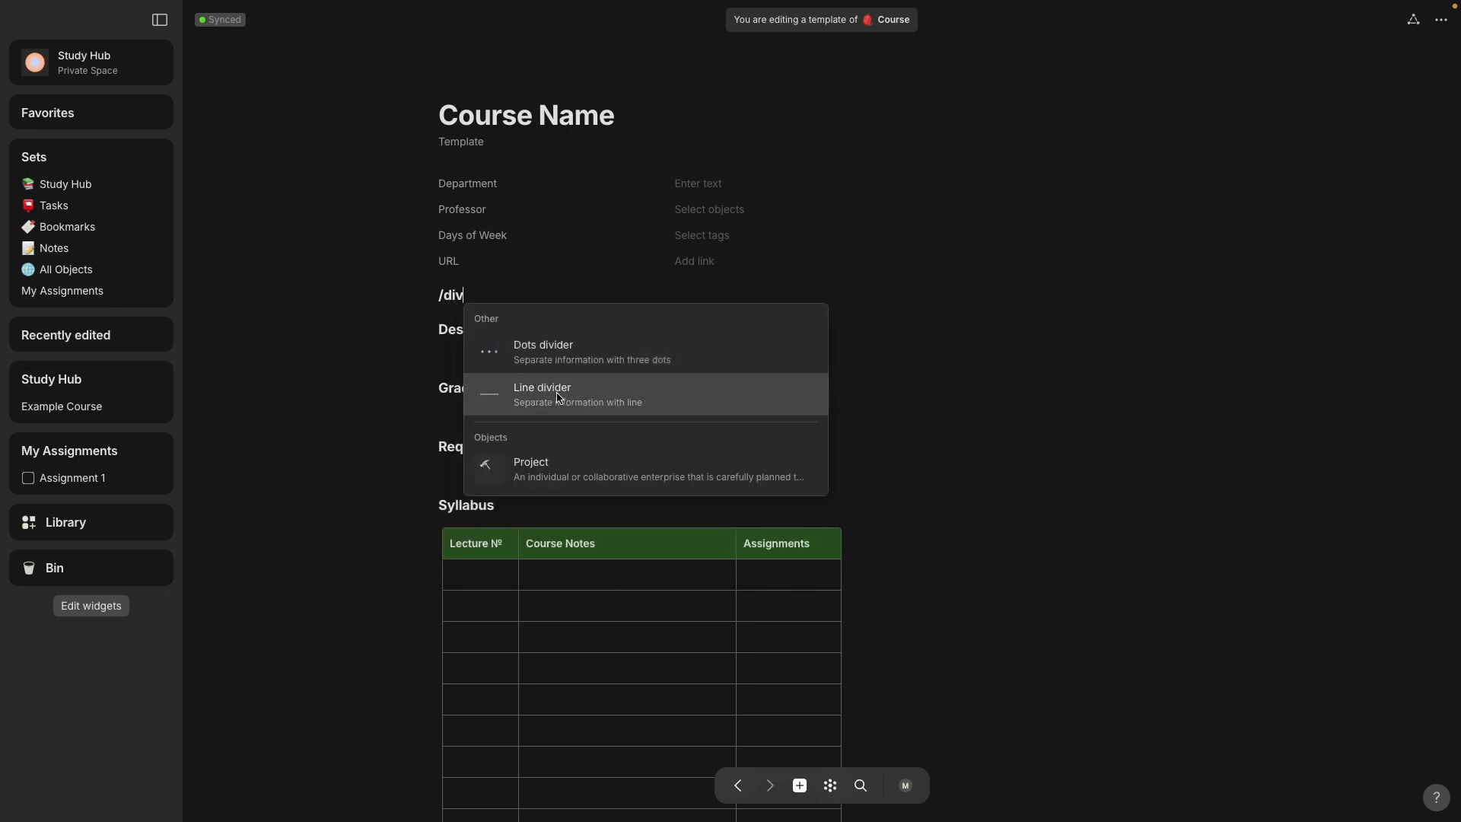
left_click(543, 394)
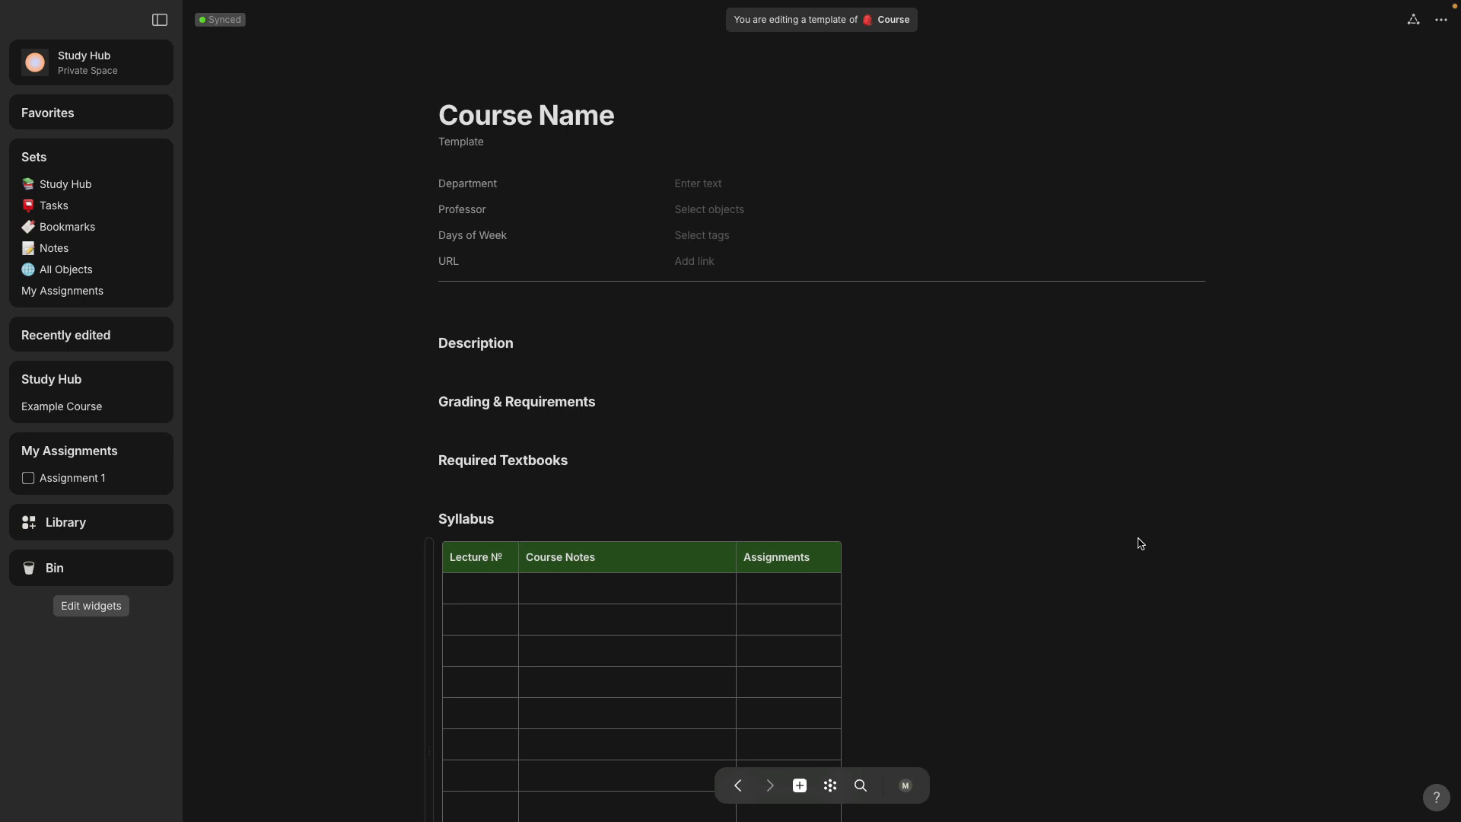
mouse_move(1126, 534)
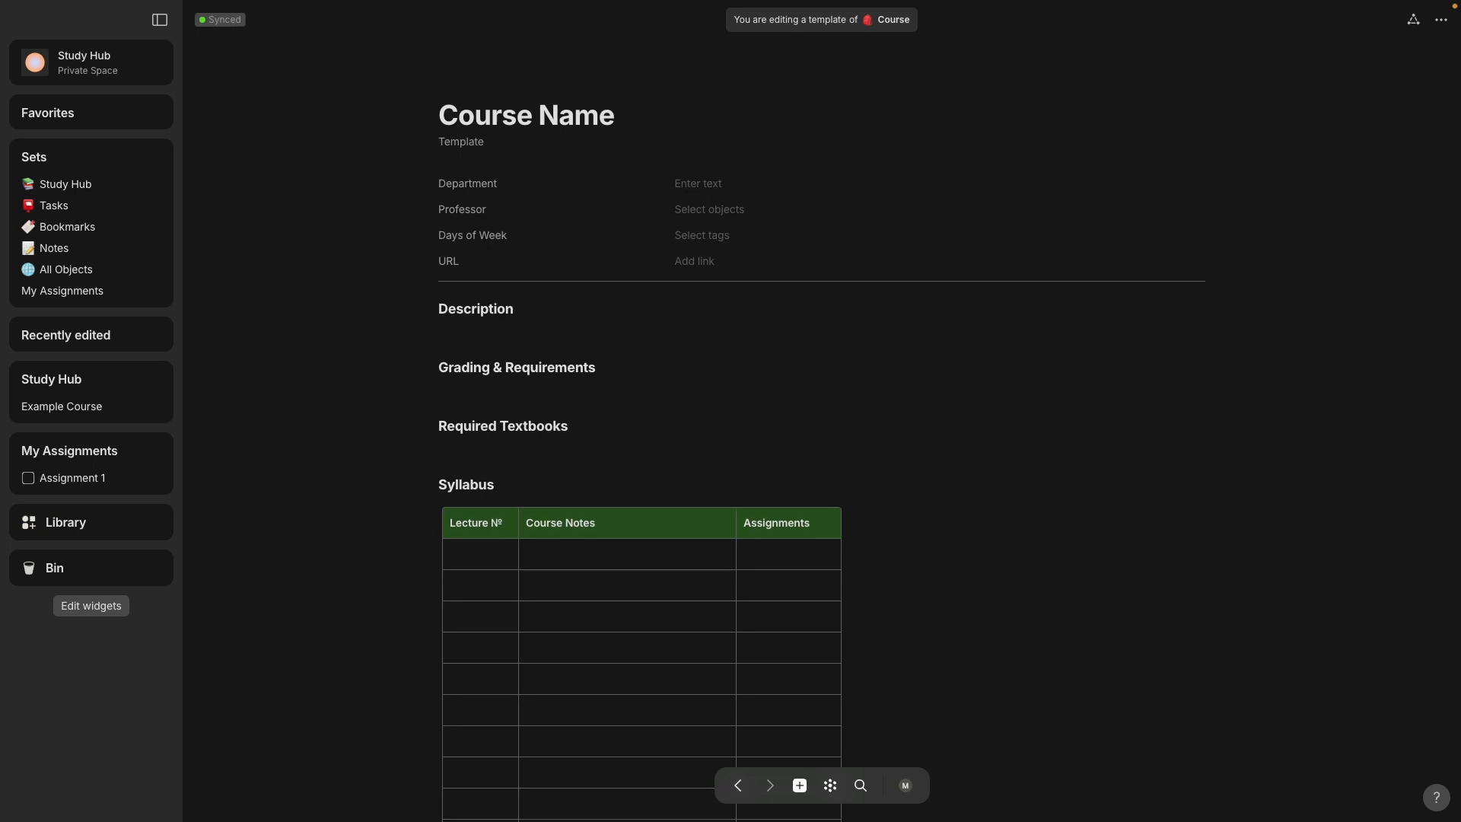
scroll("down", 3)
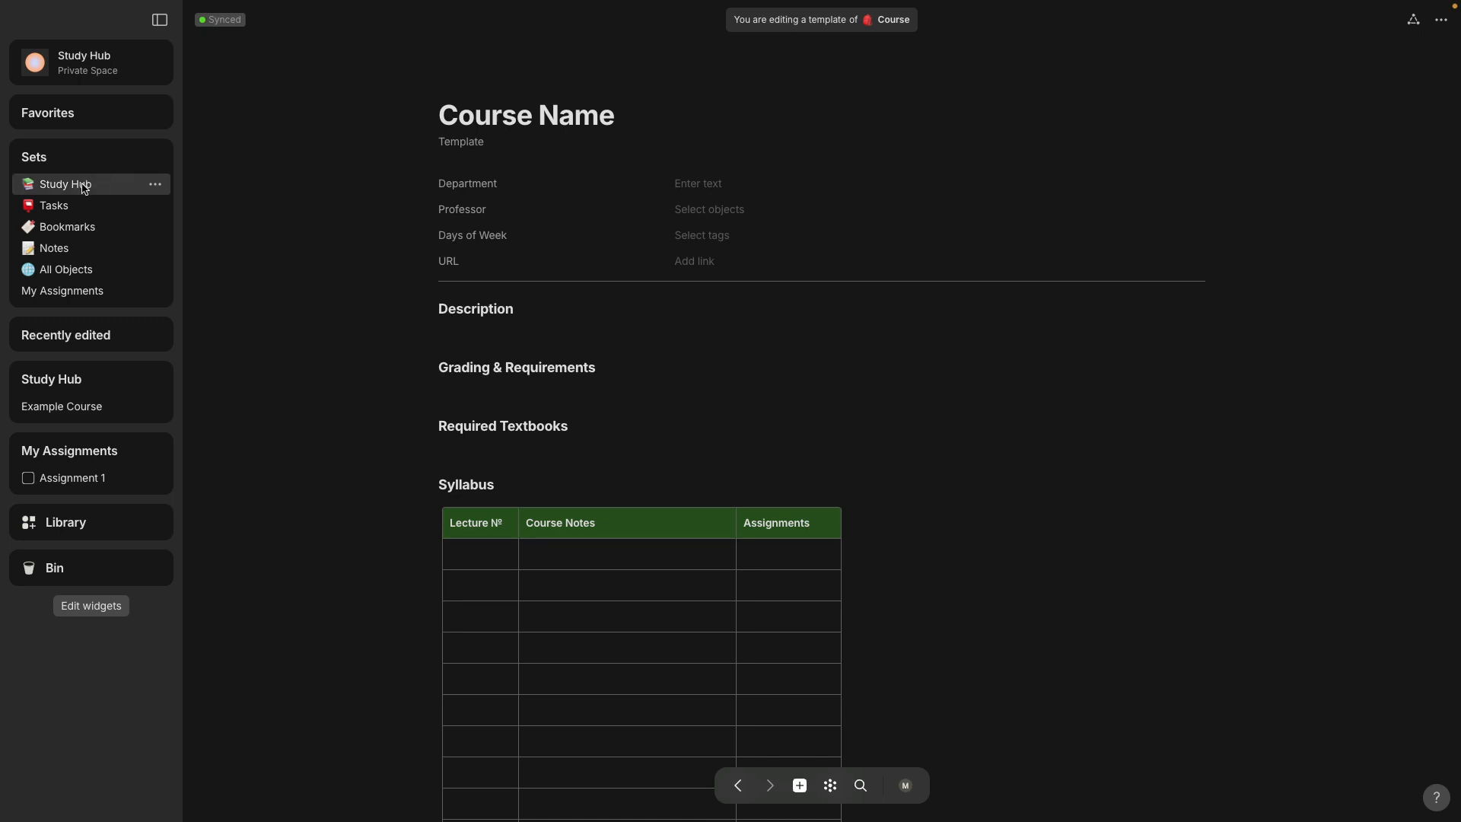
Step: In Study Hub, create a new object from the Course Name template
left_click(65, 184)
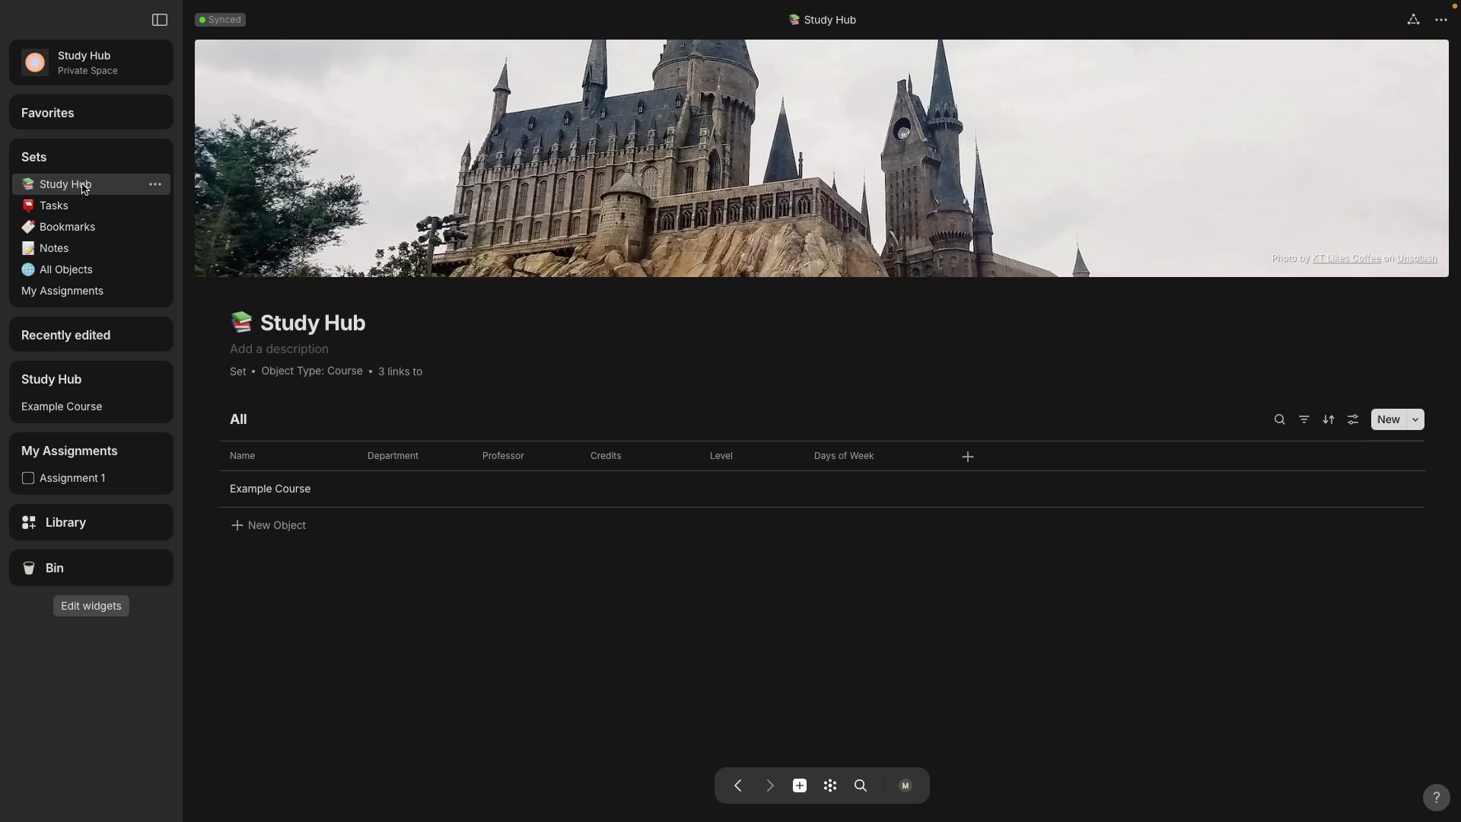
mouse_move(235, 339)
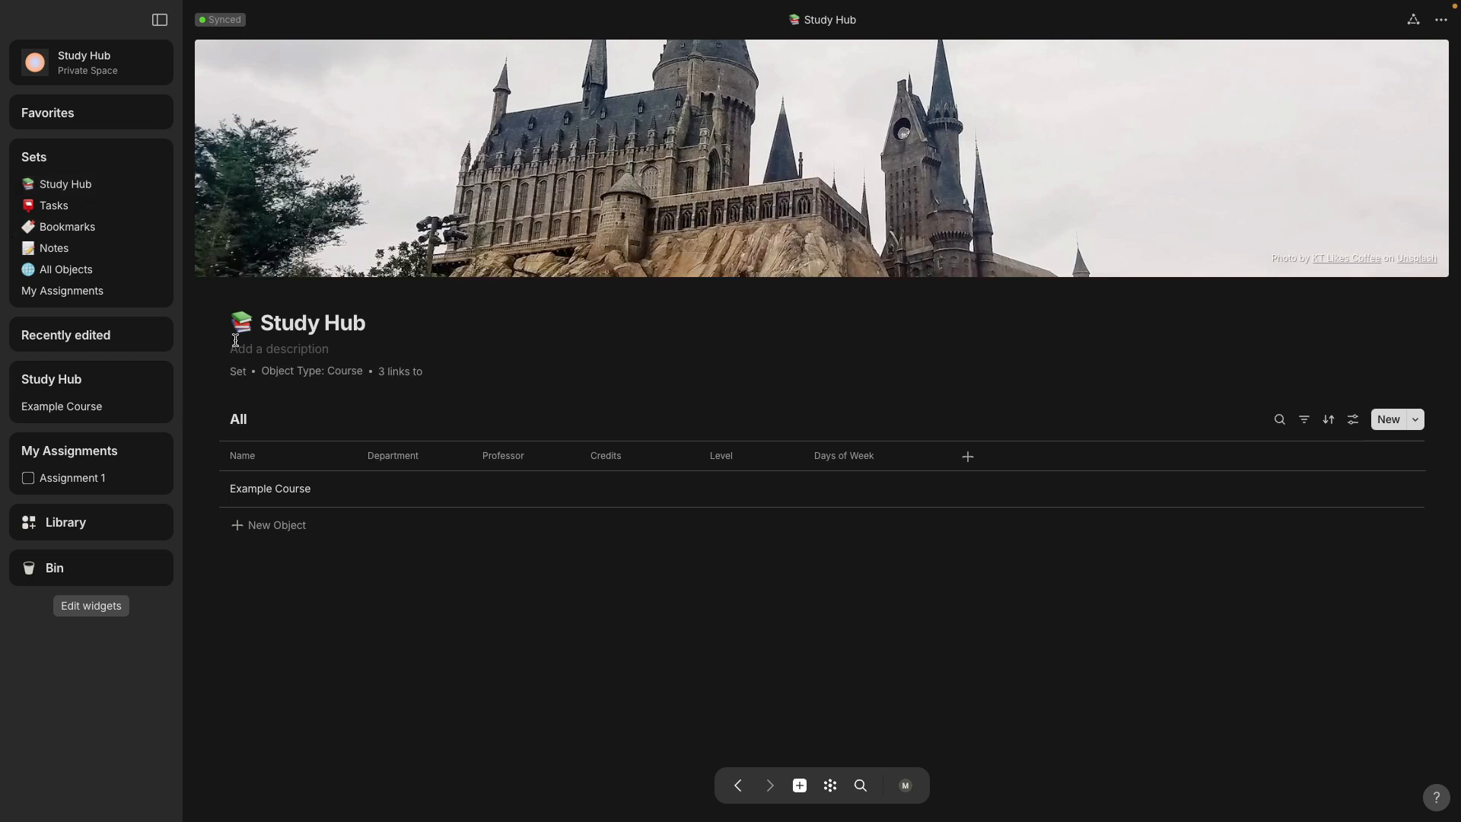
mouse_move(1428, 439)
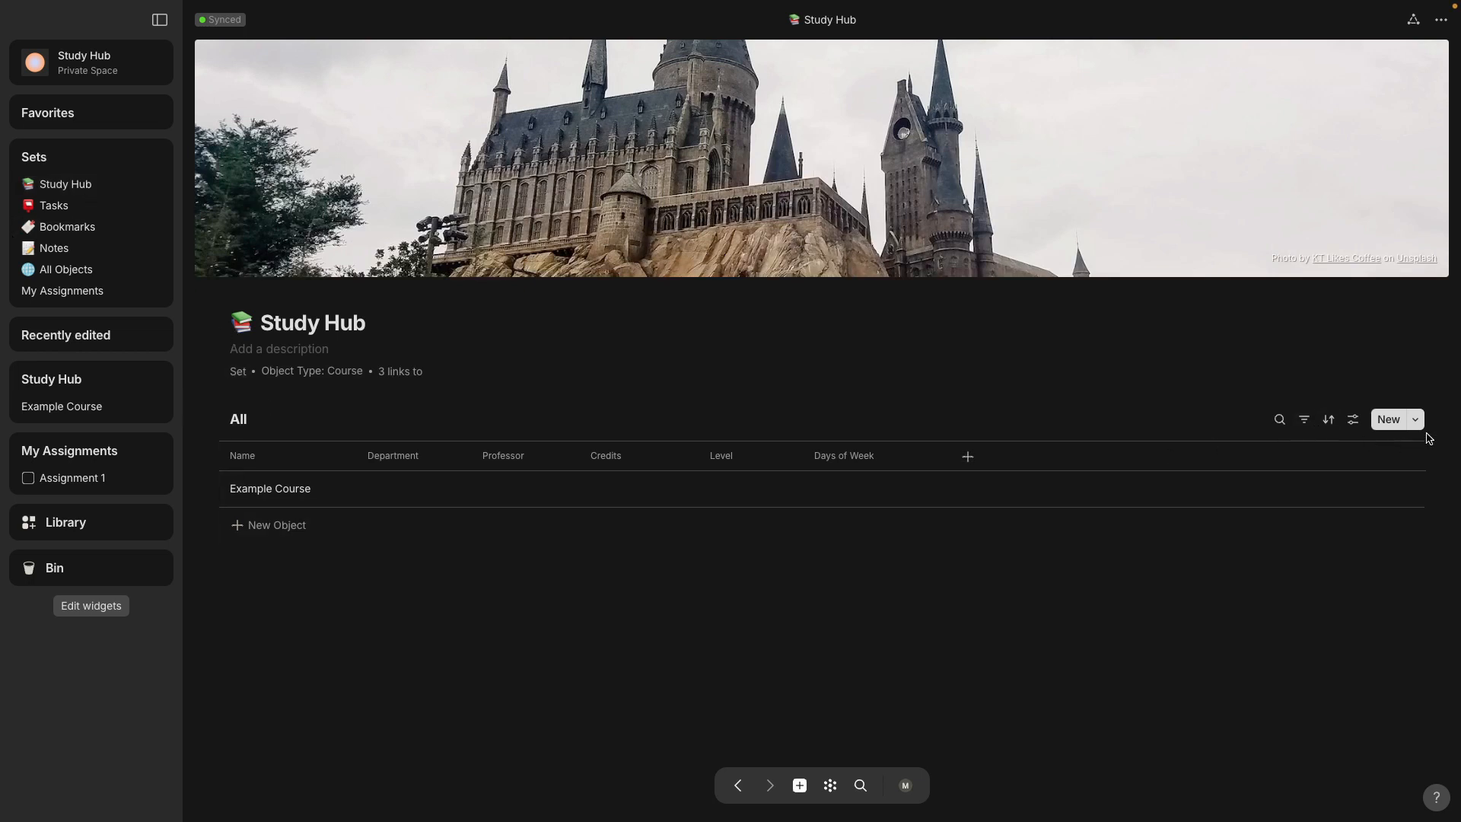
left_click(1415, 420)
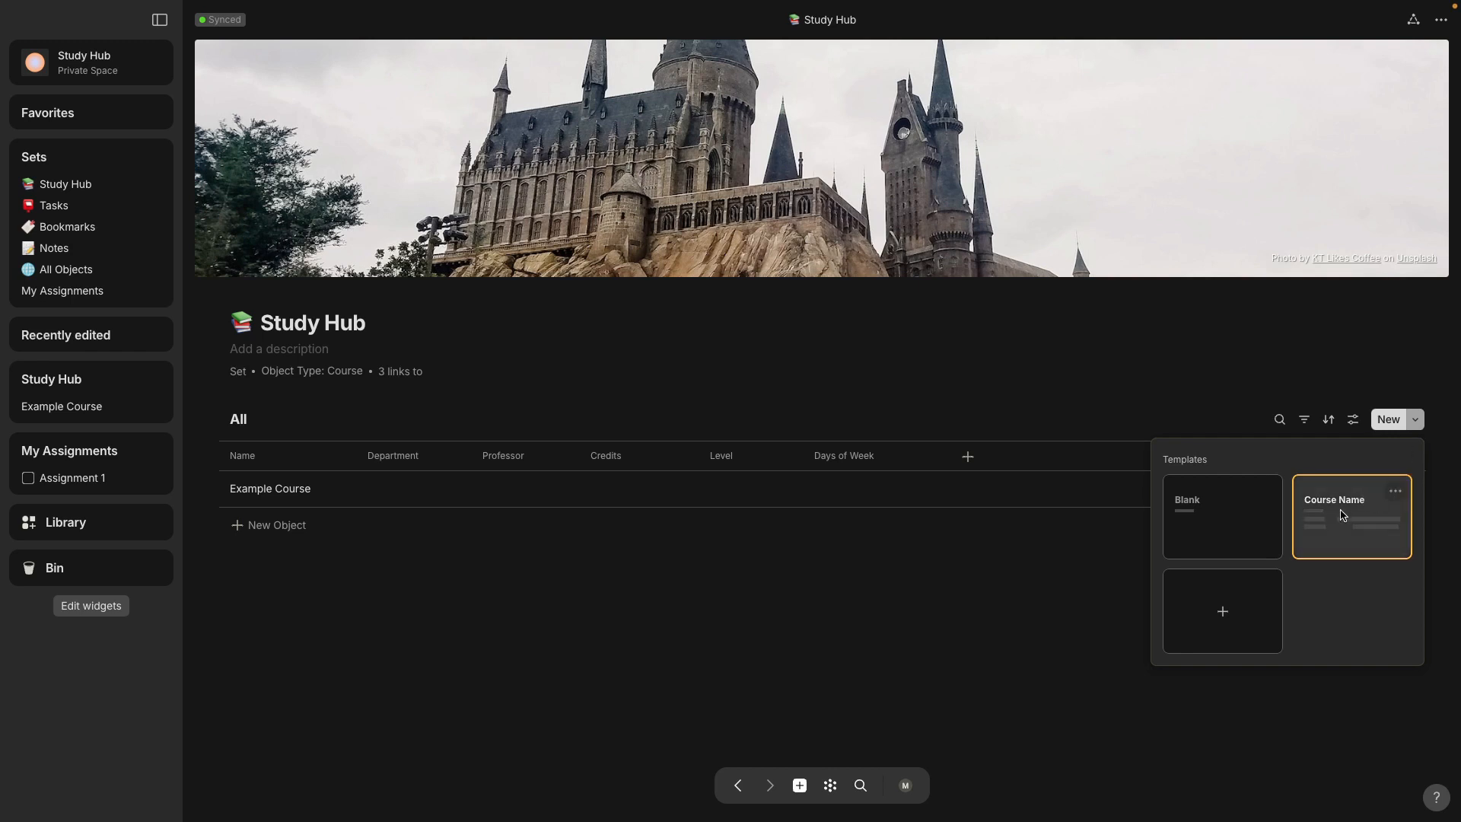
mouse_move(1352, 523)
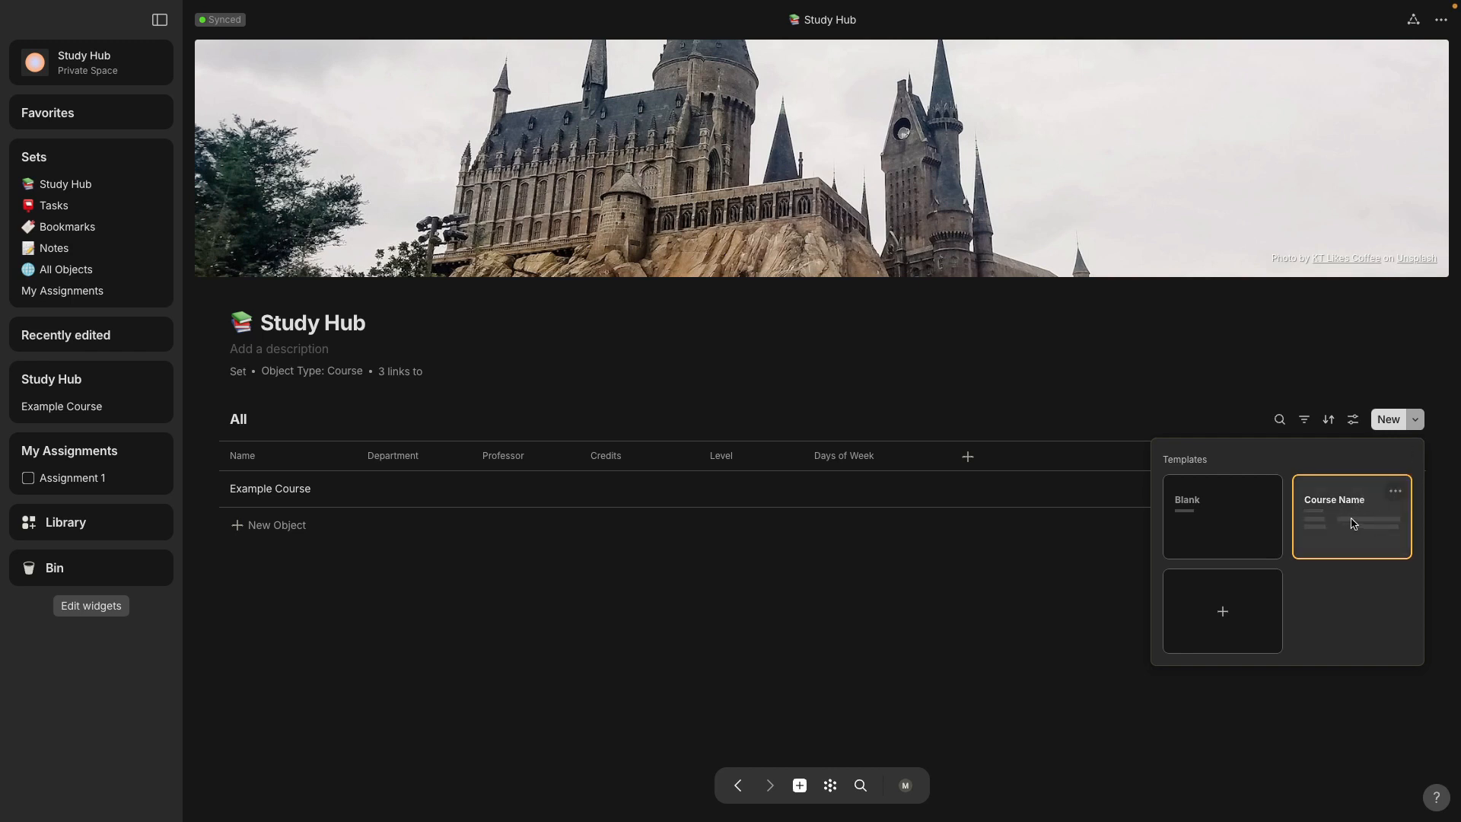
left_click(728, 588)
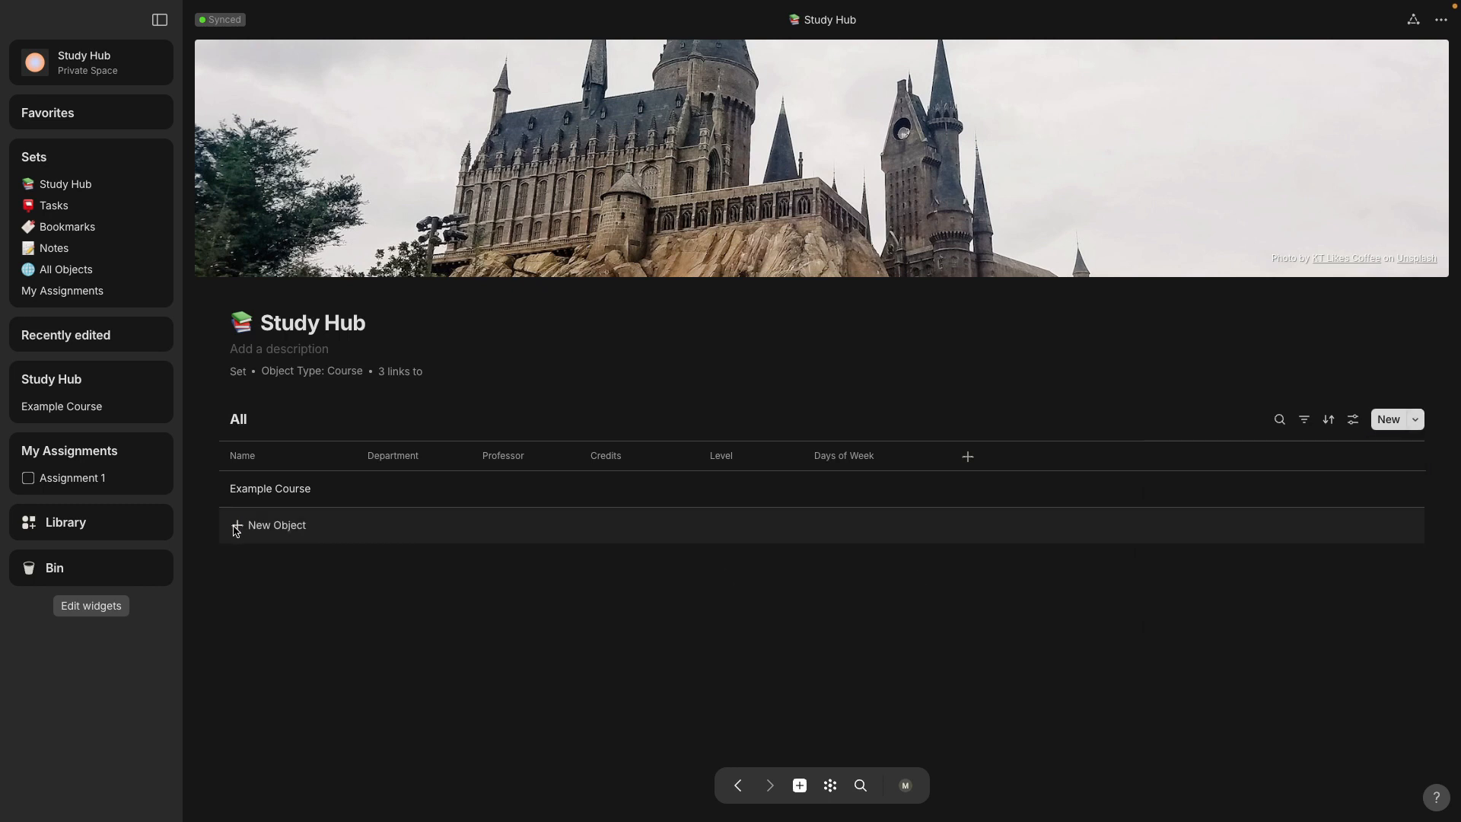
left_click(277, 525)
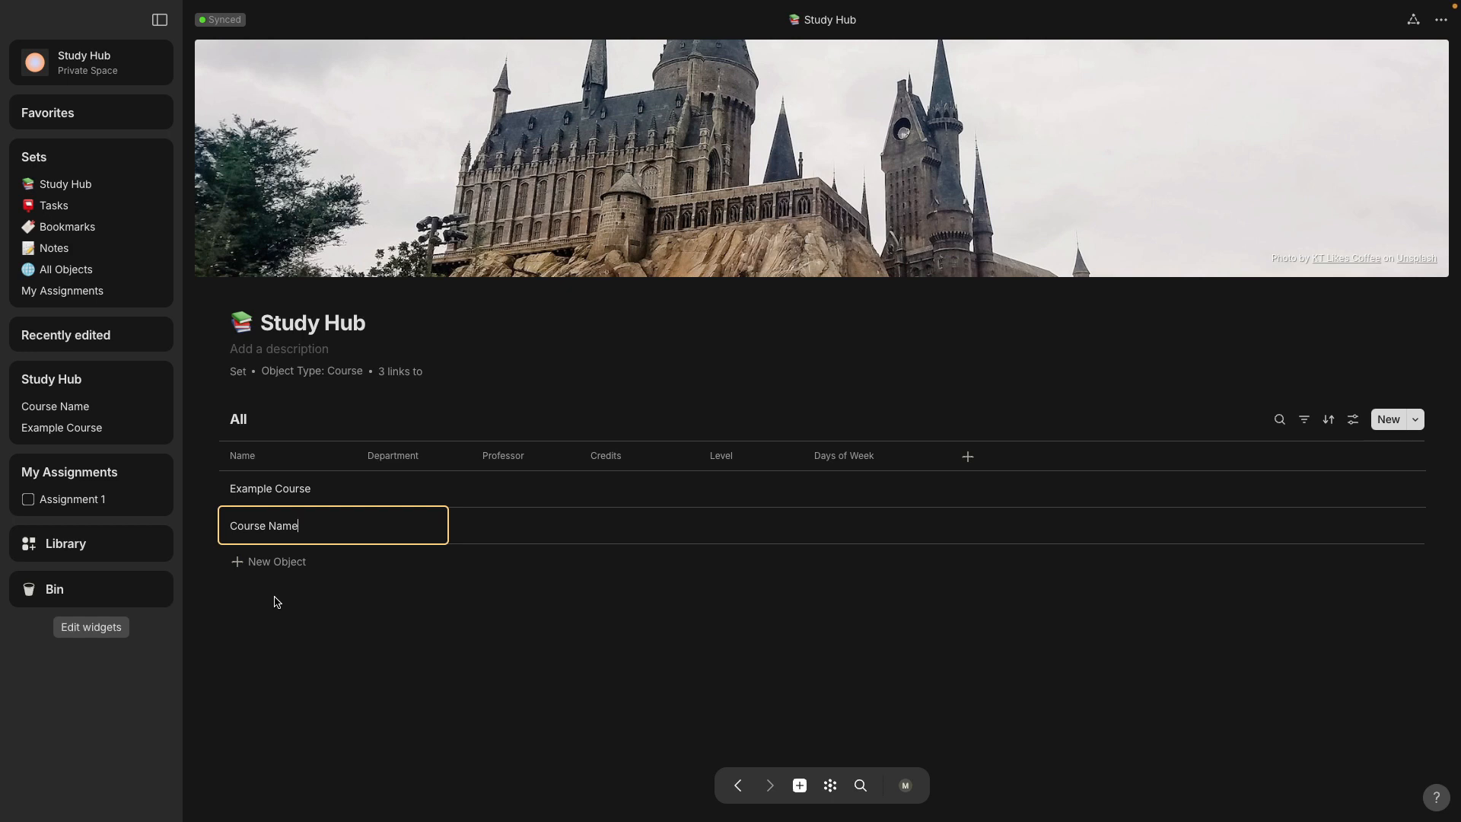
key("Enter")
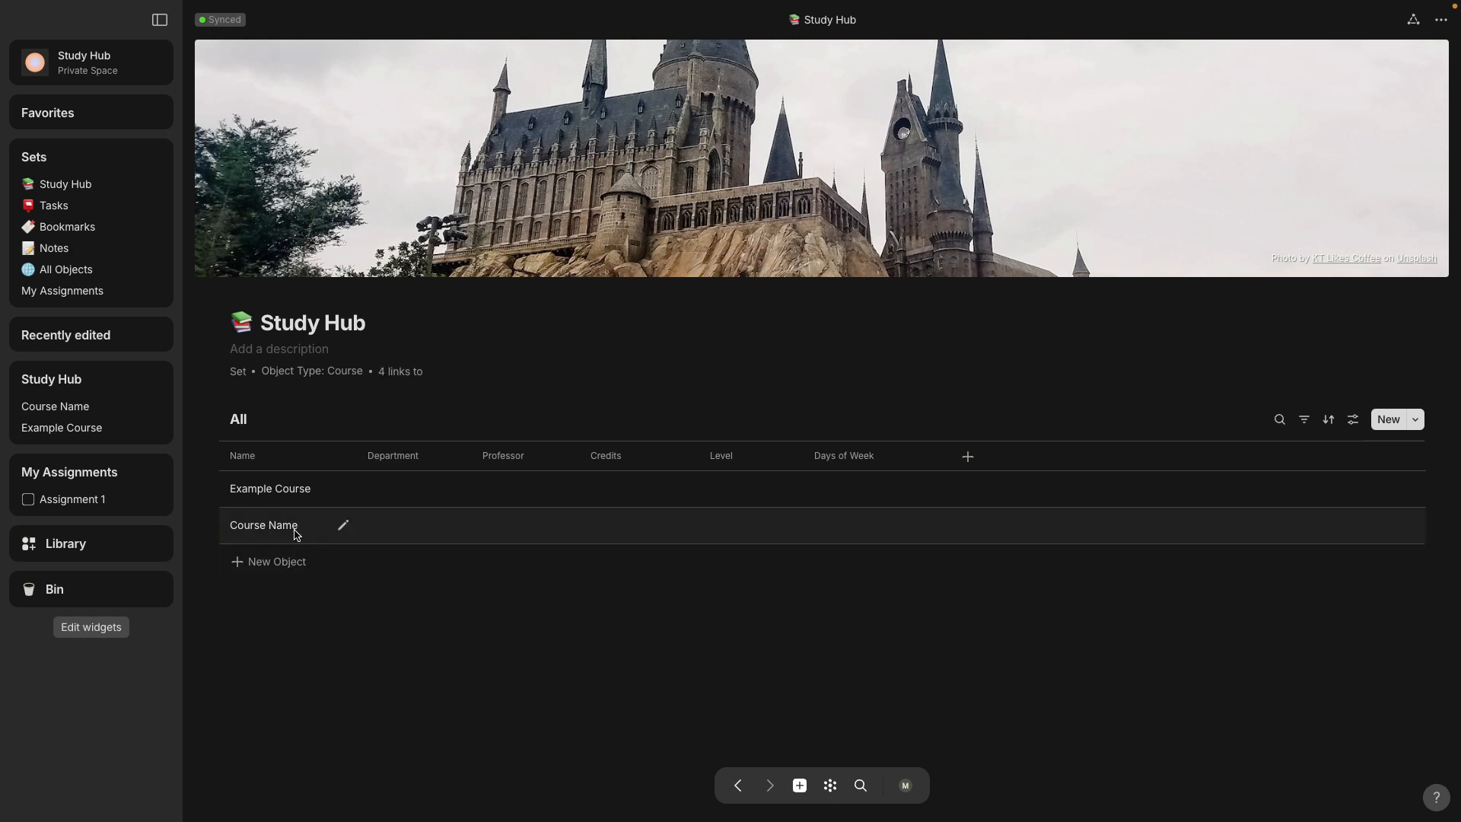
left_click(263, 526)
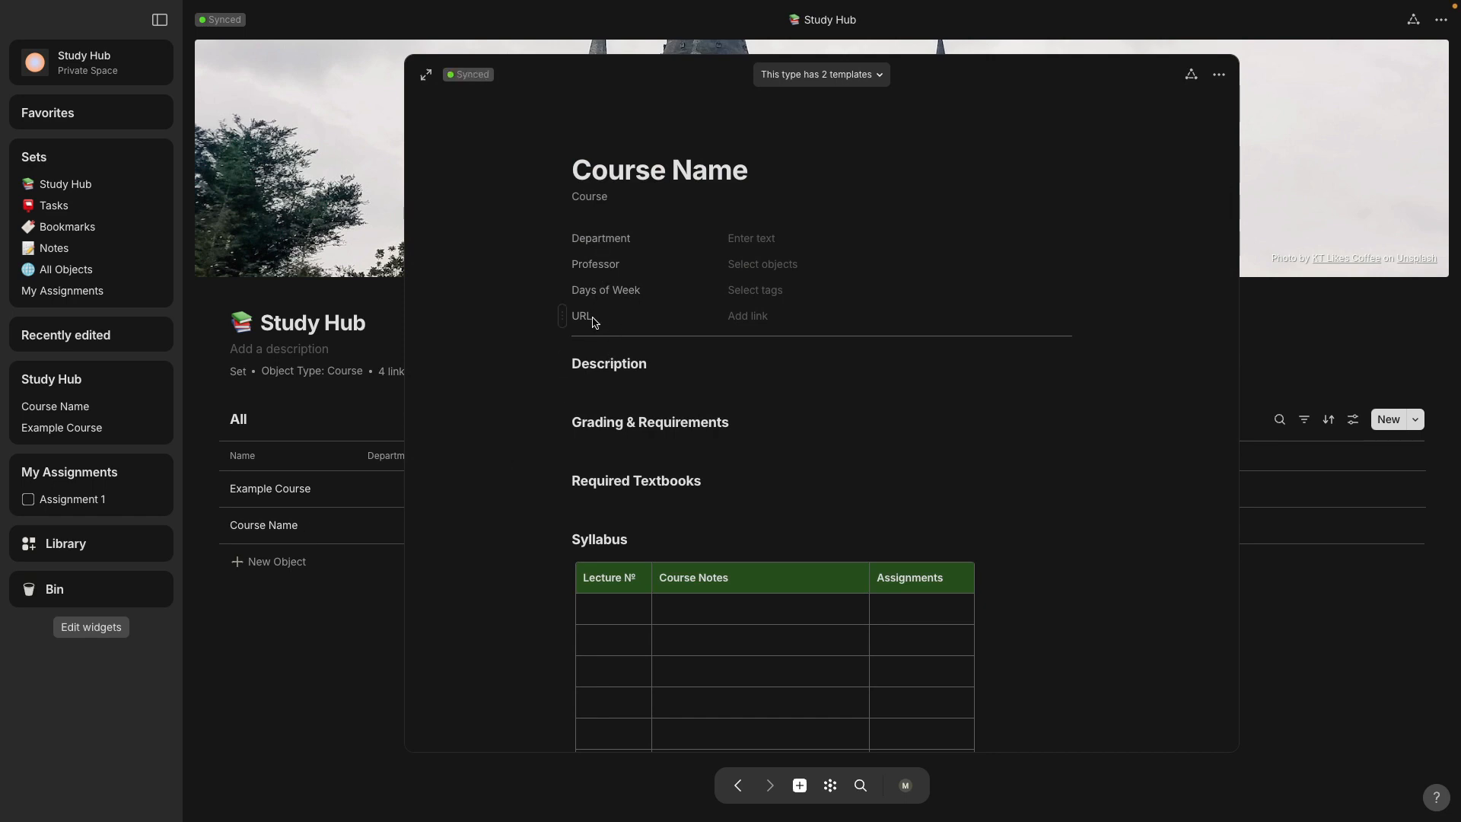
mouse_move(590, 332)
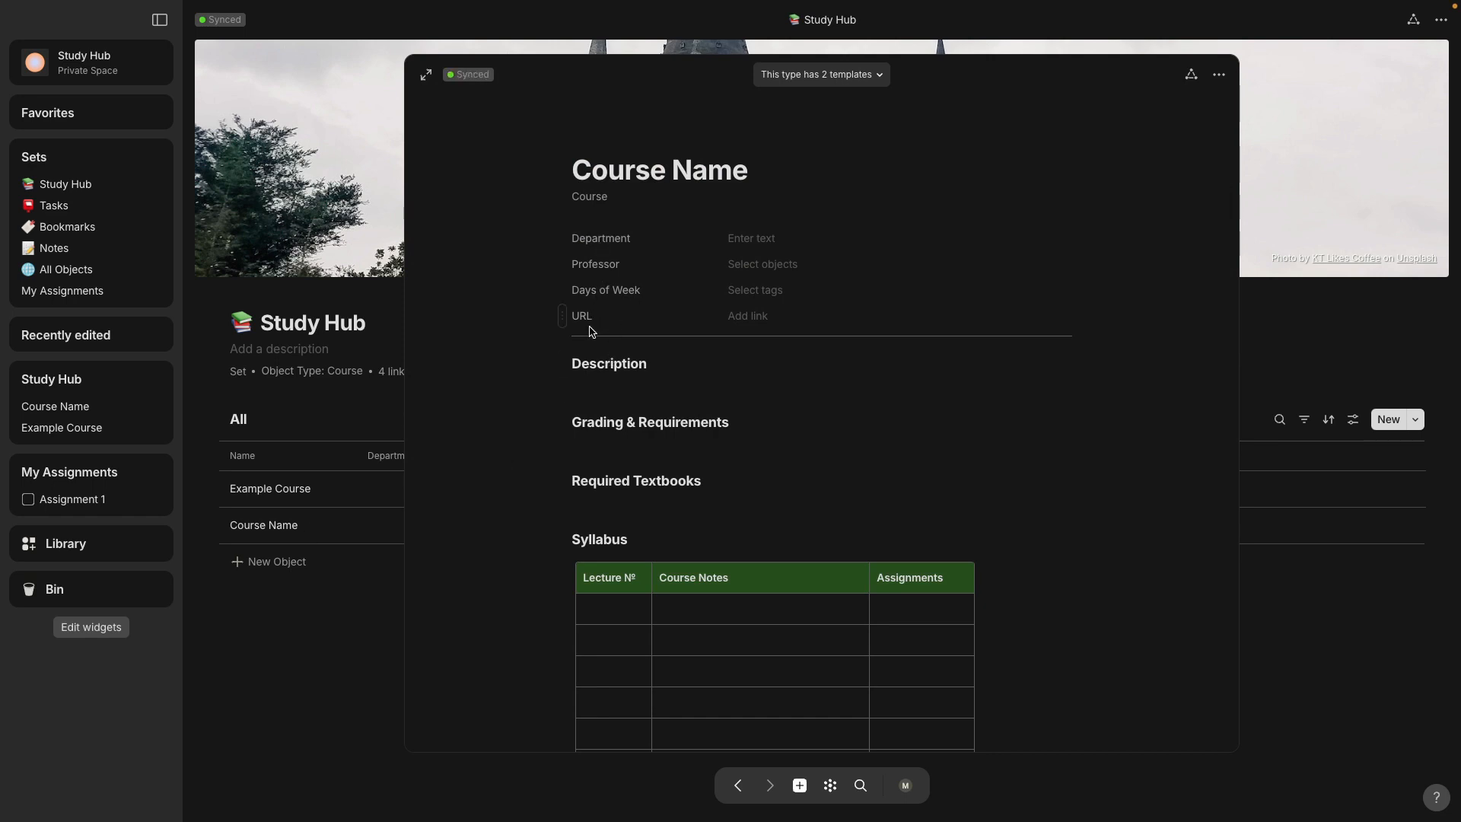
mouse_move(300, 498)
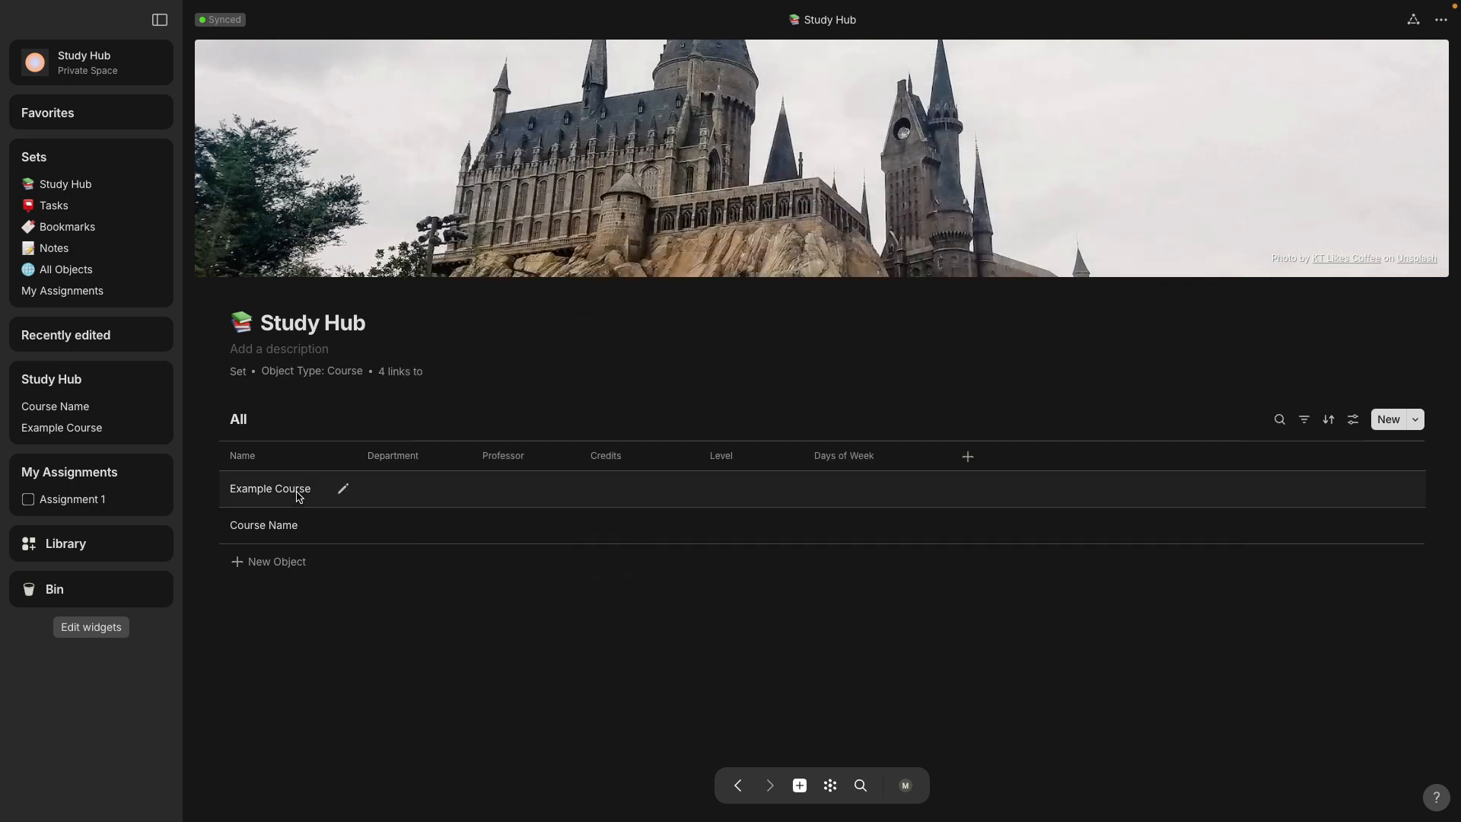
left_click(271, 489)
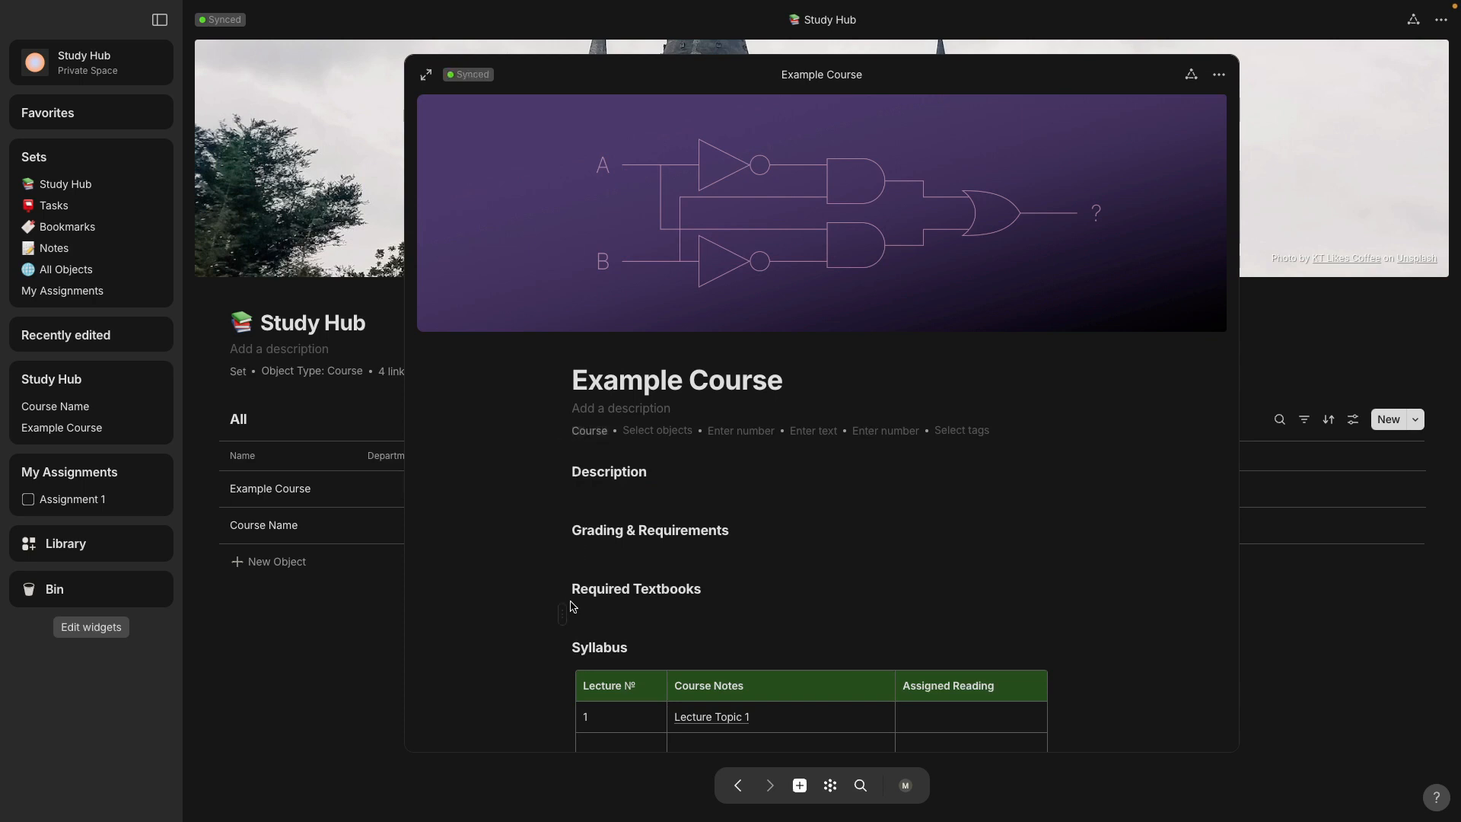
mouse_move(341, 582)
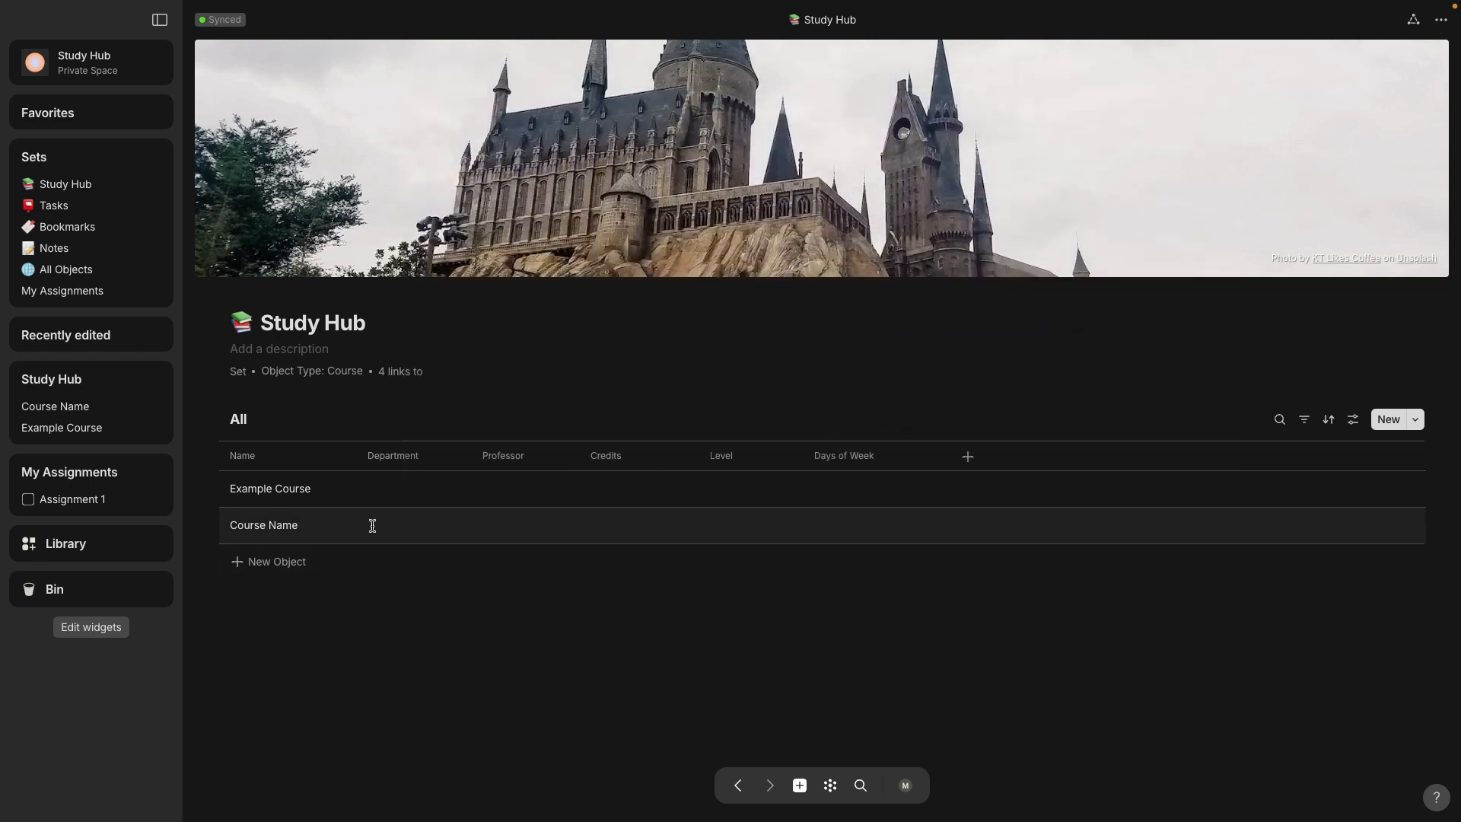
Step: Rename the Department relation to Course Code and briefly check the New templates dropdown
left_click(392, 526)
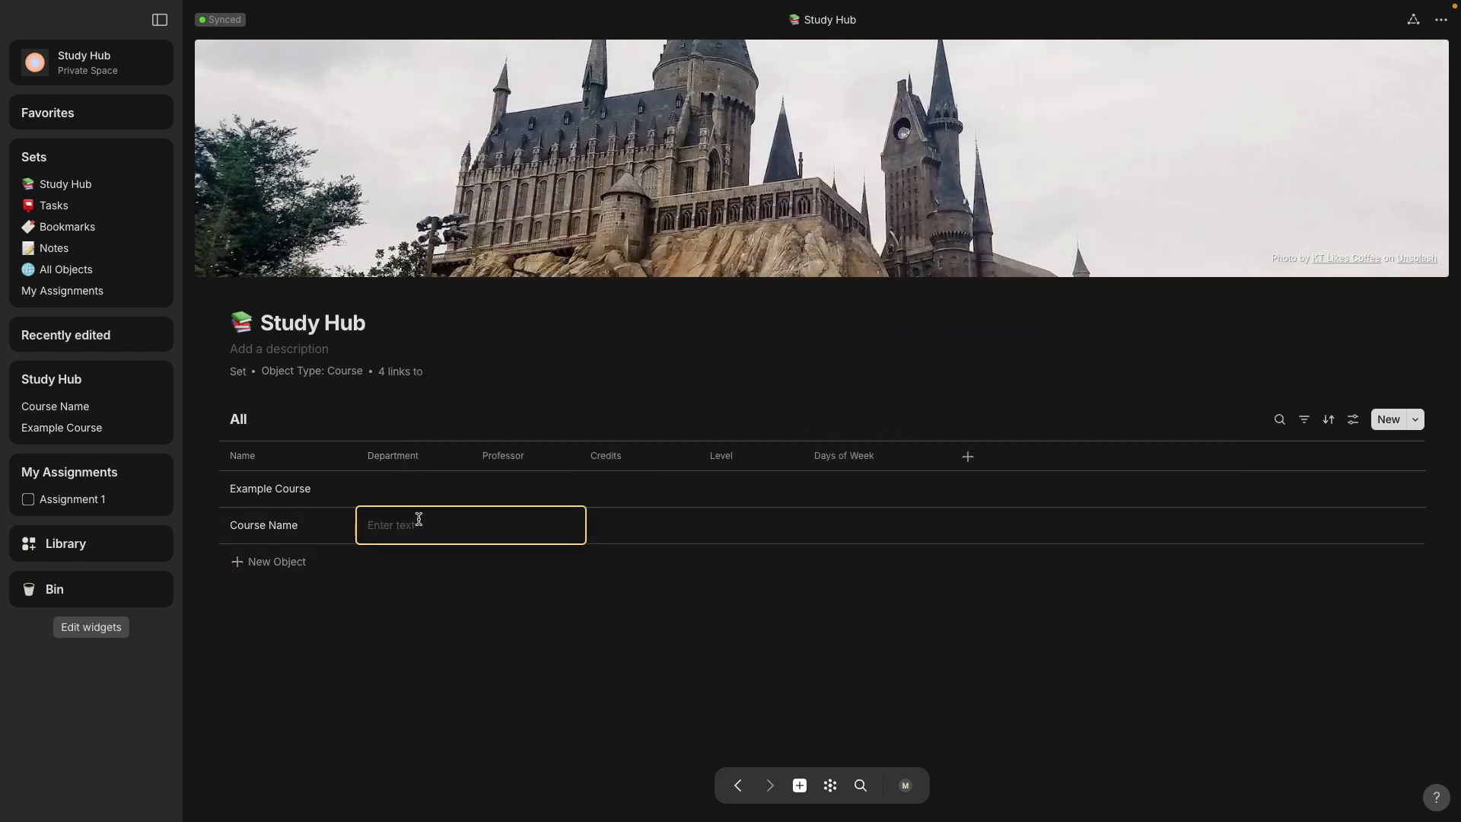
mouse_move(413, 525)
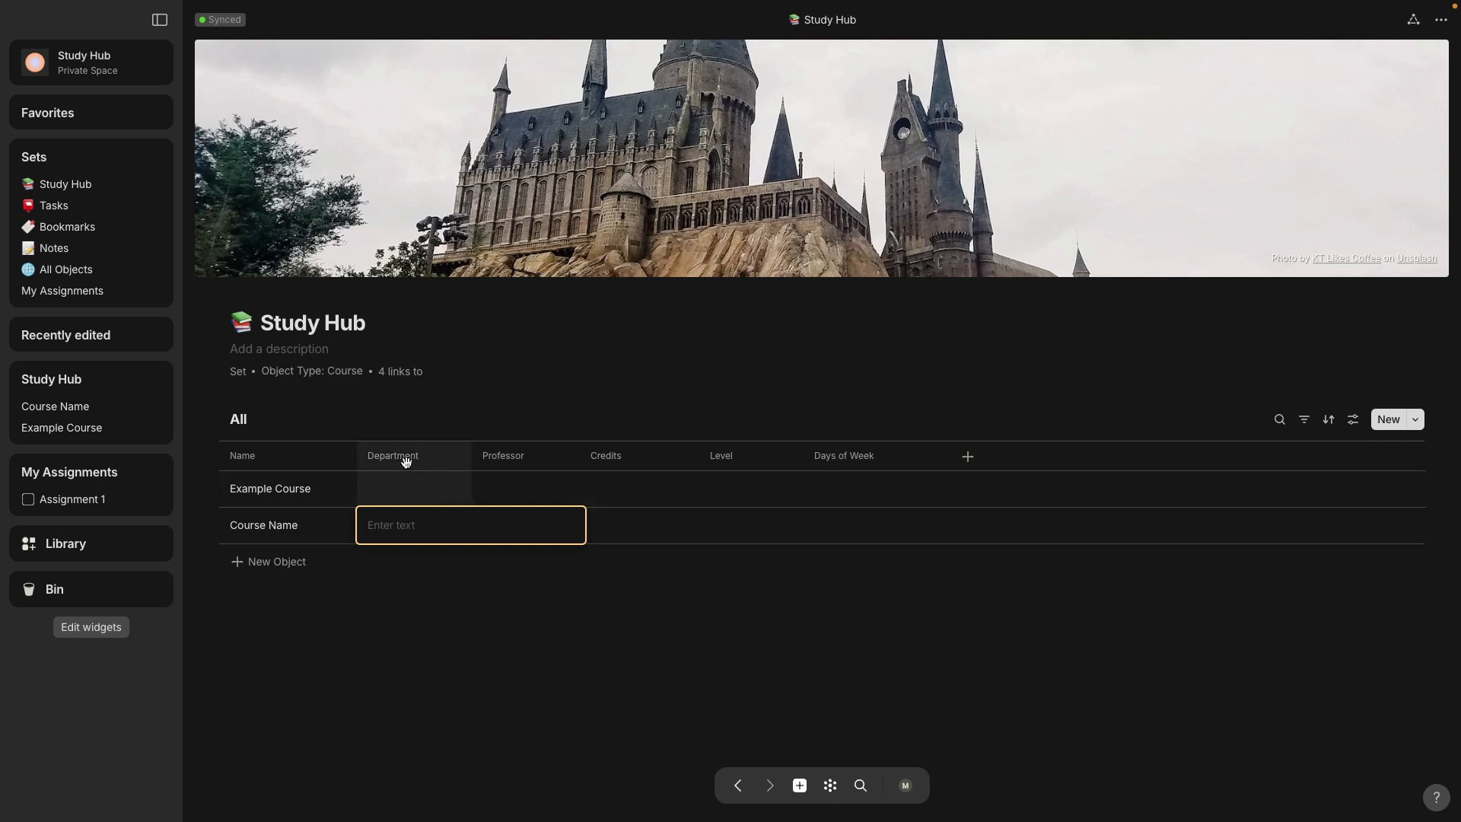
mouse_move(397, 456)
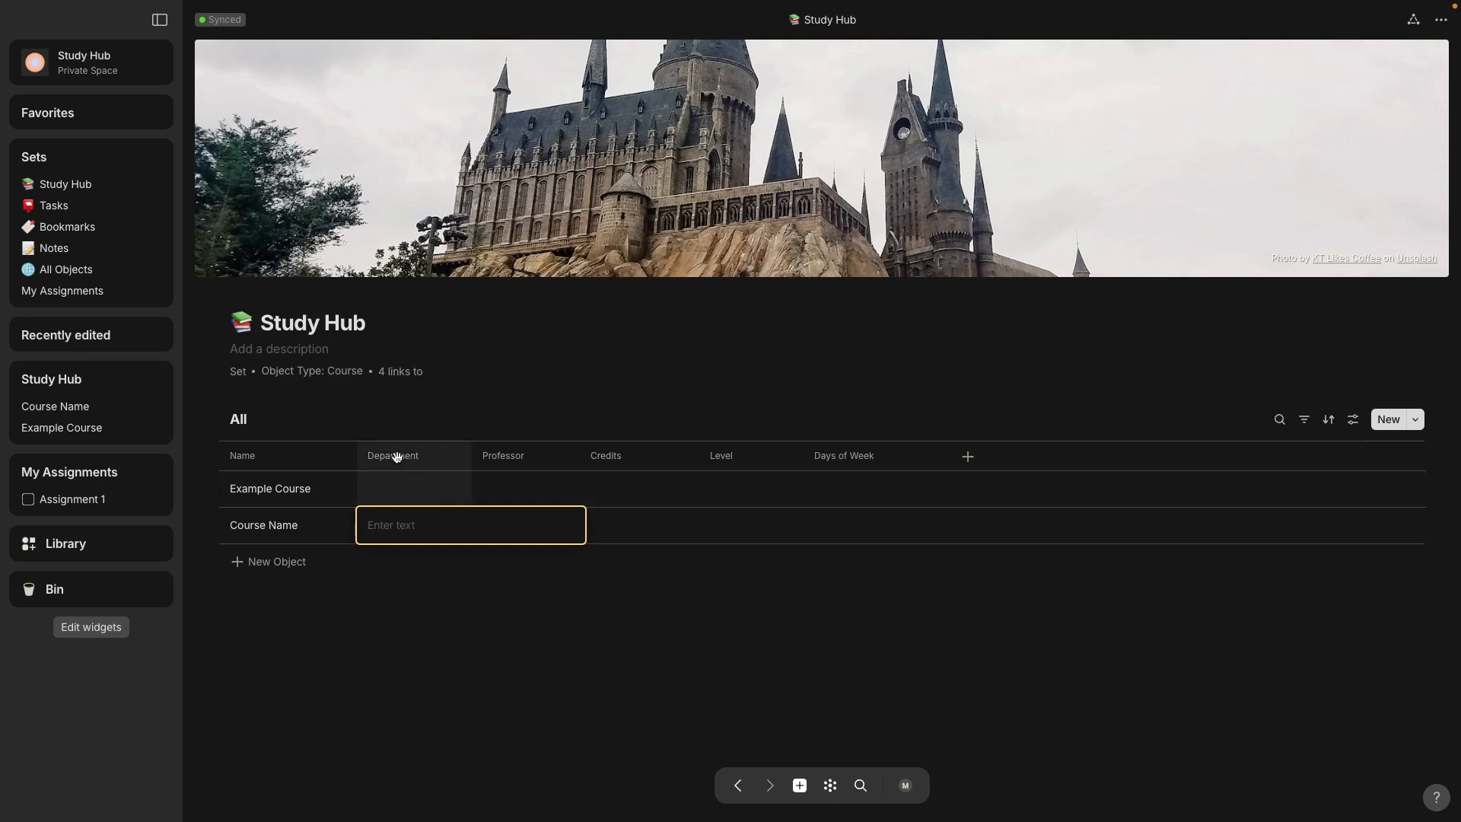
left_click(393, 456)
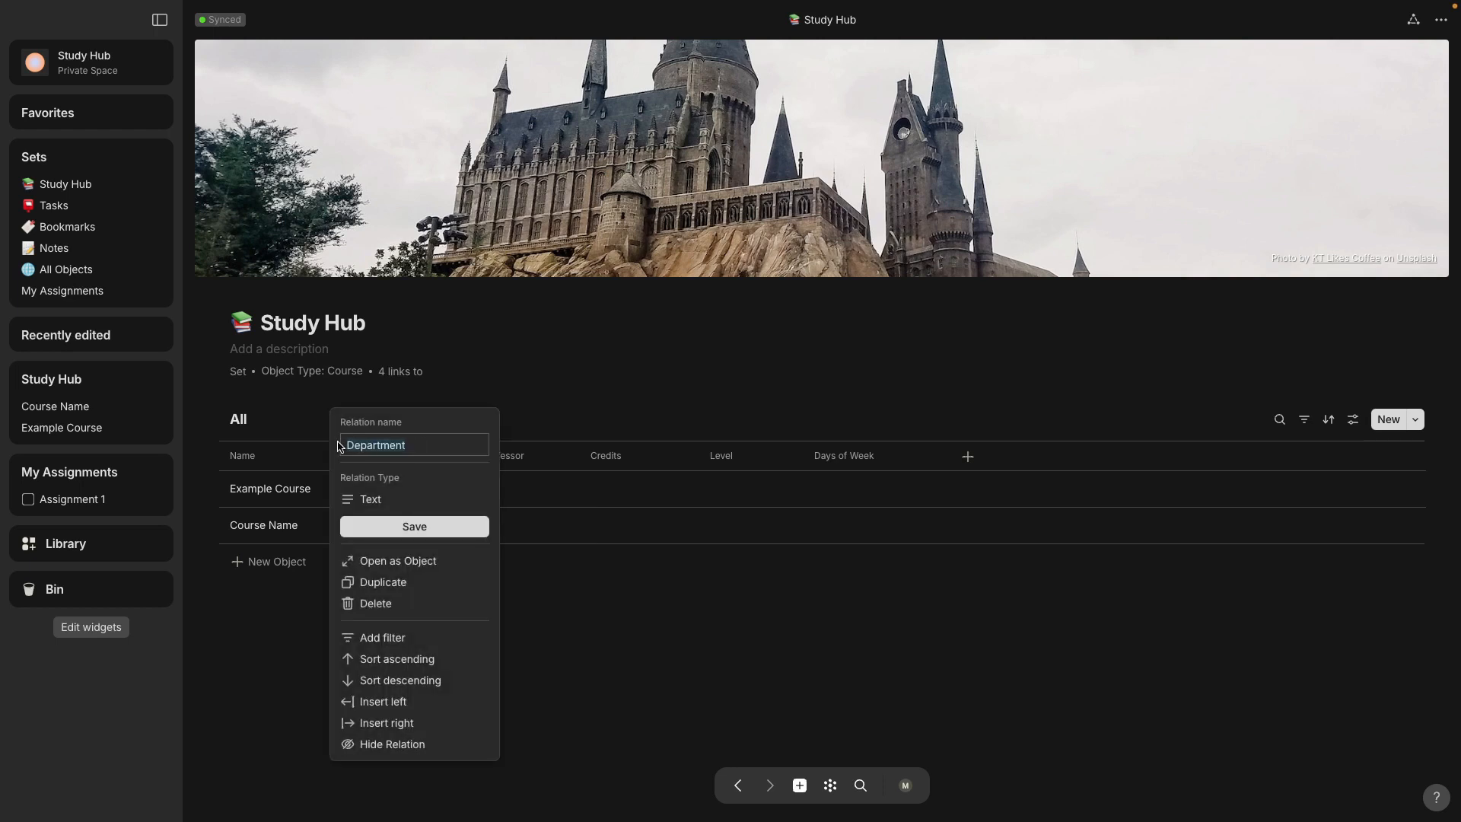
type("Course Code")
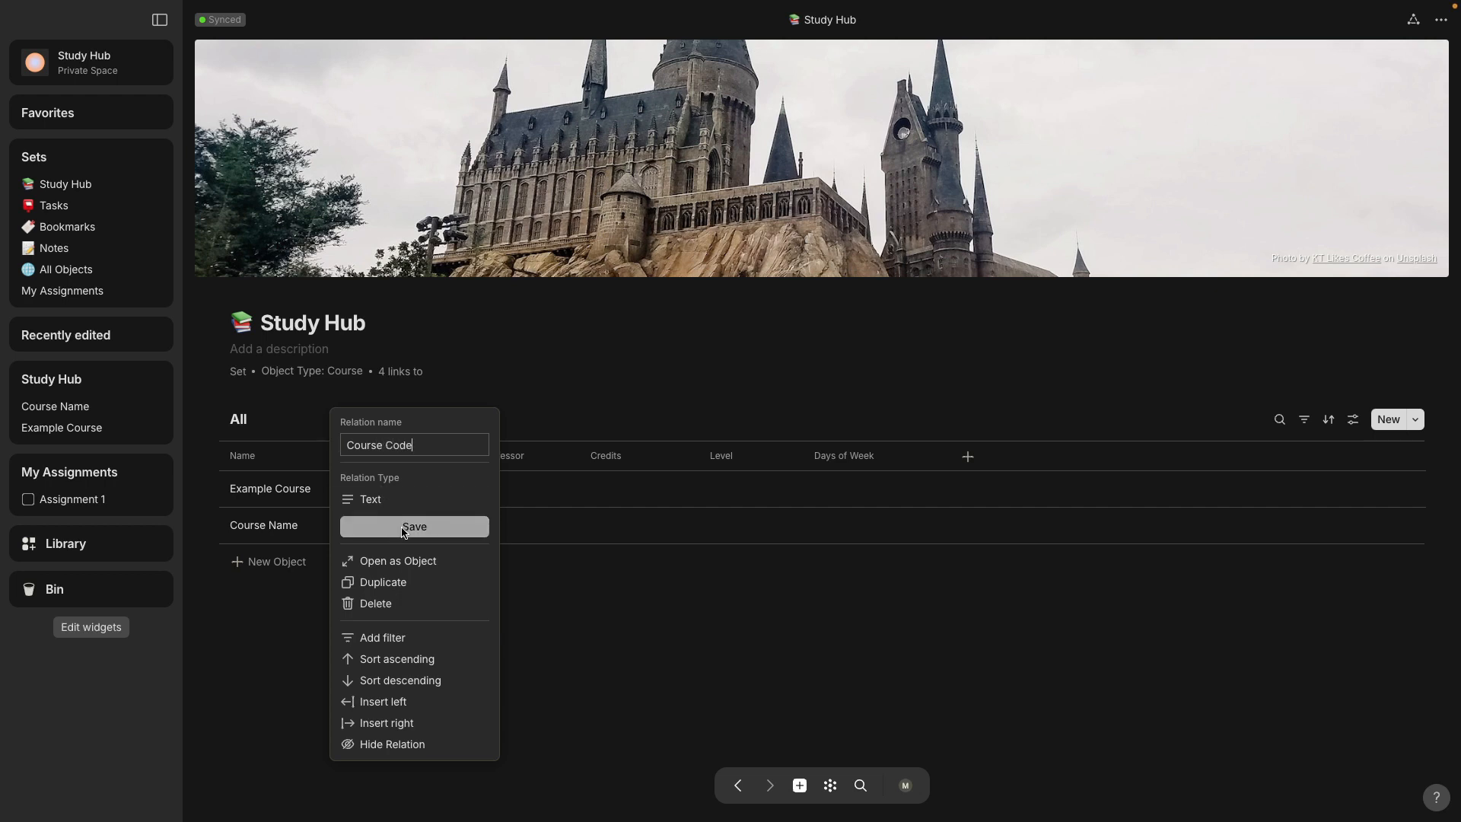
left_click(414, 527)
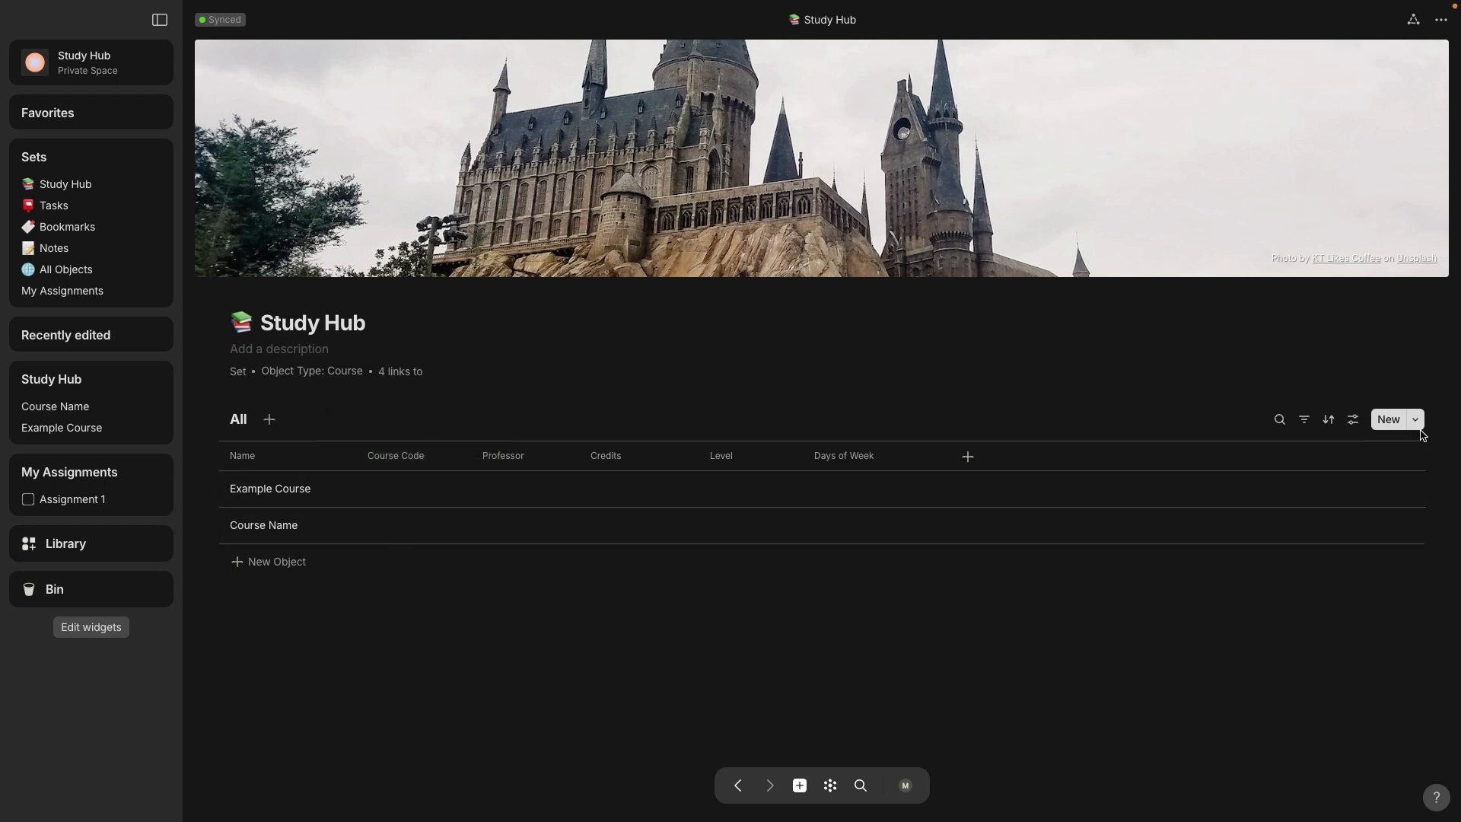
left_click(1395, 500)
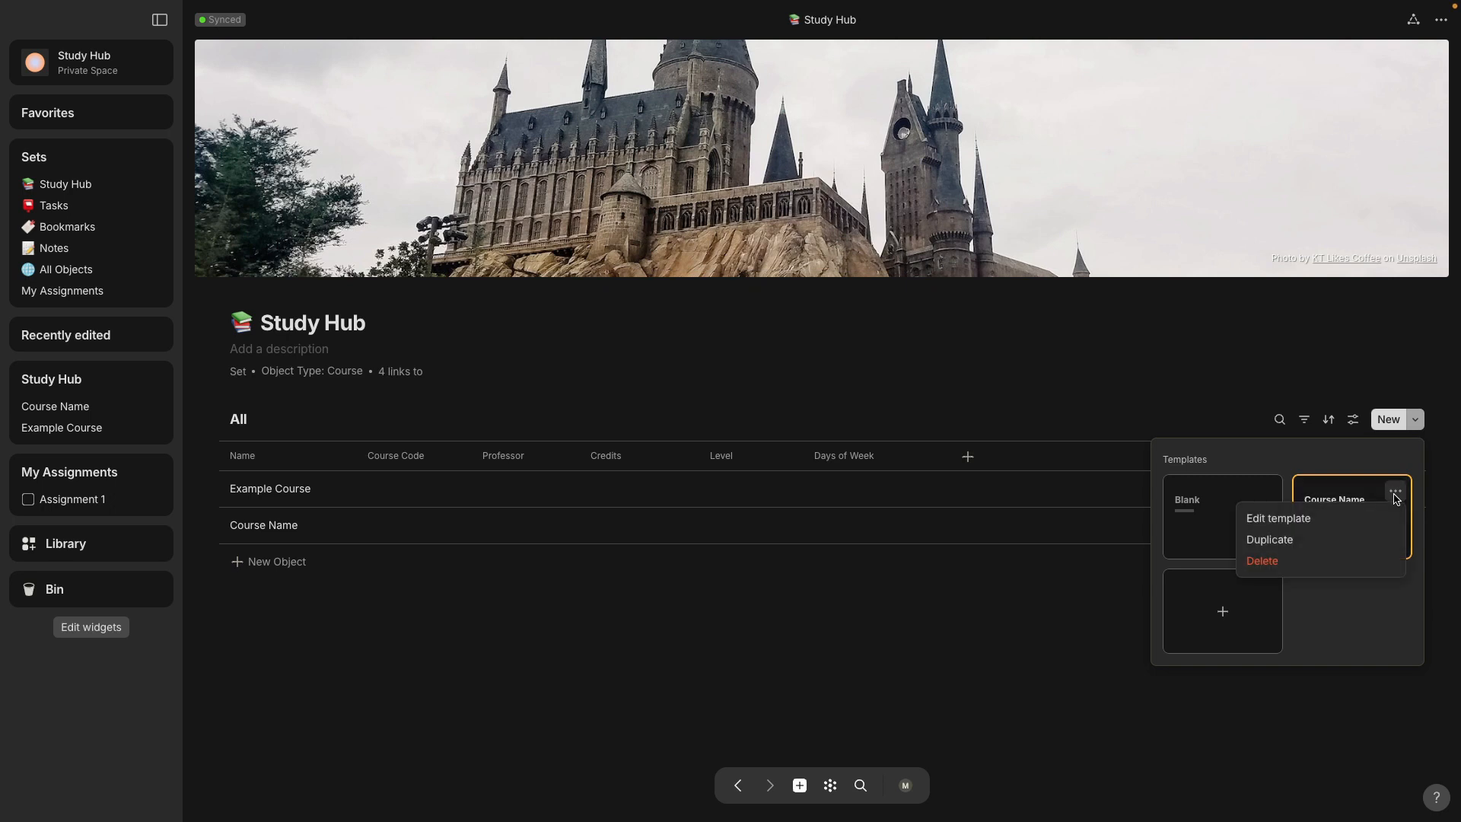
left_click(1278, 518)
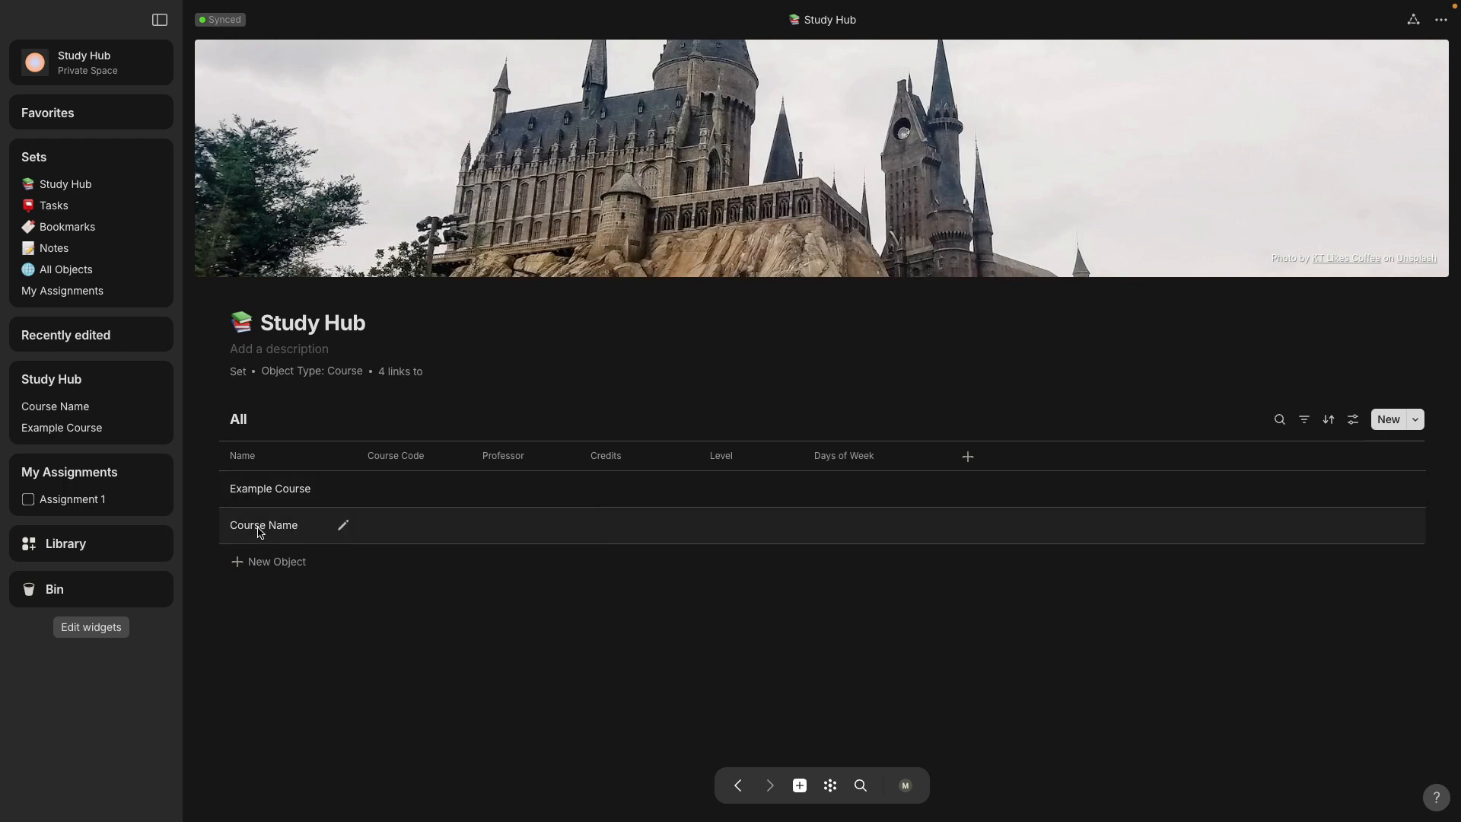
Step: Rename the new course to Flying Lessons and set its course code to FLY 100
left_click(263, 525)
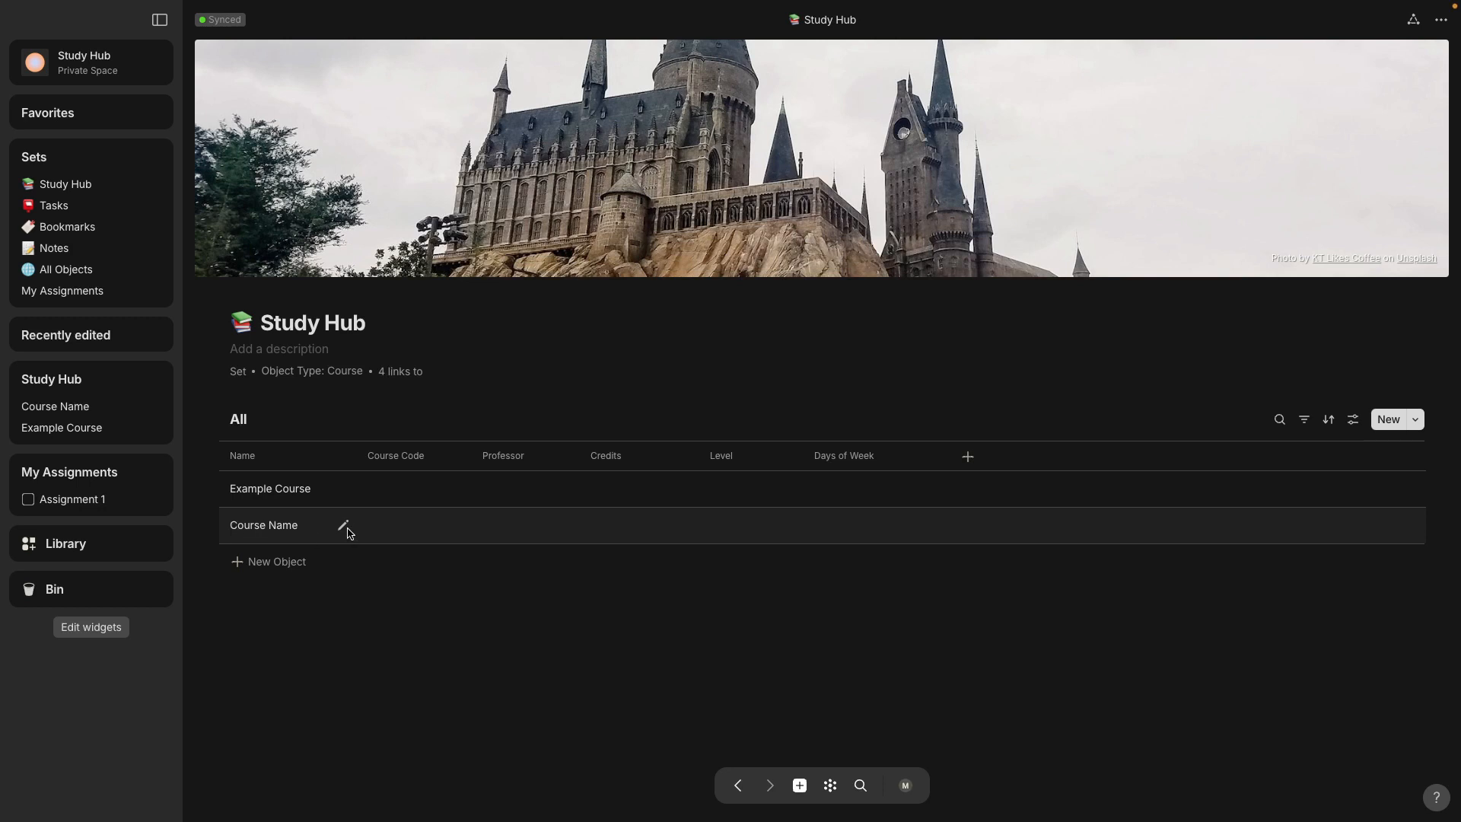
left_click(264, 525)
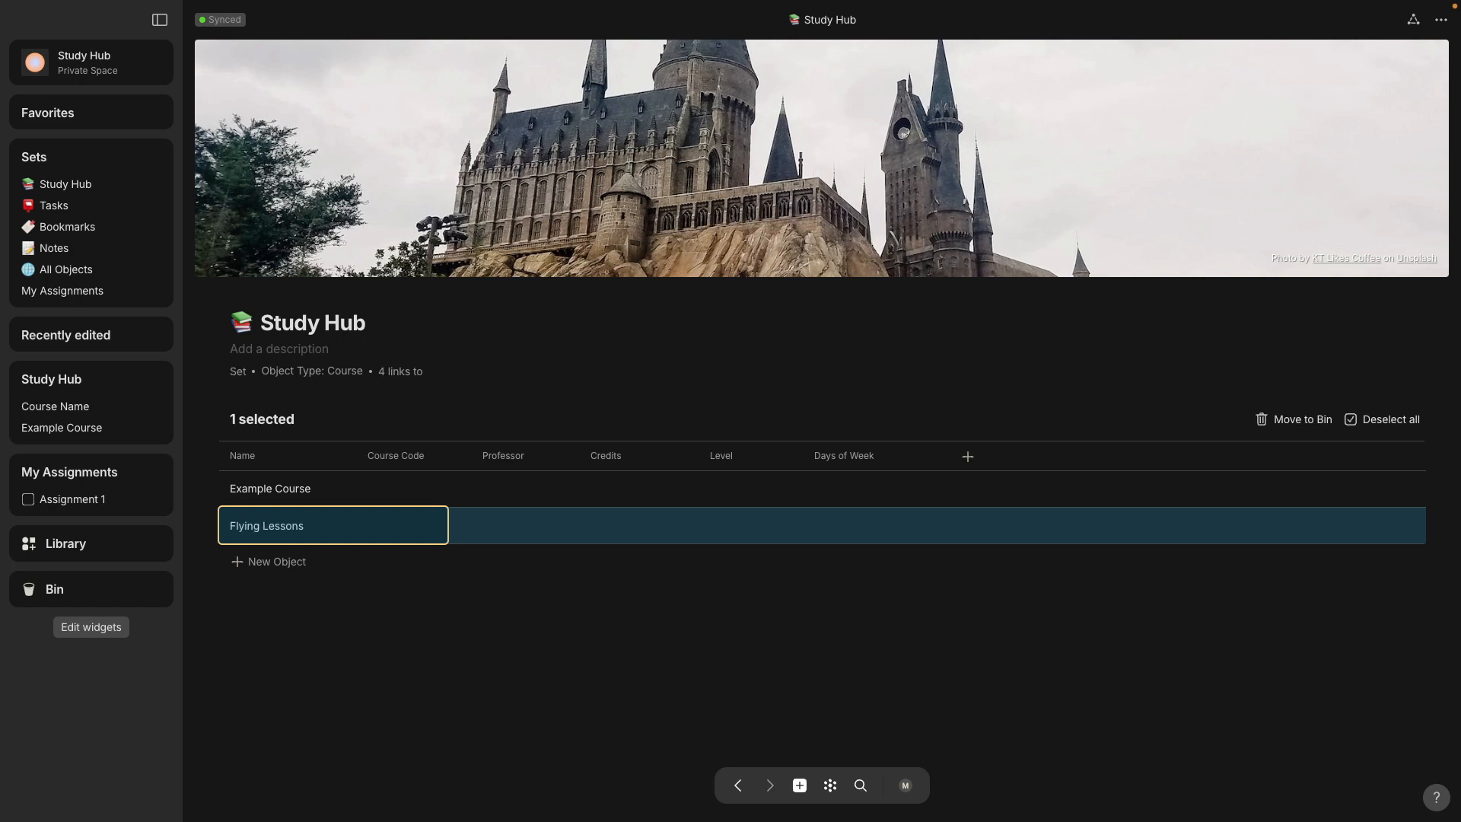
left_click(398, 525)
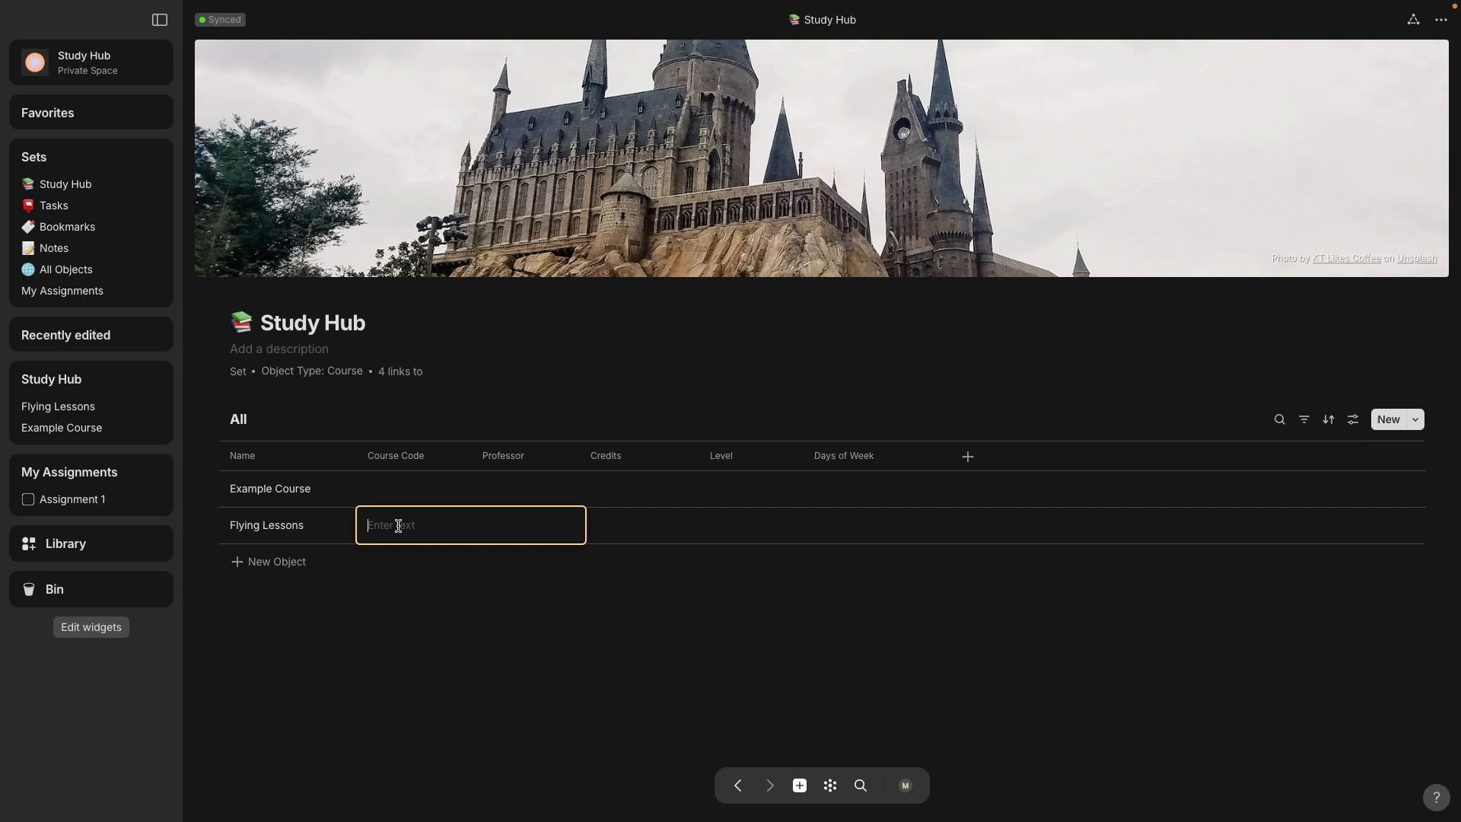
type("FLY 1")
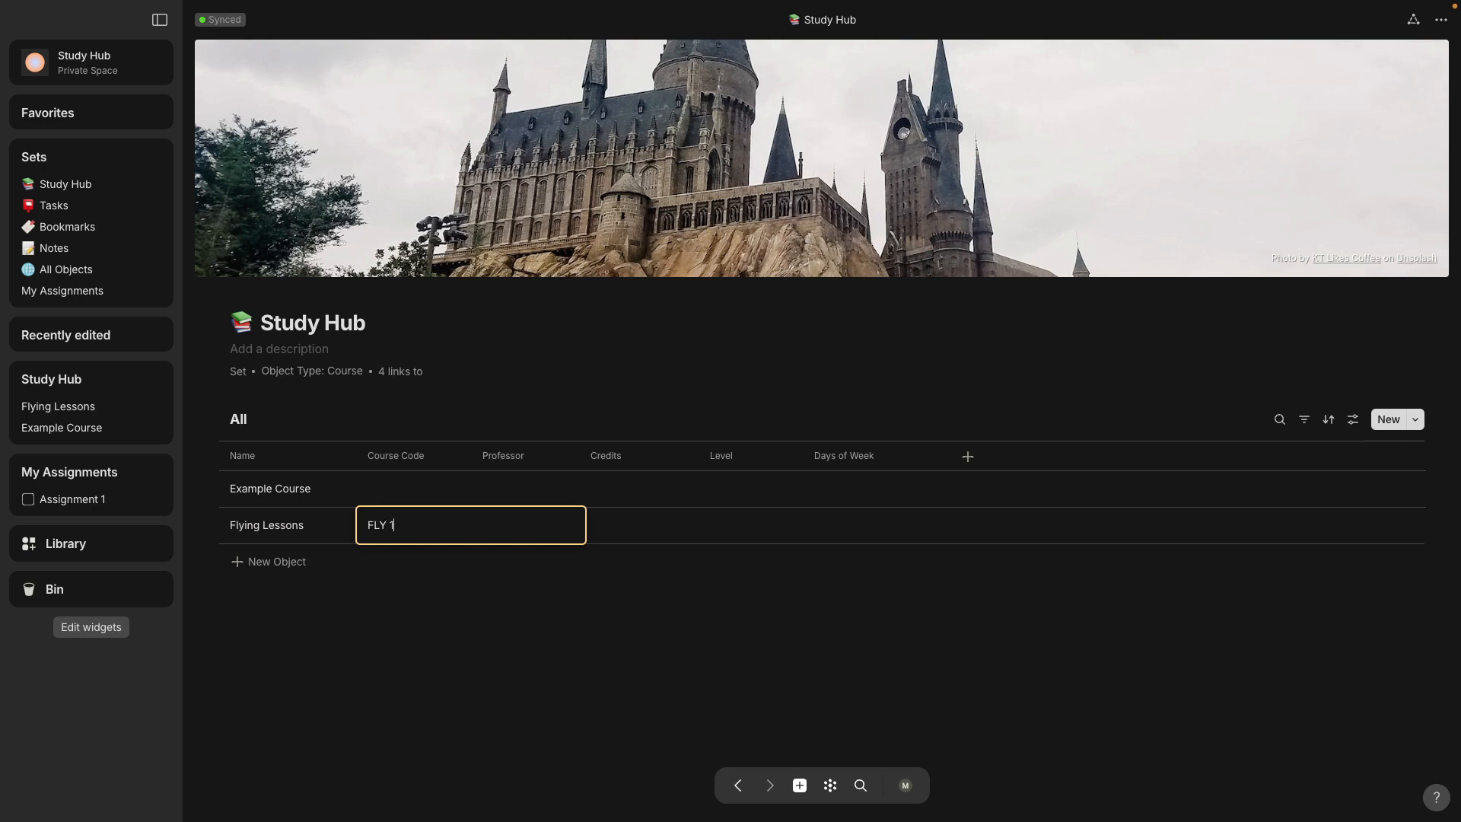
type("00")
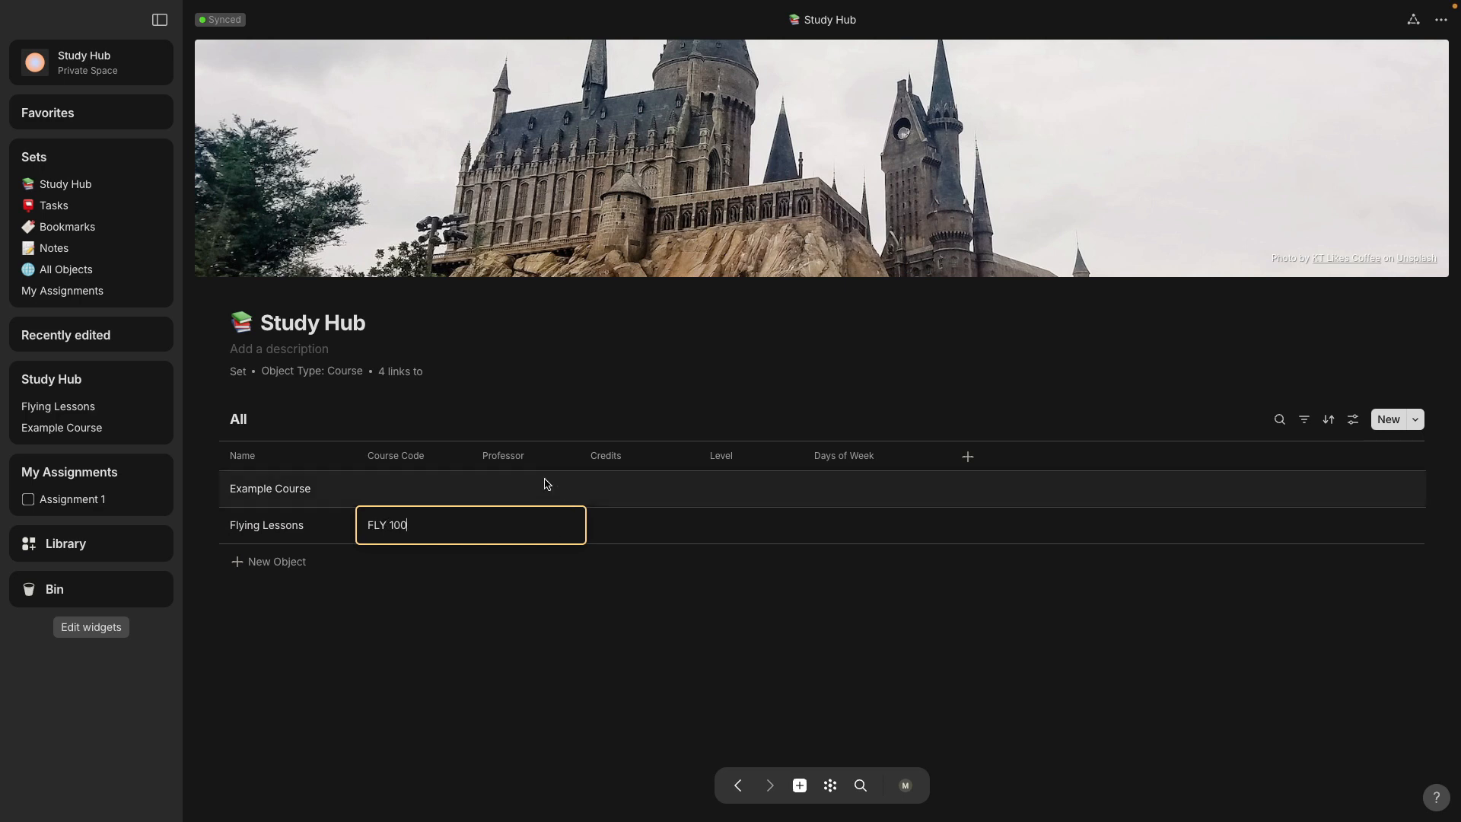
left_click(510, 569)
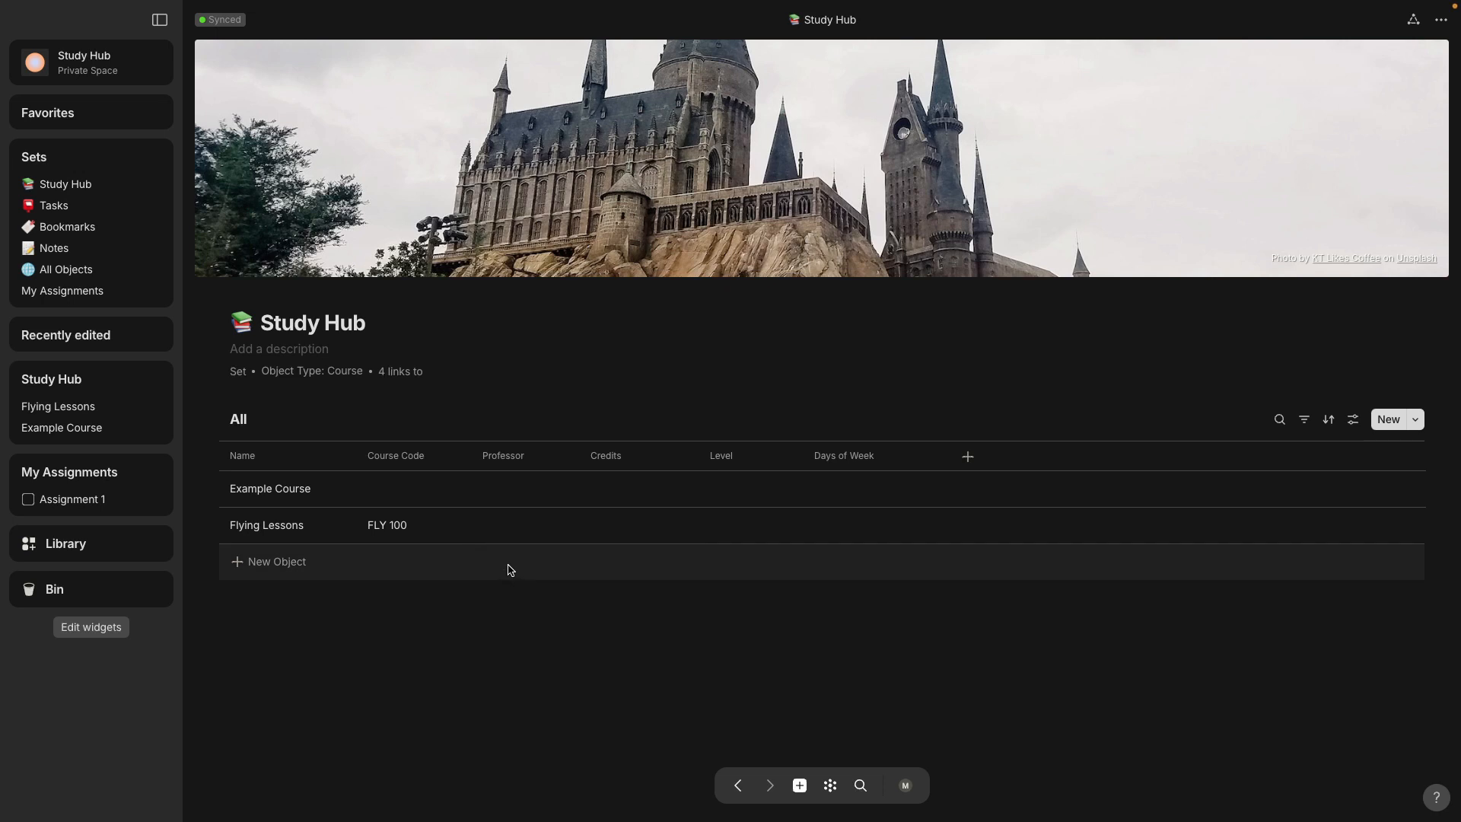
left_click(521, 525)
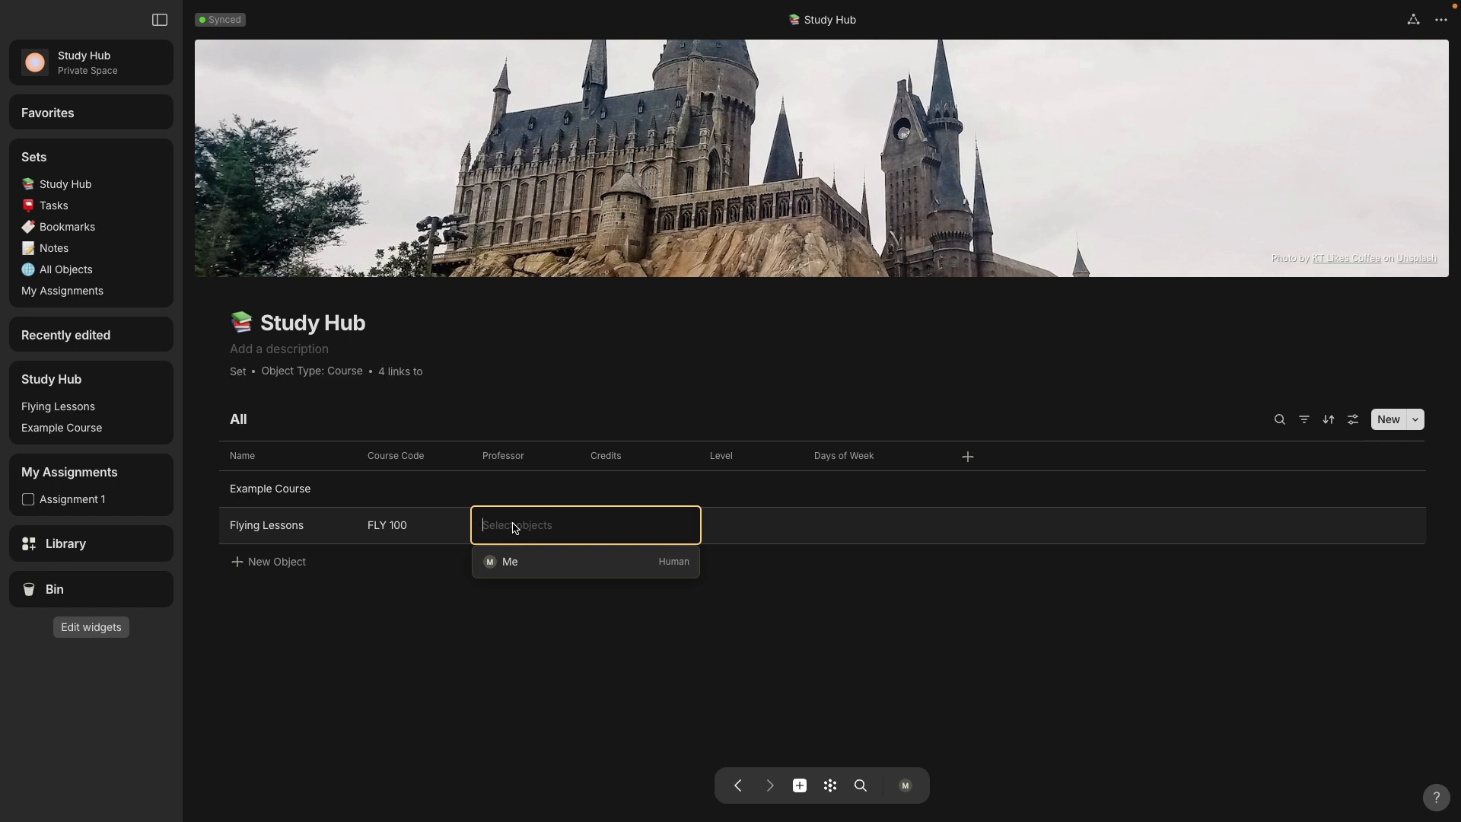
Step: Set Flying Lessons' professor to a new Madame Hooch object and credits to 3
type("Madame H")
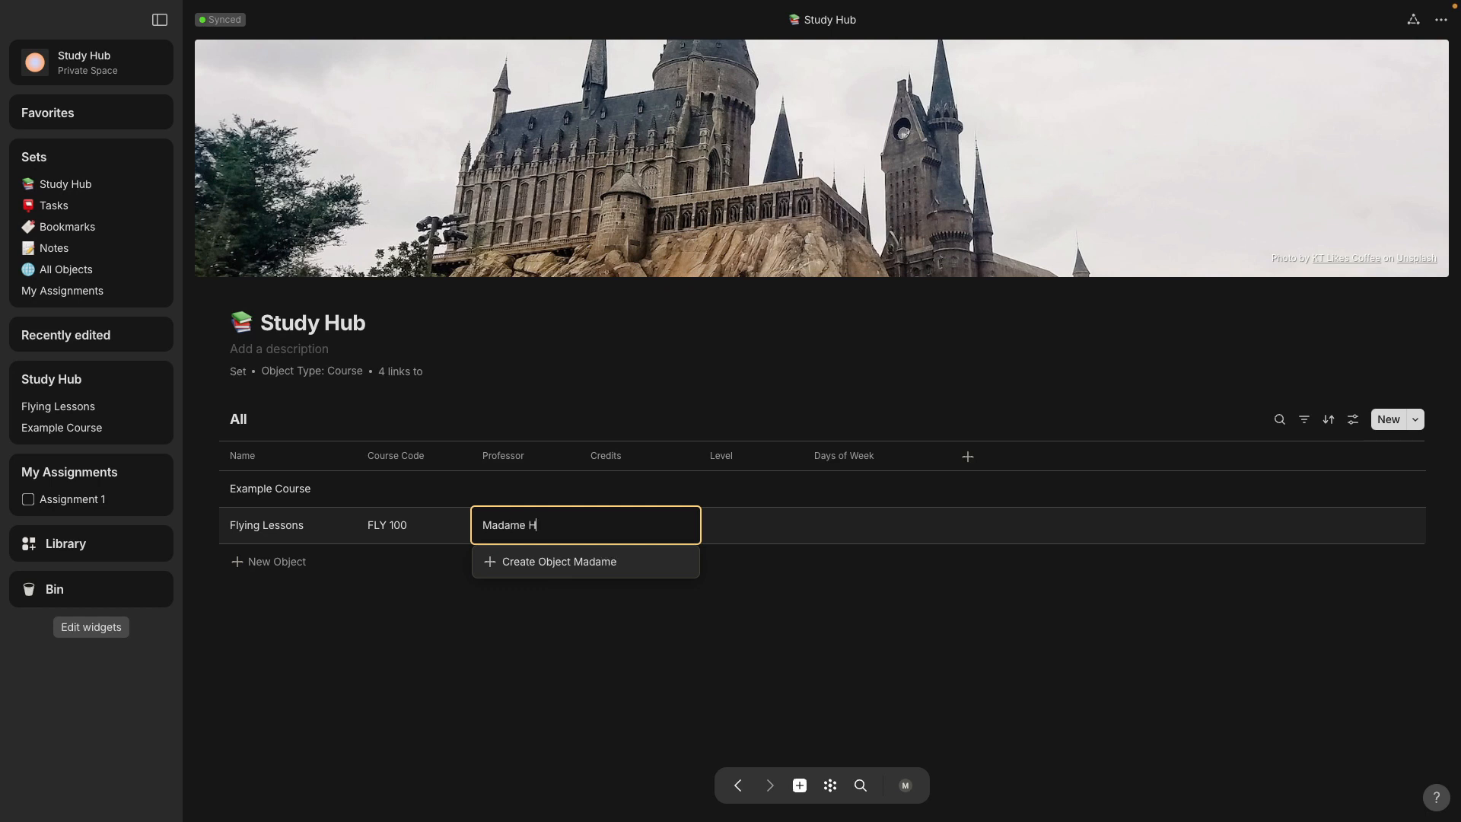
type("ooch")
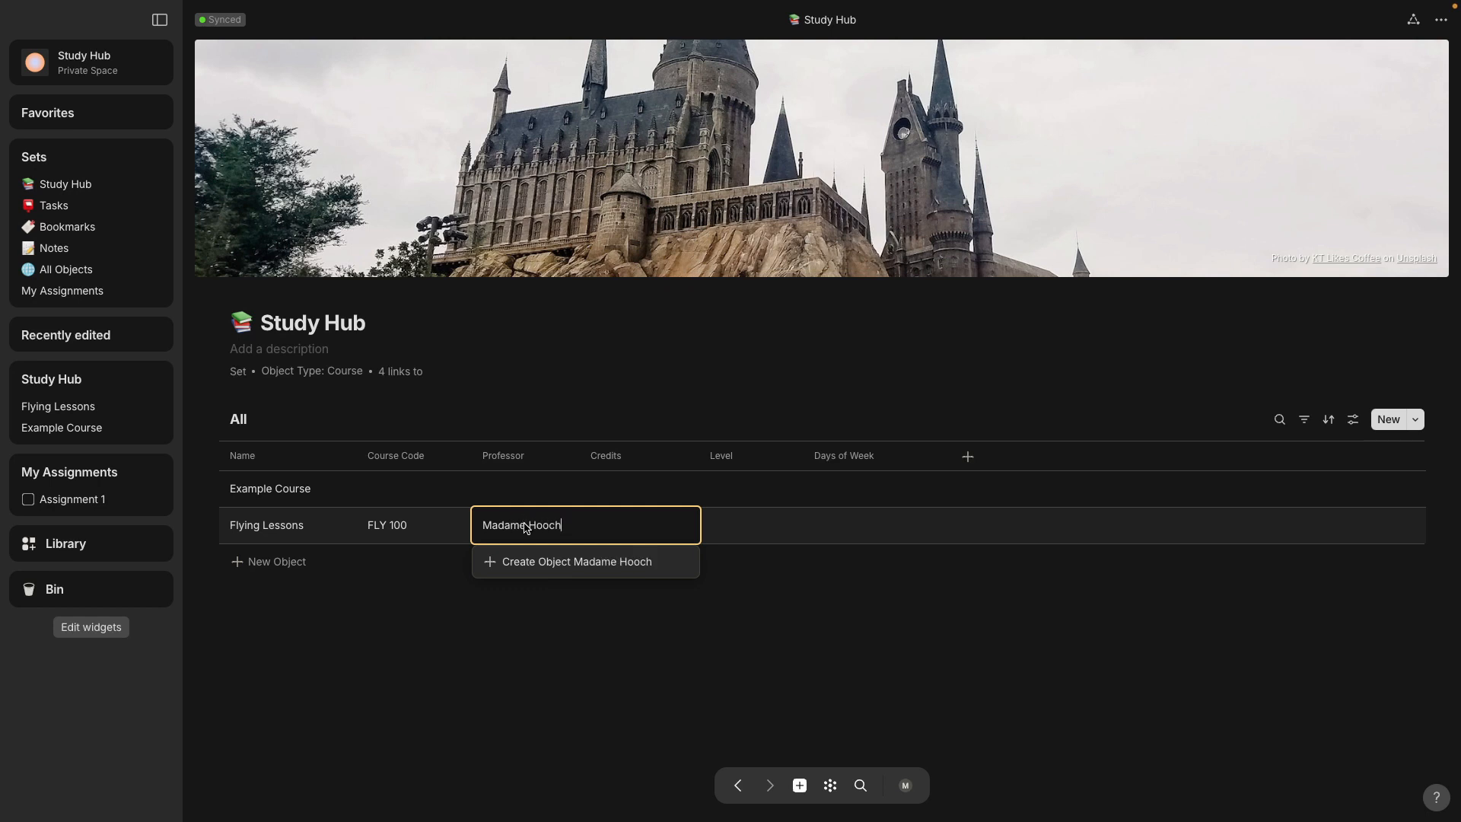
mouse_move(544, 569)
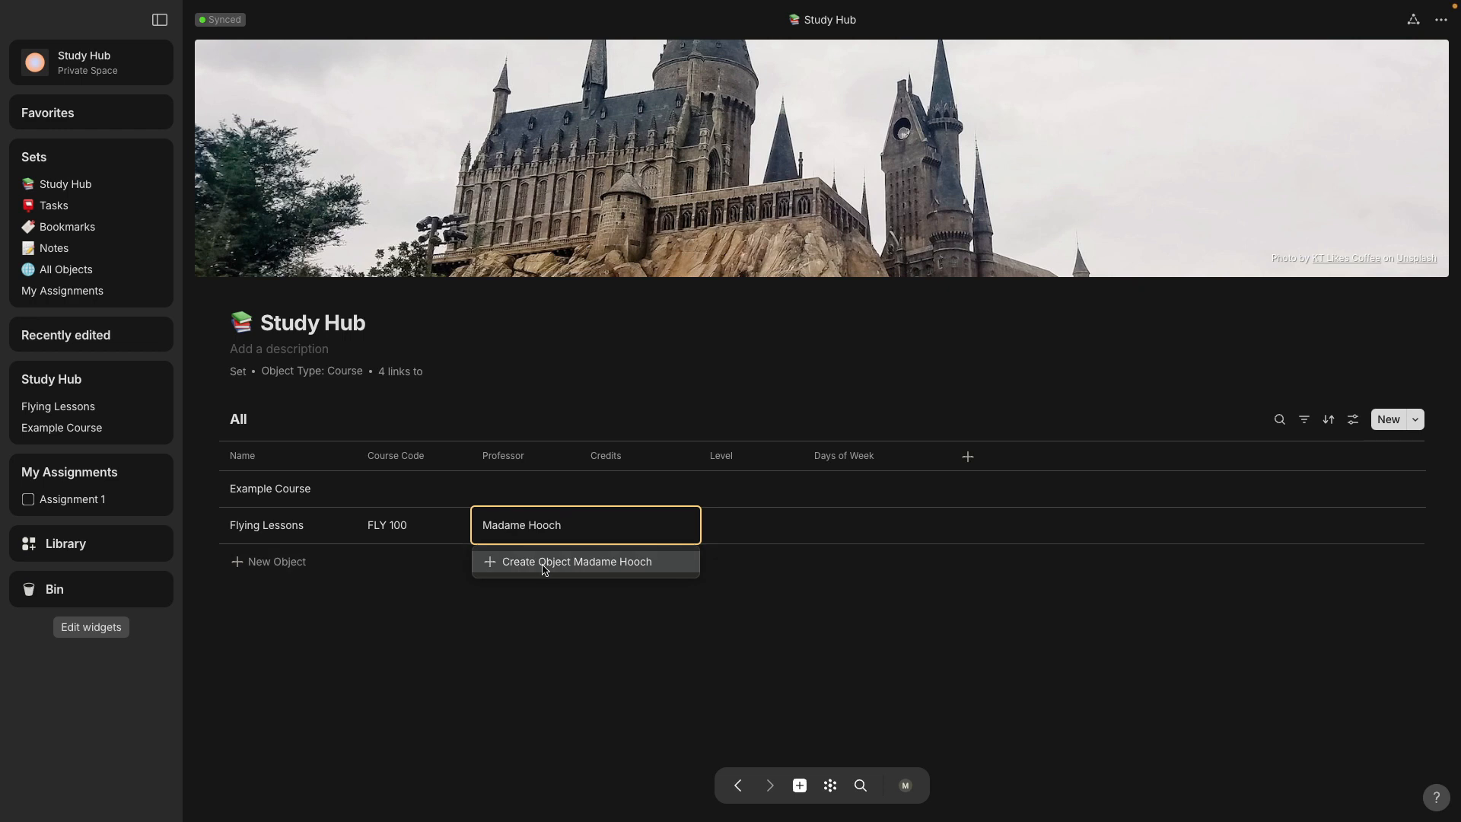
left_click(575, 561)
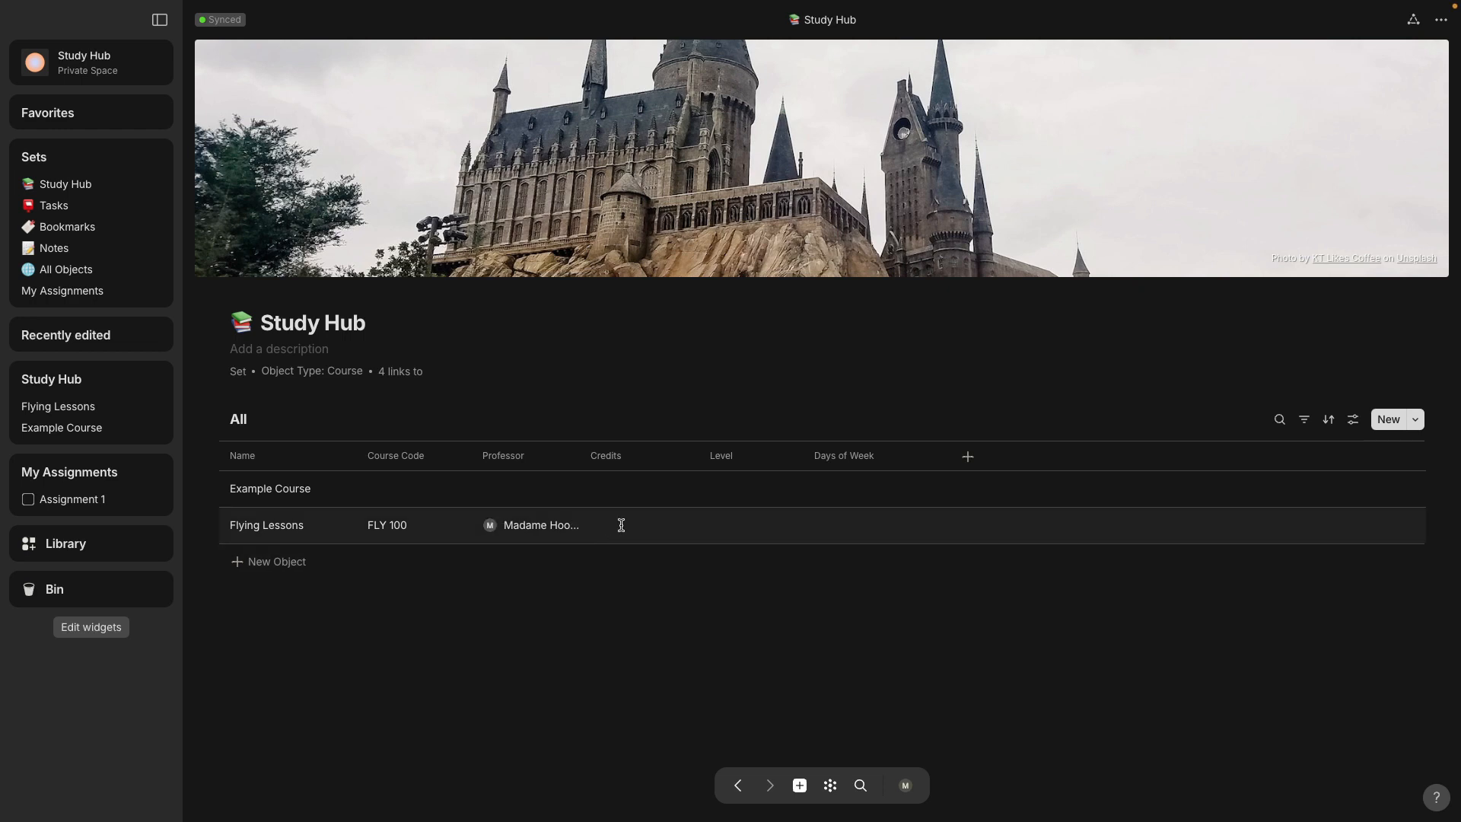
left_click(621, 525)
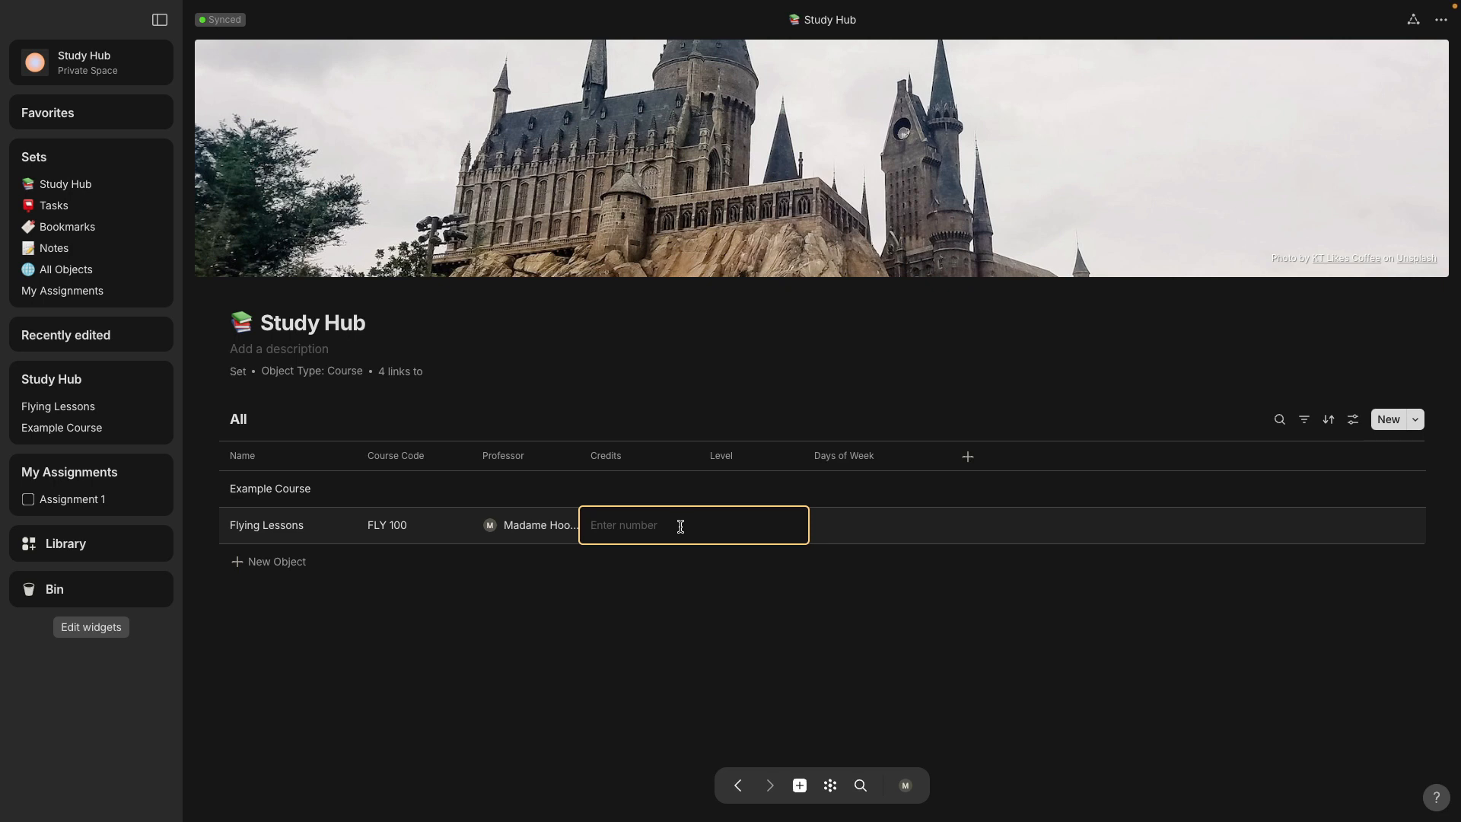
type("3")
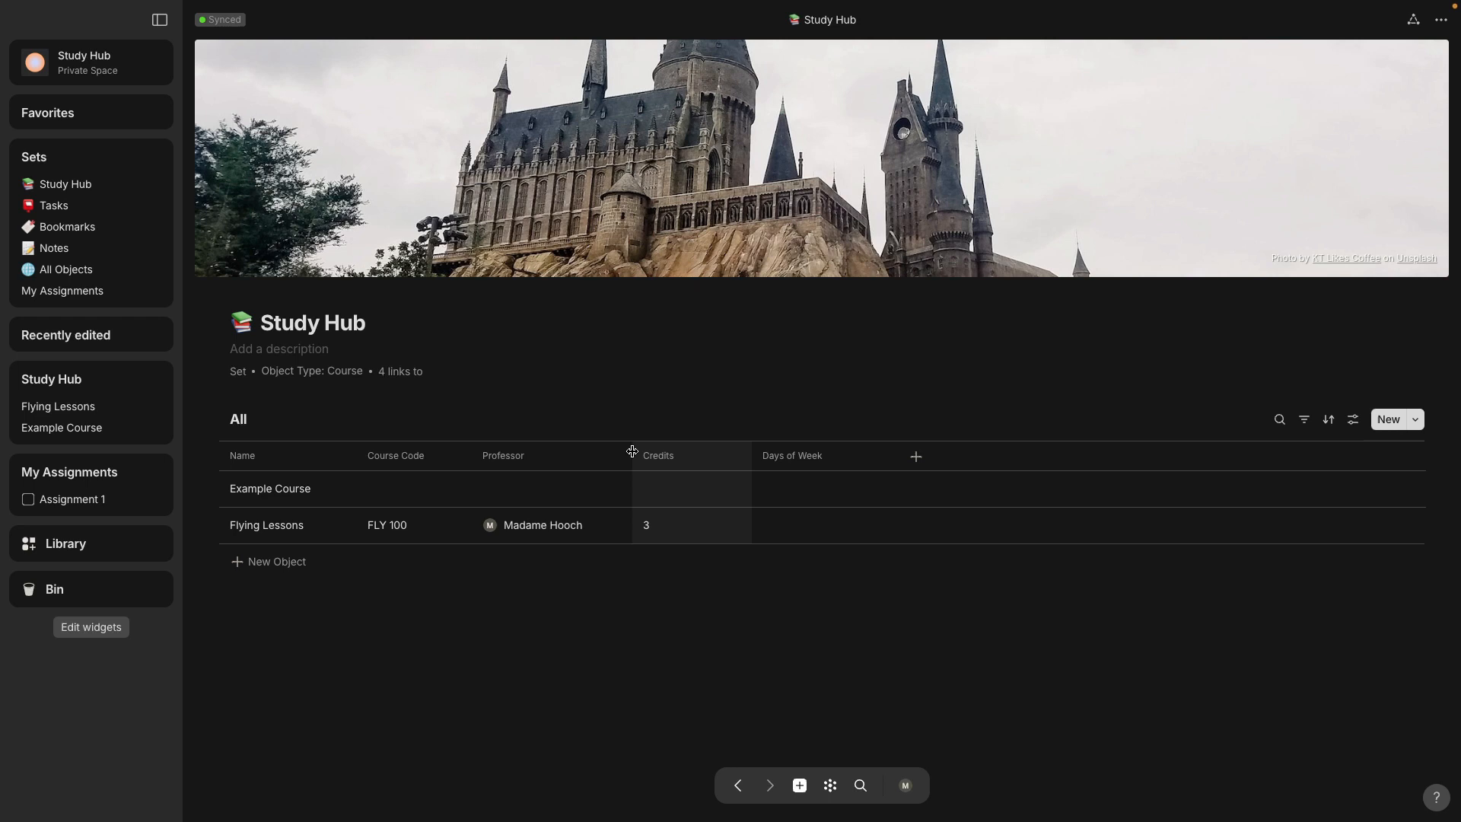
Step: Give Flying Lessons the days Mon, Wed and Fri, coloring the Fri tag purple
left_click(850, 525)
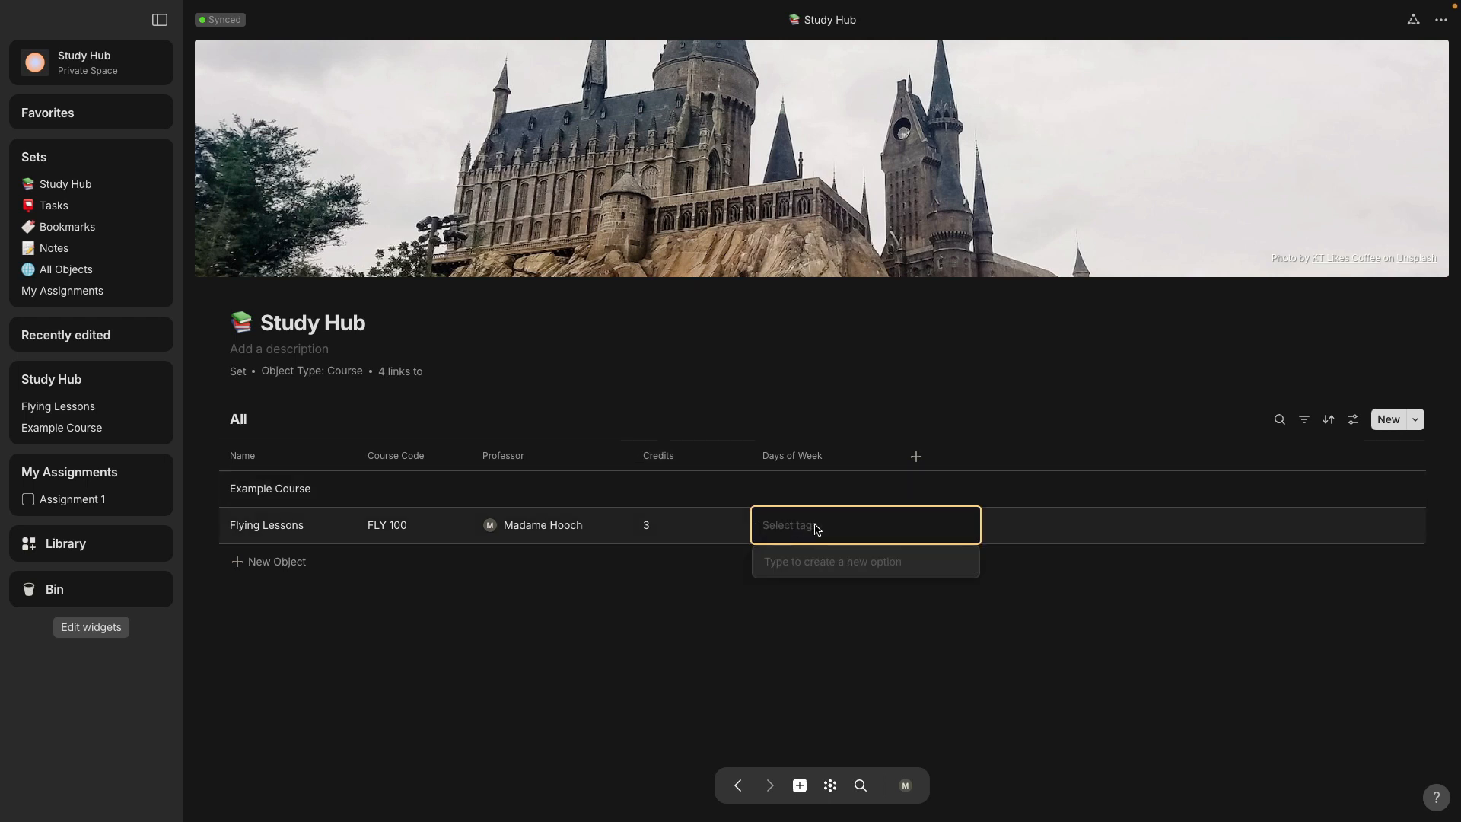
type("Mon W")
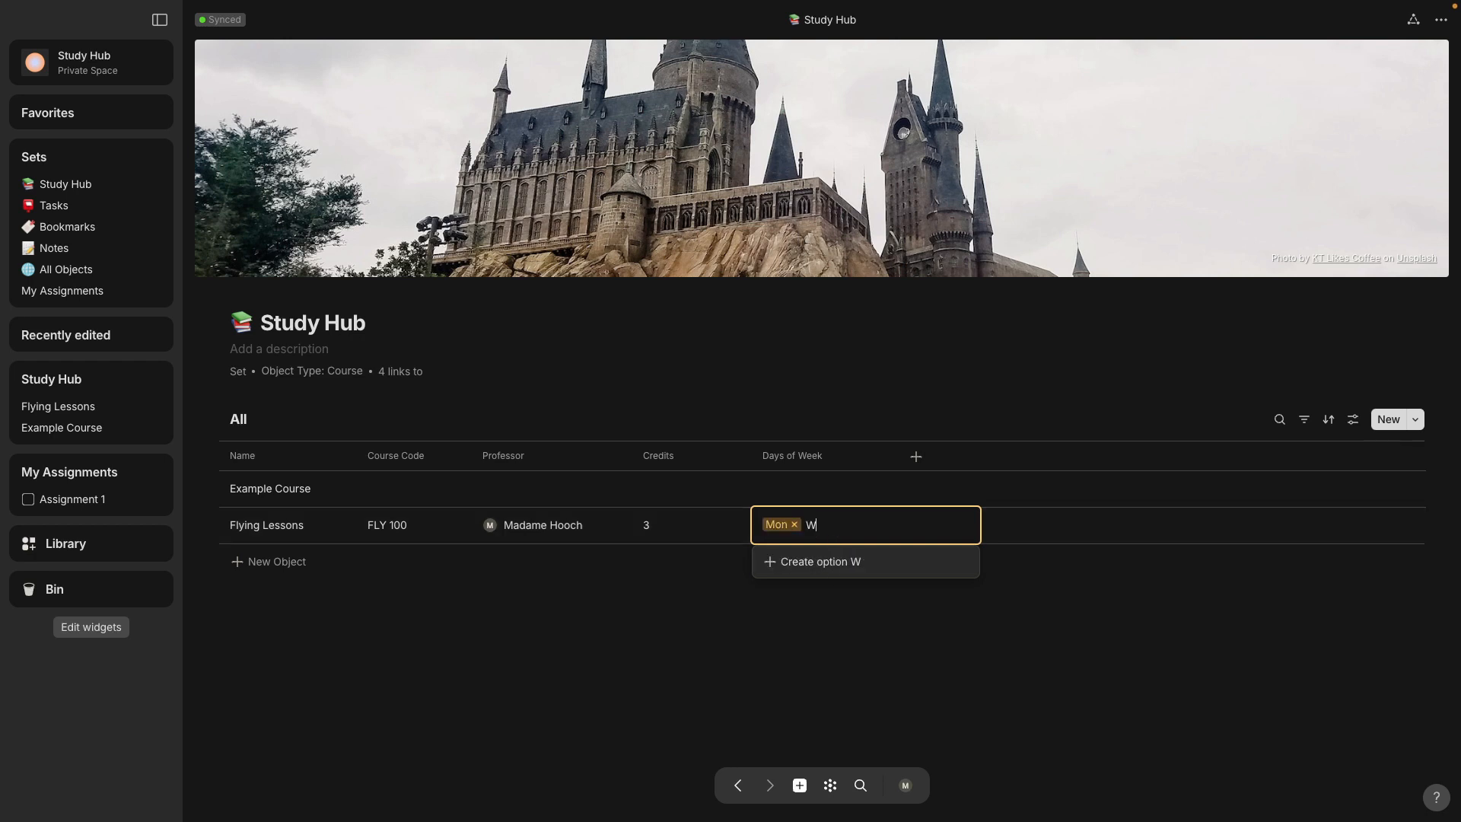
left_click(819, 561)
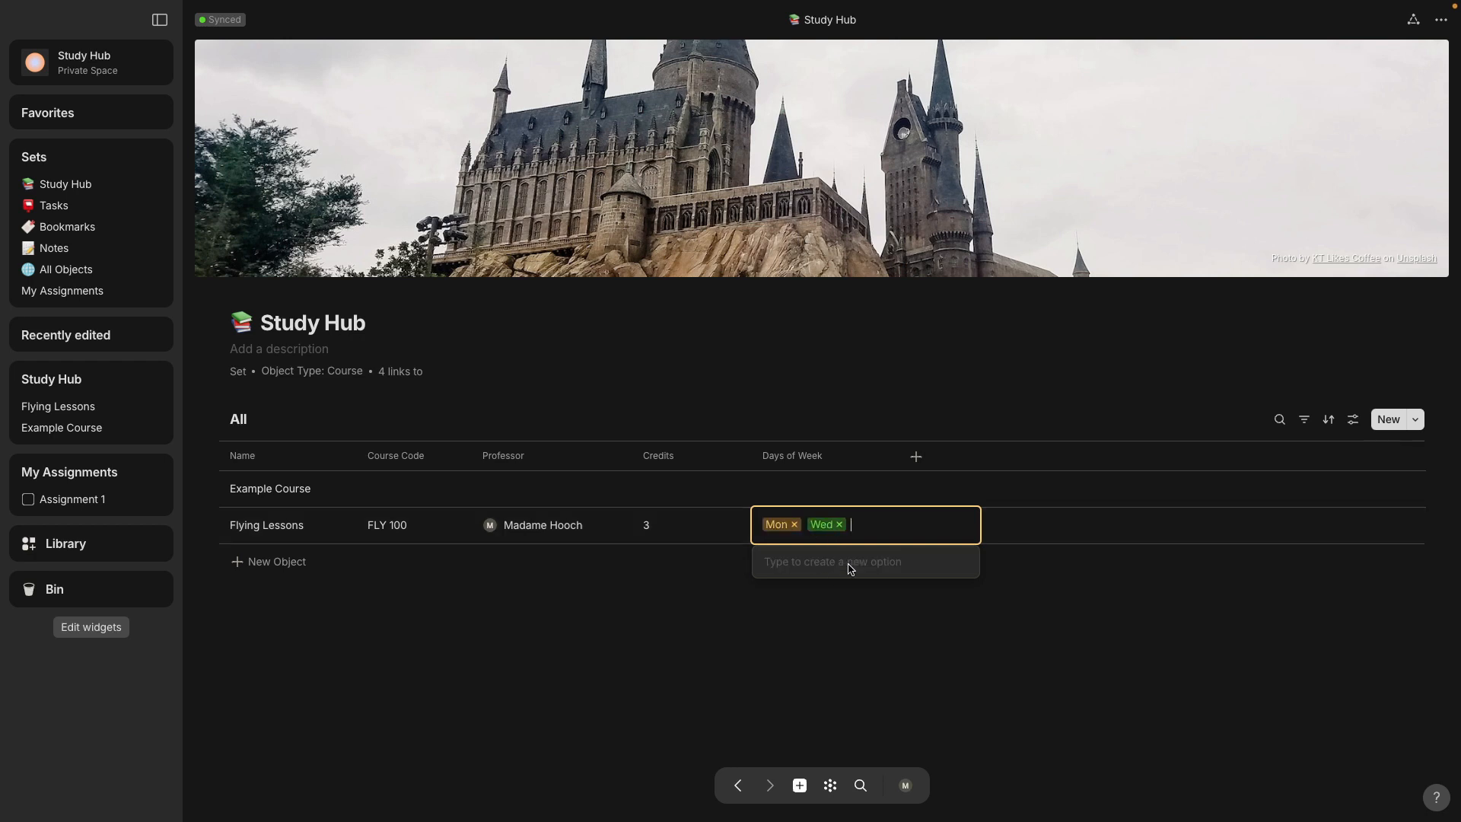
type("Fri")
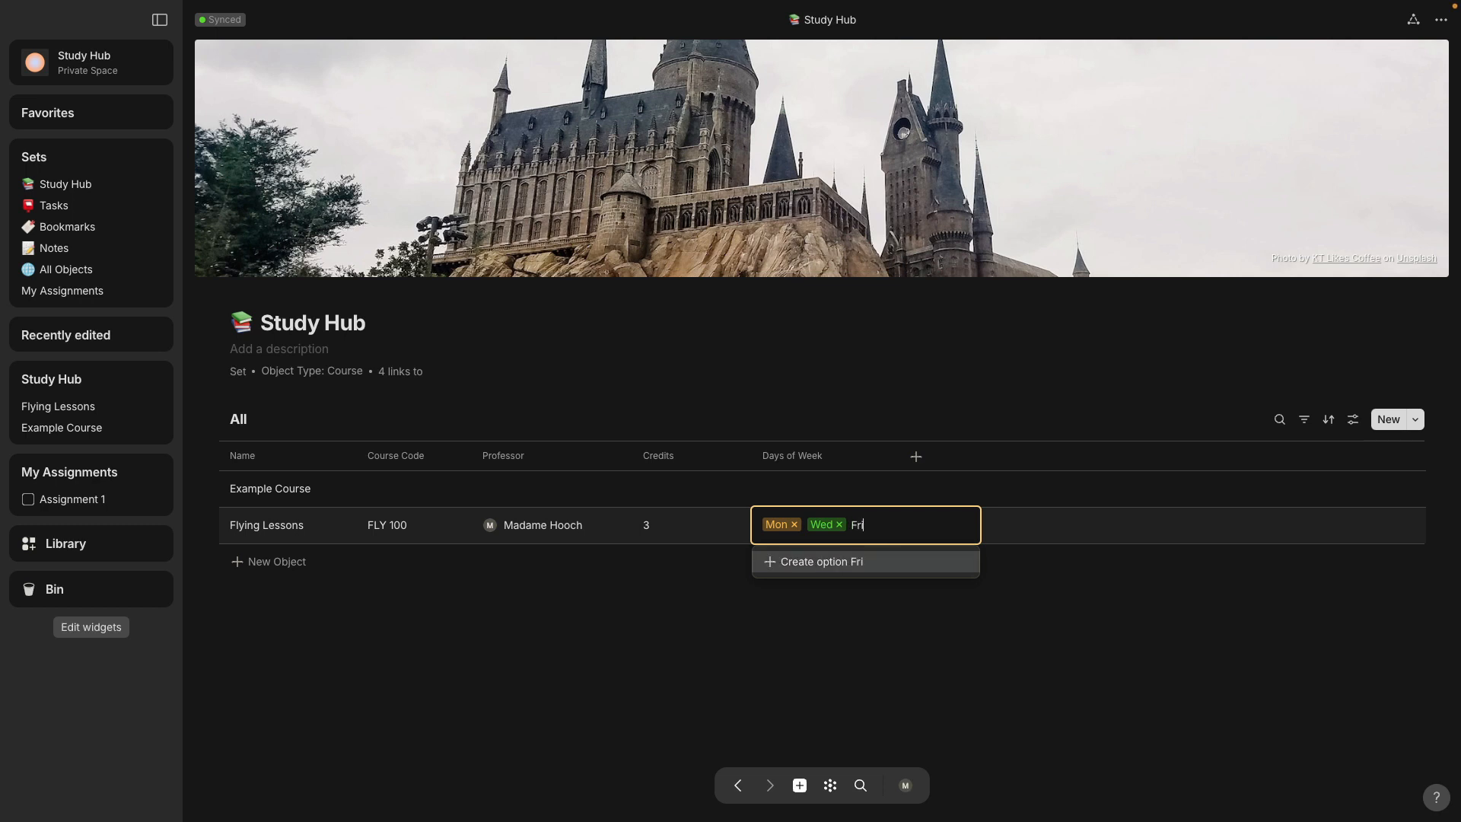
left_click(821, 561)
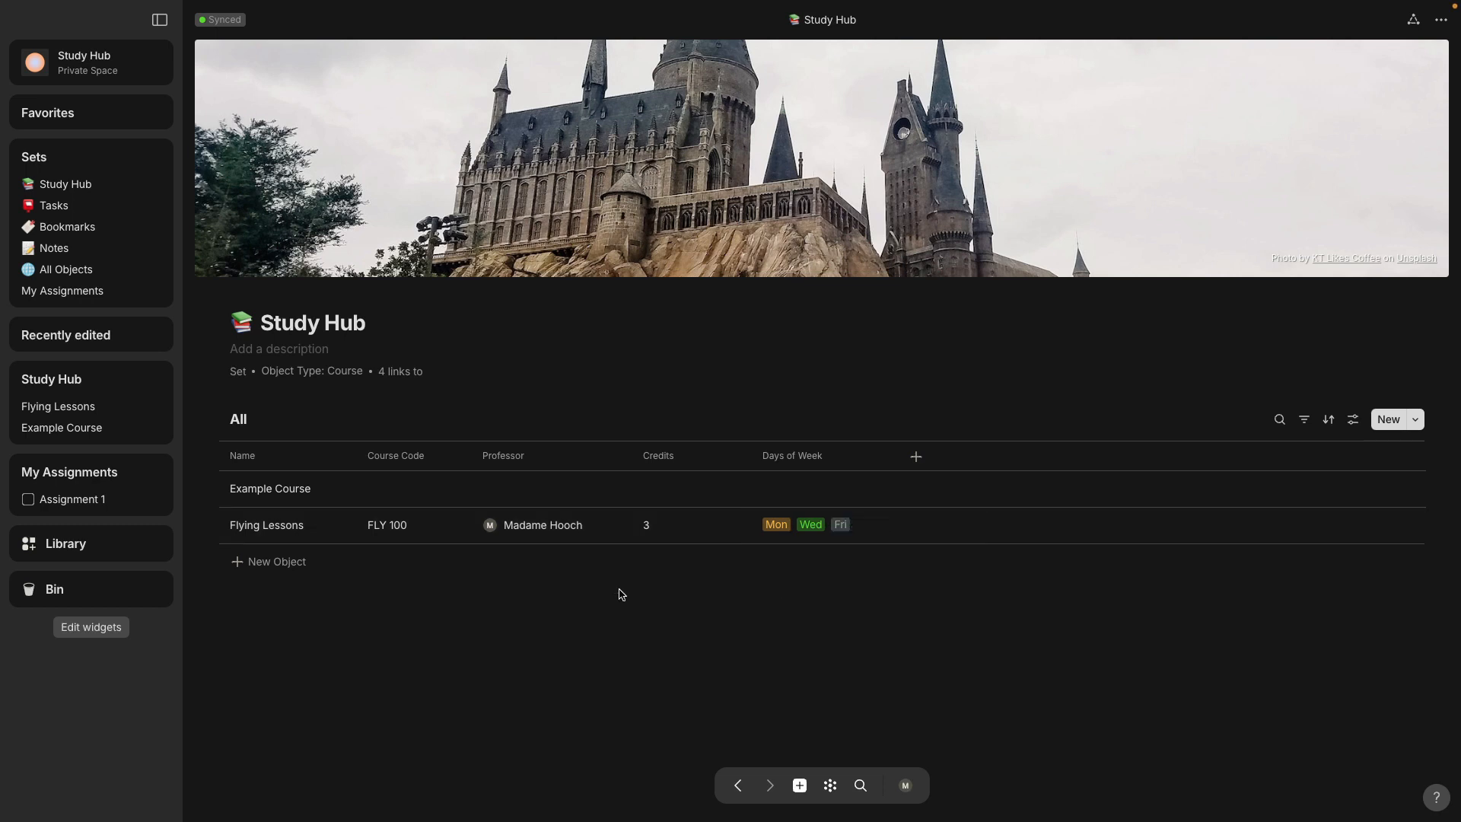
mouse_move(848, 530)
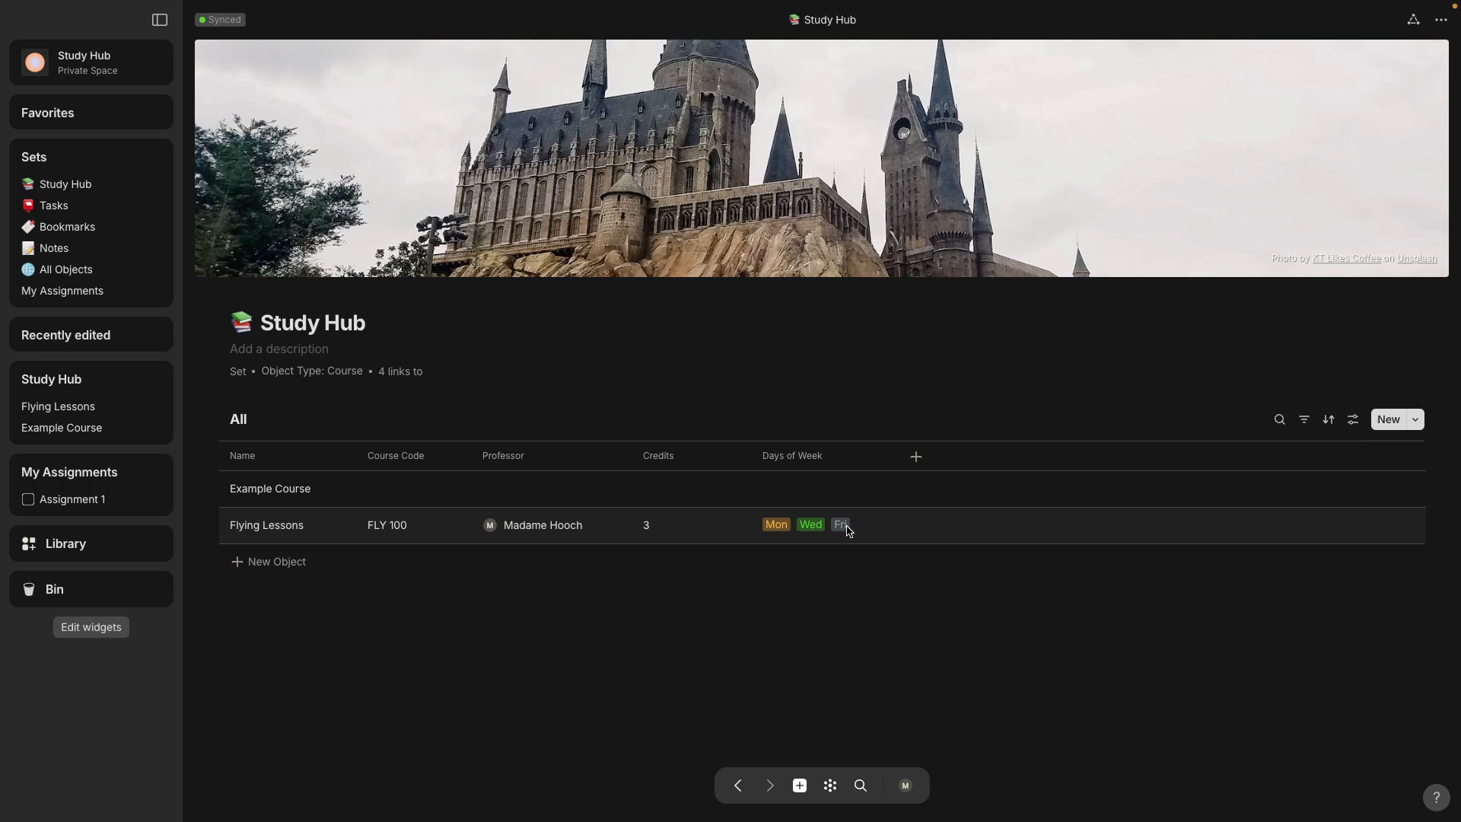
left_click(873, 525)
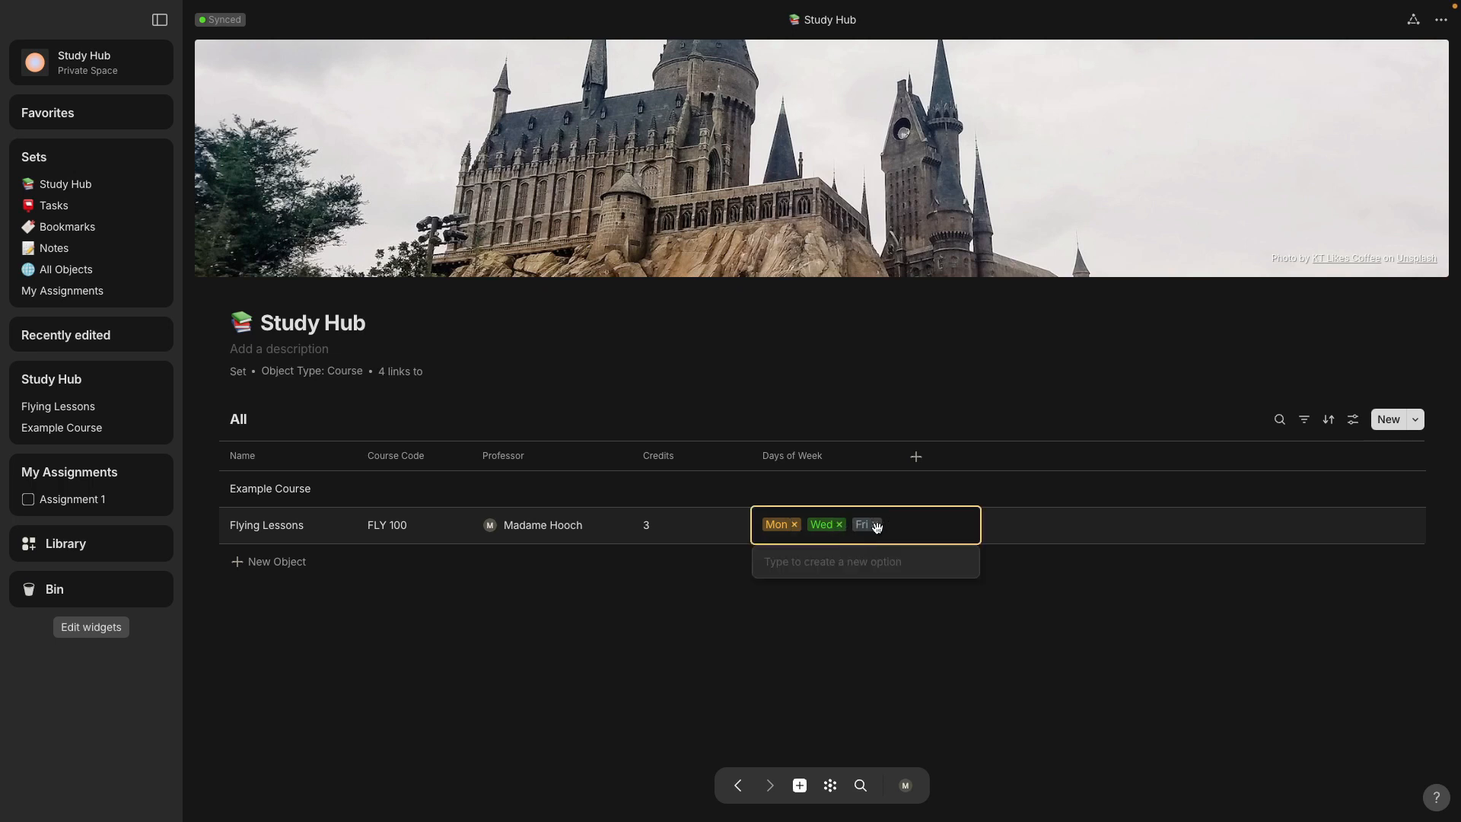
left_click(876, 524)
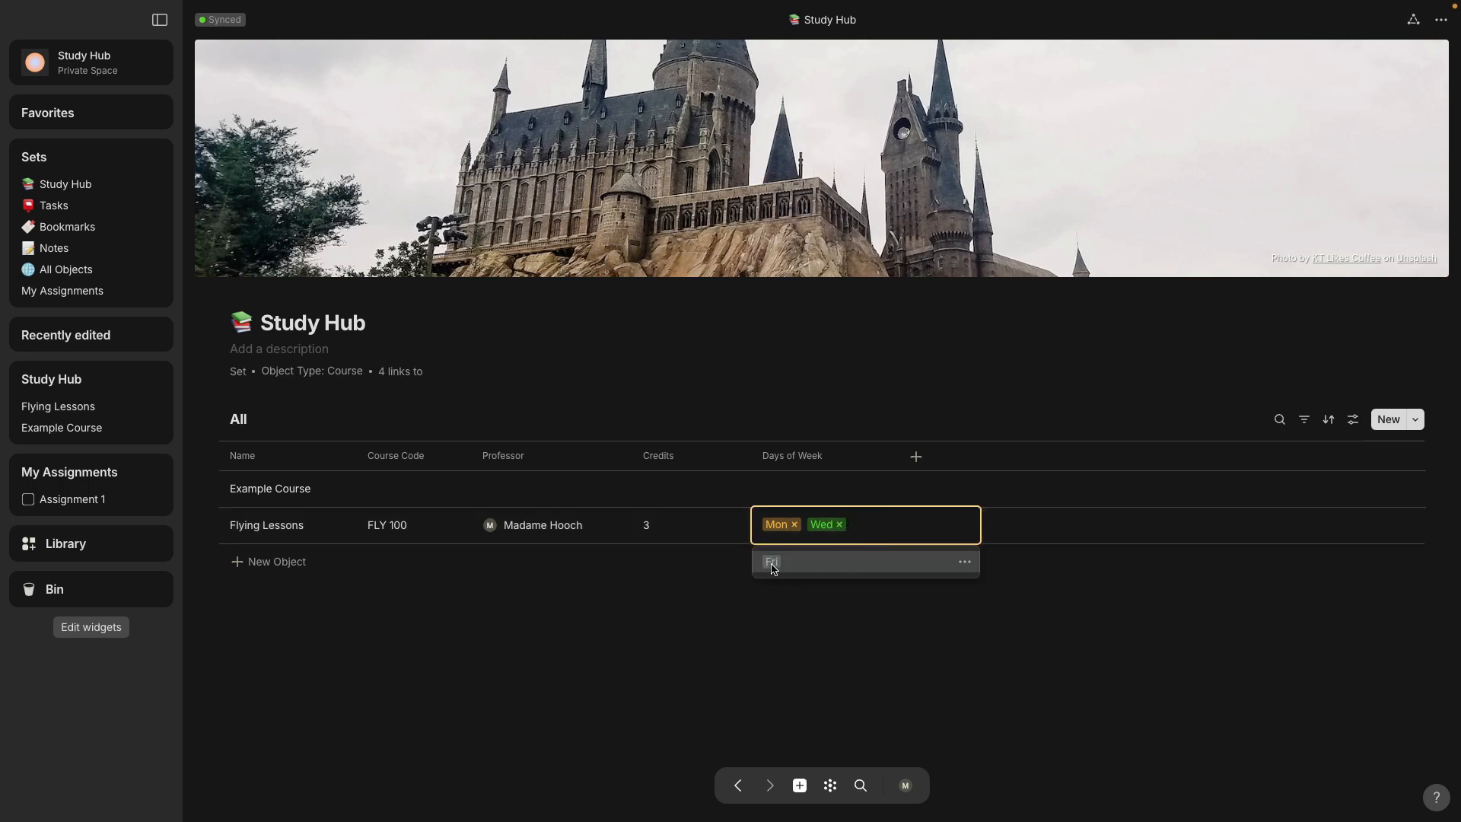
left_click(964, 561)
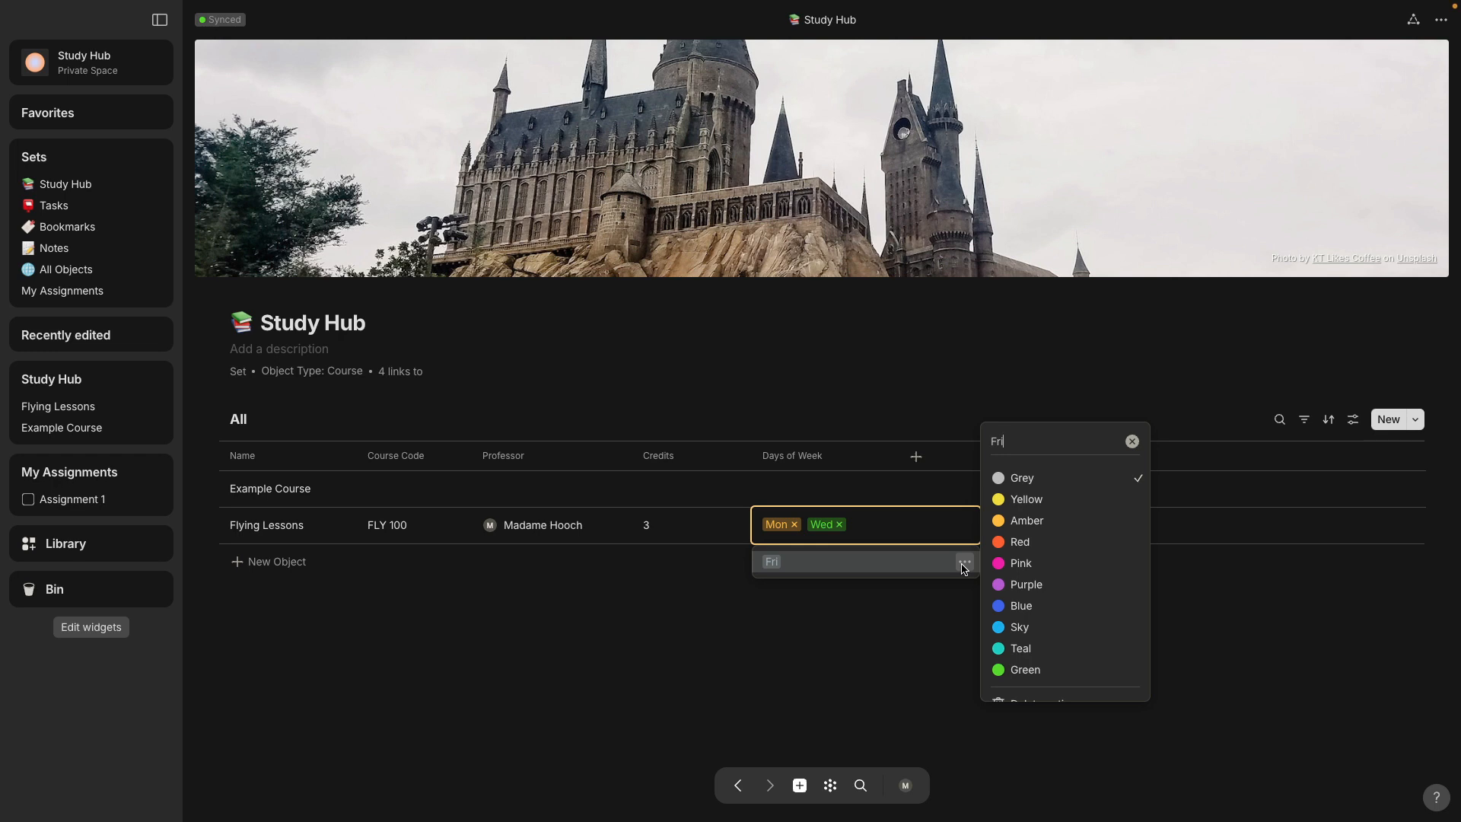
left_click(823, 634)
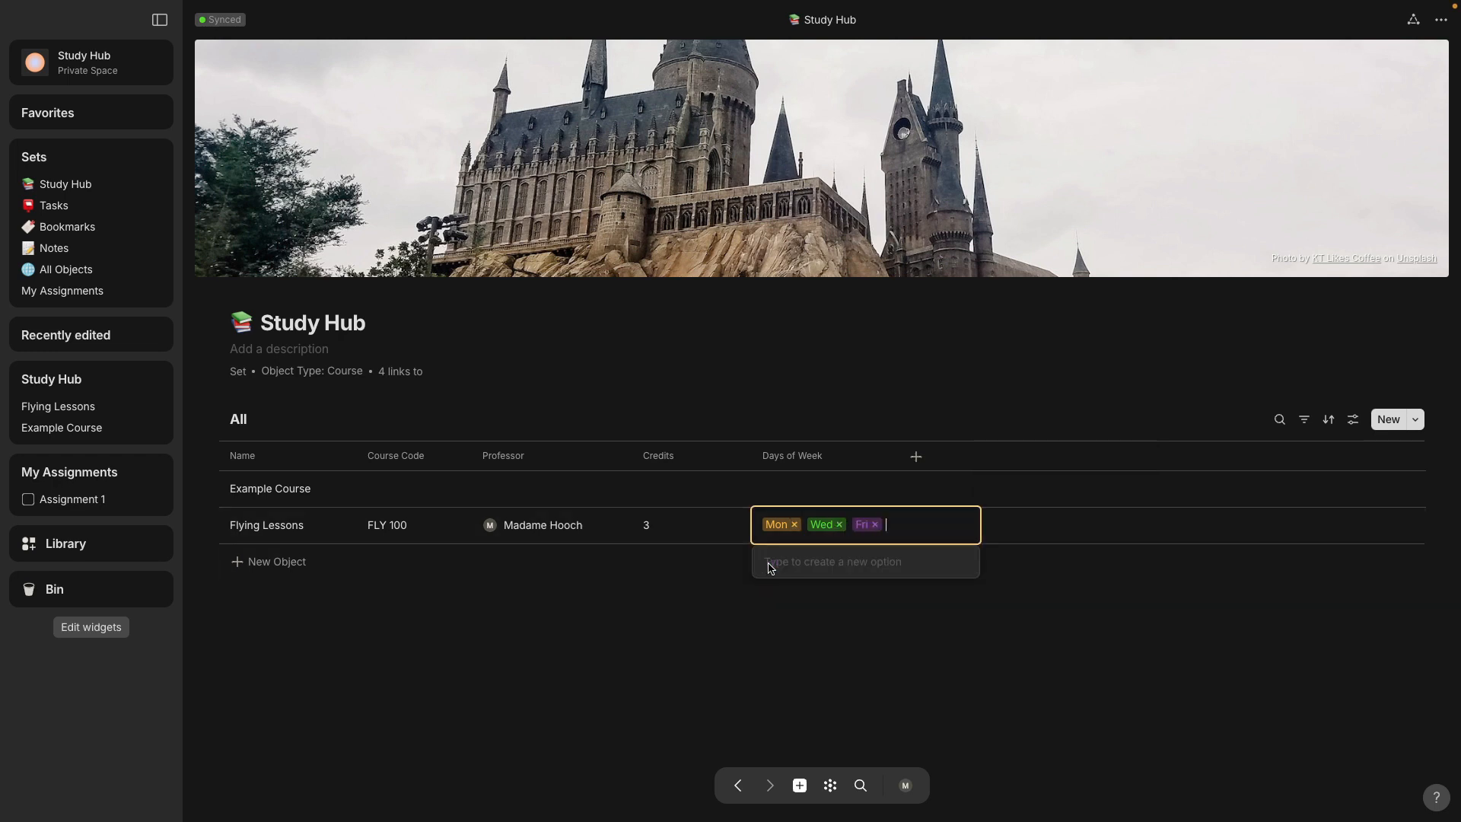
left_click(705, 621)
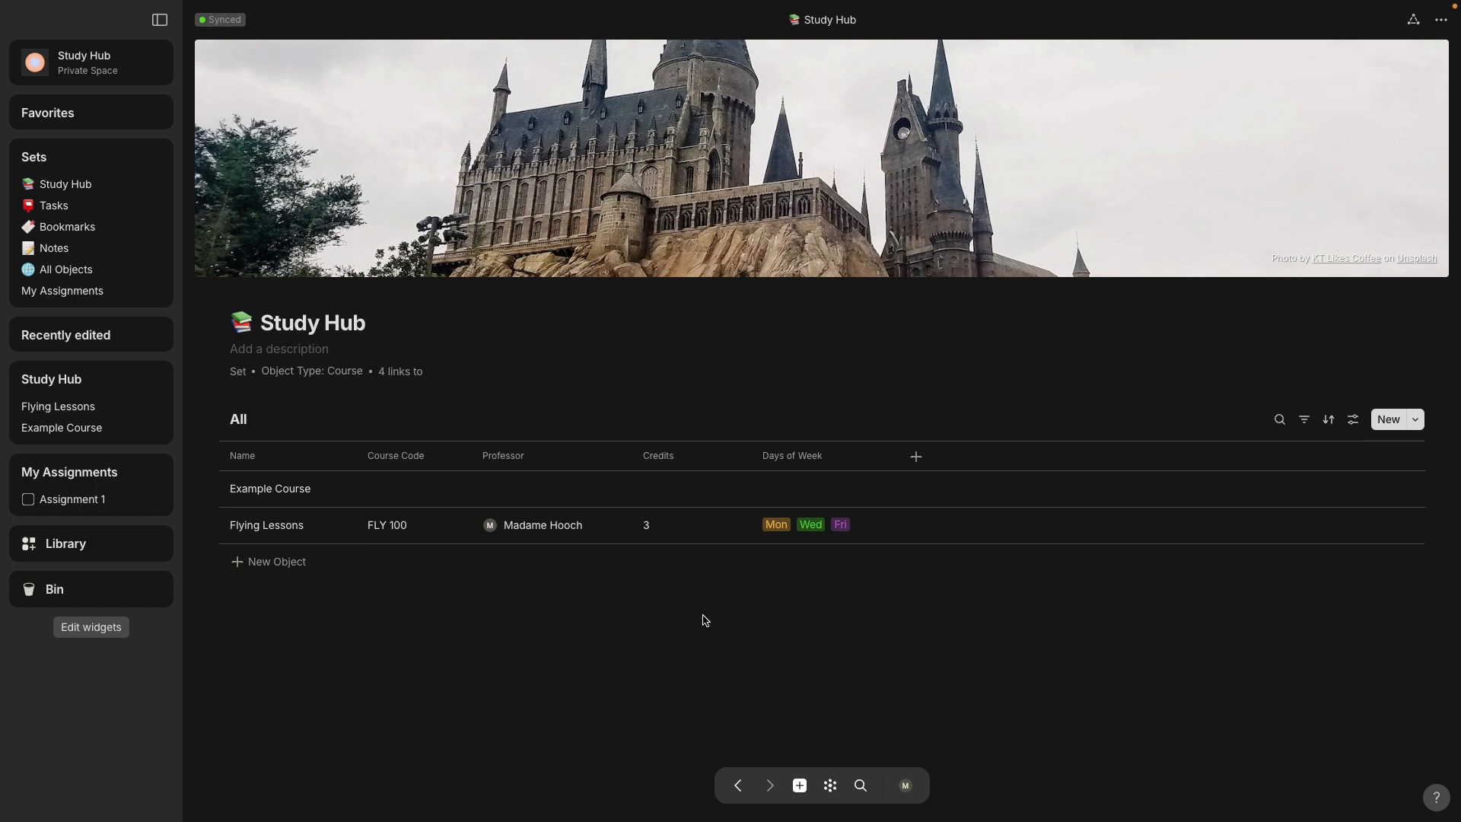
mouse_move(217, 488)
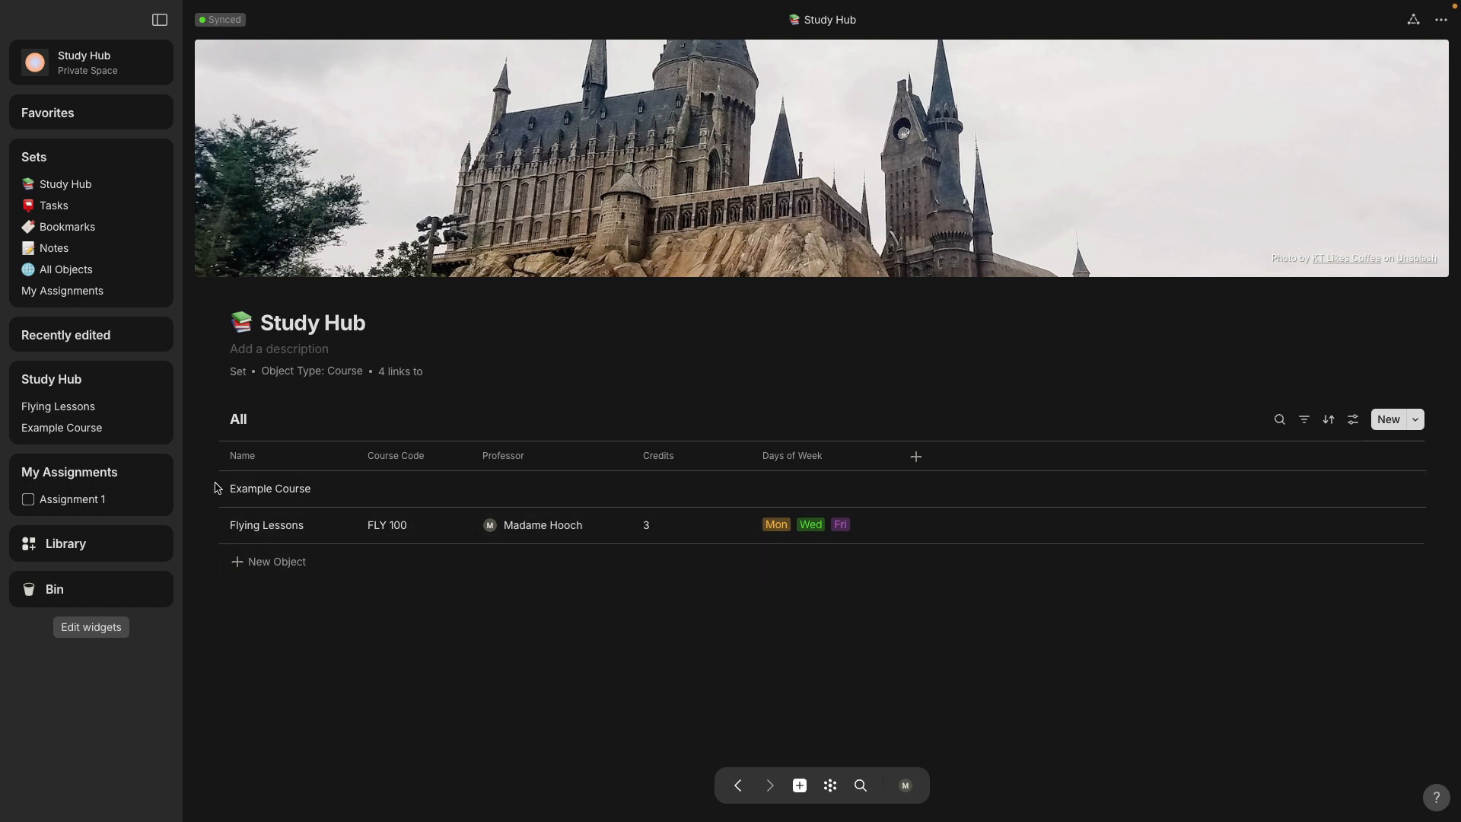
mouse_move(214, 482)
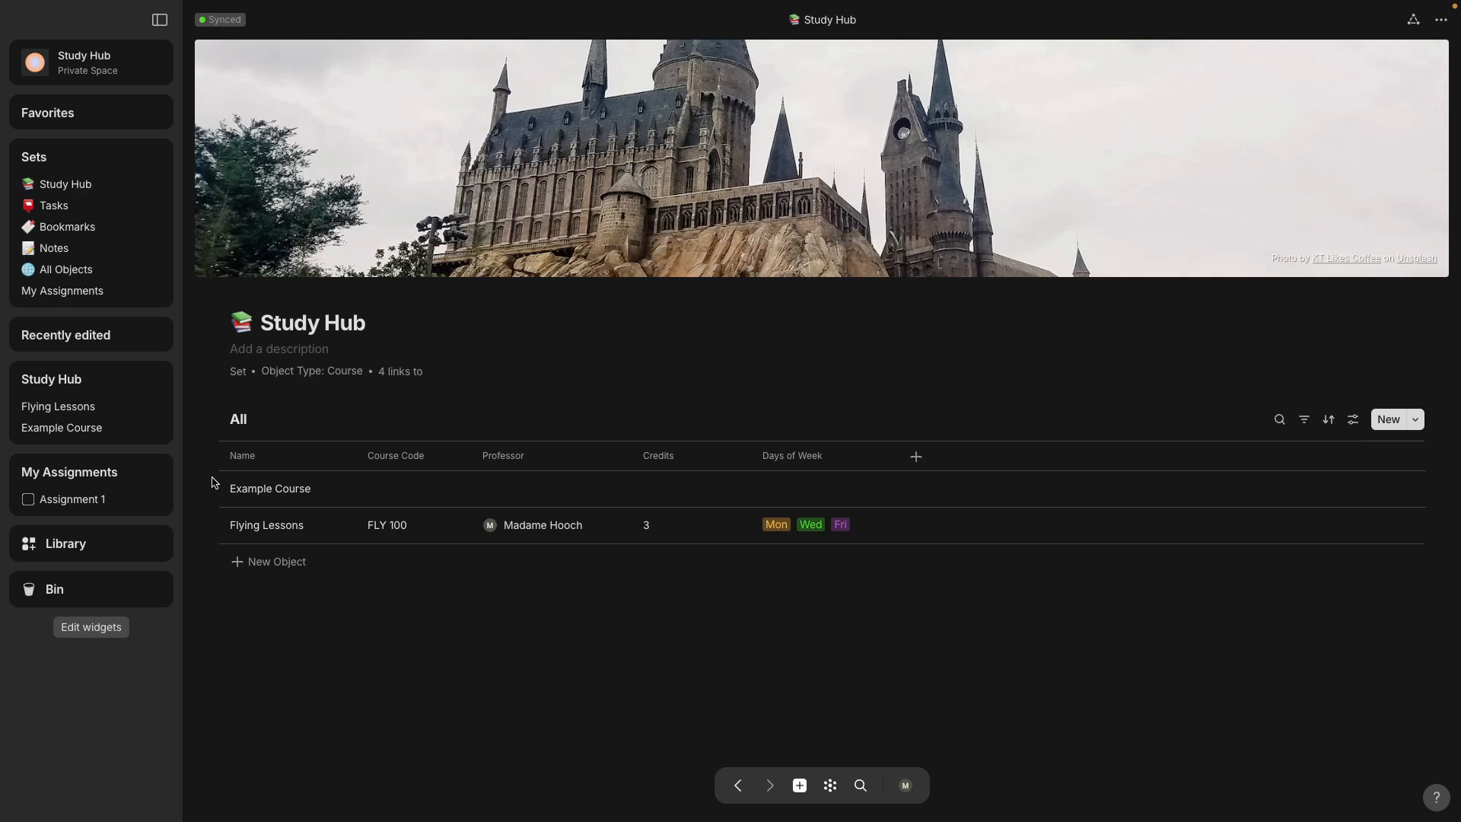
Step: Delete Example Course and create Professor Snape as the Potions professor
right_click(270, 489)
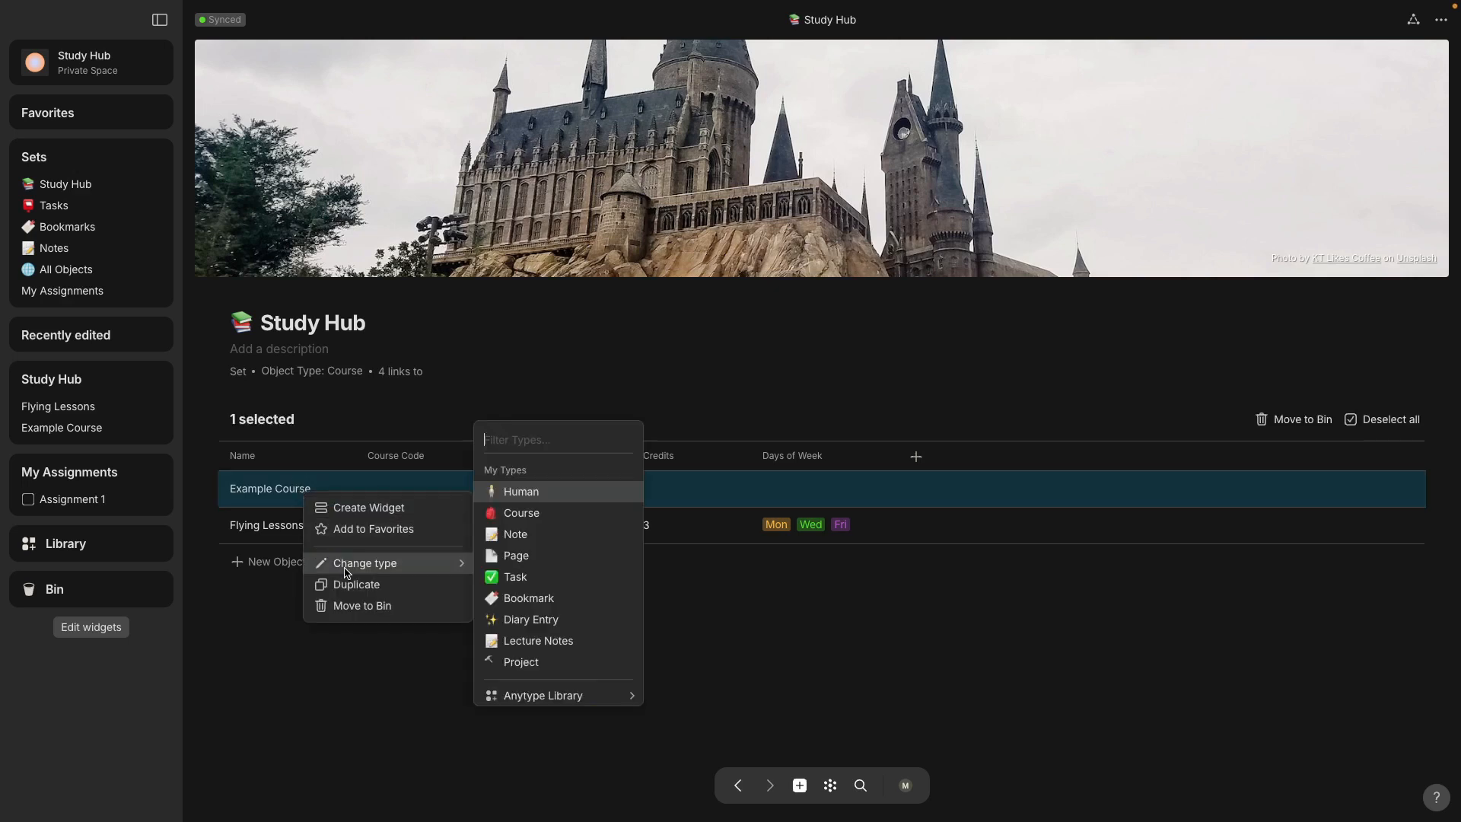
left_click(362, 605)
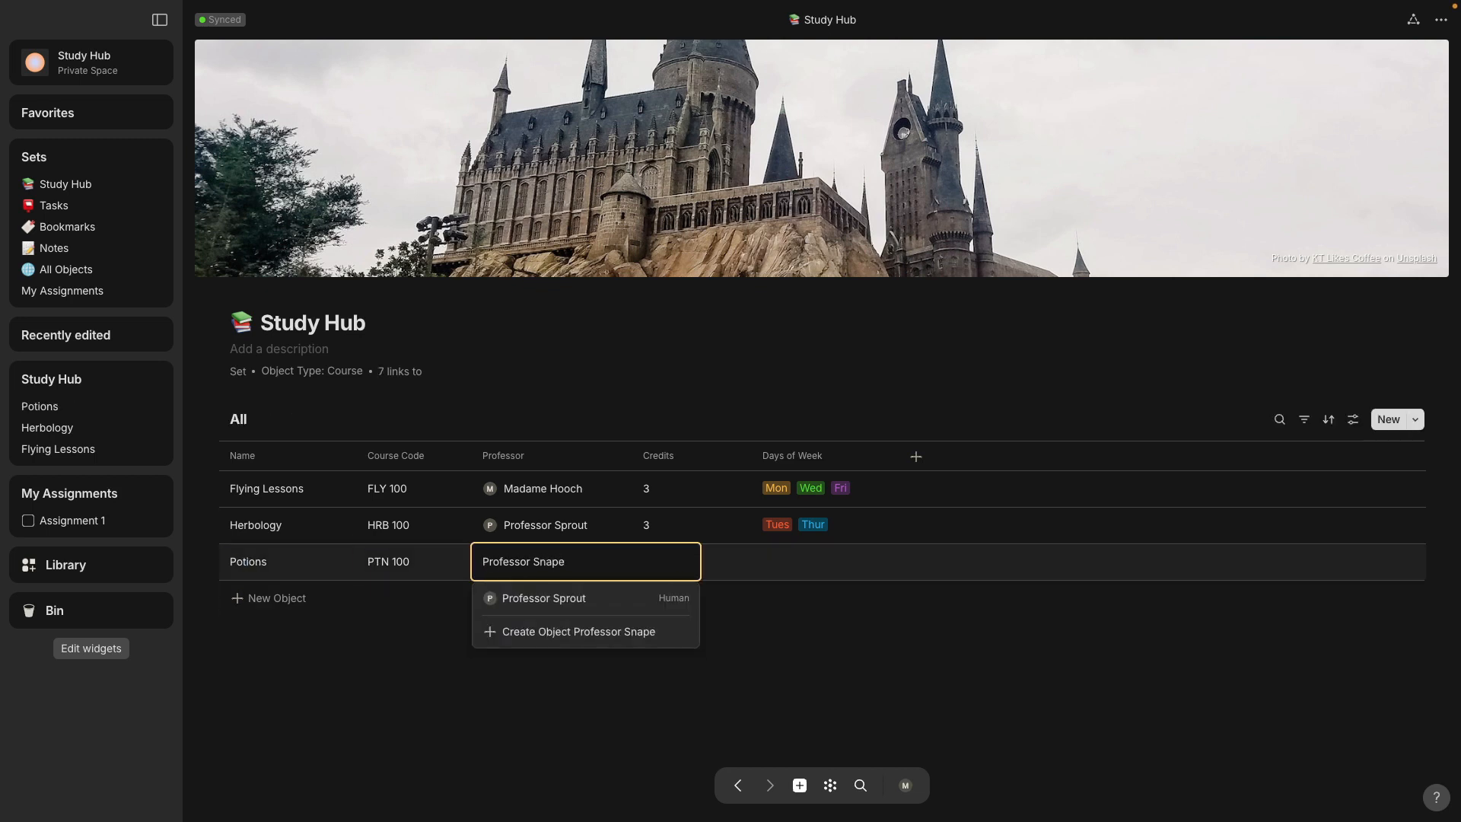
left_click(579, 632)
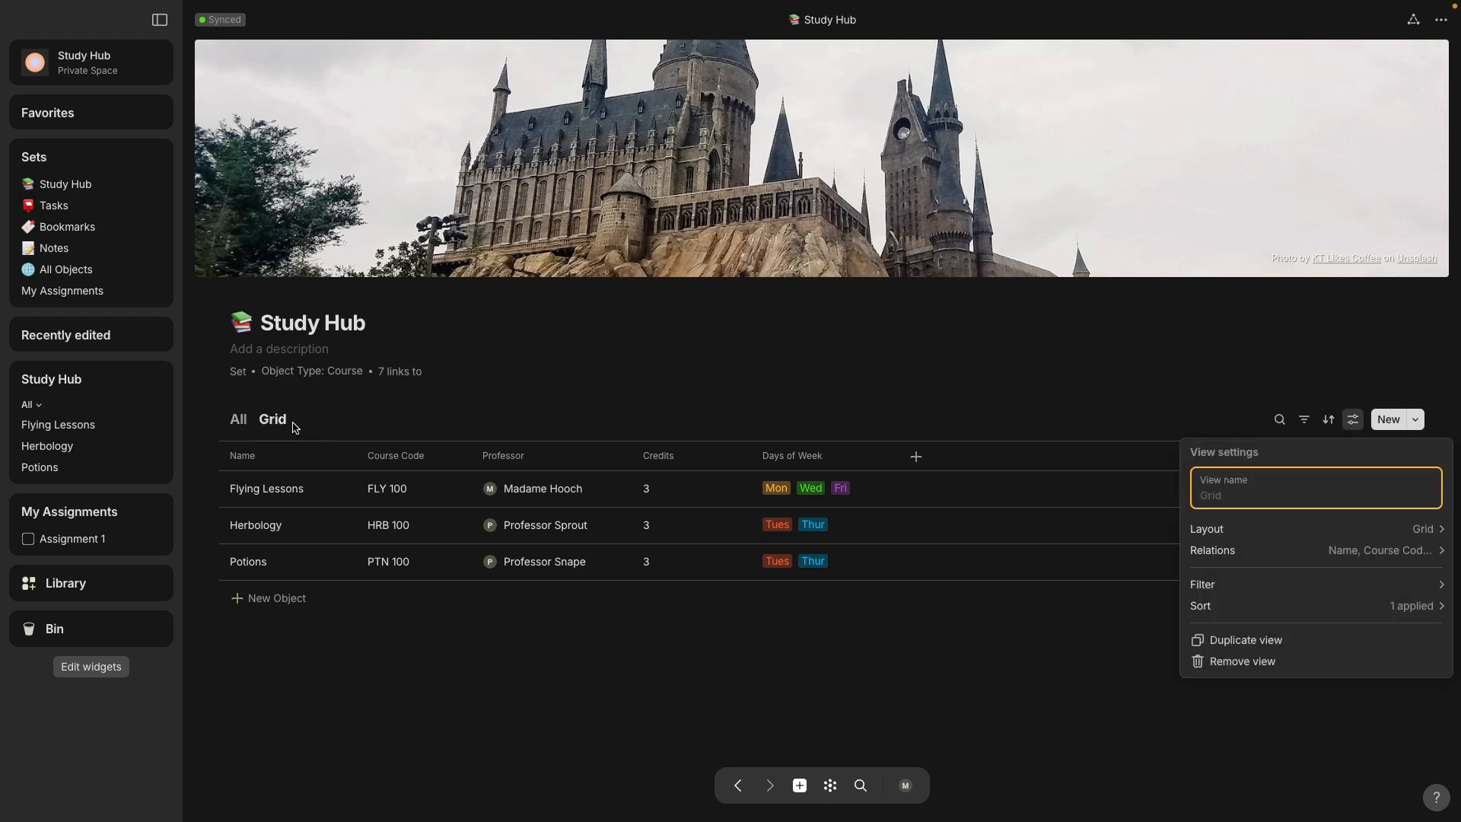
Step: Switch the new Study Hub view's layout to Gallery
left_click(1206, 528)
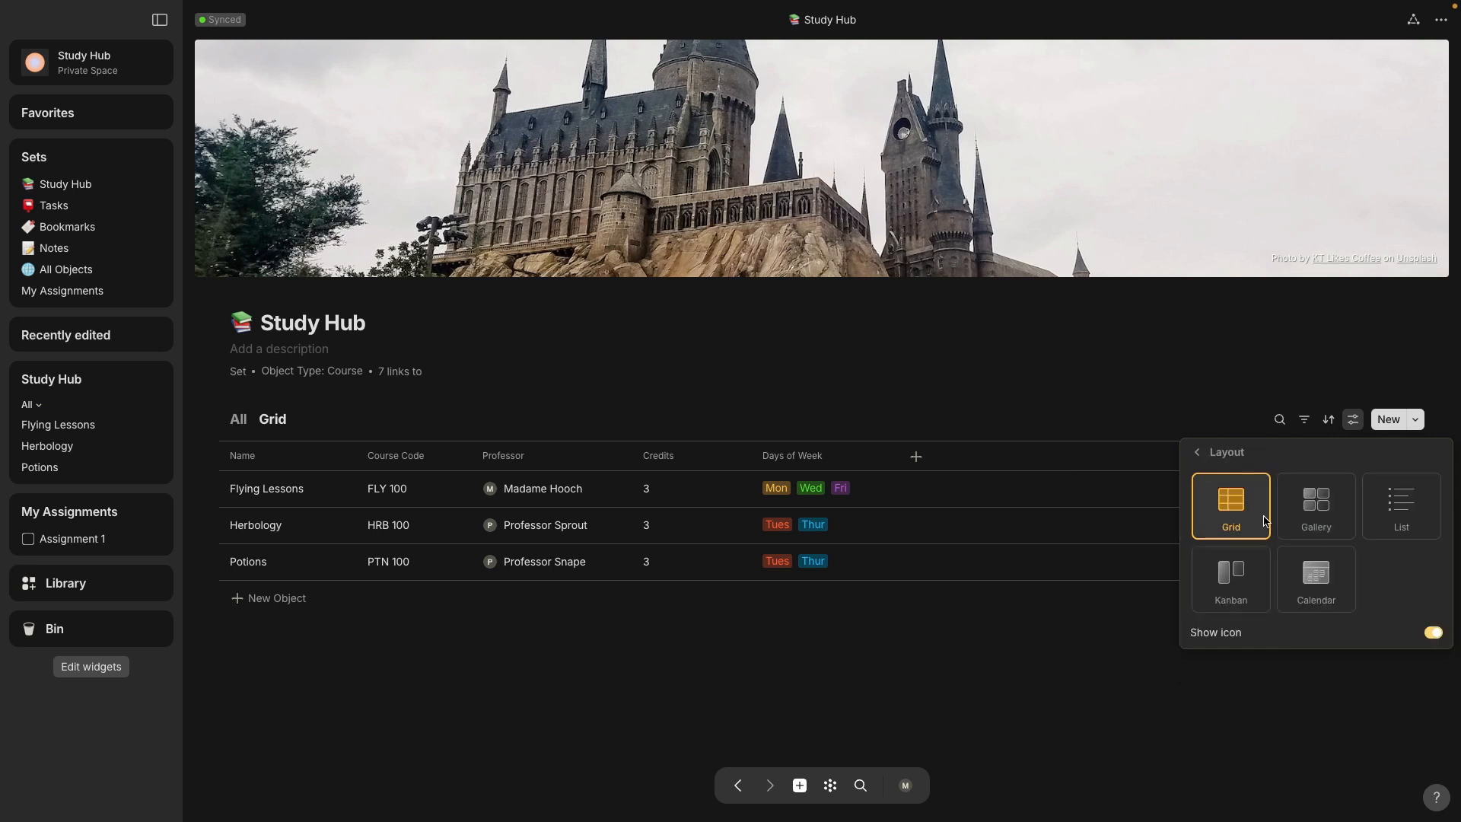
left_click(1316, 505)
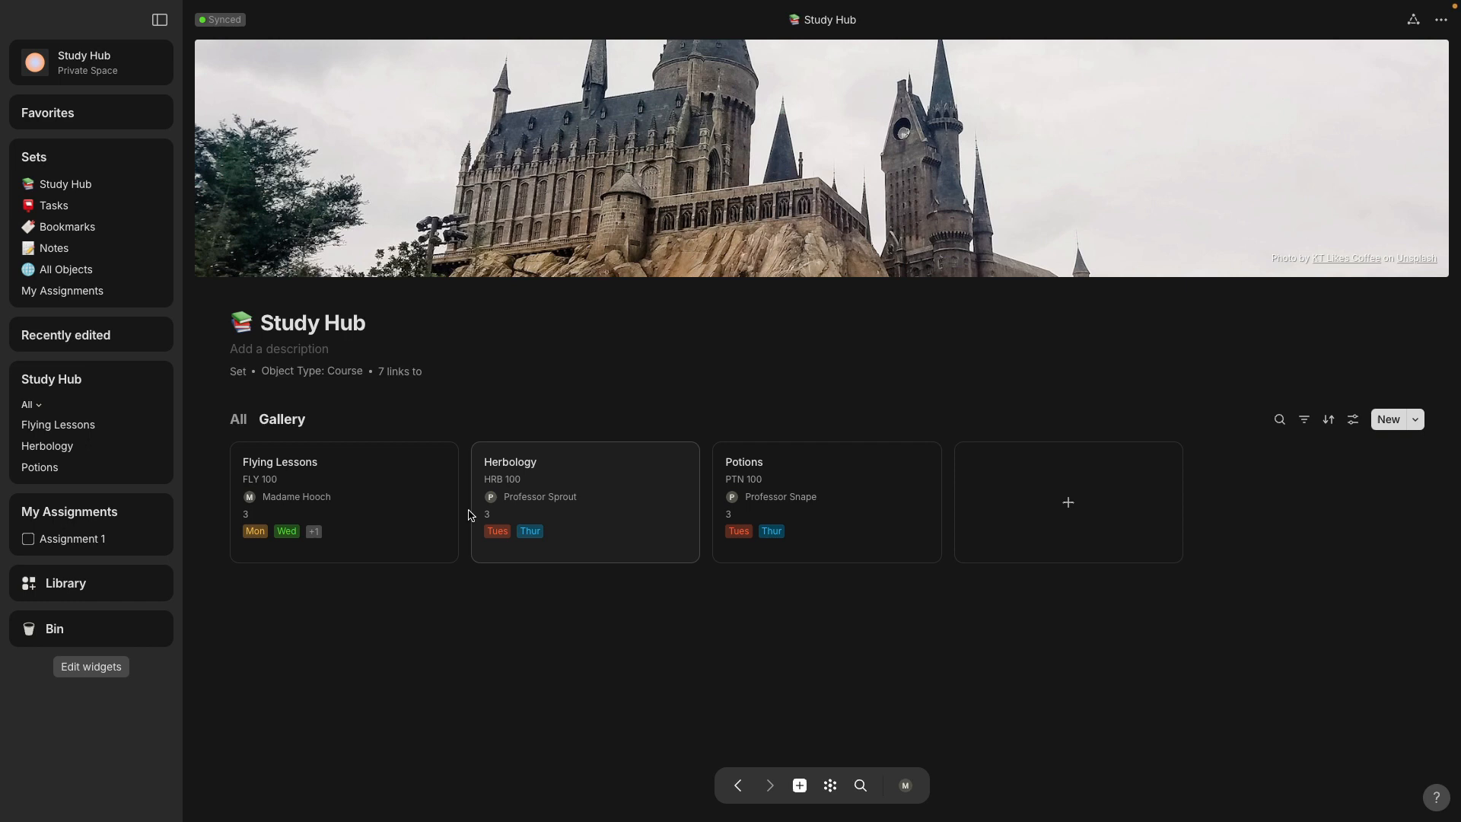
mouse_move(1269, 477)
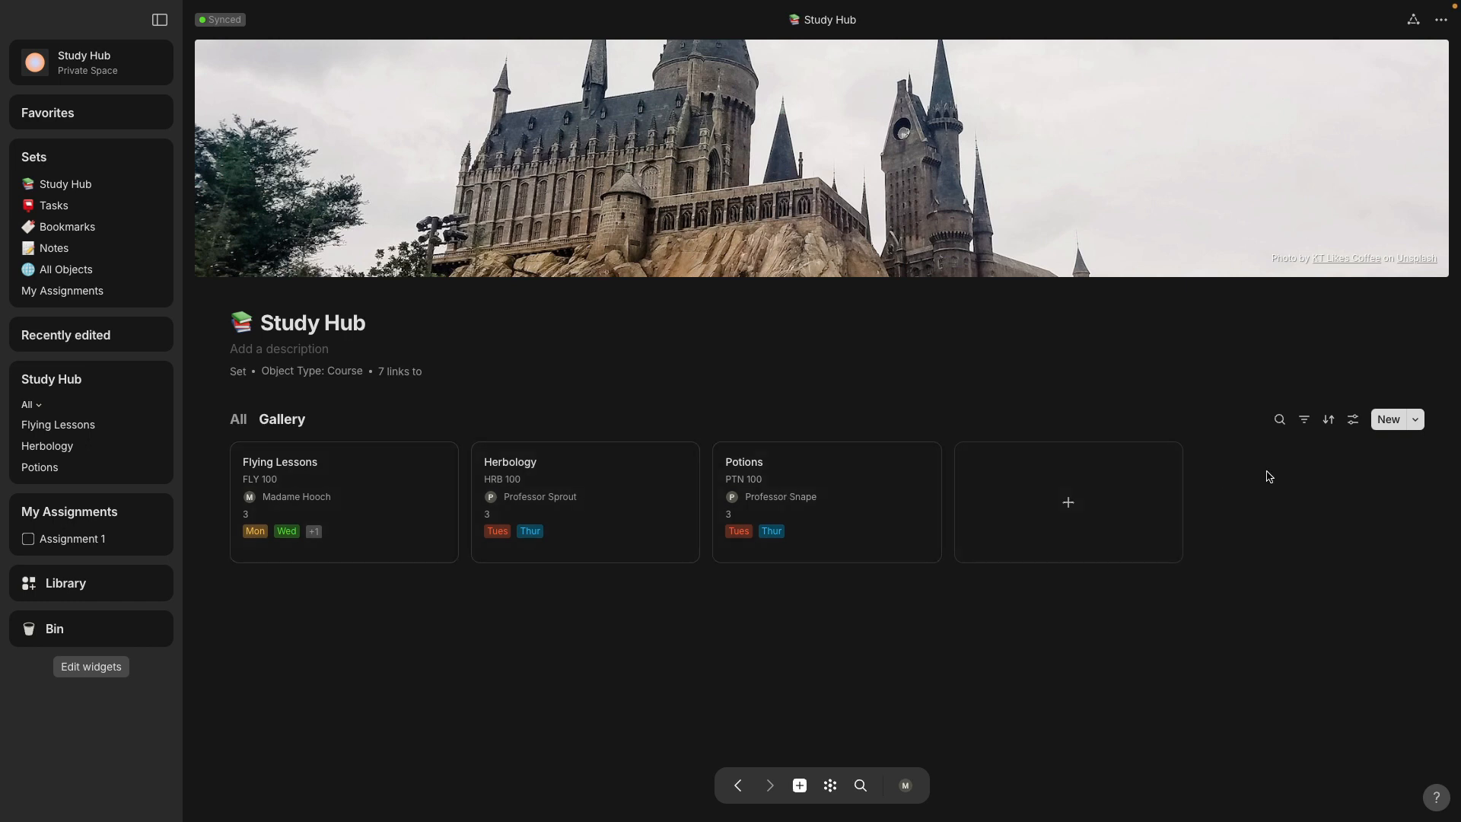
mouse_move(326, 437)
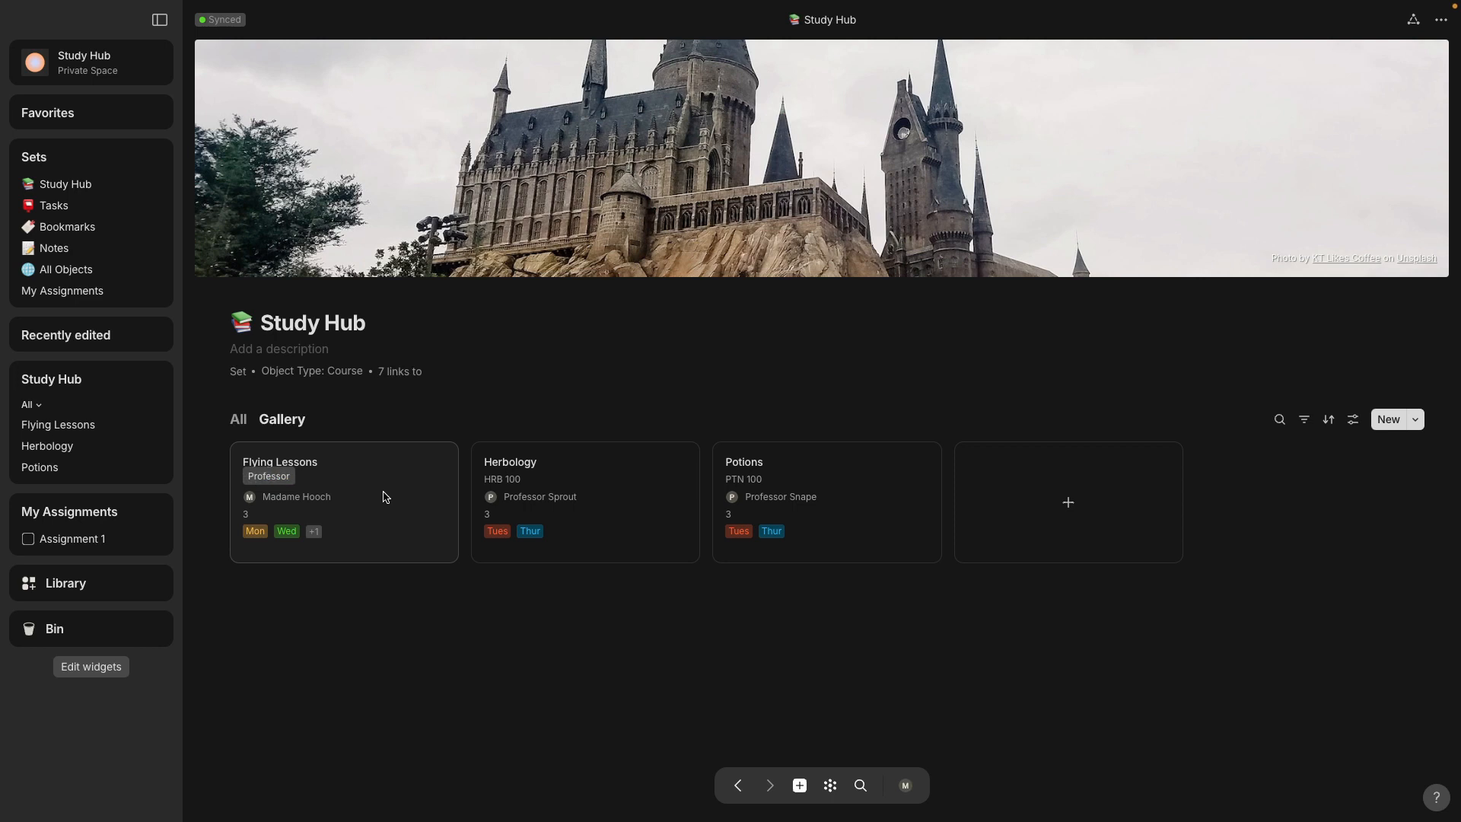
Step: Set a blue-sky Unsplash 'clouds' photo as the Flying Lessons cover
left_click(280, 462)
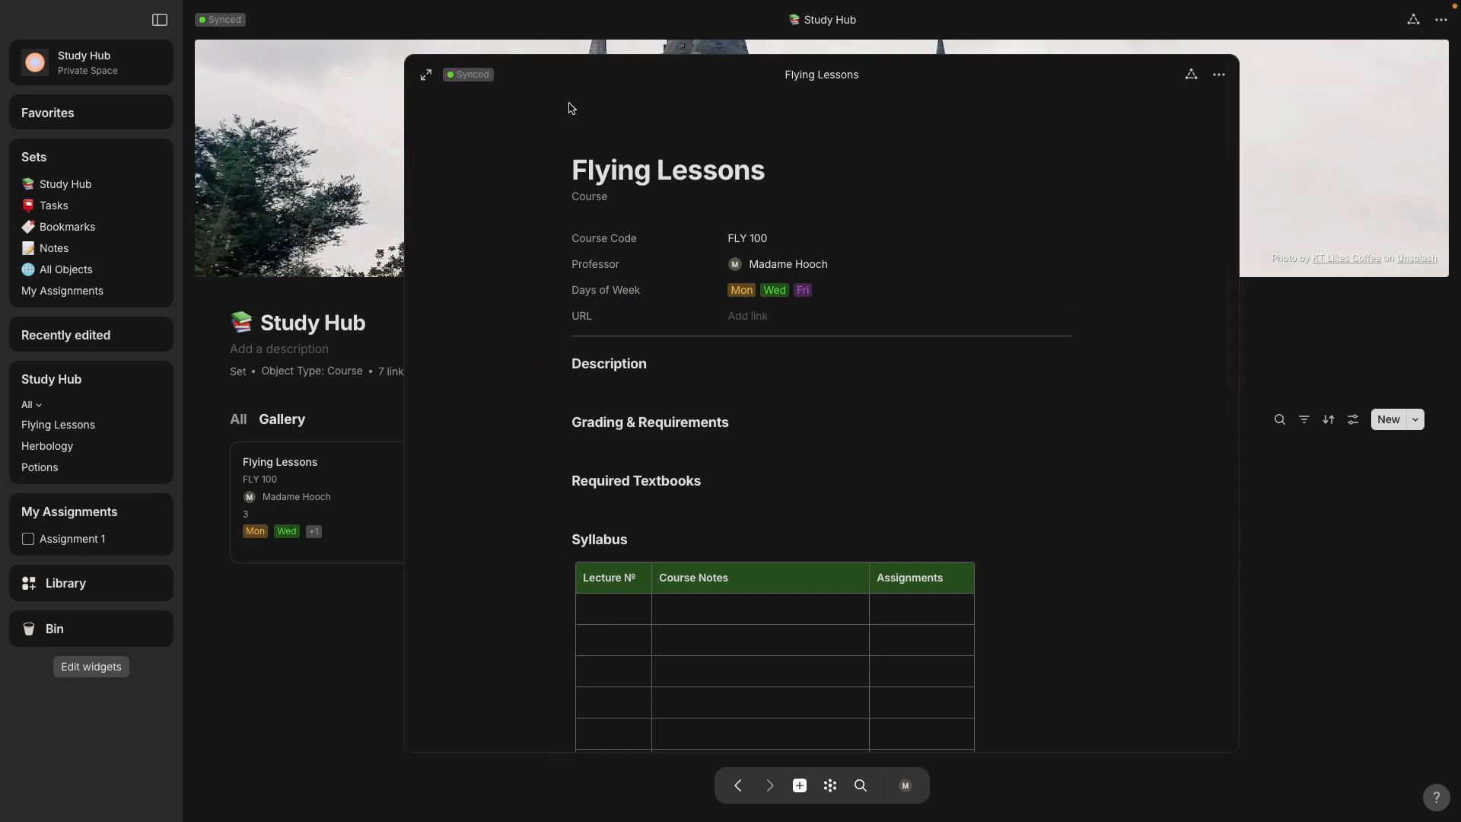
left_click(664, 138)
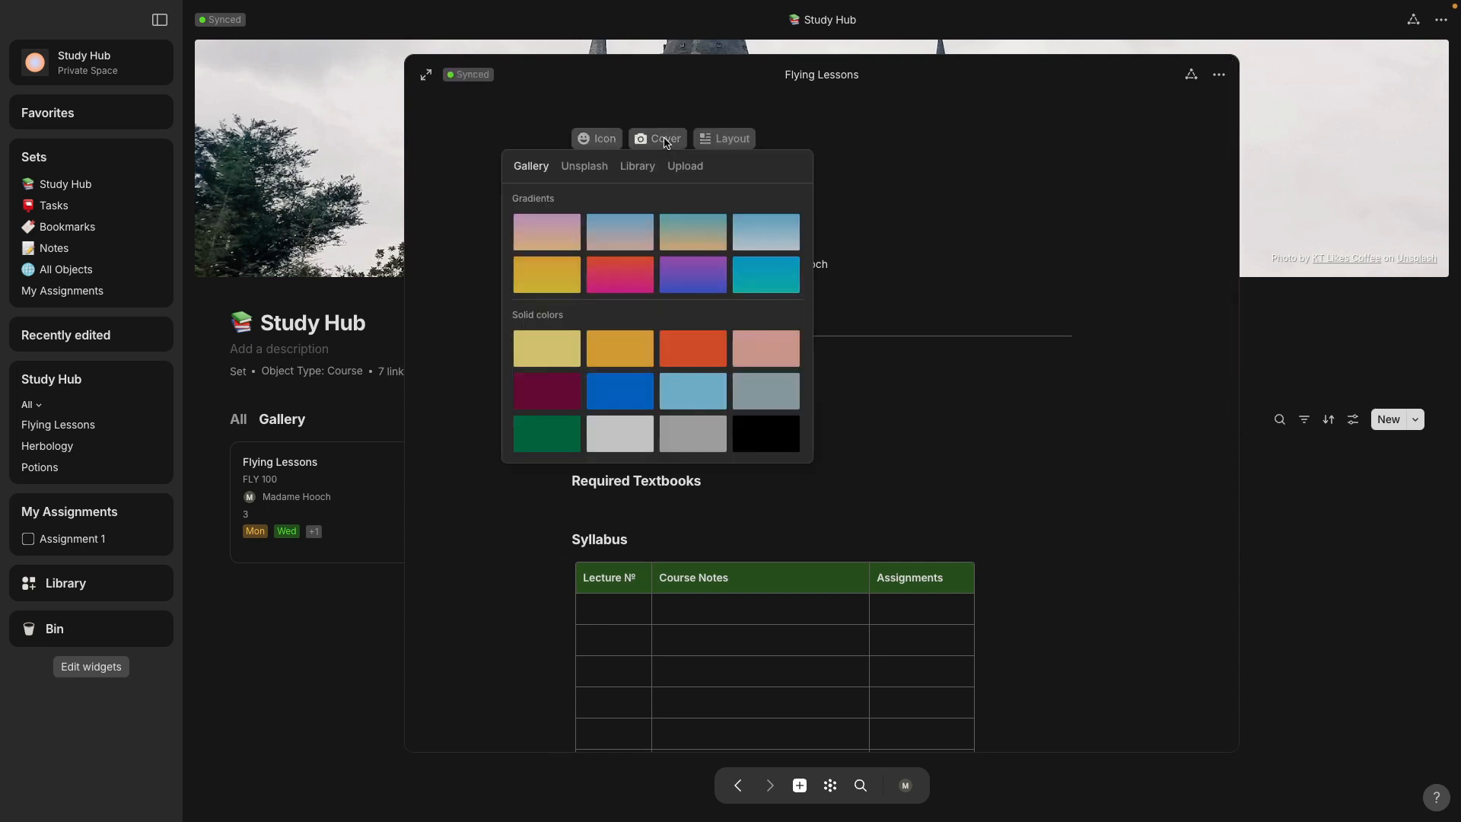
left_click(583, 165)
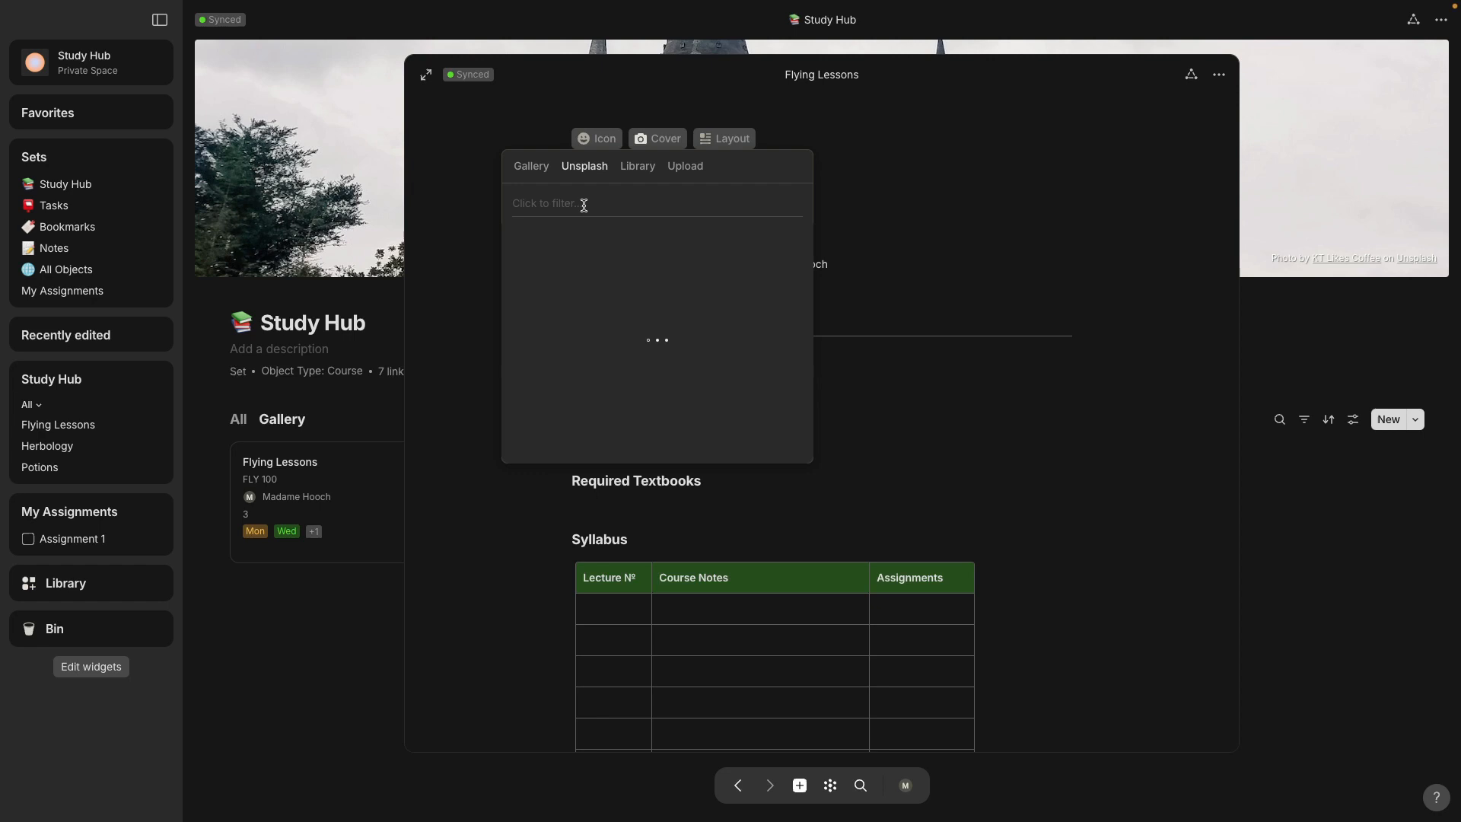
type("c")
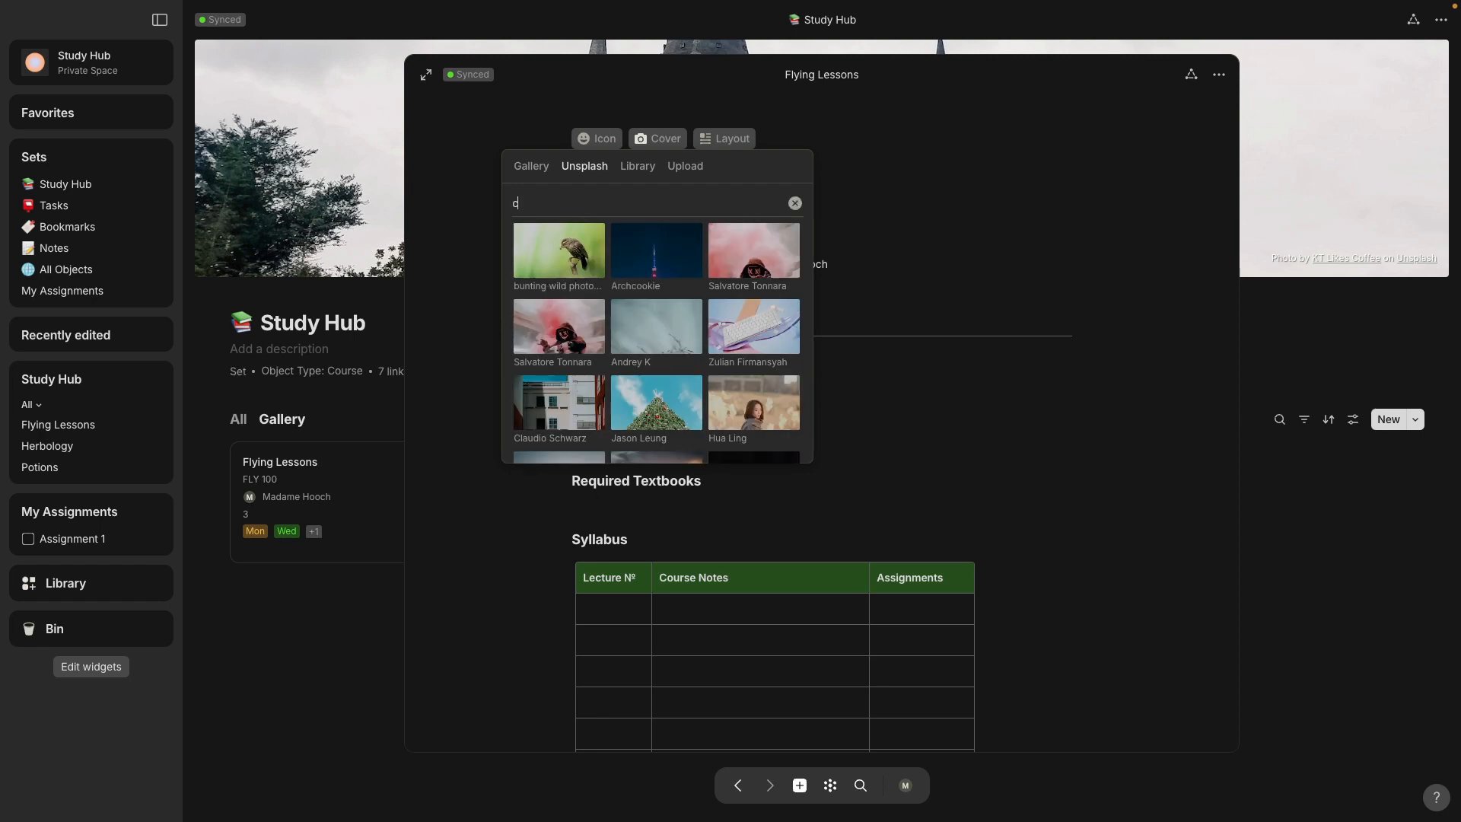
type("louds")
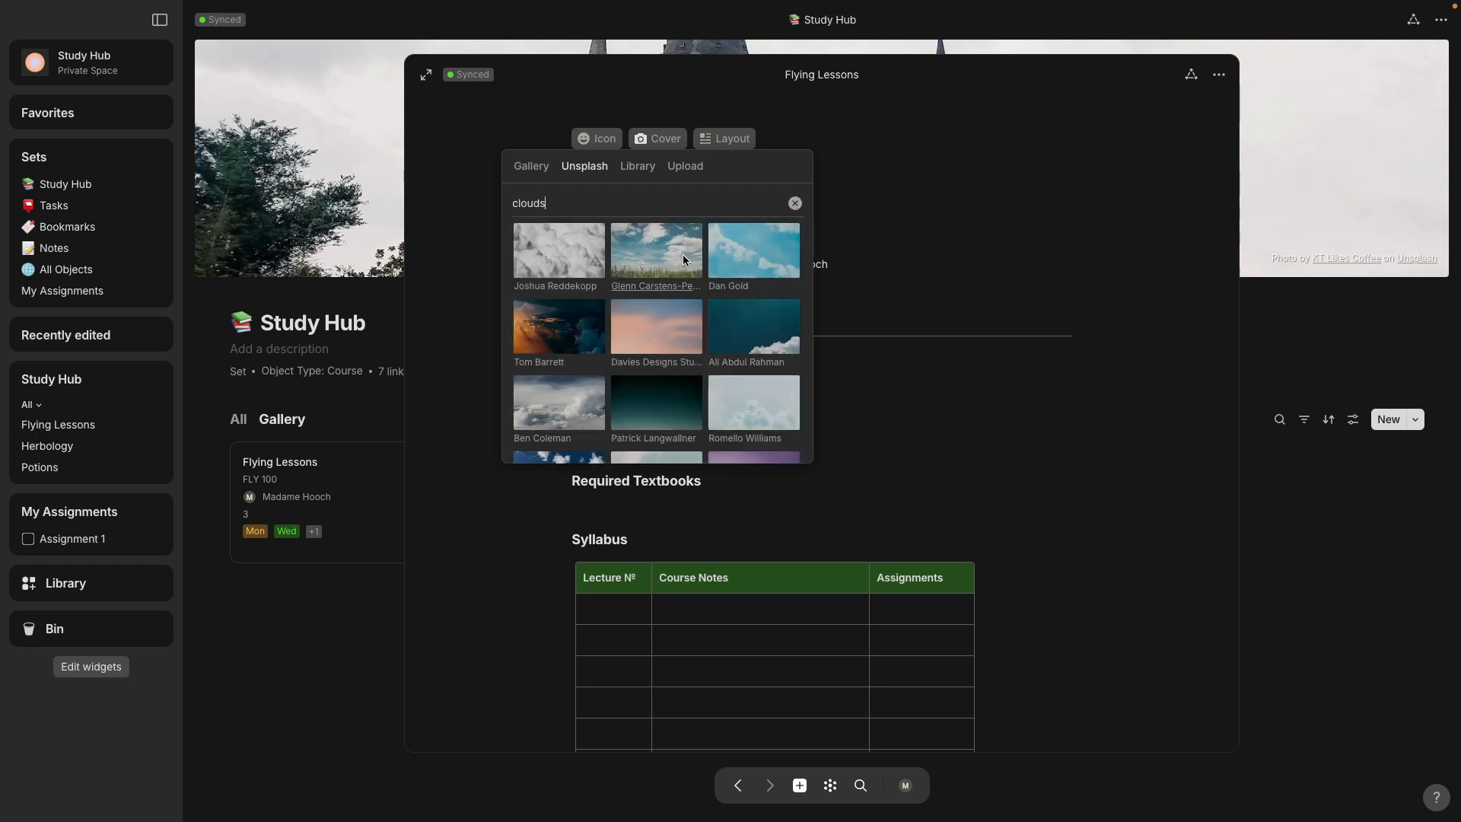
mouse_move(689, 267)
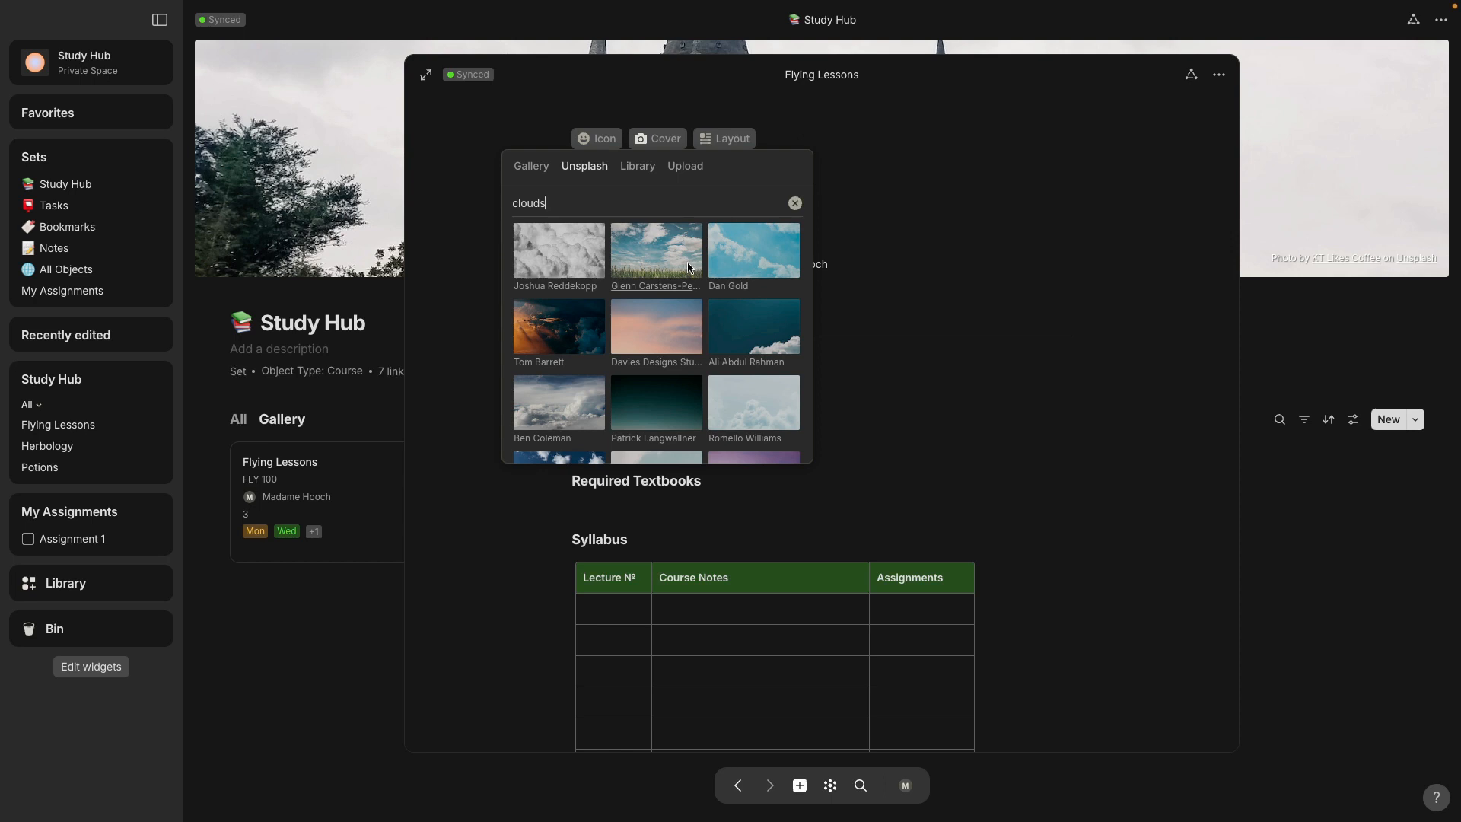
scroll("down", 3)
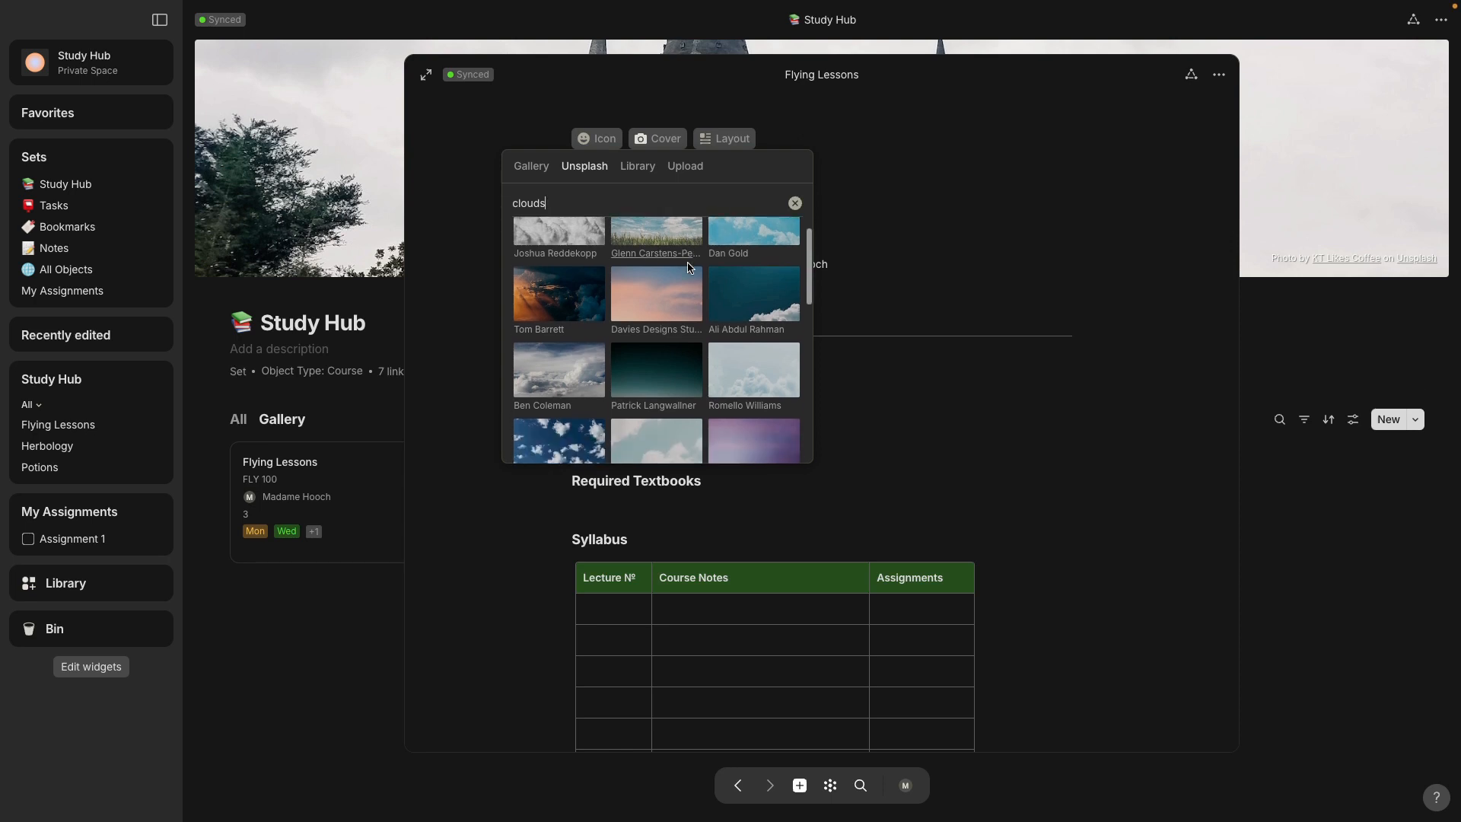
scroll("down", 3)
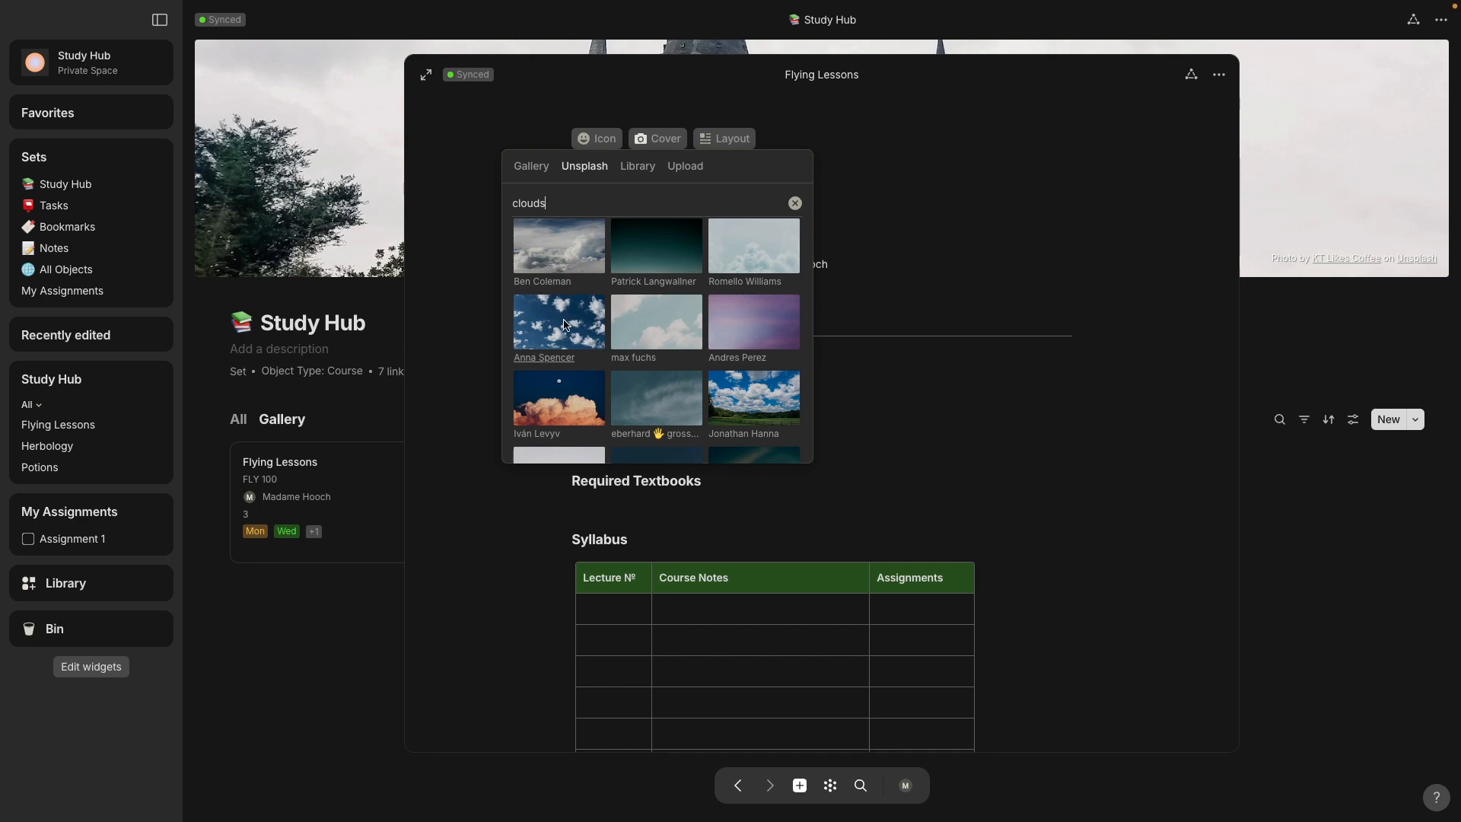
left_click(559, 322)
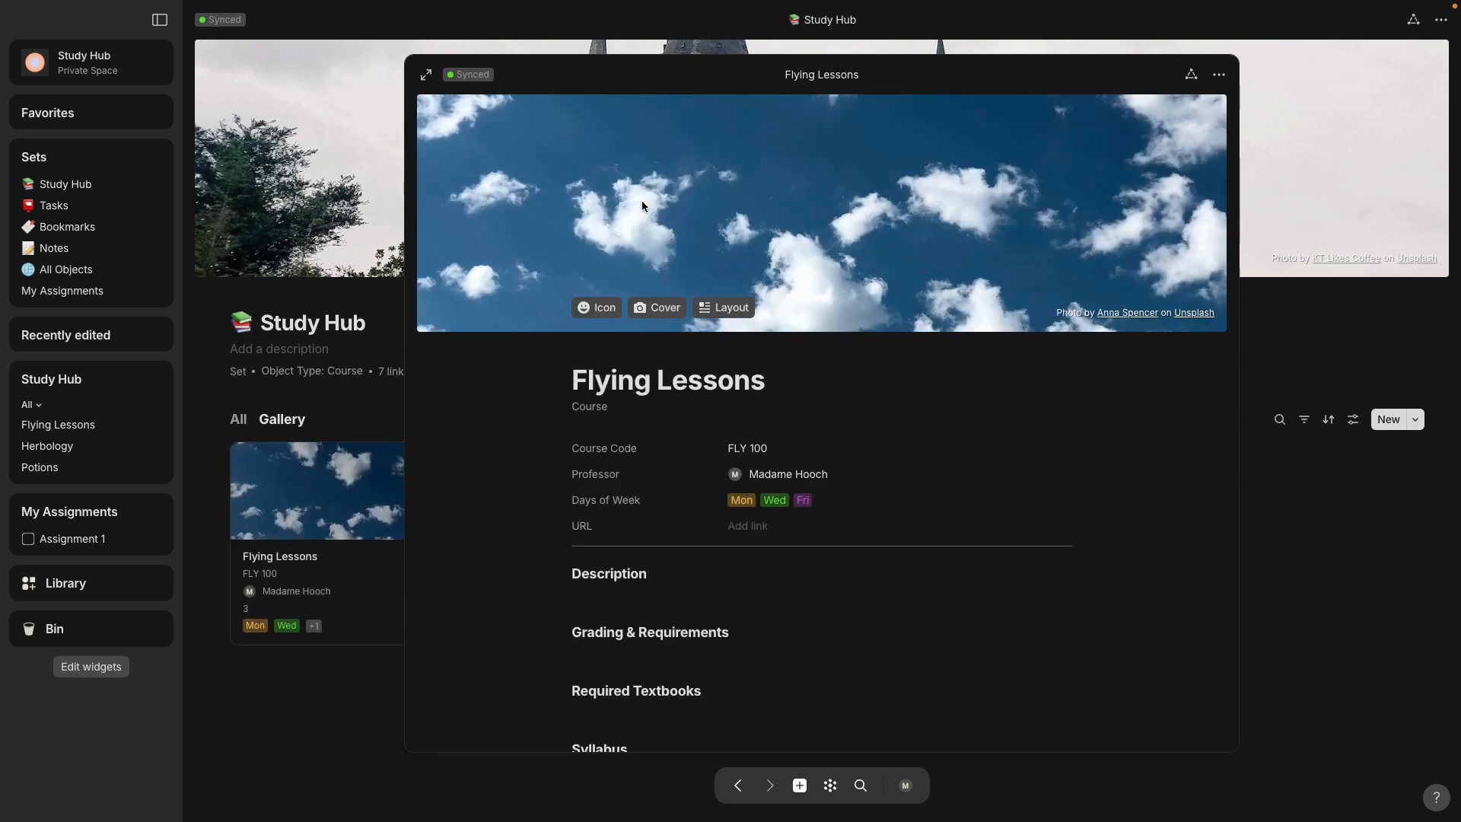
Step: Give Flying Lessons a broom emoji icon and start picking a Potions cover photo
left_click(596, 307)
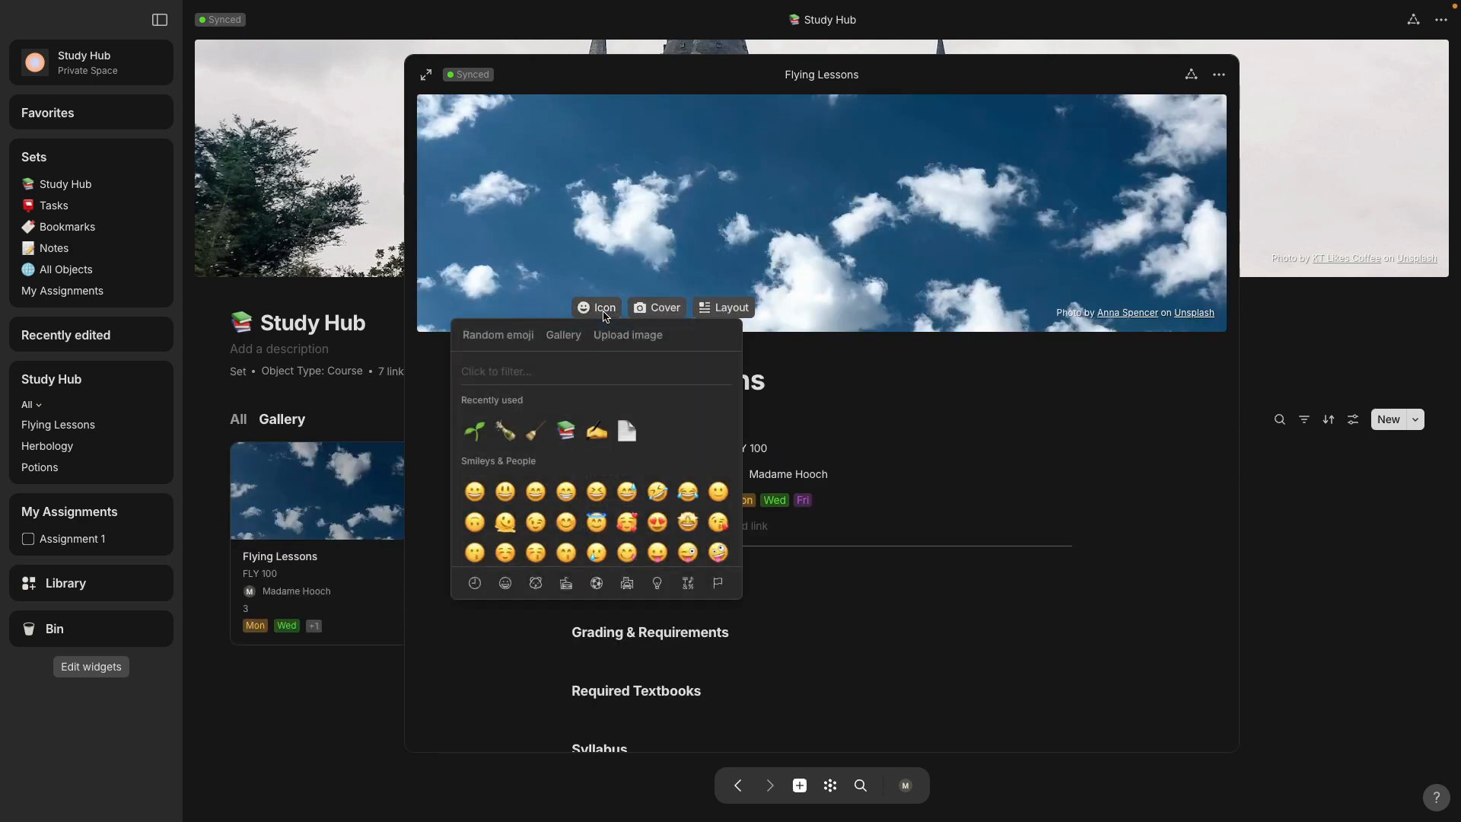
left_click(535, 431)
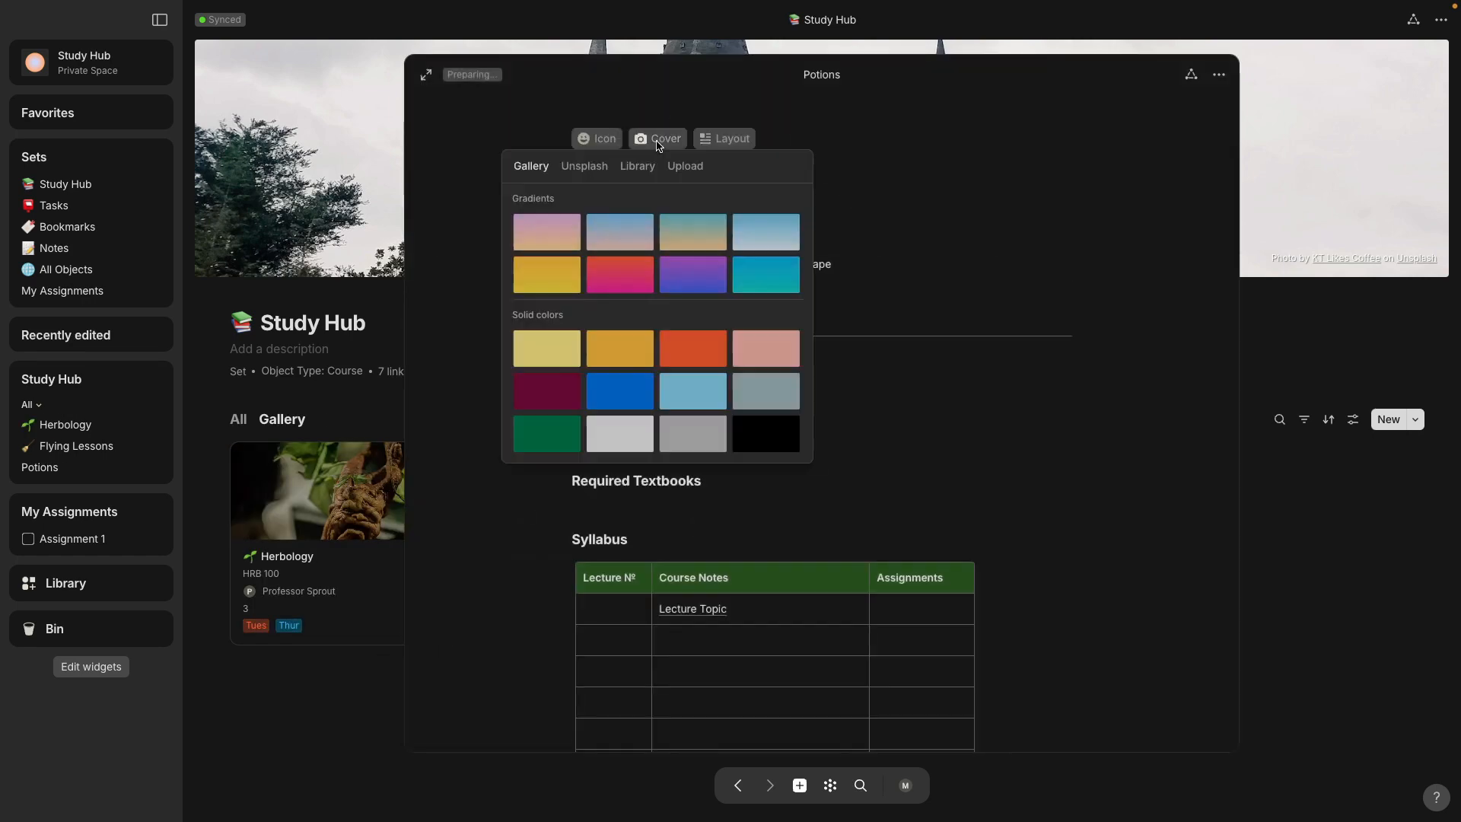
left_click(583, 166)
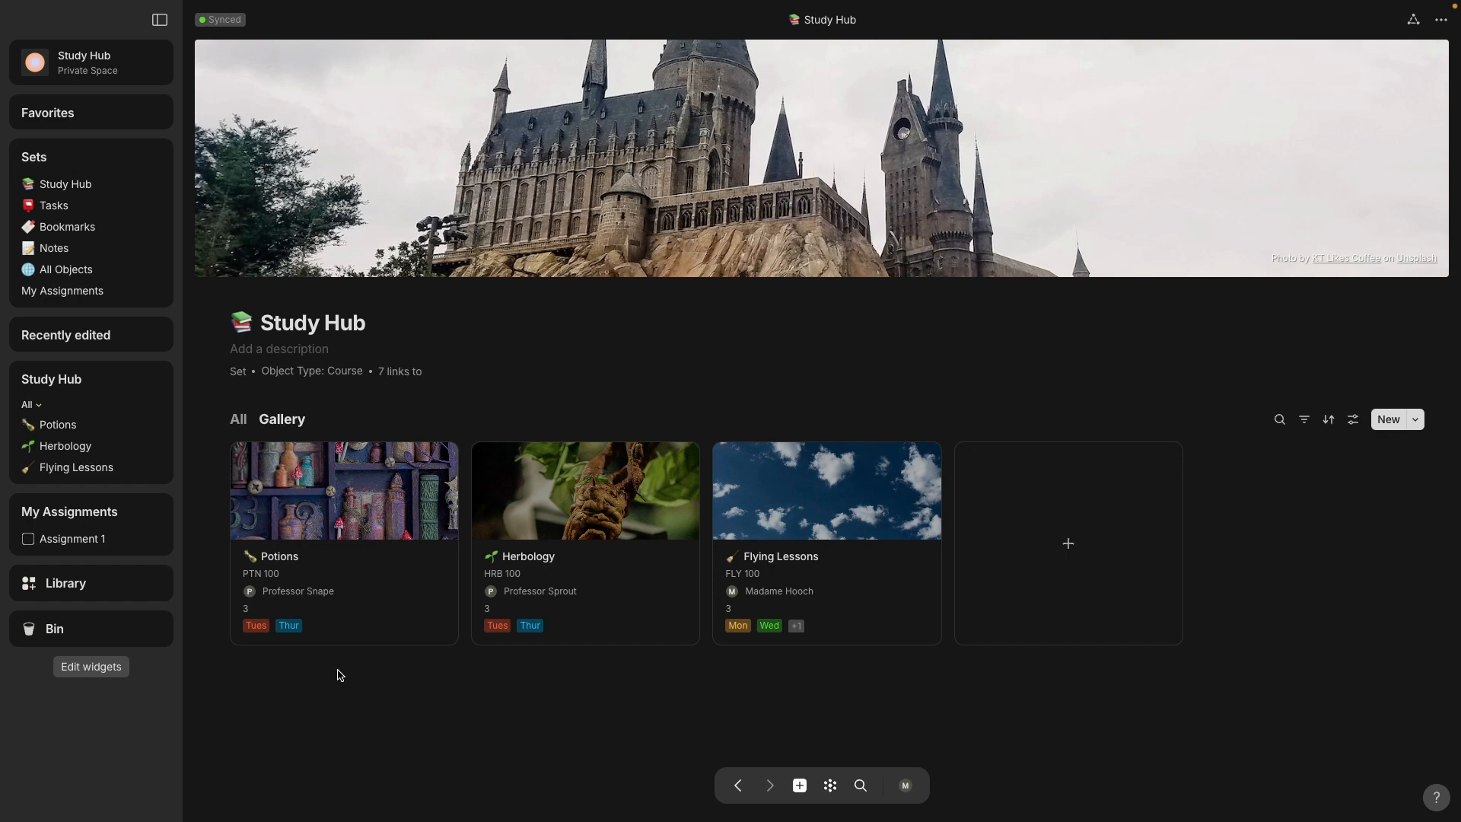
mouse_move(1102, 503)
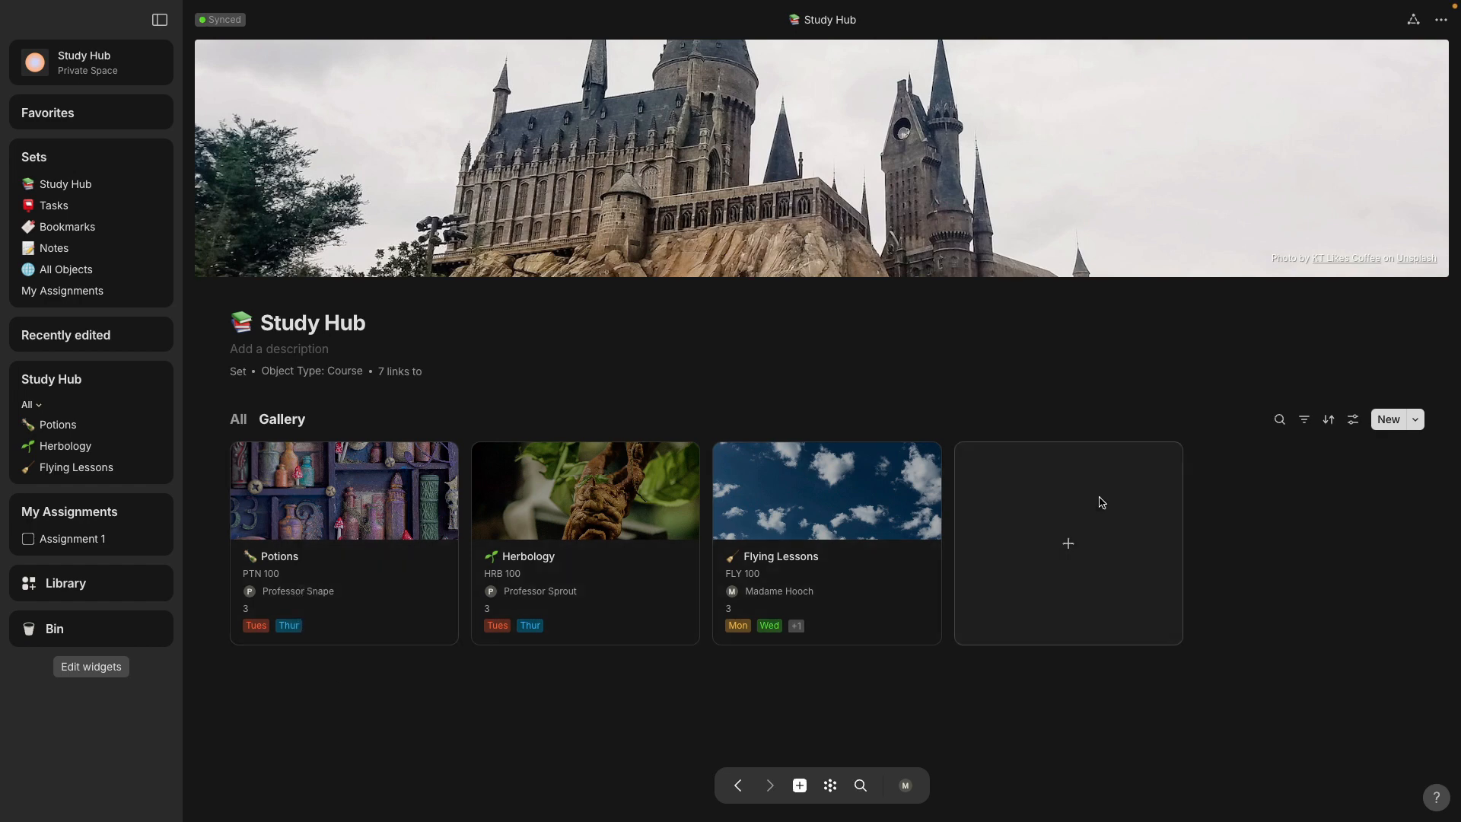
Step: Hide the Course Code and Credits relations on the gallery cards
left_click(1353, 419)
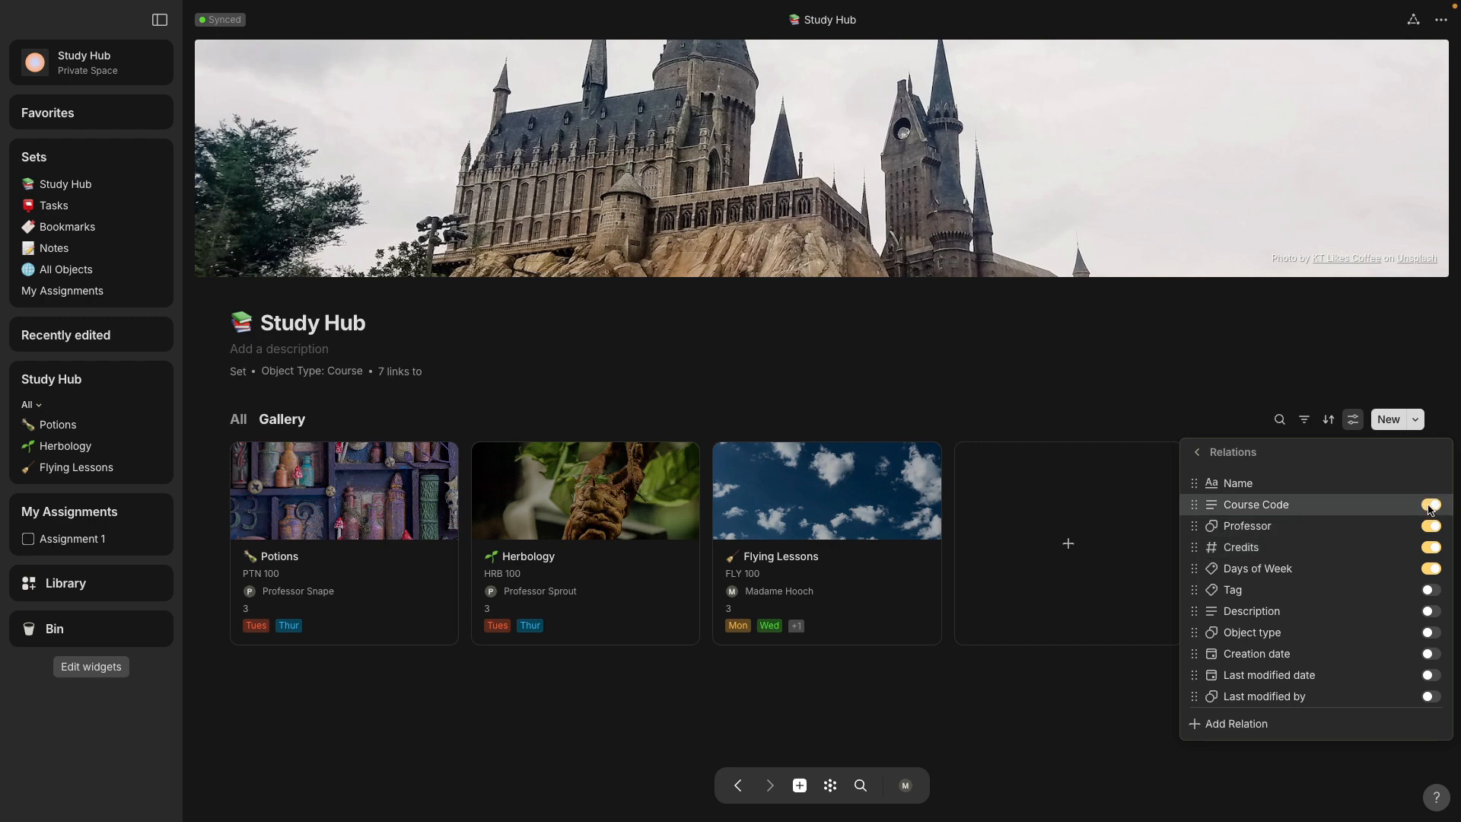
left_click(1430, 505)
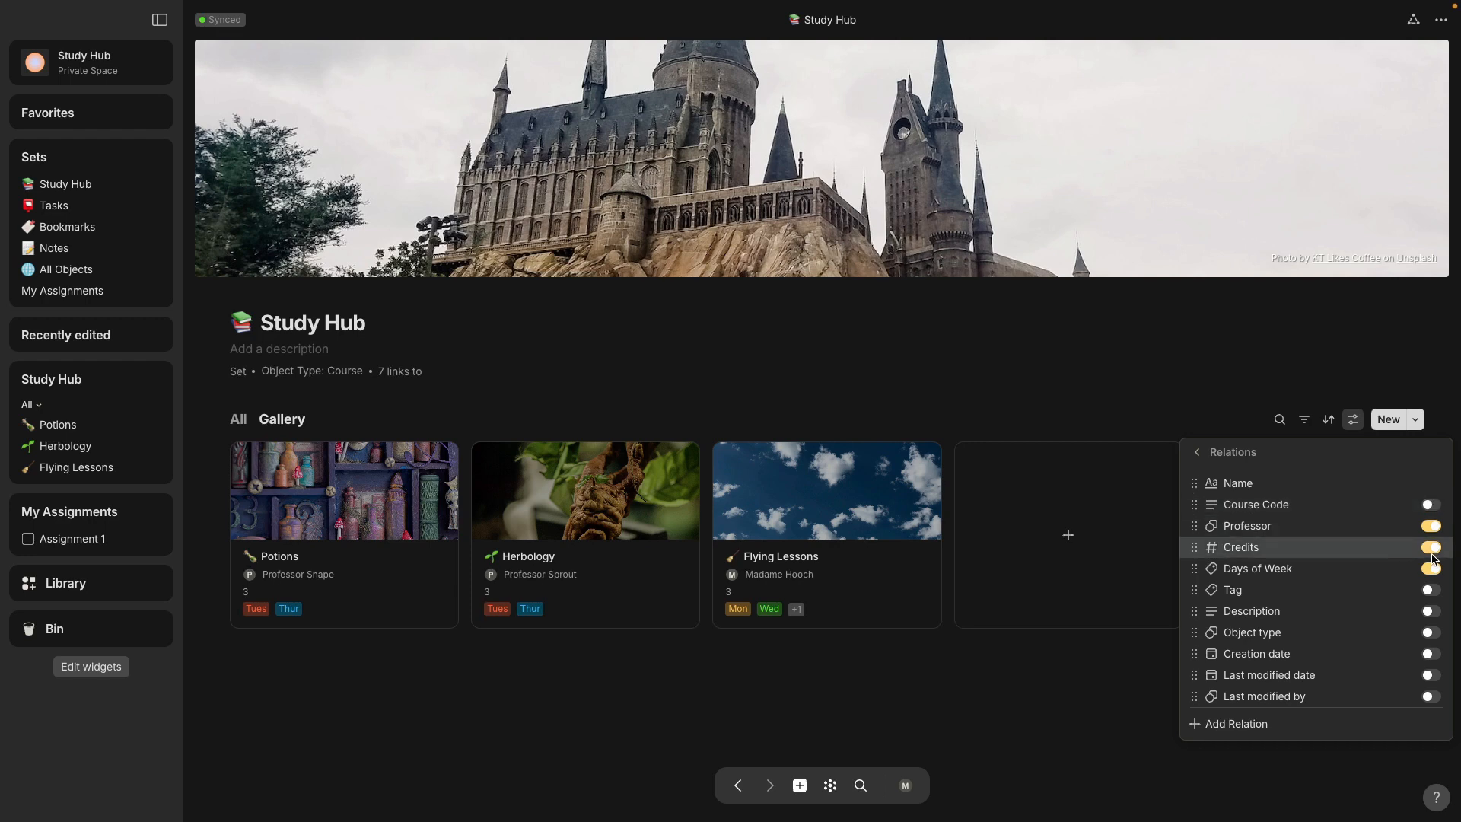
left_click(1430, 547)
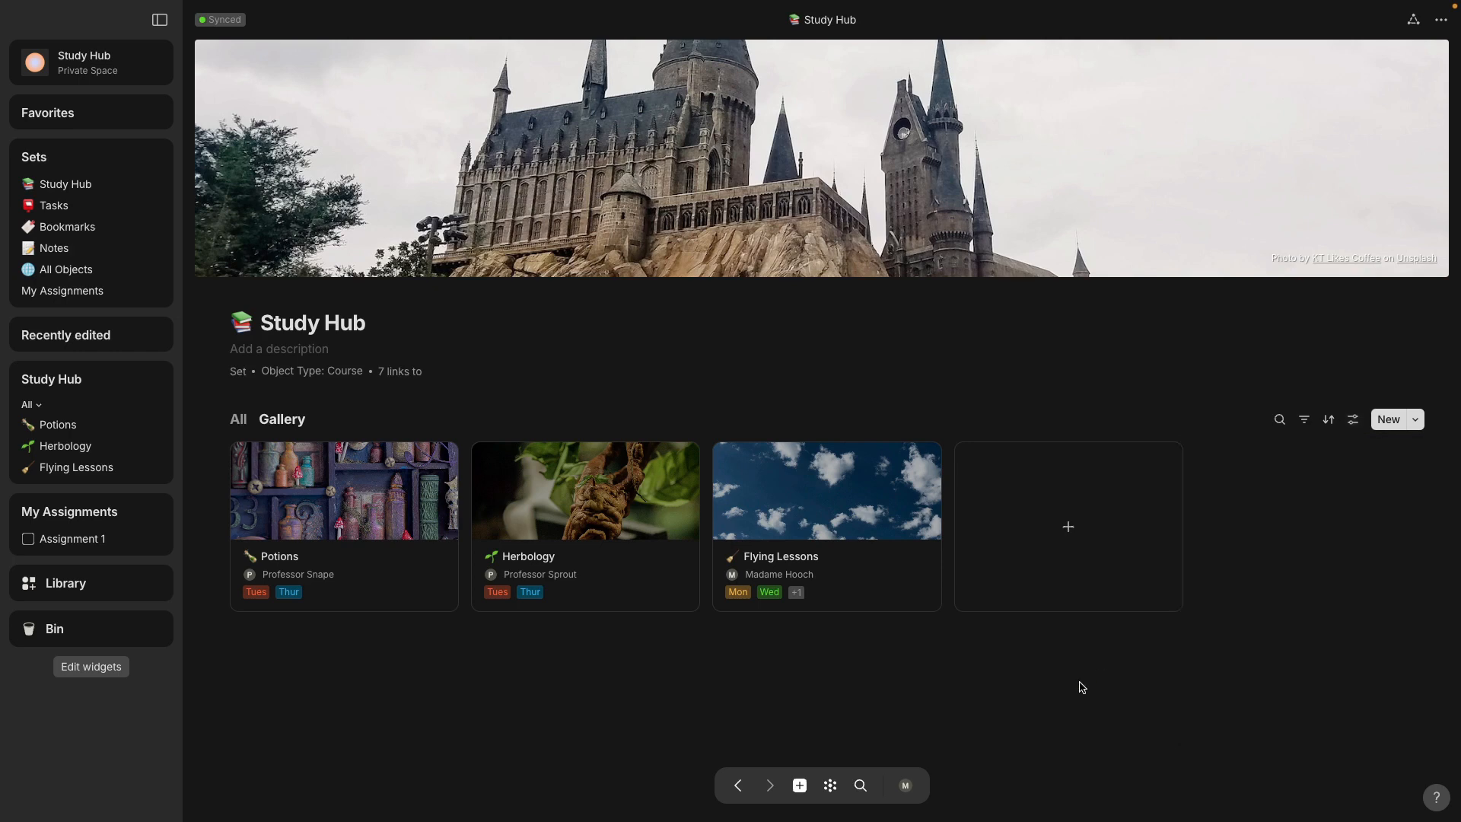
mouse_move(345, 506)
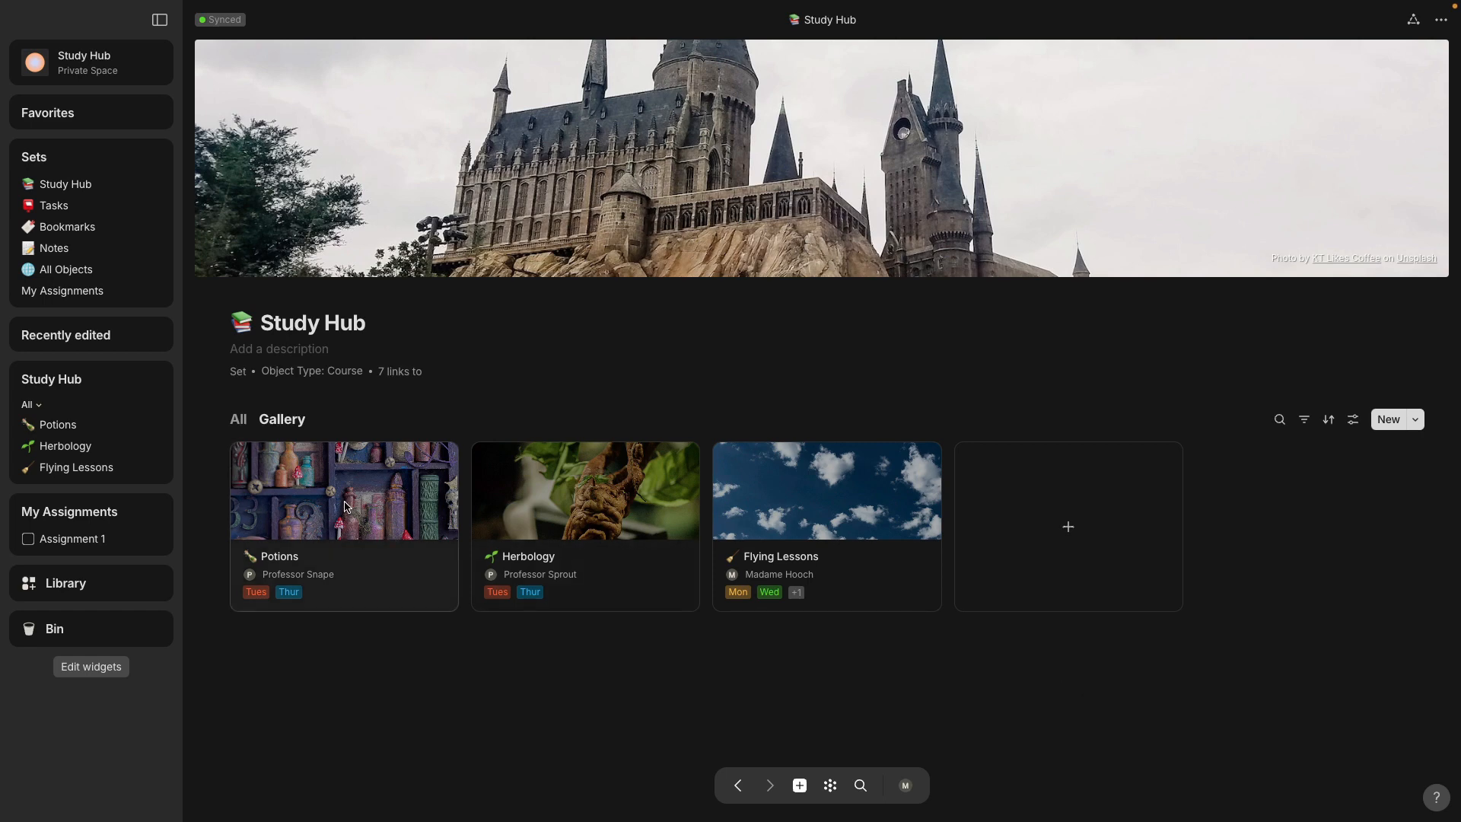
Step: Open Potions as a full page and scroll to its Syllabus table's second row
left_click(344, 490)
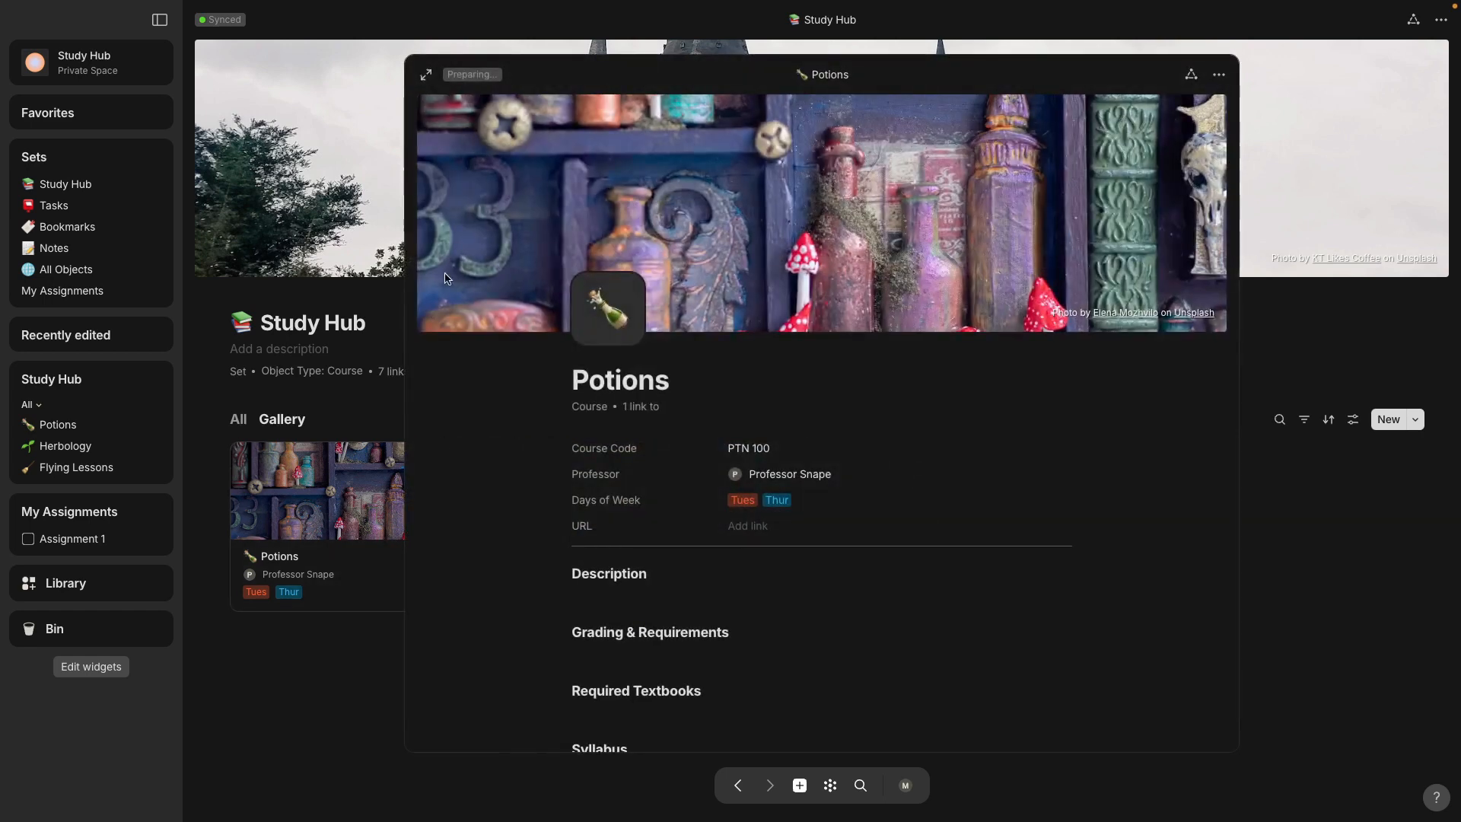
left_click(426, 75)
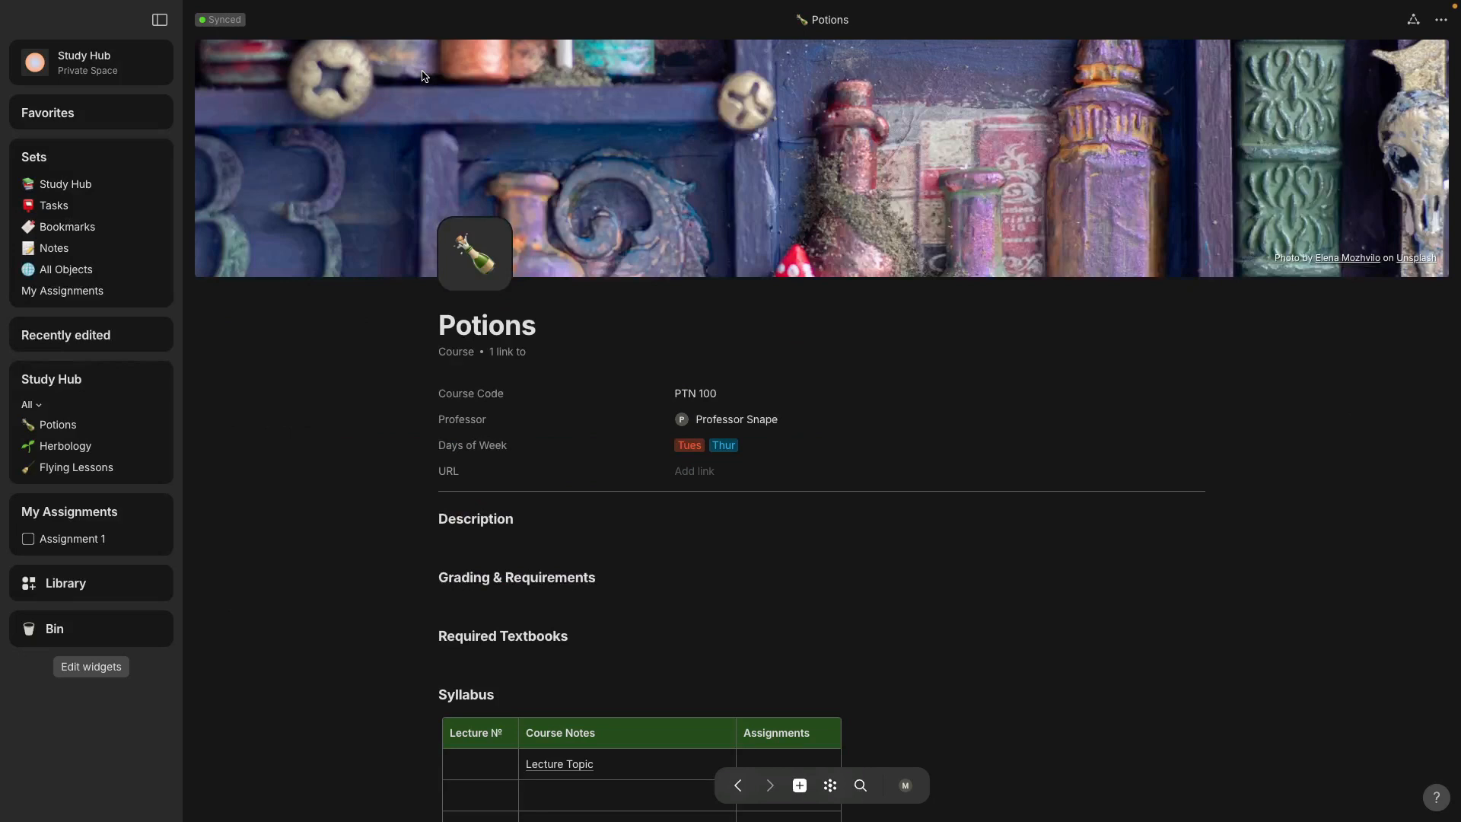
scroll("down", 3)
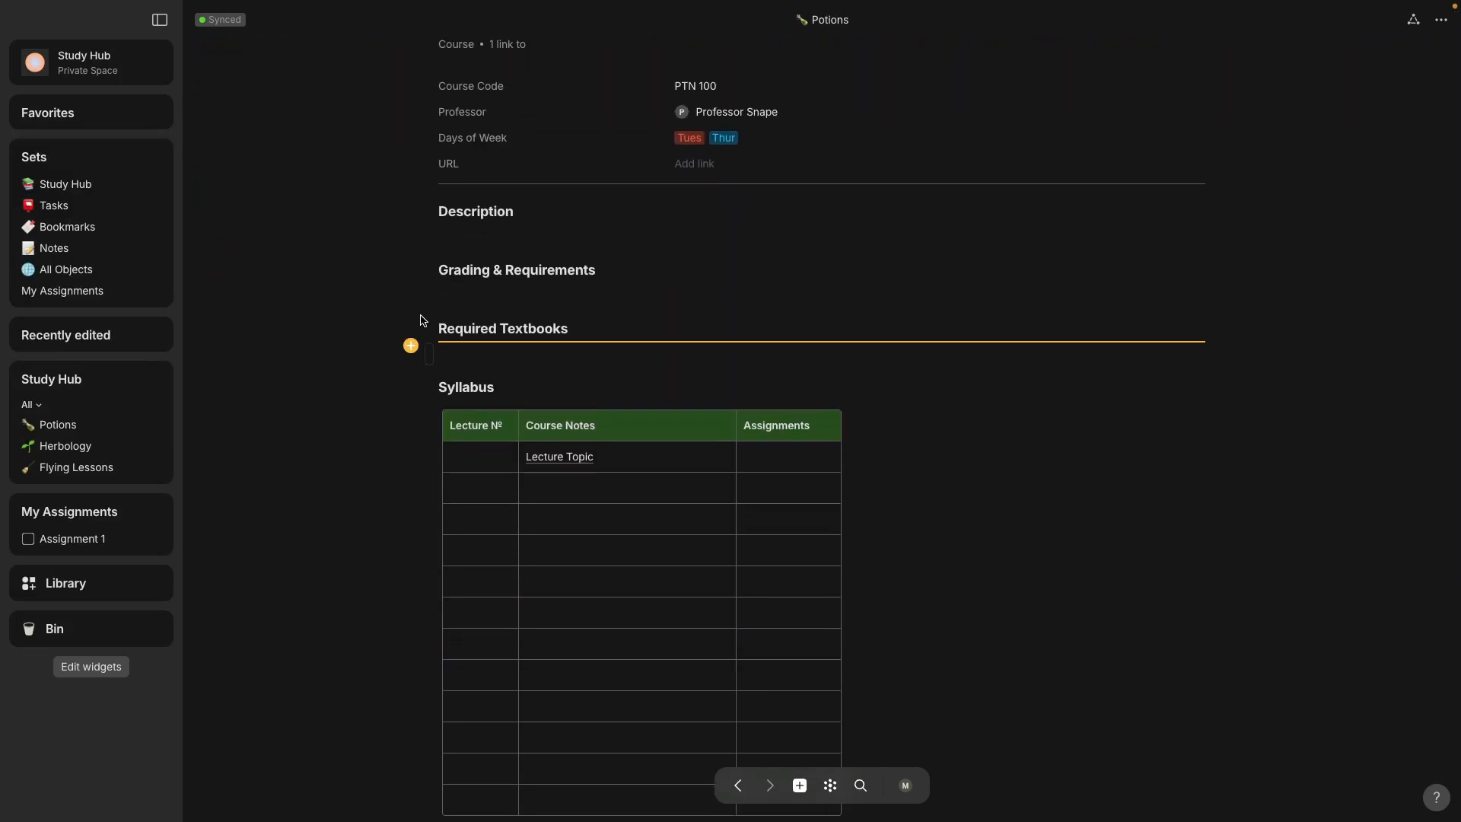
left_click(478, 487)
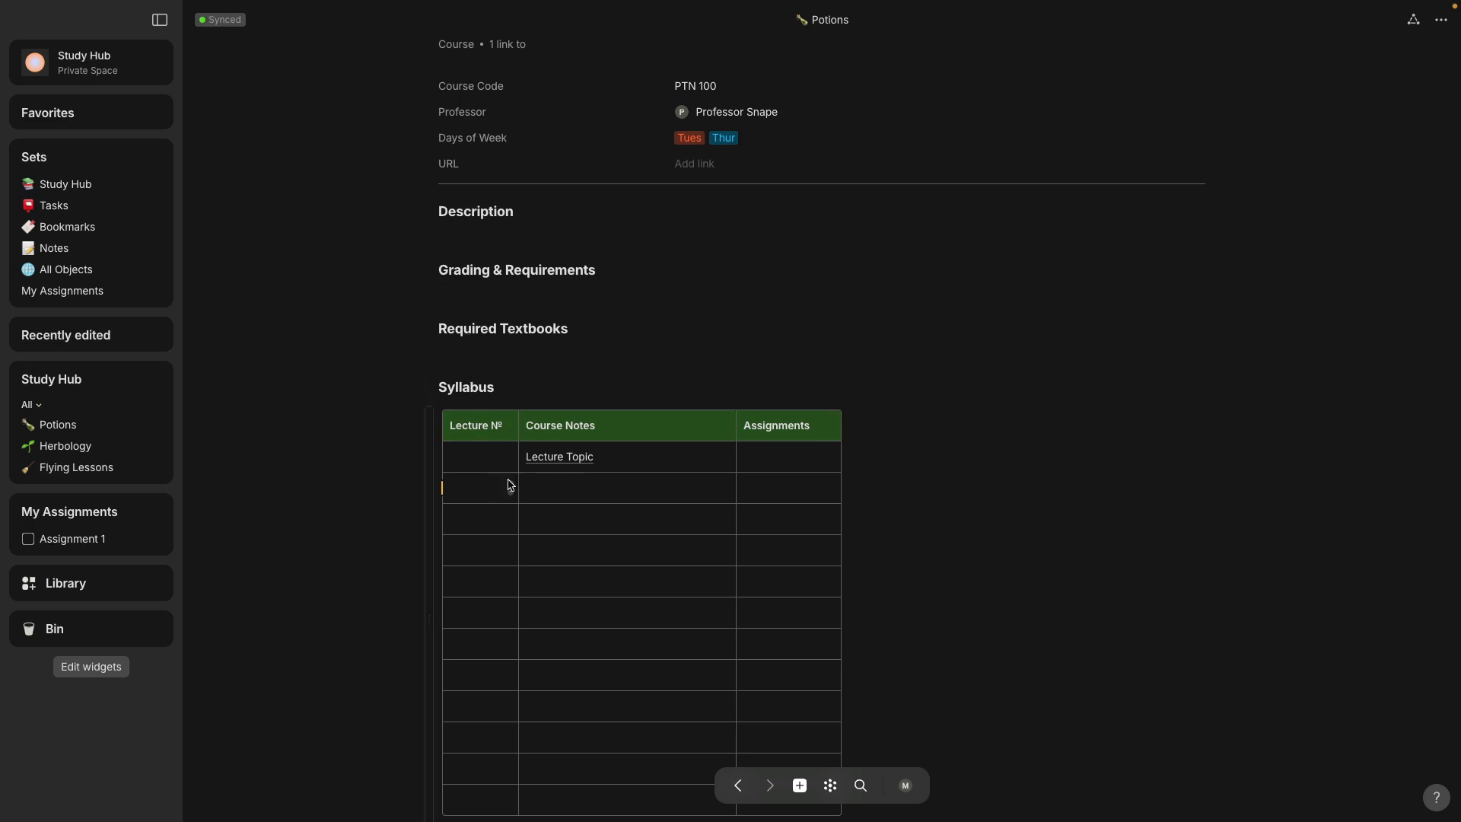
mouse_move(574, 459)
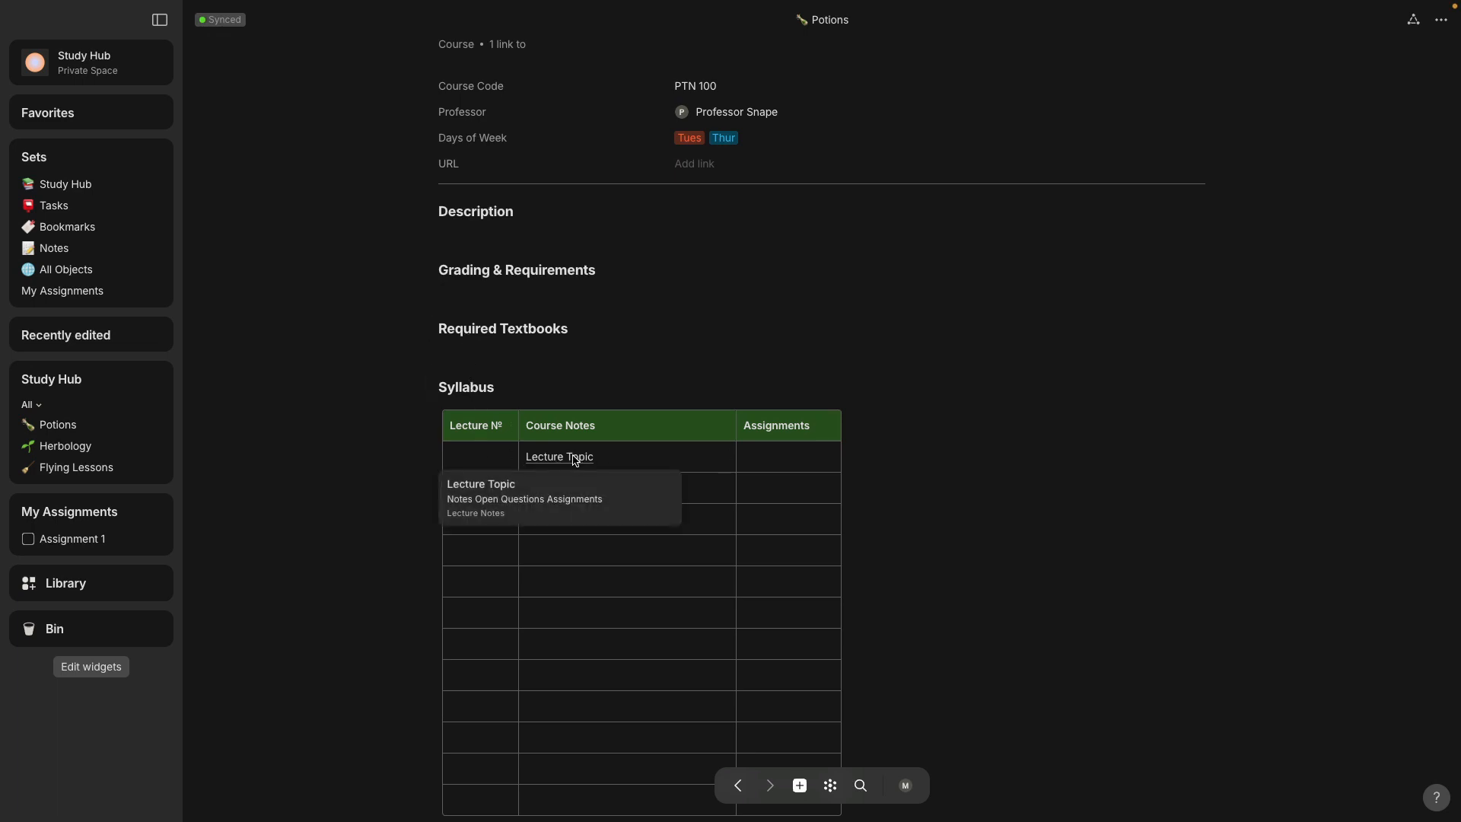
left_click(560, 456)
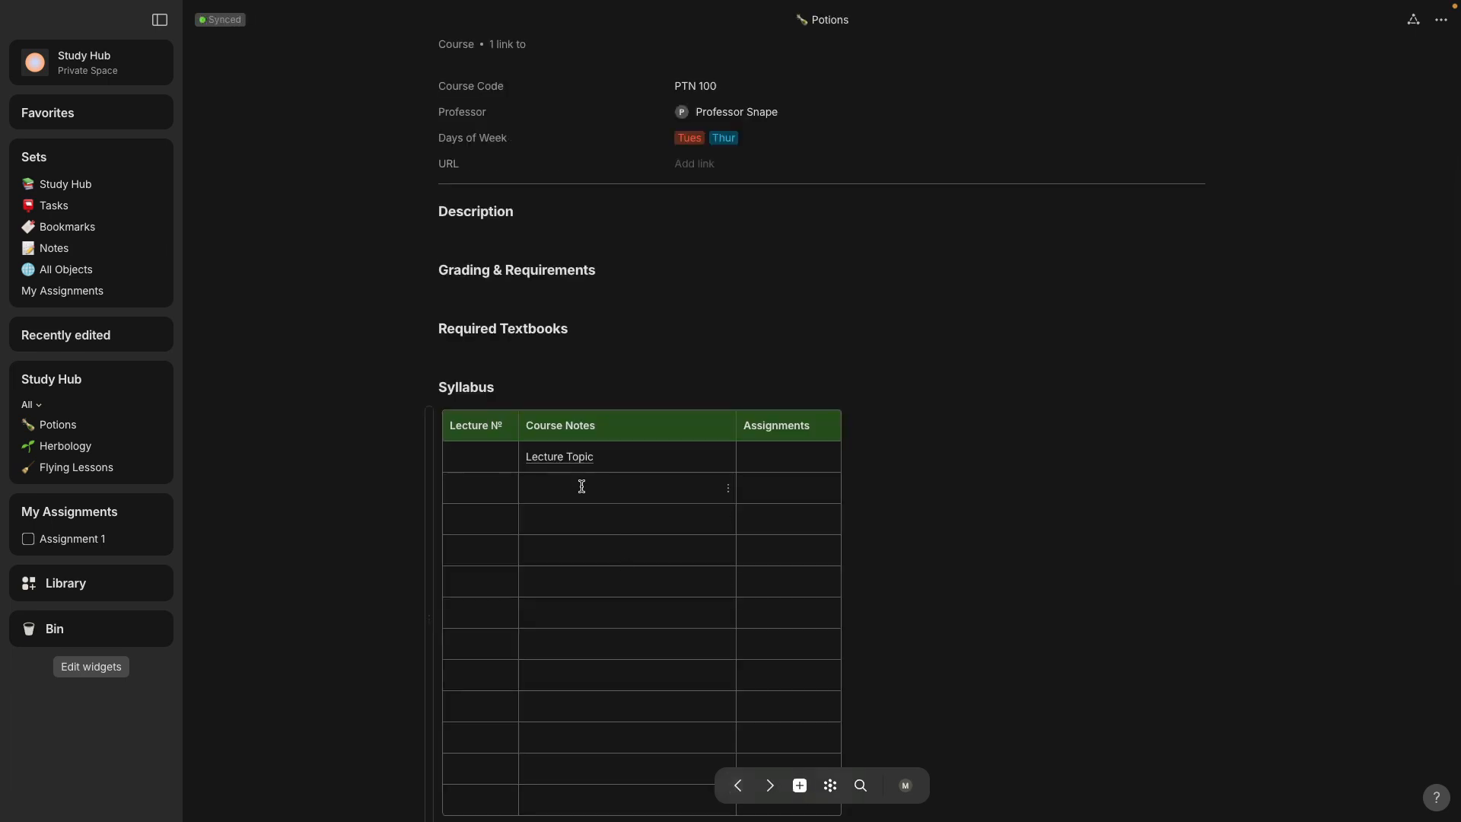
left_click(581, 487)
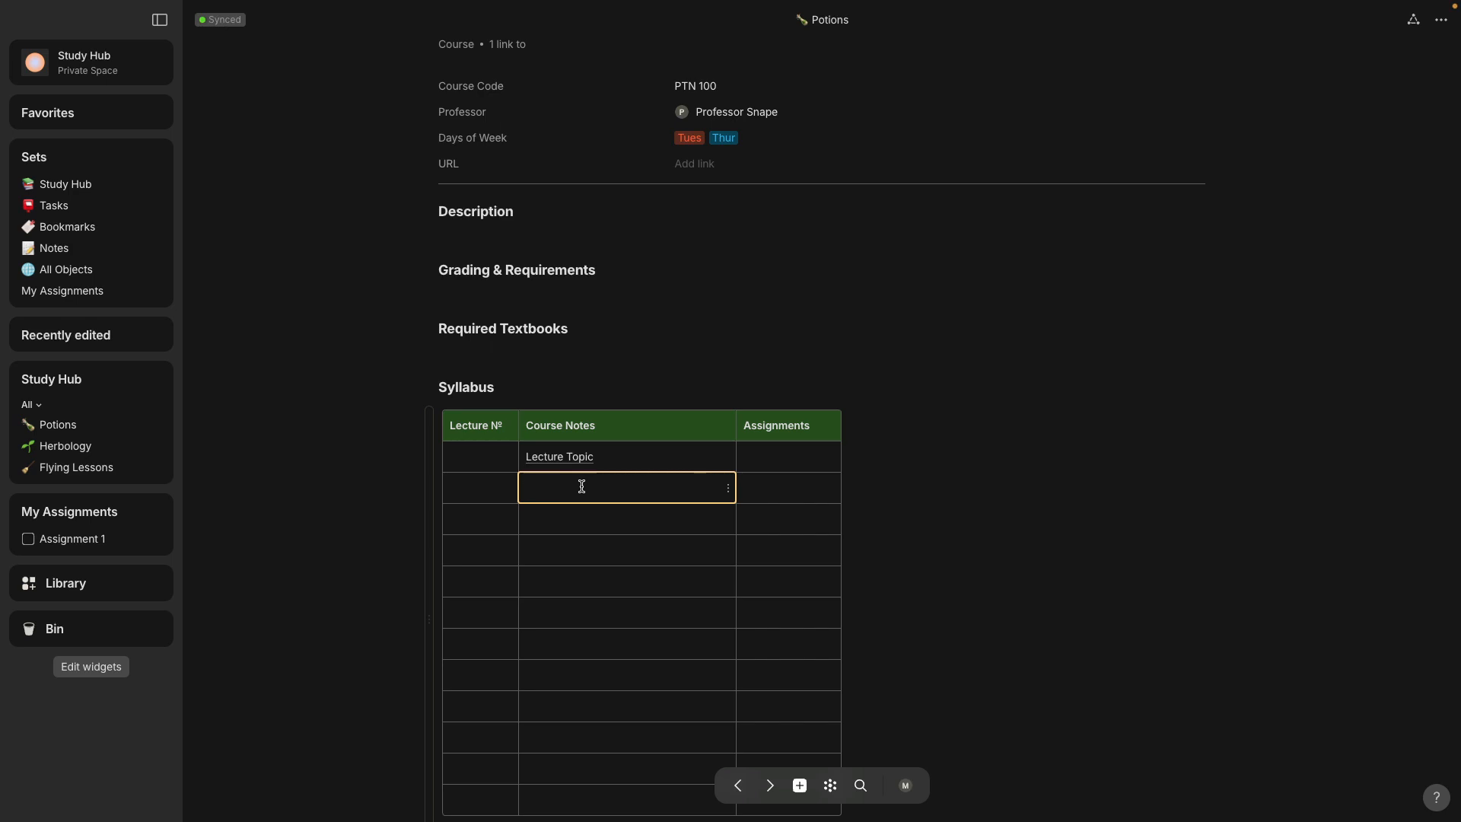
type("@")
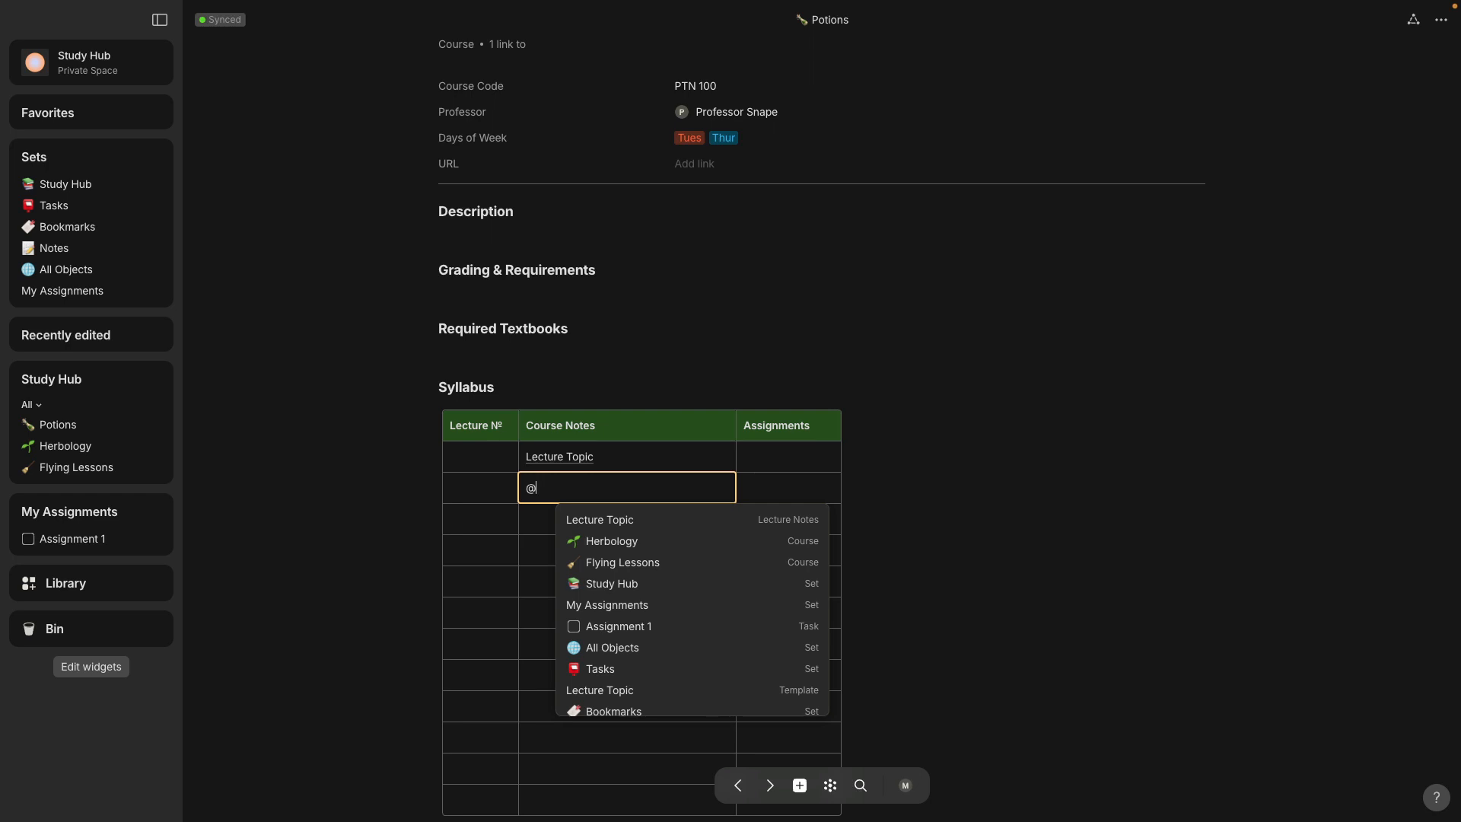
type("Potions Lecture 1-")
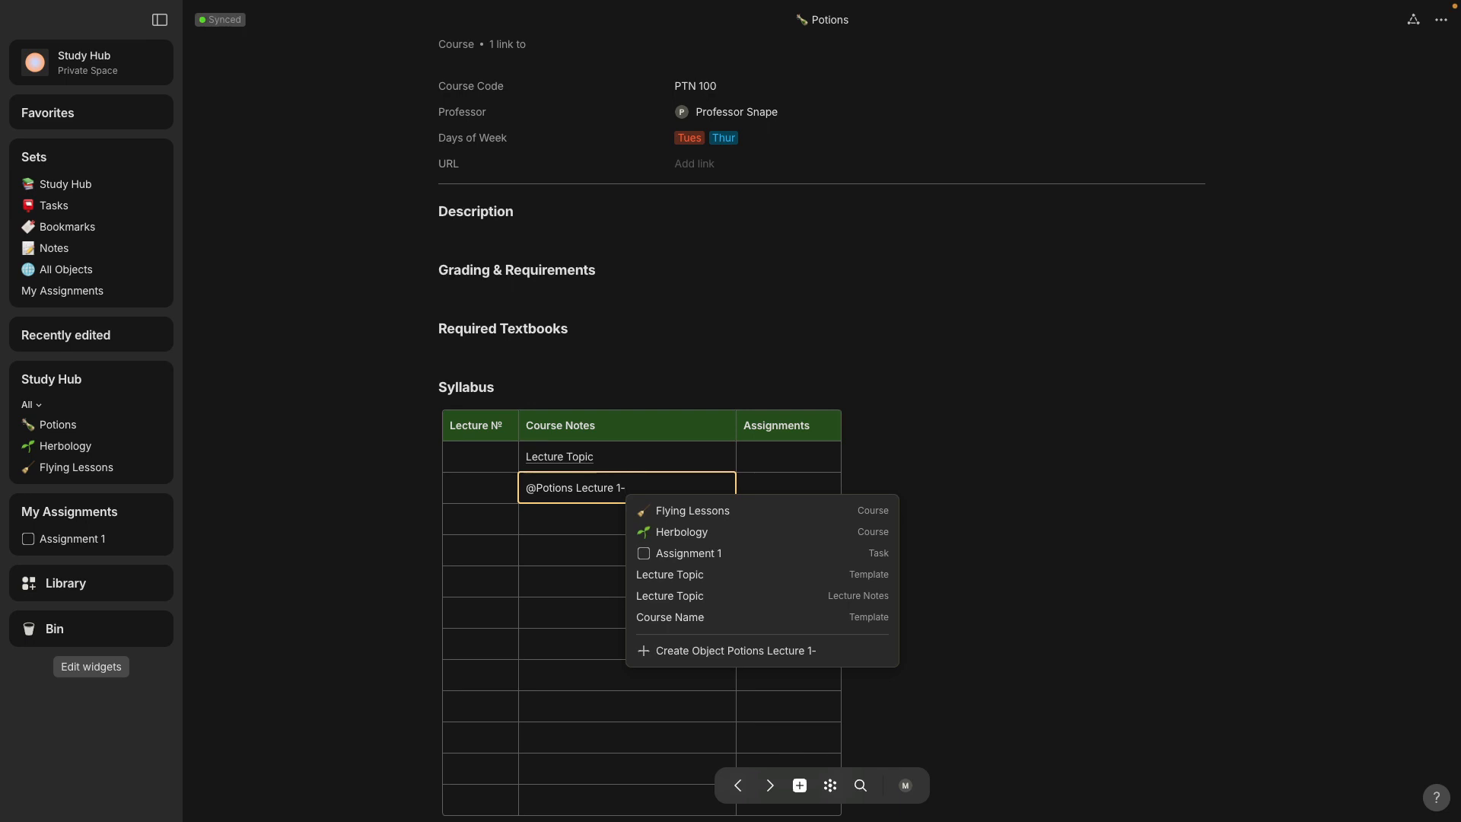
type("6-2")
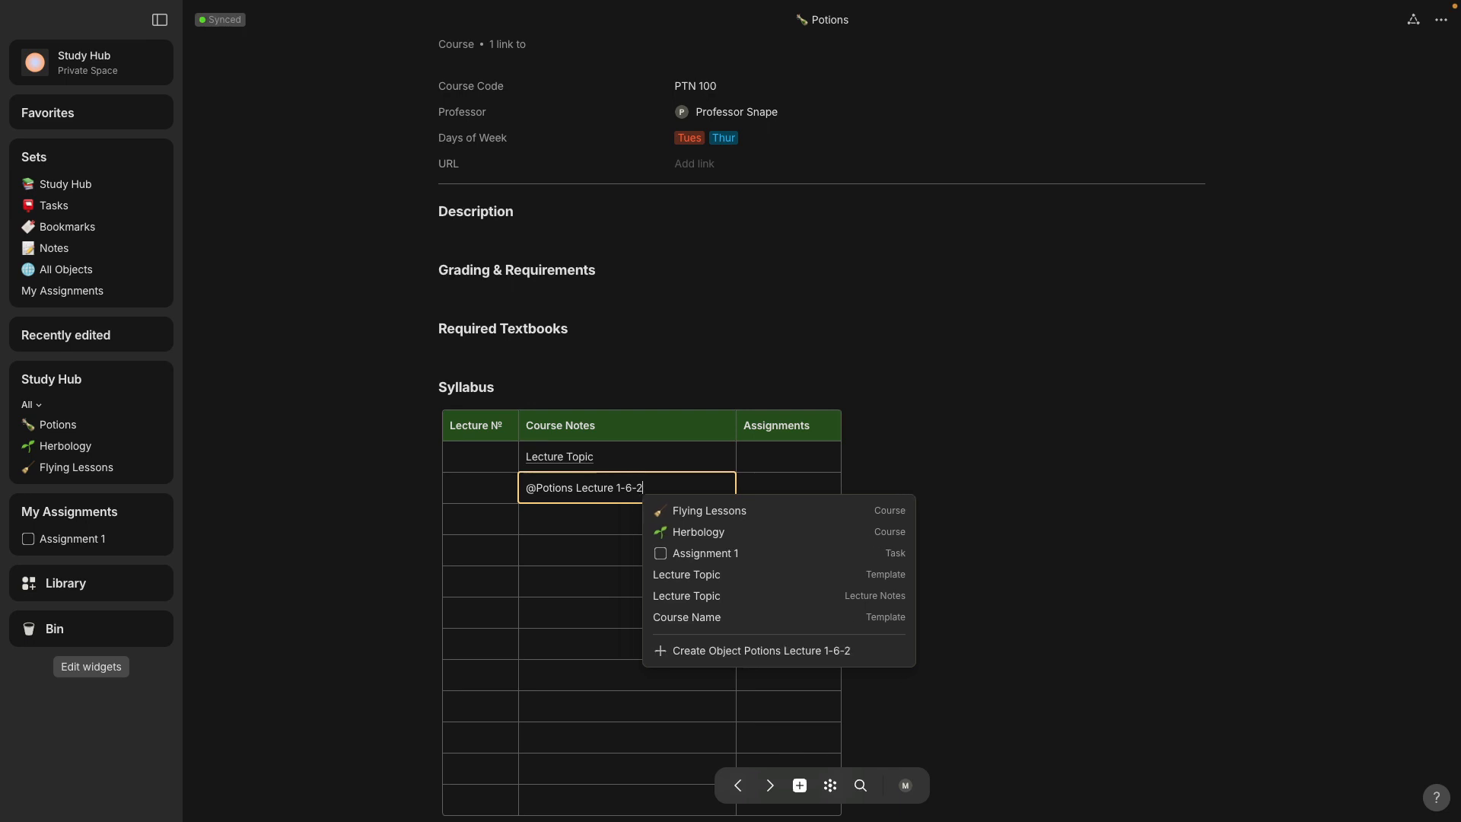
type("4")
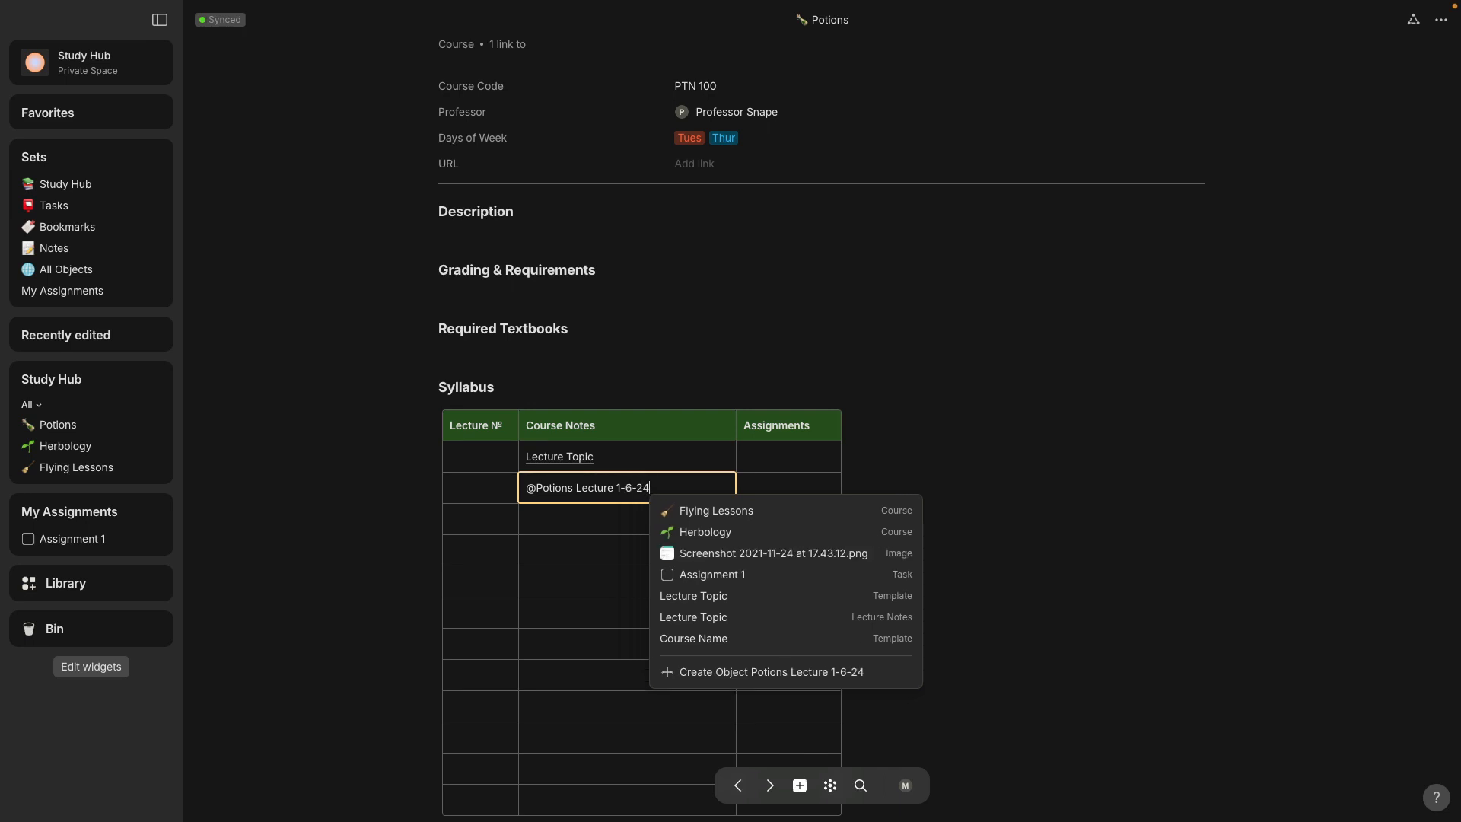
mouse_move(632, 485)
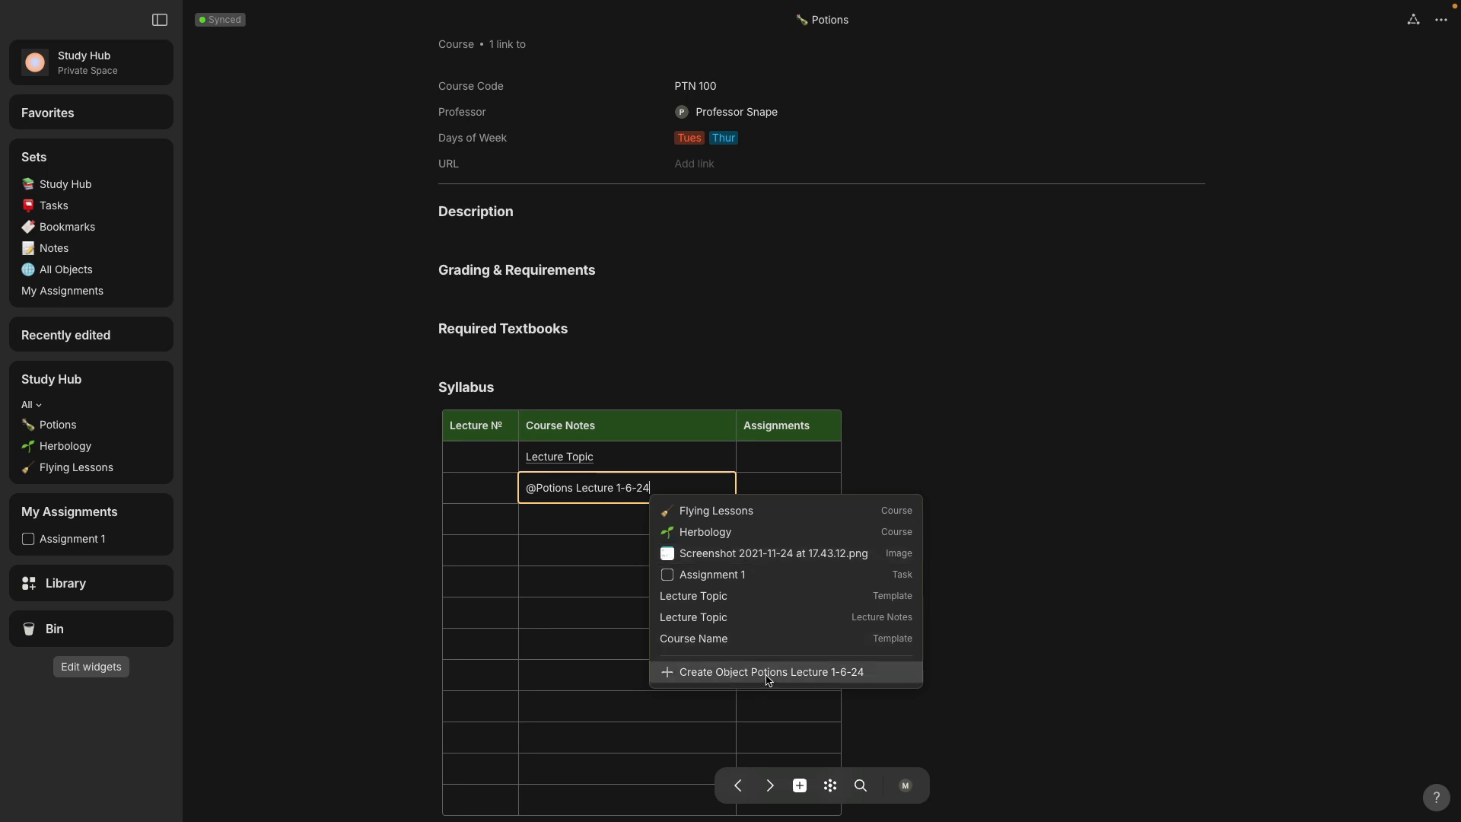
left_click(771, 672)
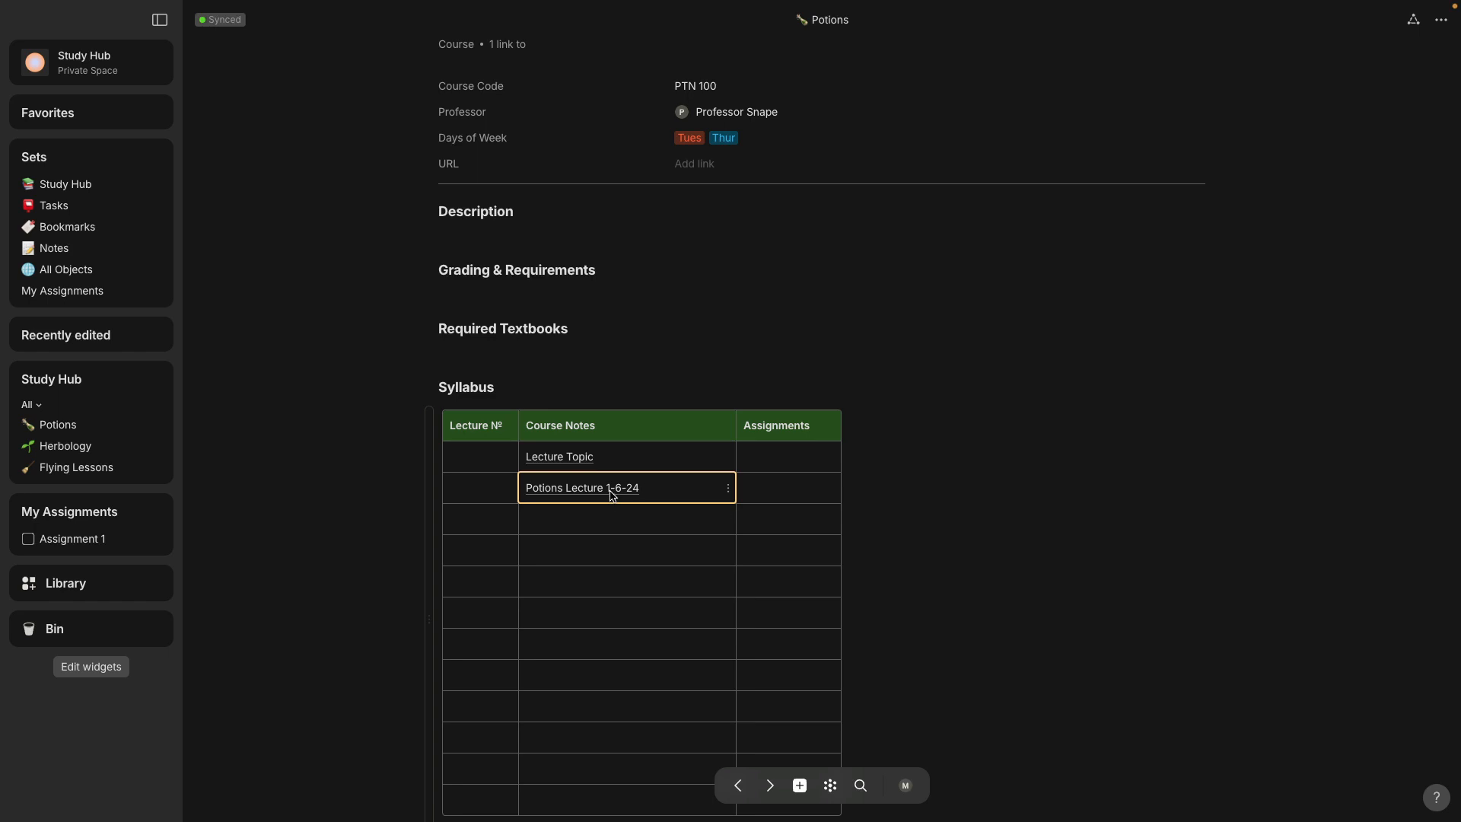
left_click(582, 488)
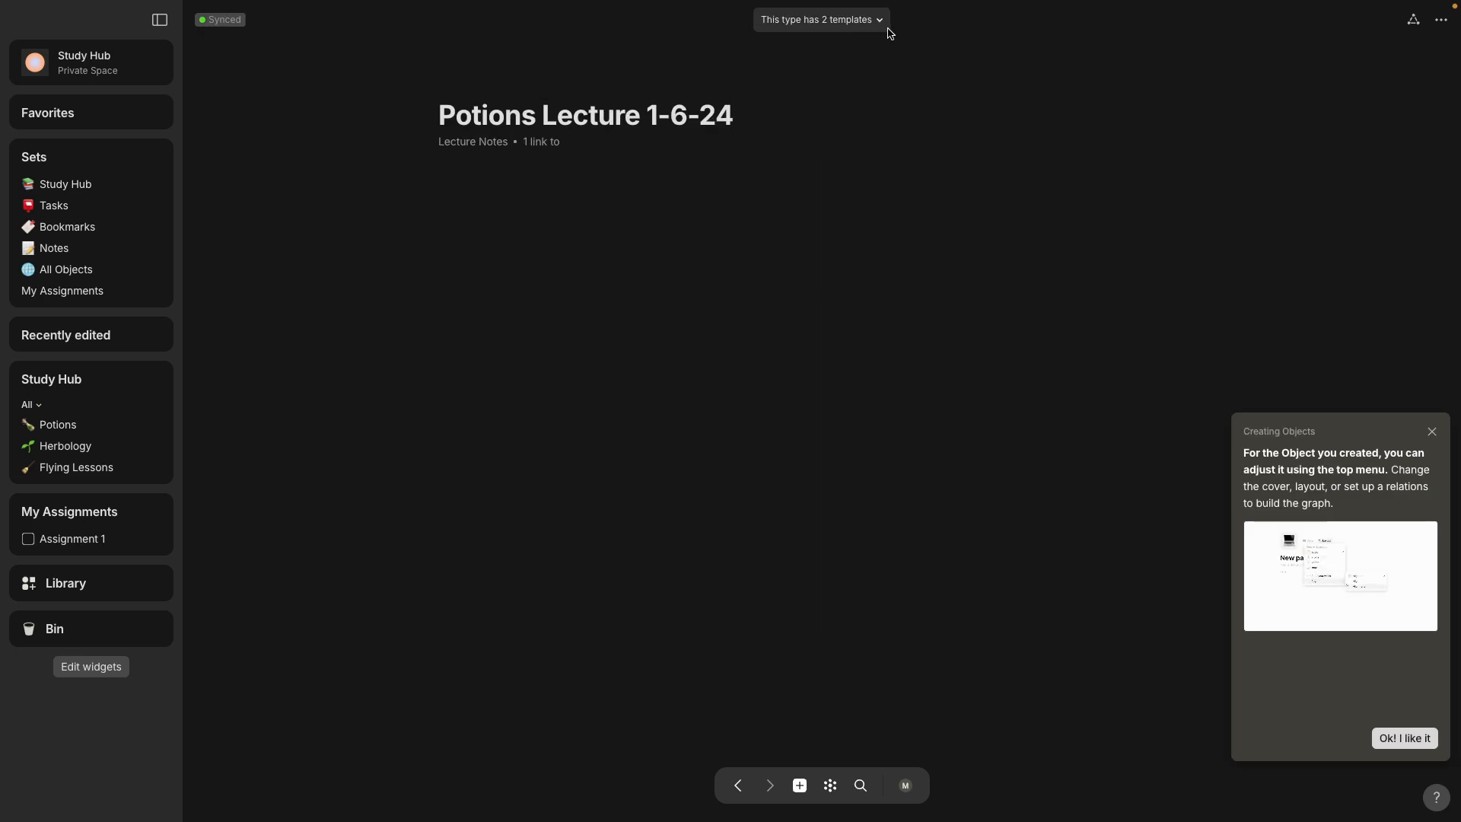
Step: Apply the Lecture Topic template to Potions Lecture 1-6-24
left_click(821, 19)
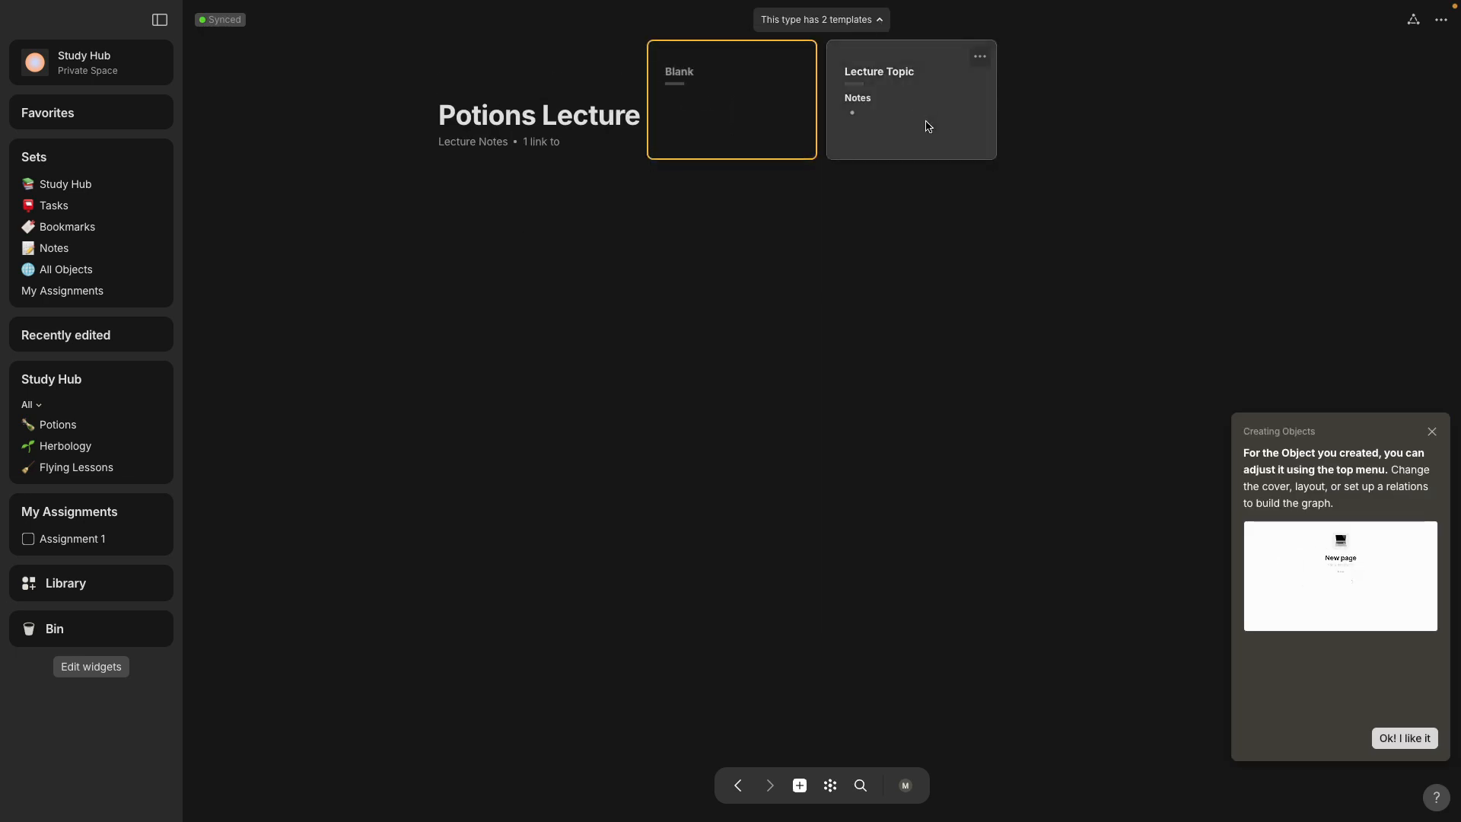
left_click(912, 99)
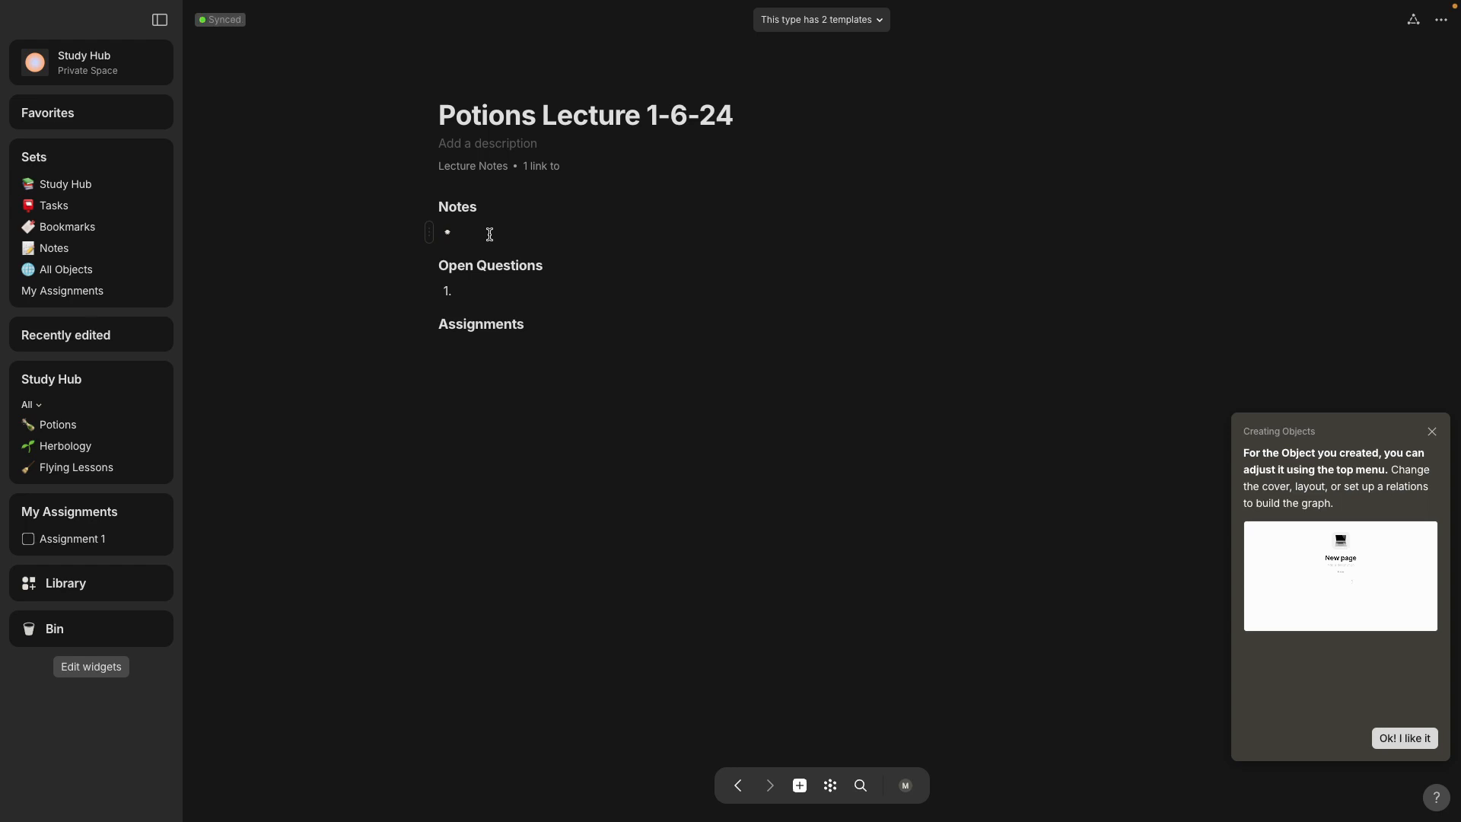
mouse_move(193, 270)
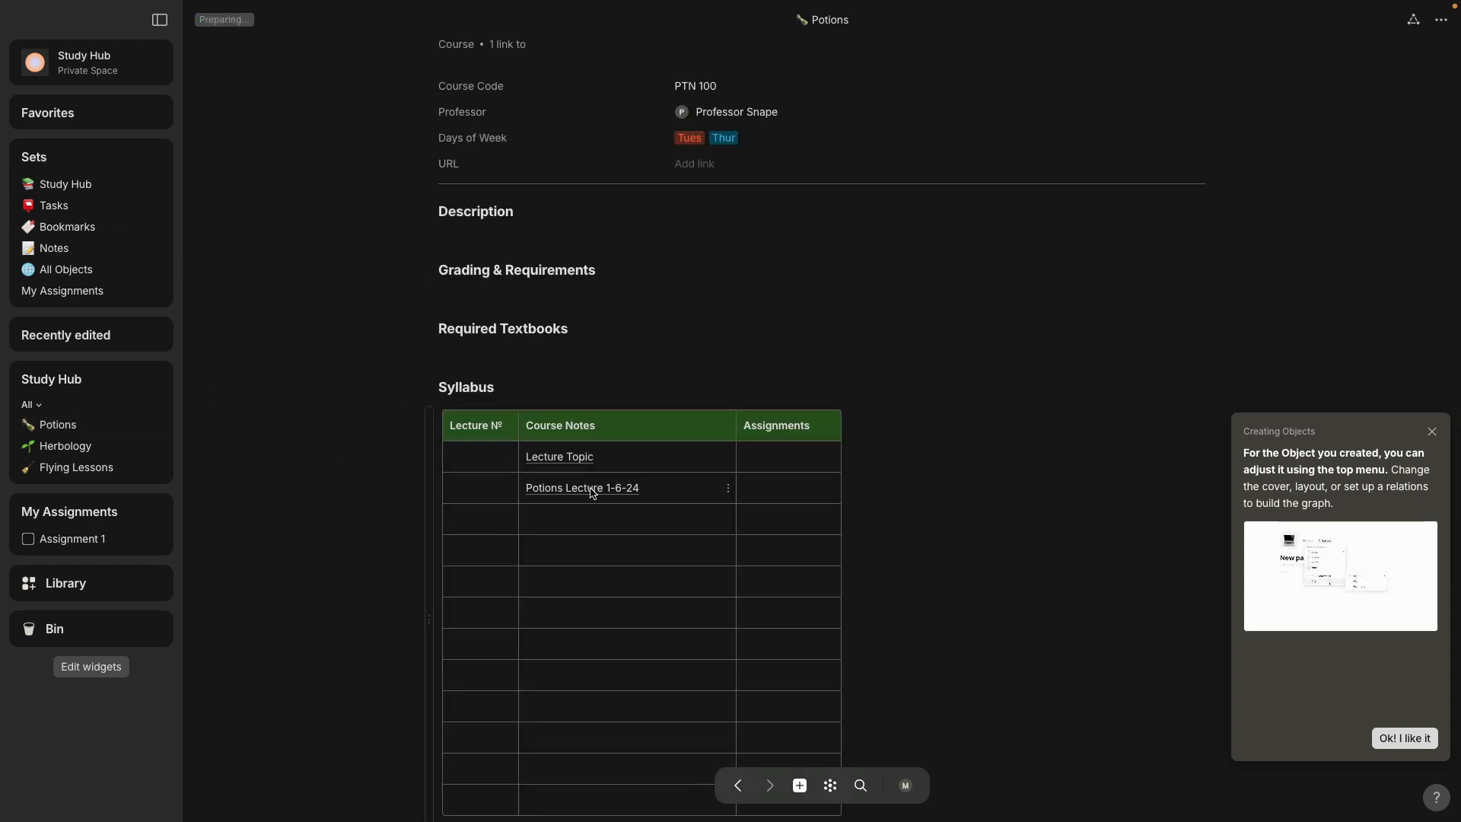
left_click(788, 488)
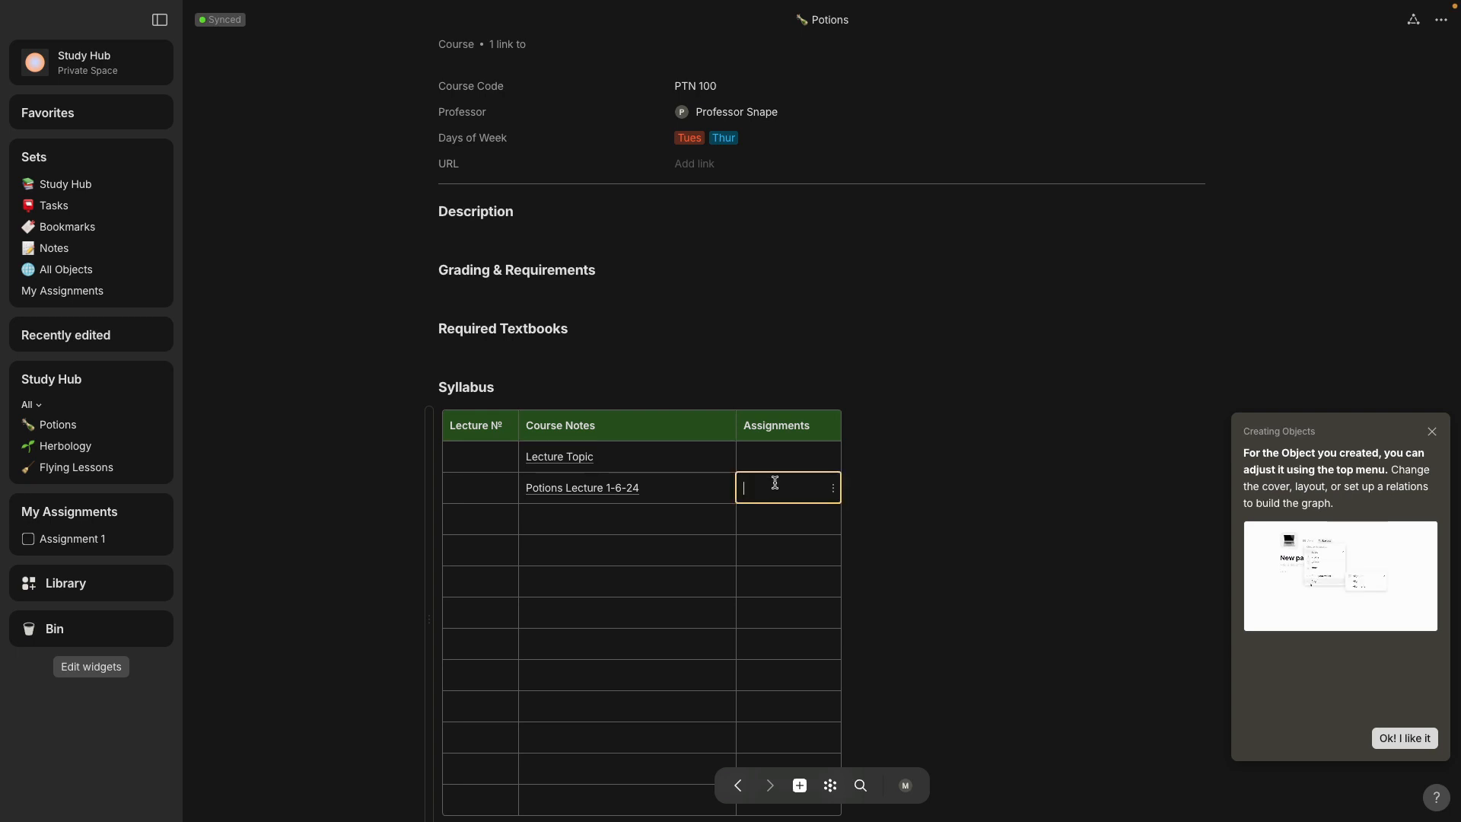
type("@")
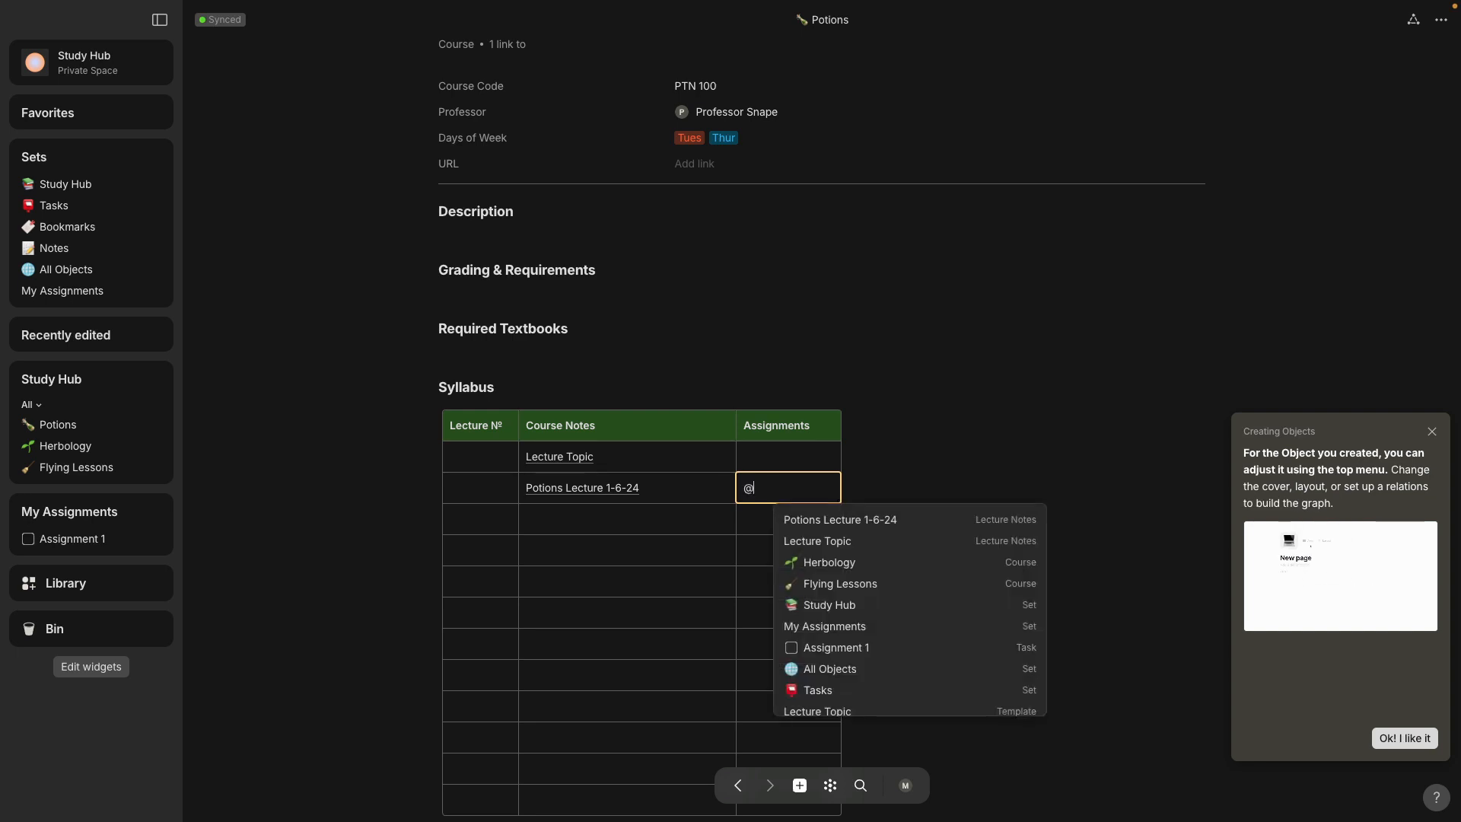
type("Read")
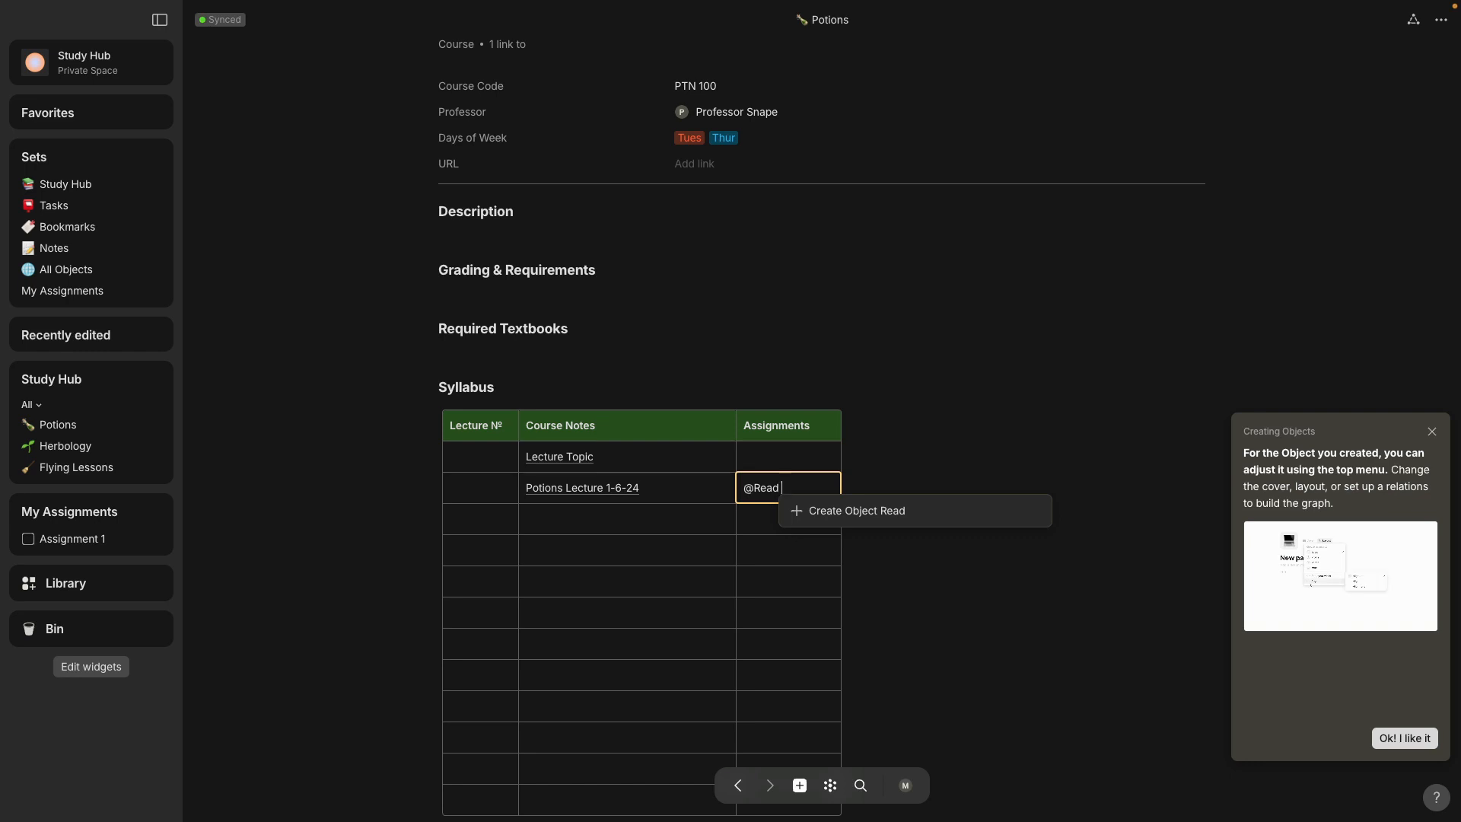
type("Potions")
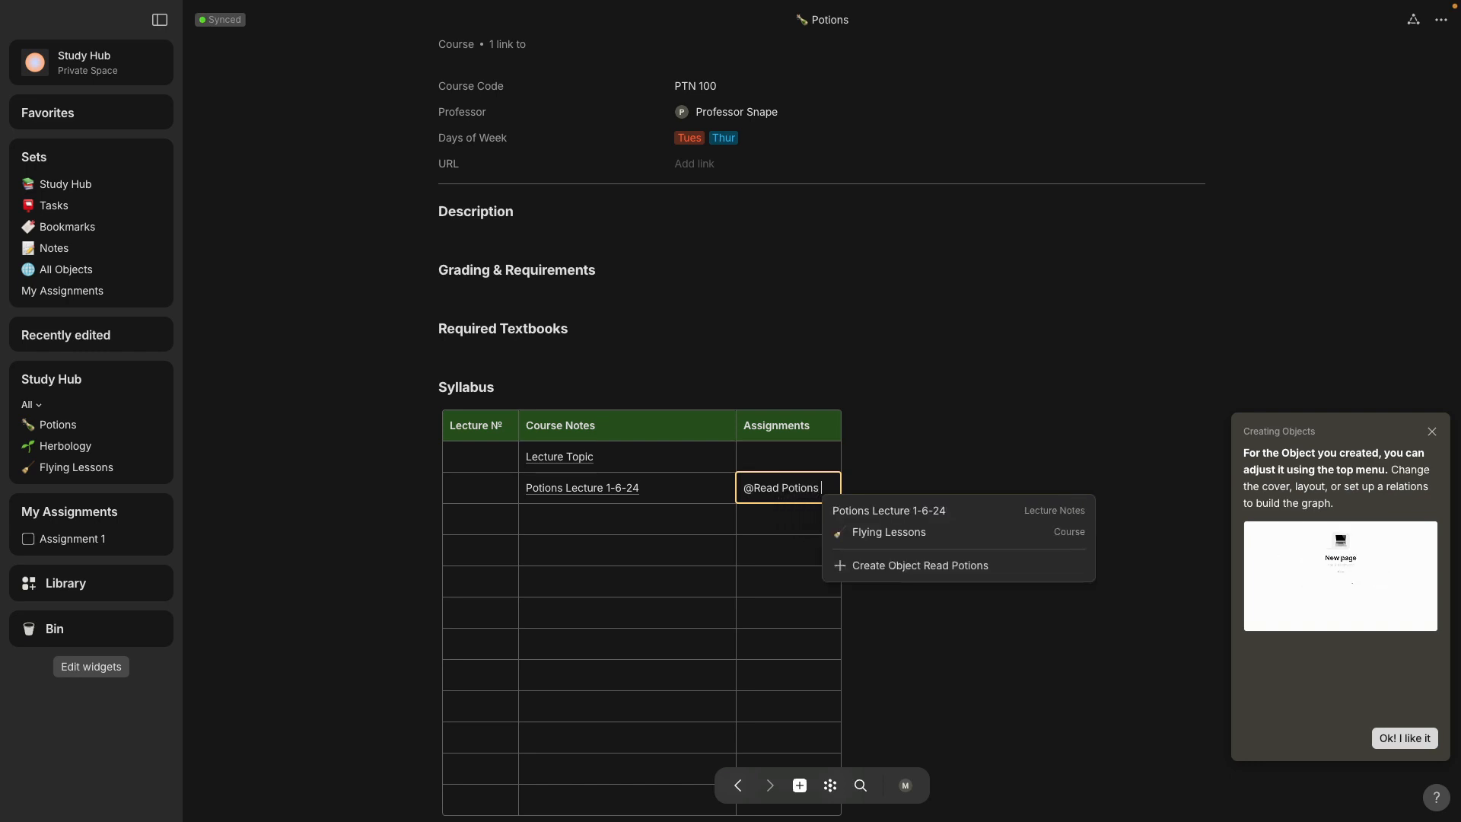
type("ch 1")
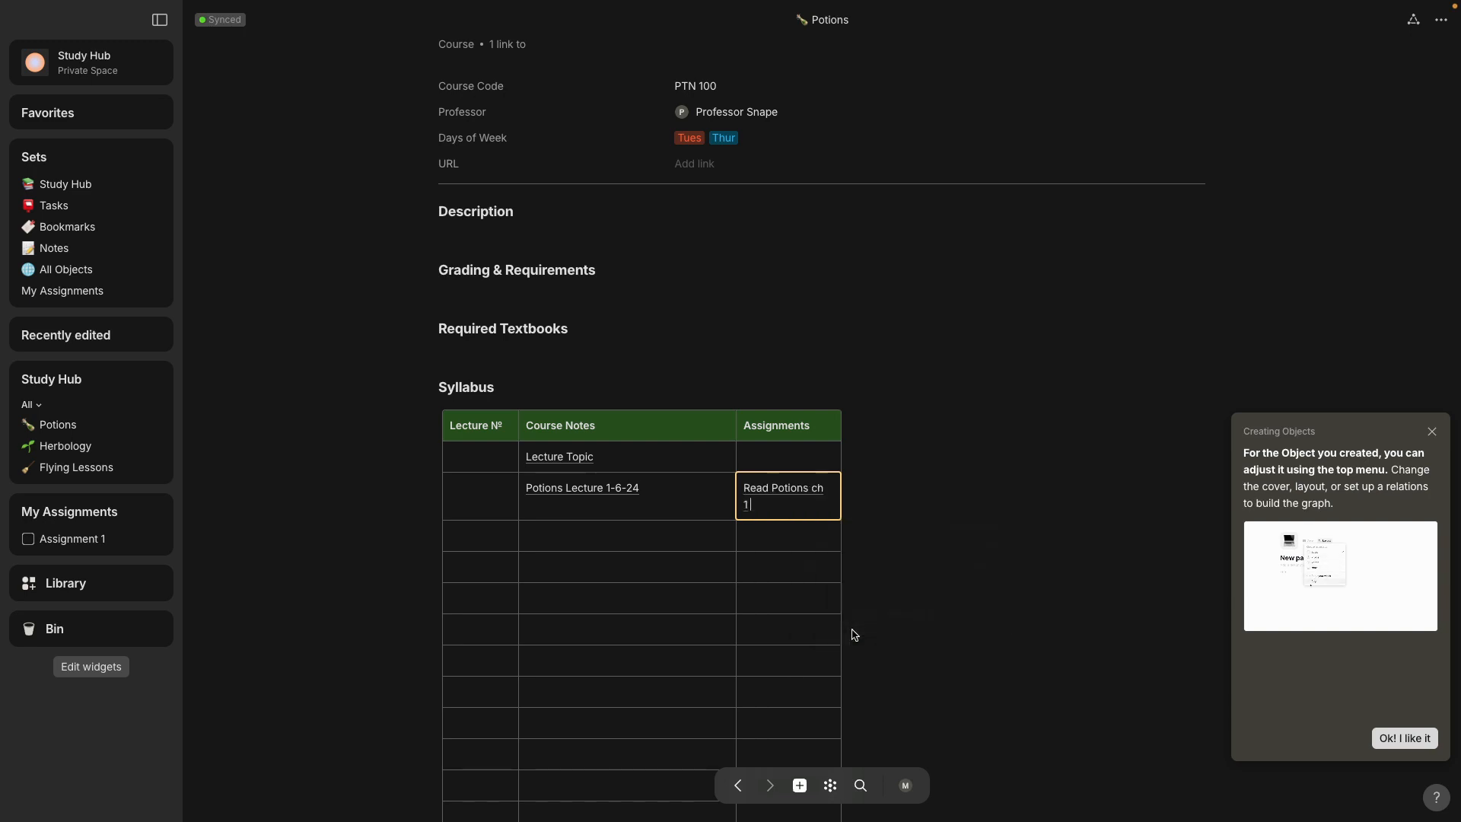
left_click(783, 495)
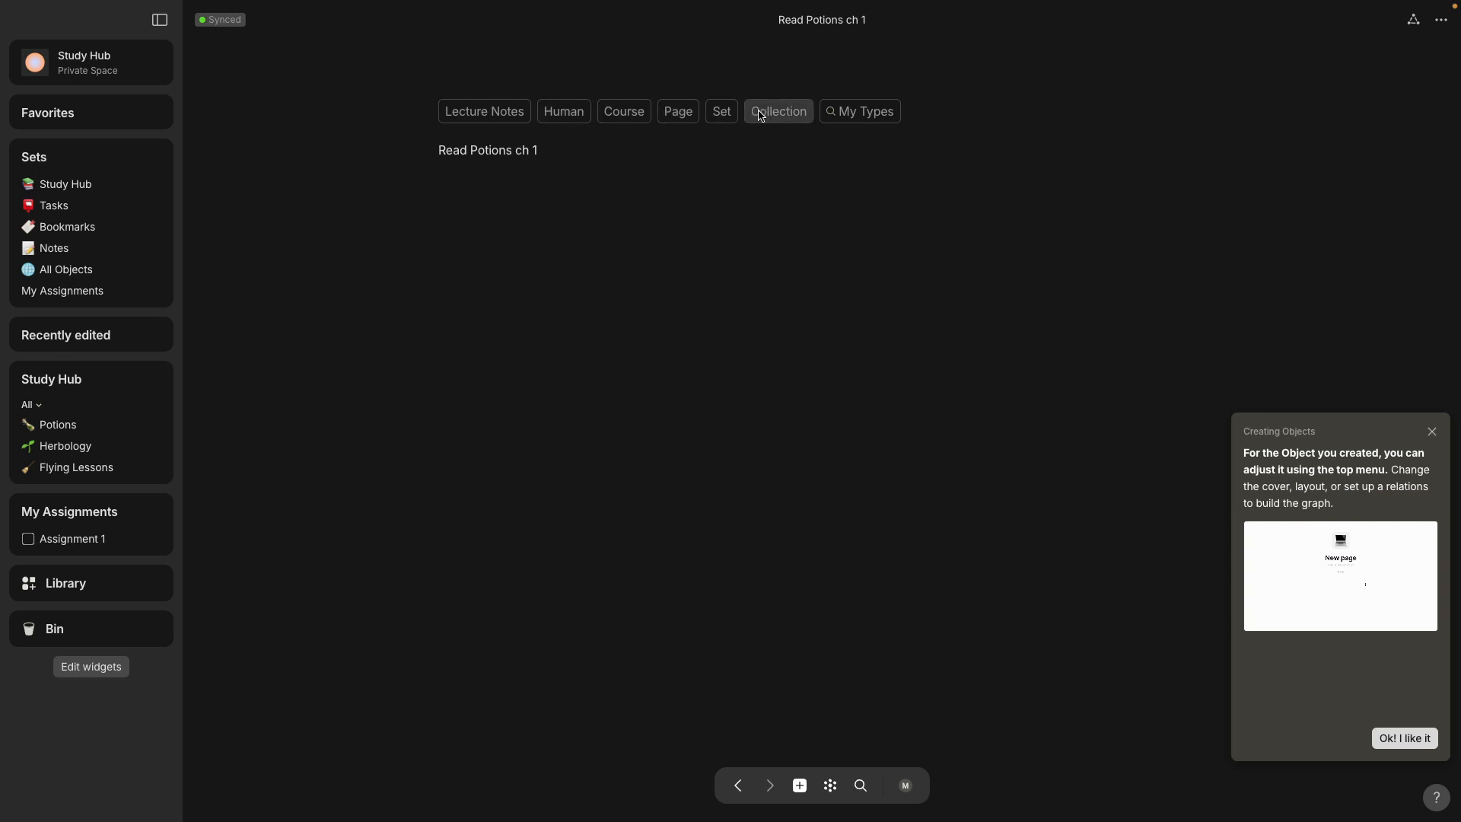
Step: Make Read Potions ch 1 a Task, then inspect Assignment 1's Change type options
left_click(860, 111)
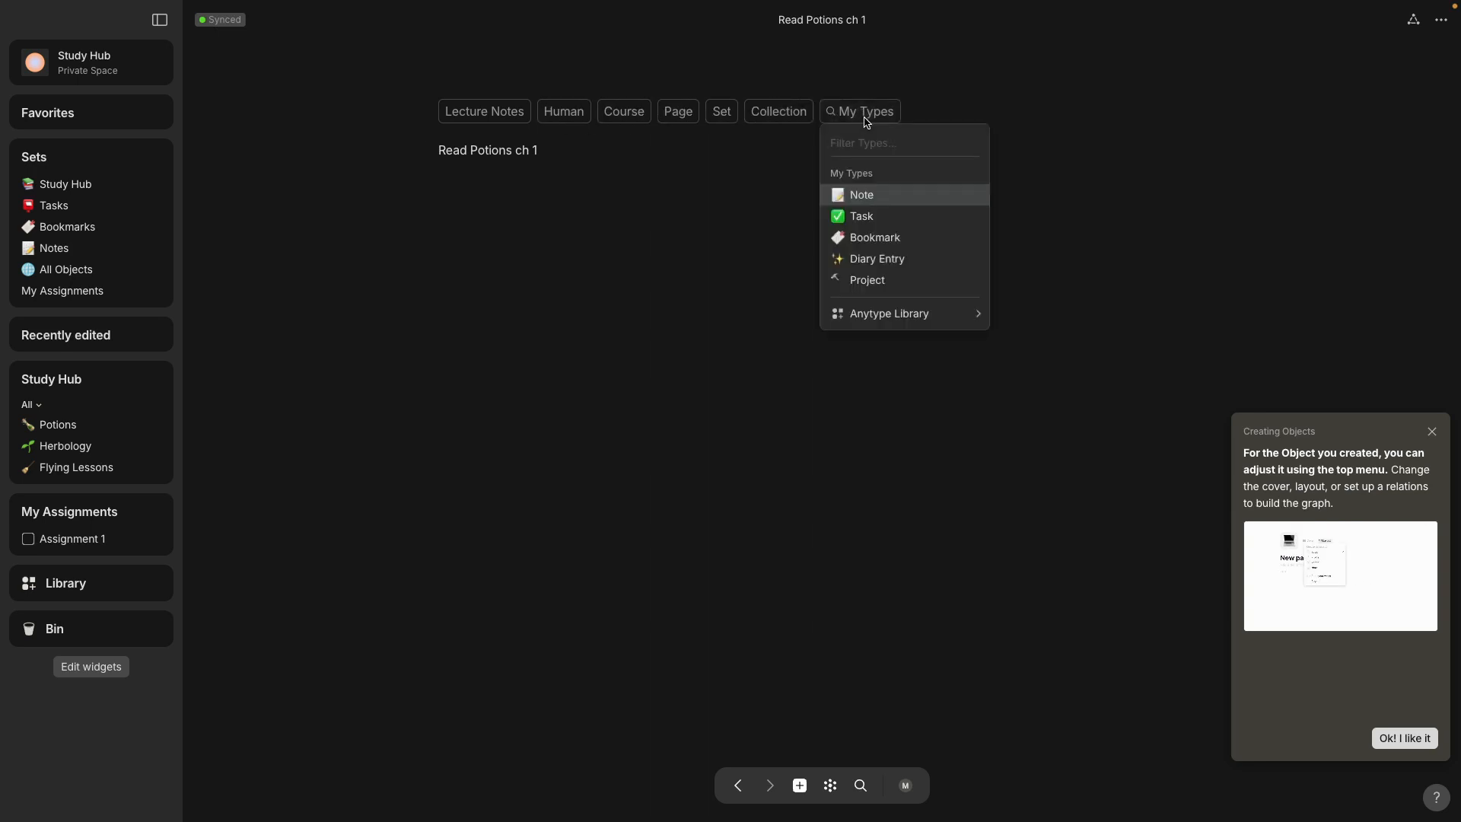
left_click(861, 216)
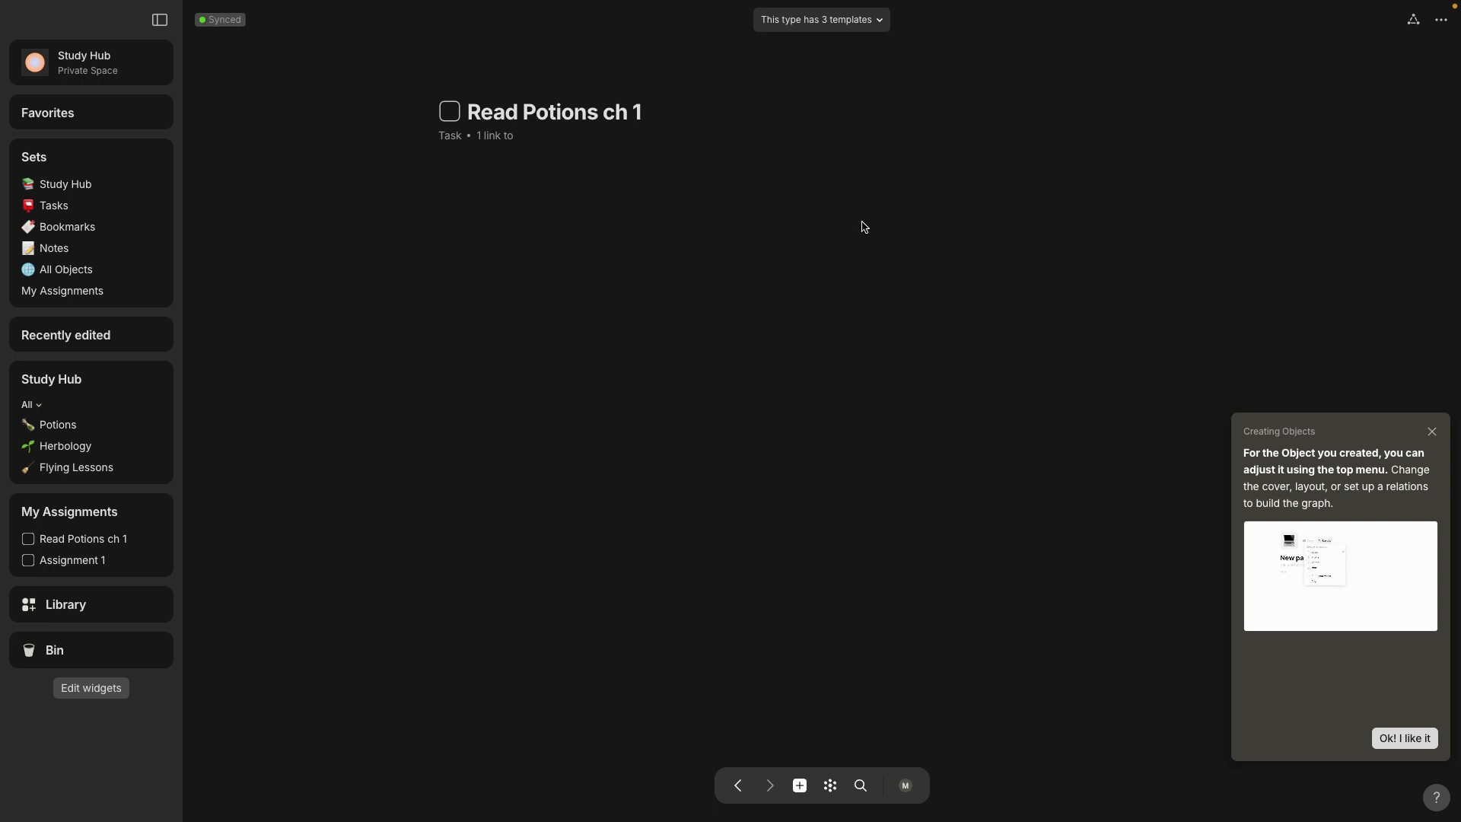
mouse_move(819, 213)
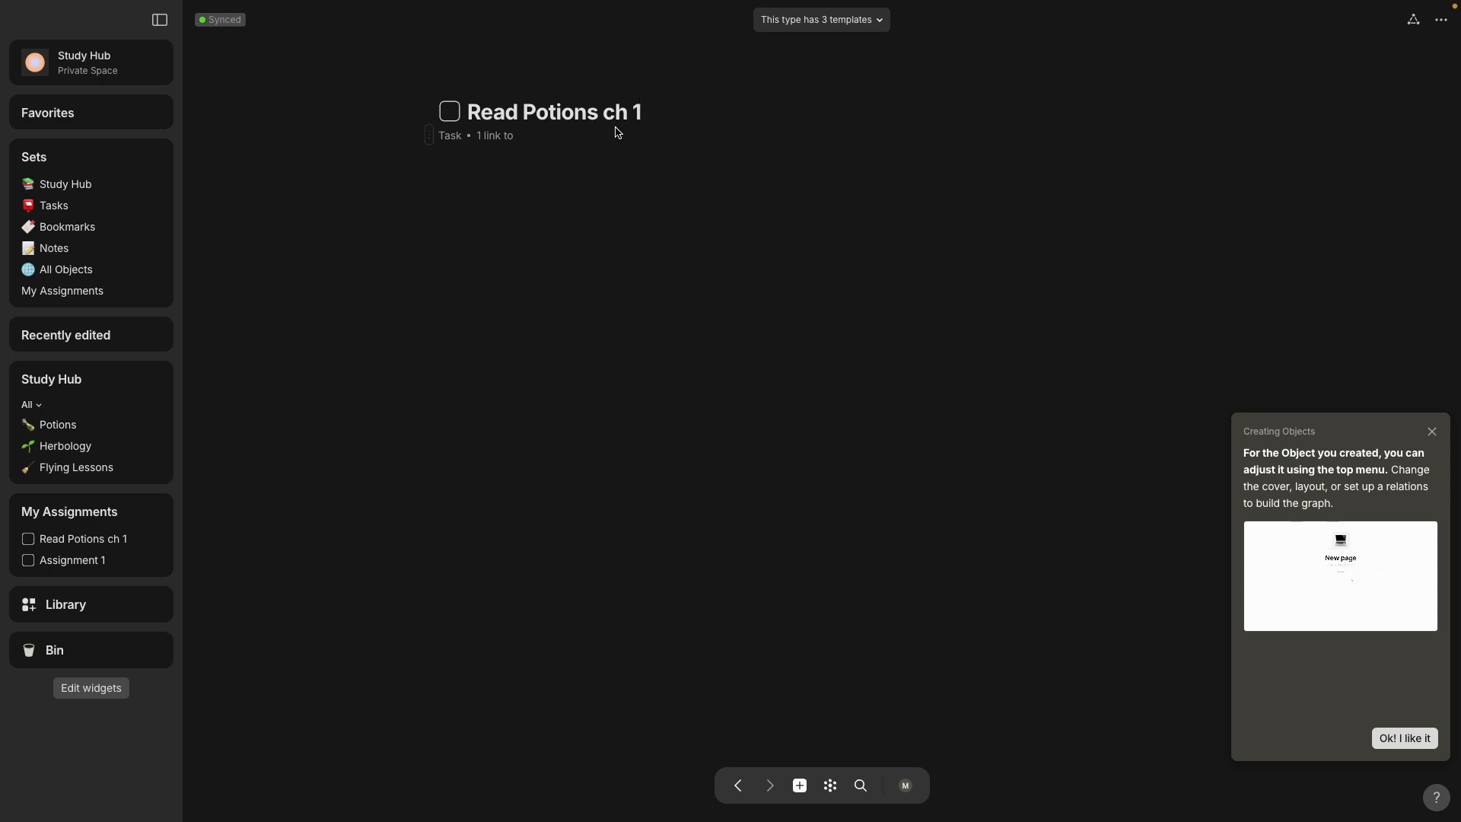
mouse_move(80, 547)
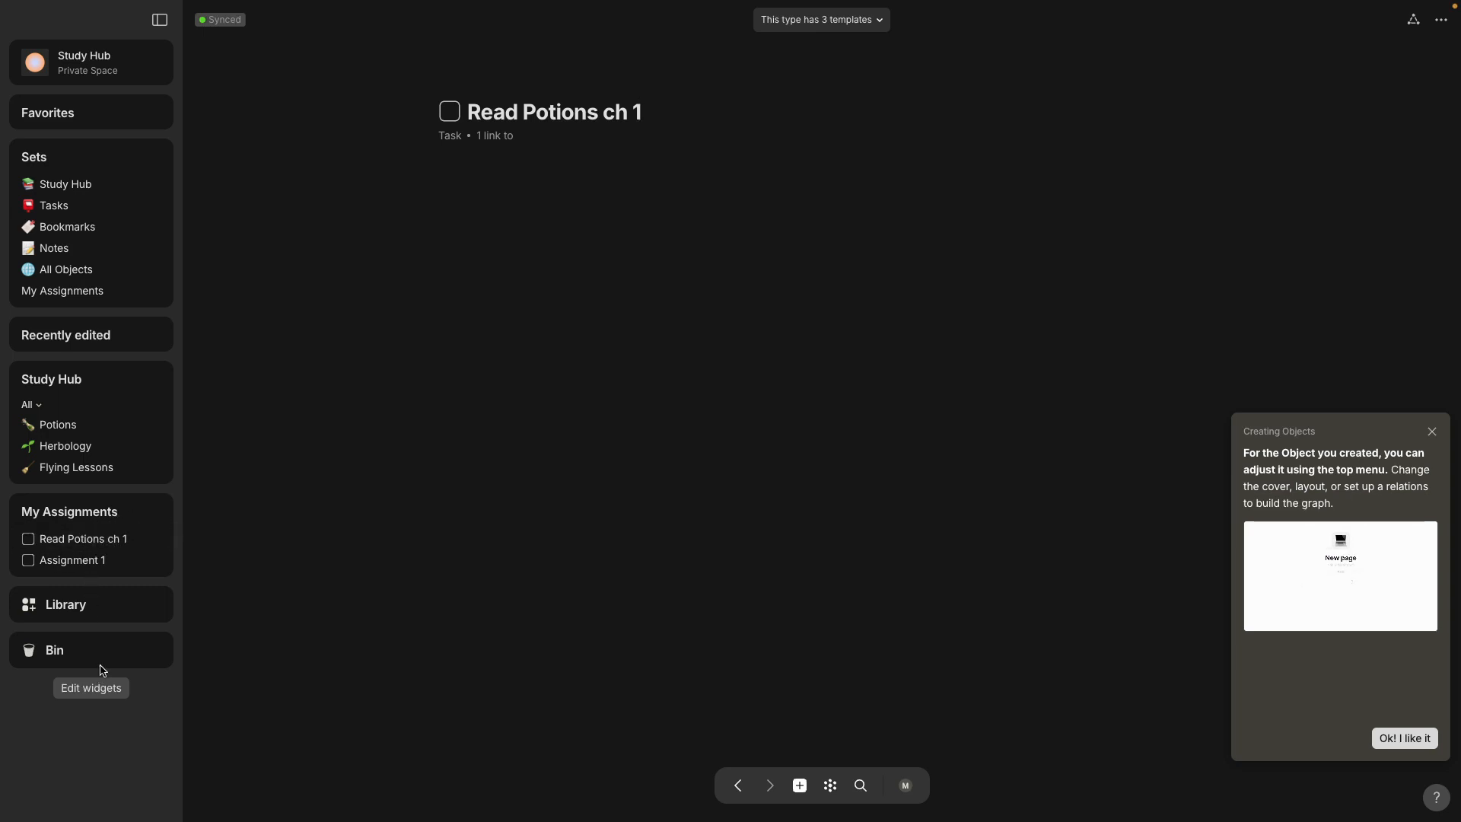
left_click(155, 560)
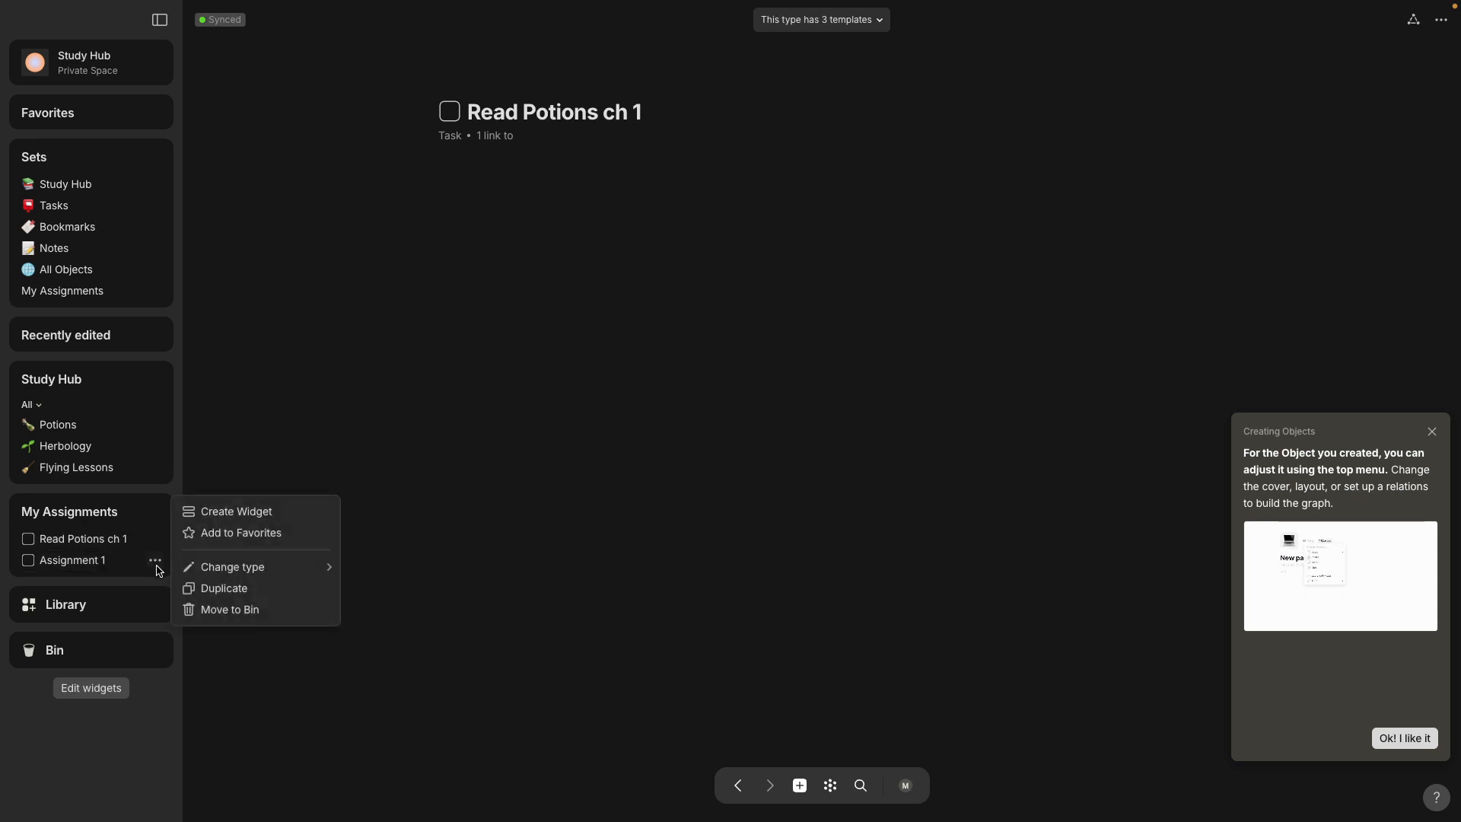
left_click(232, 567)
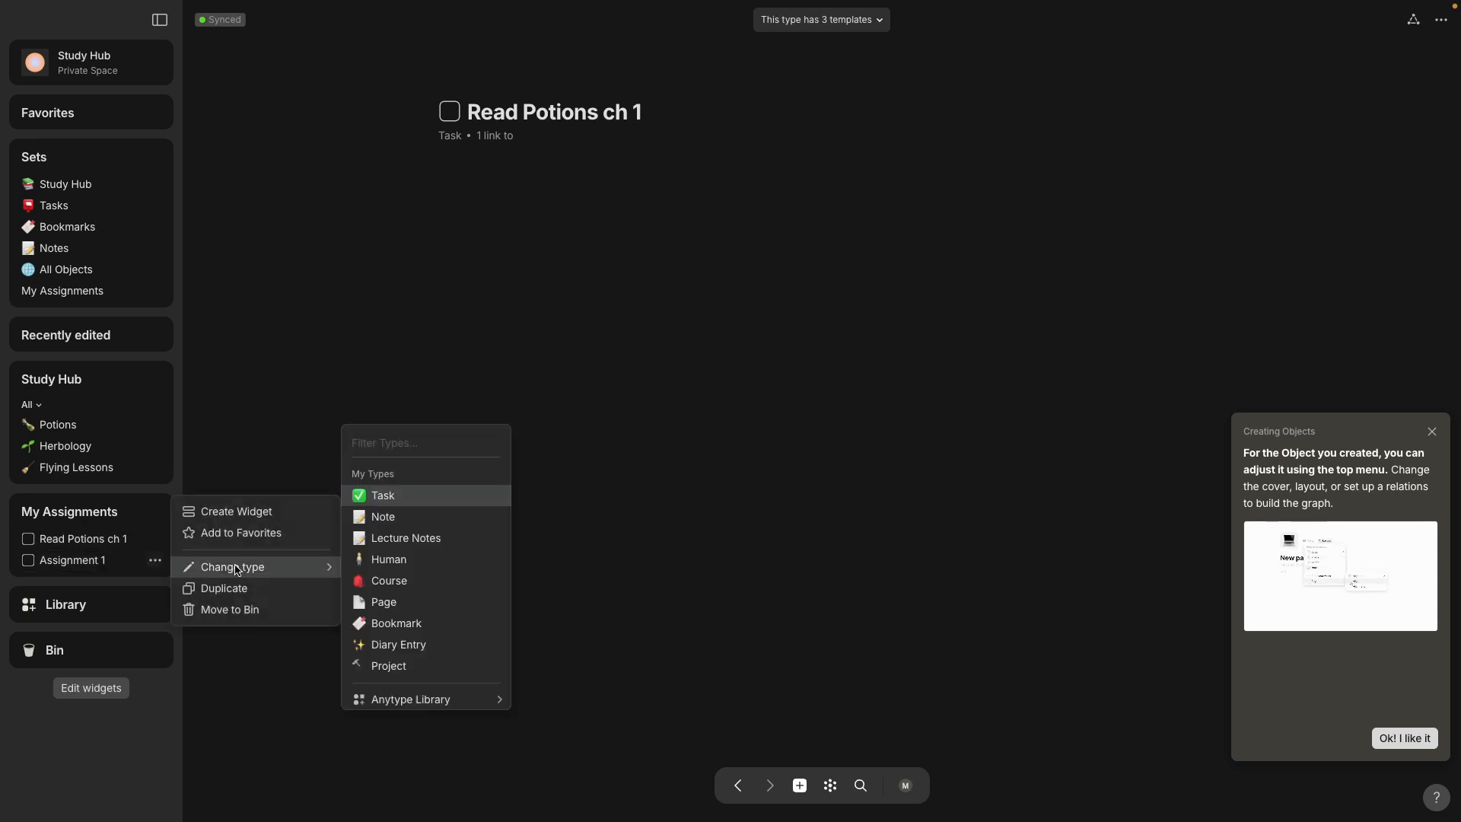
mouse_move(682, 417)
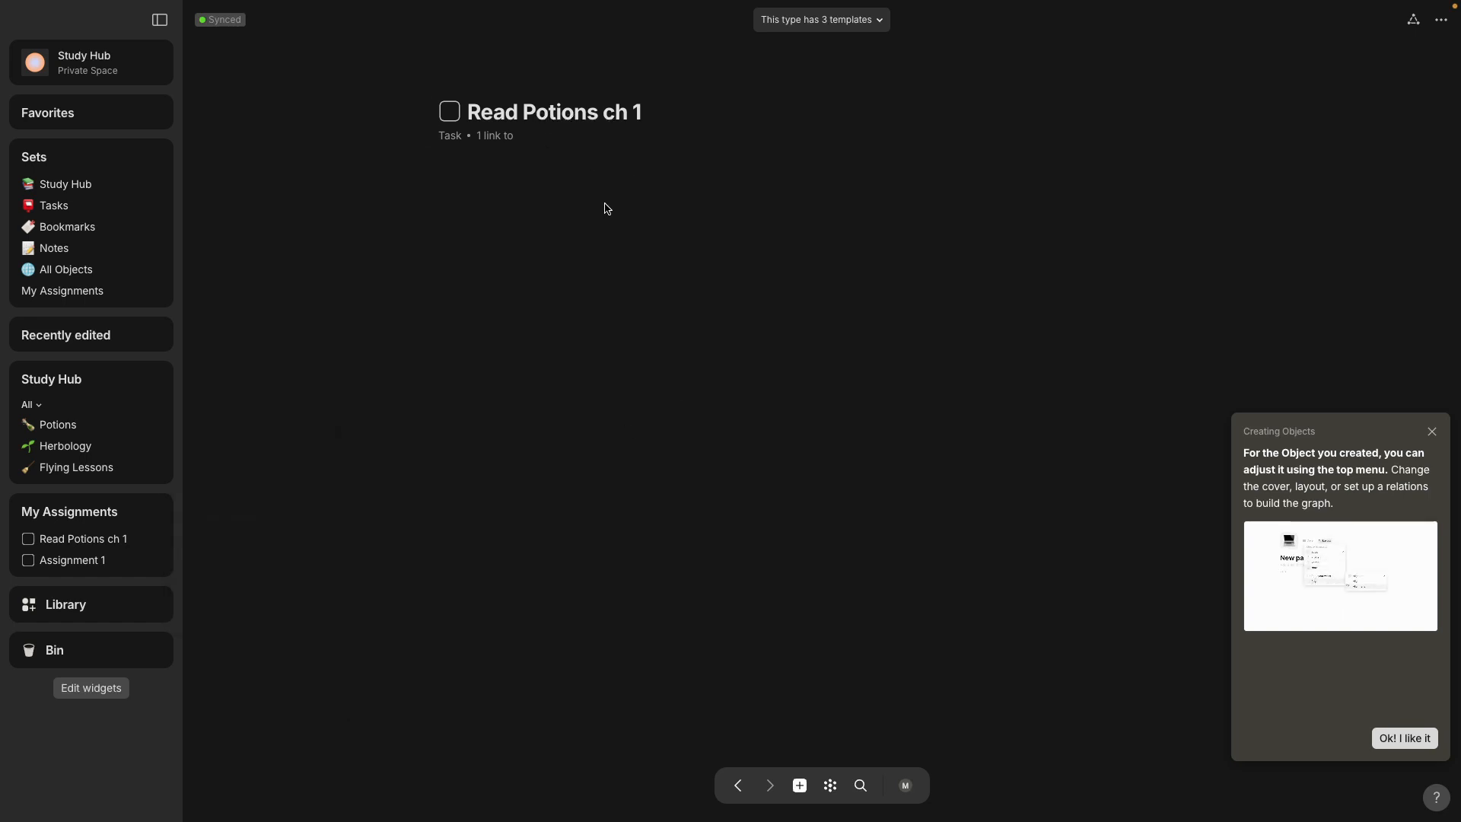
left_click(58, 425)
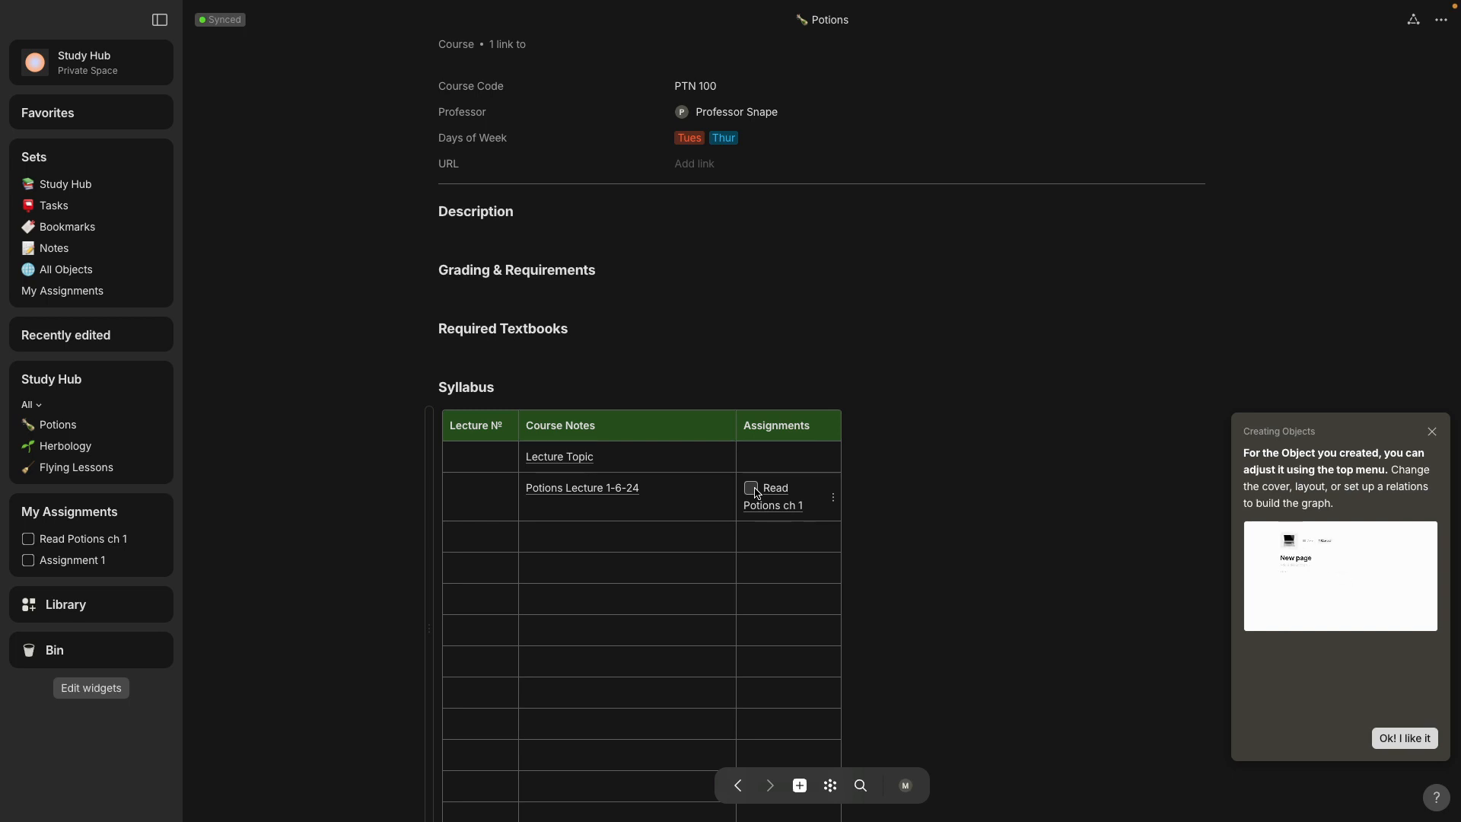
Step: Open the My Assignments set from the sidebar
left_click(63, 290)
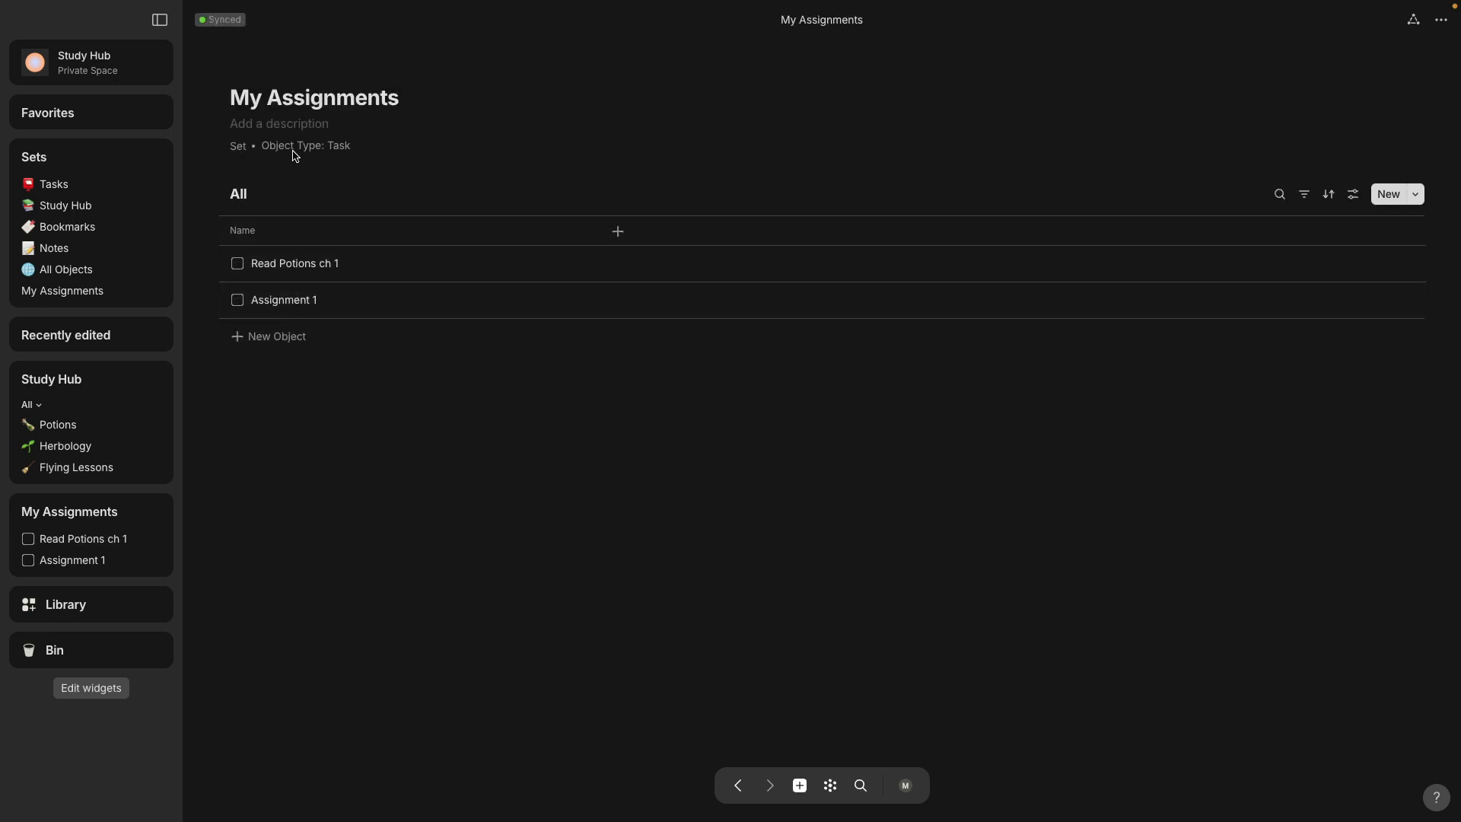
mouse_move(619, 232)
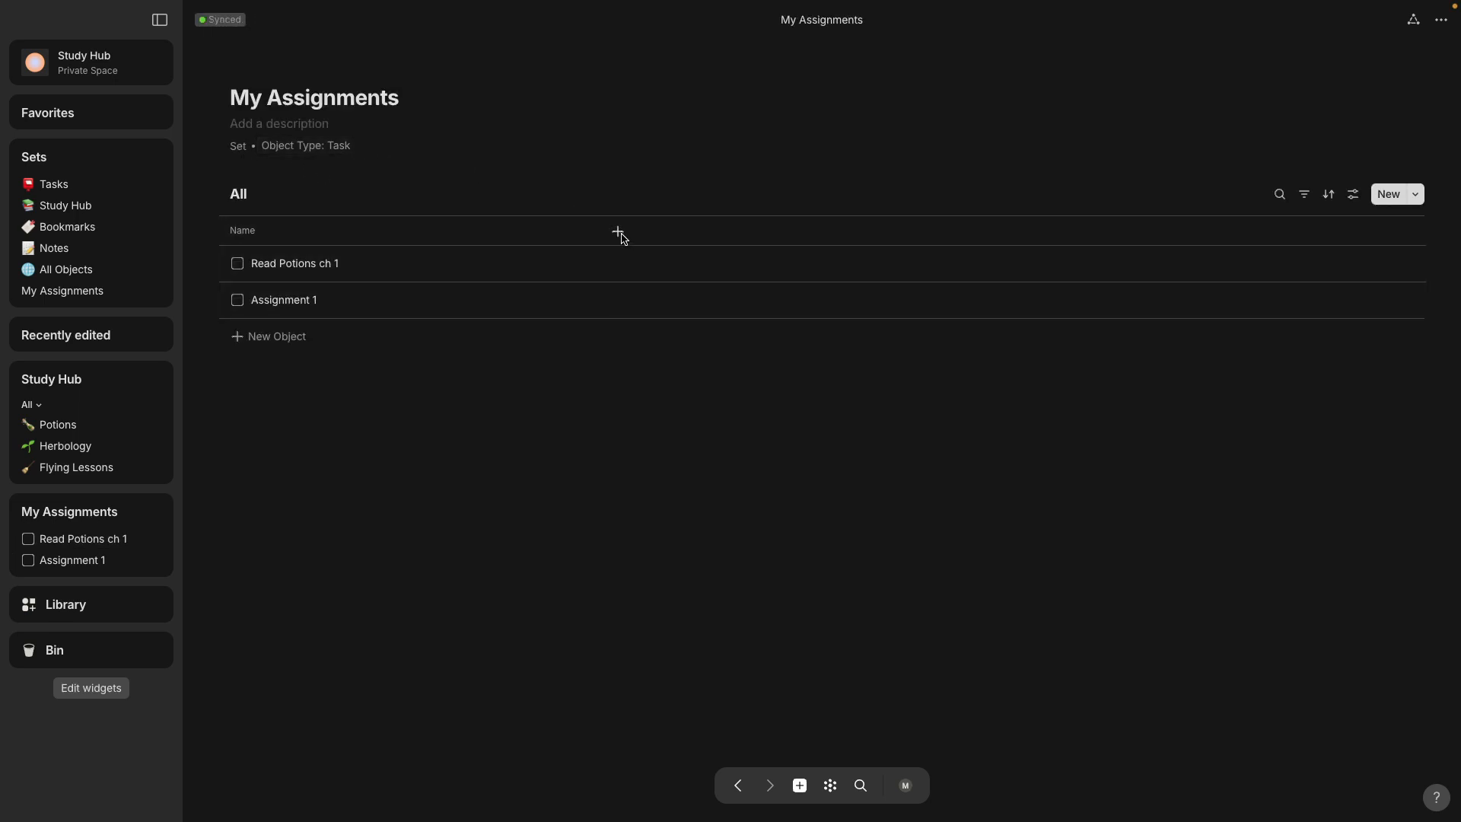
Step: Add a Due date column and set Read Potions ch 1 due January 8
left_click(618, 232)
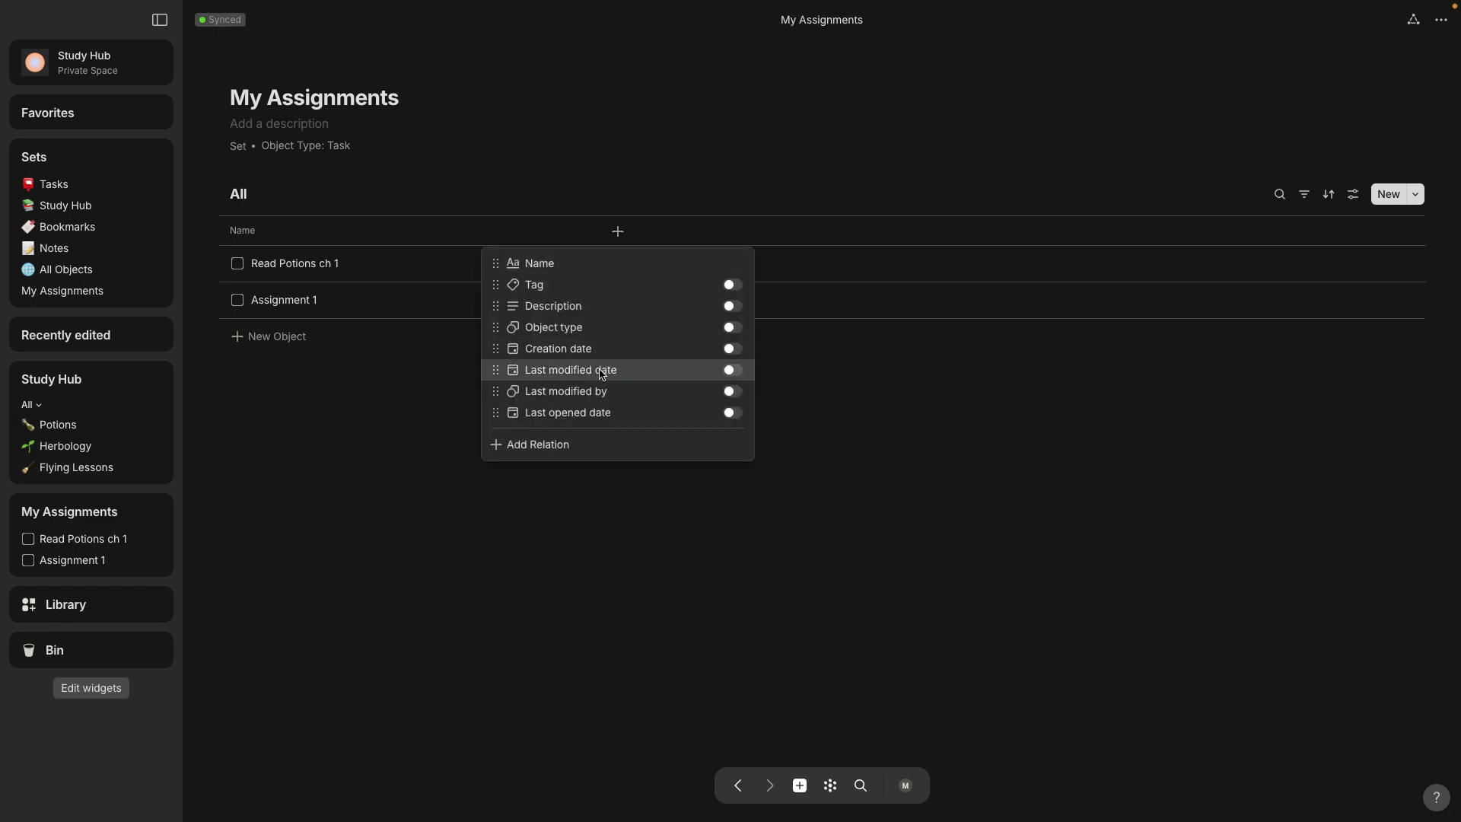
left_click(537, 445)
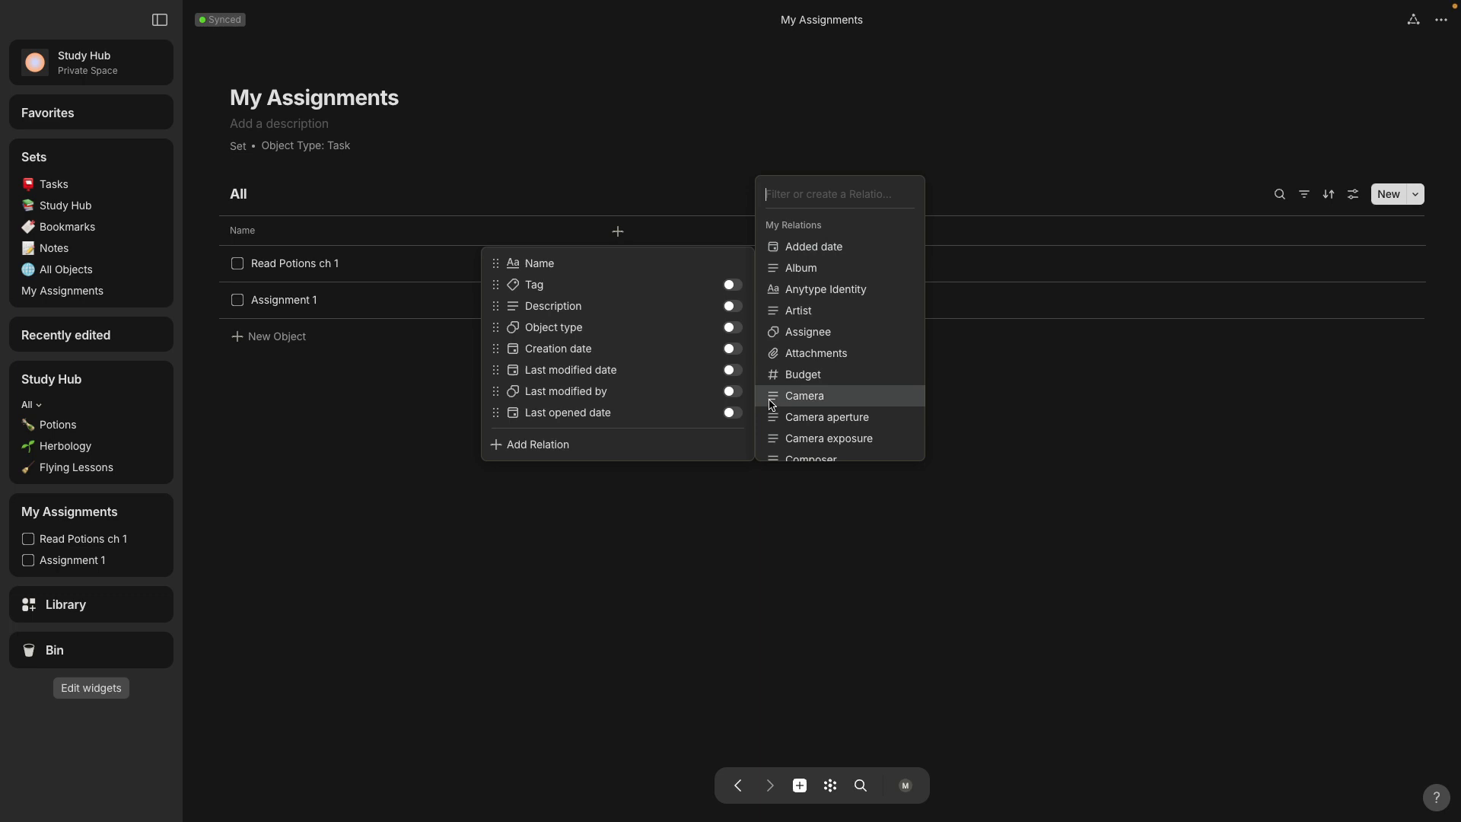
scroll("down", 3)
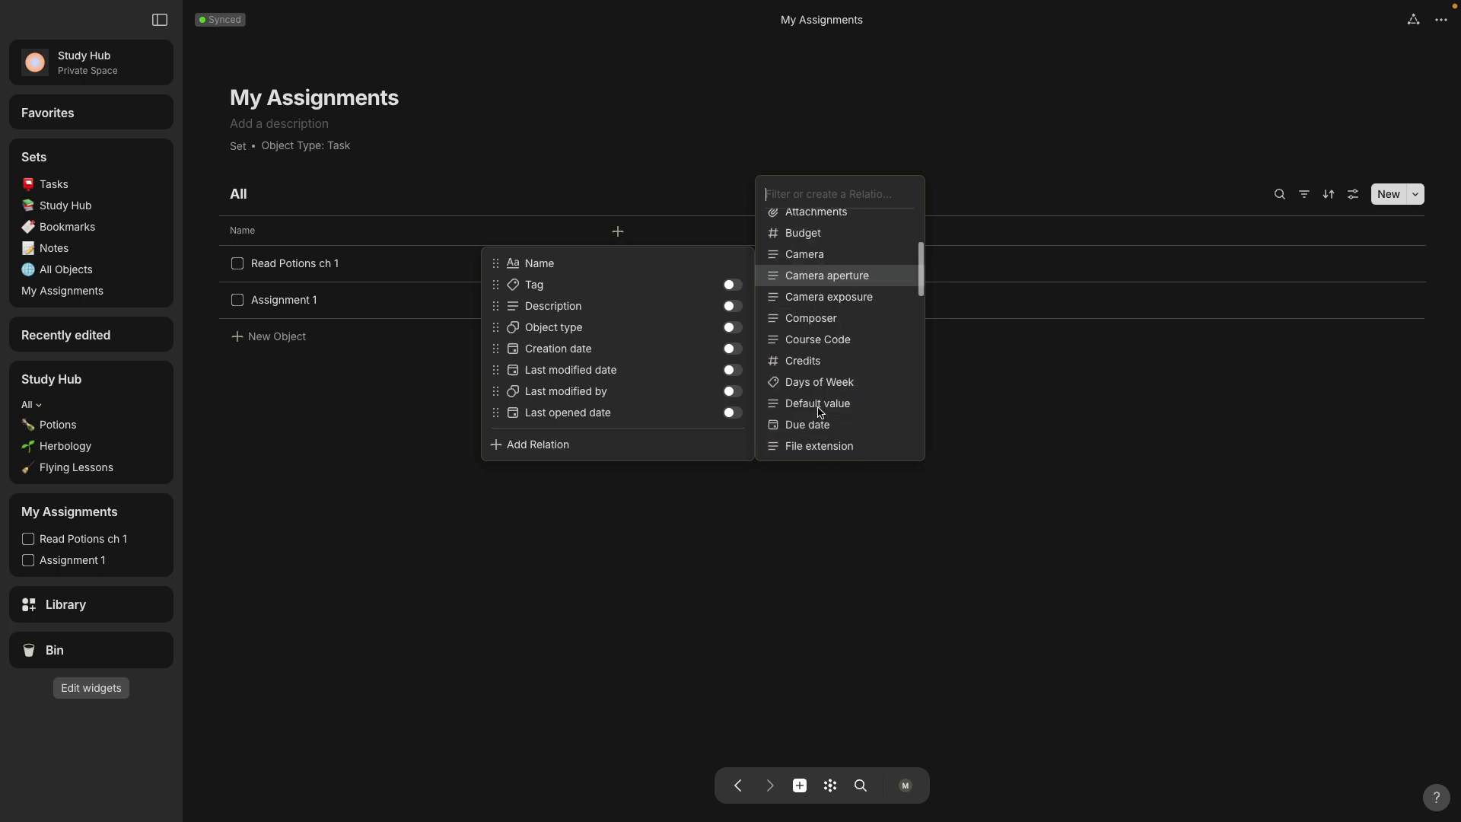
left_click(807, 425)
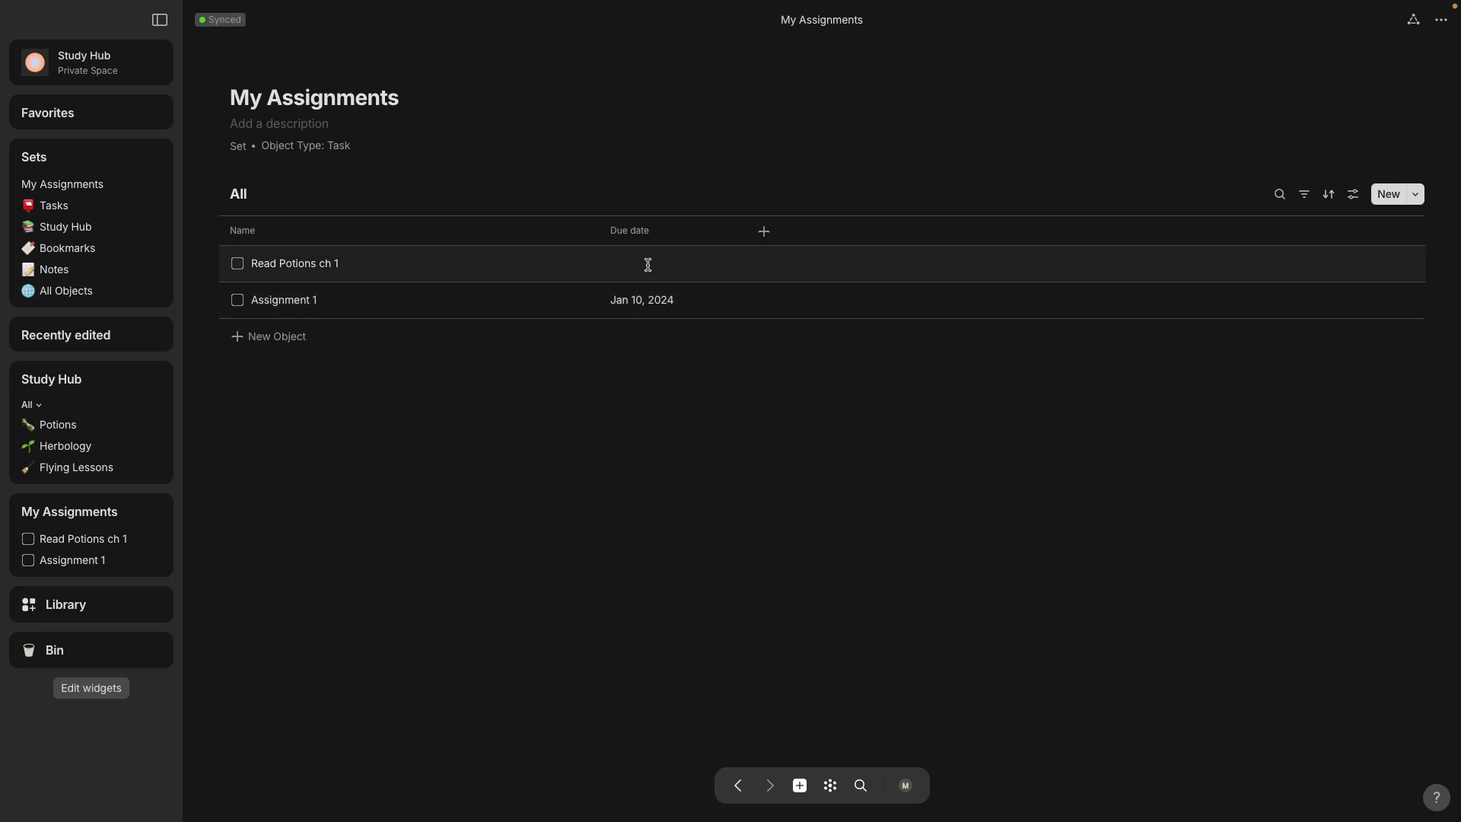
left_click(647, 264)
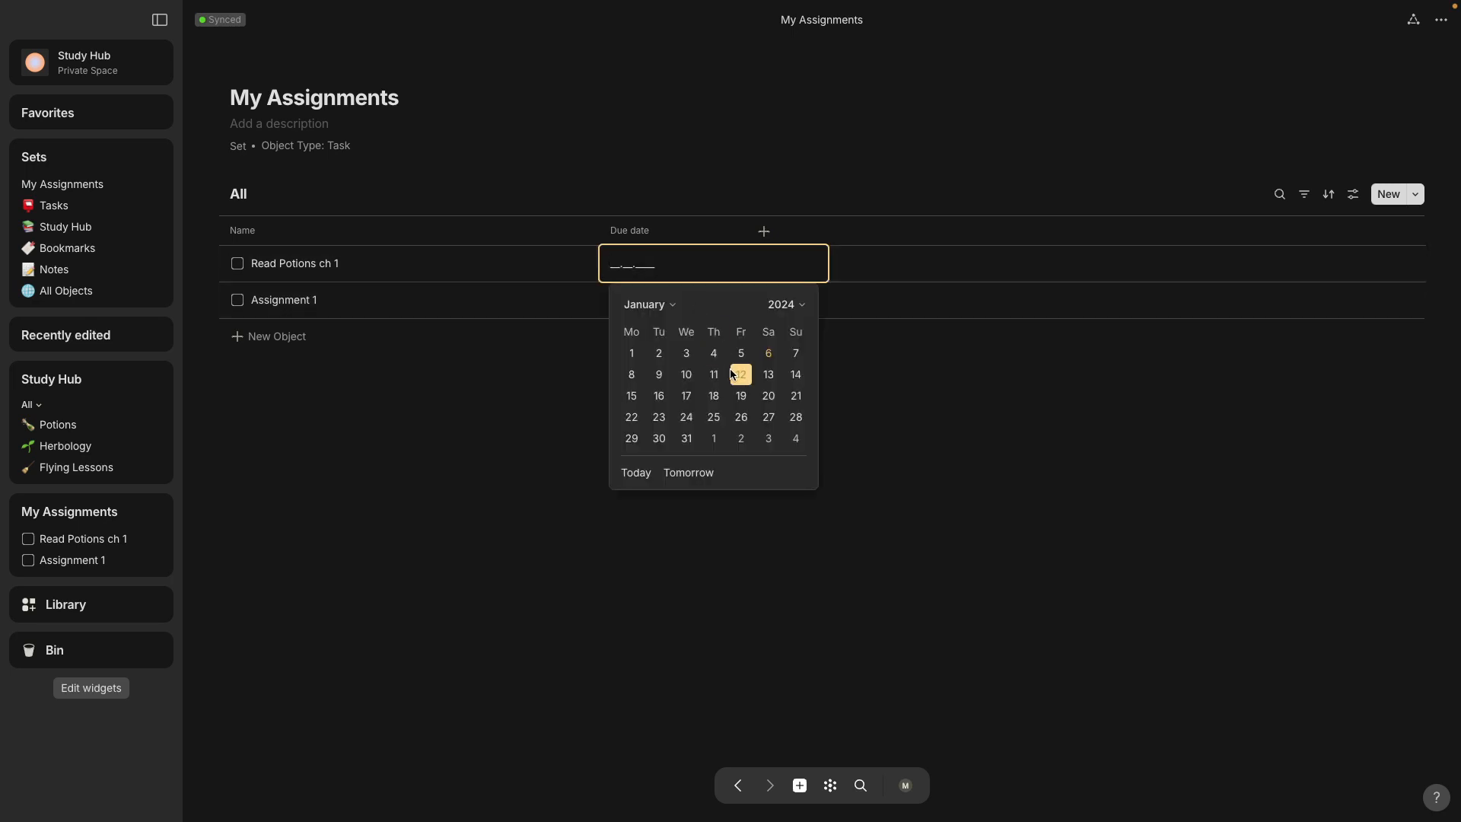
mouse_move(632, 374)
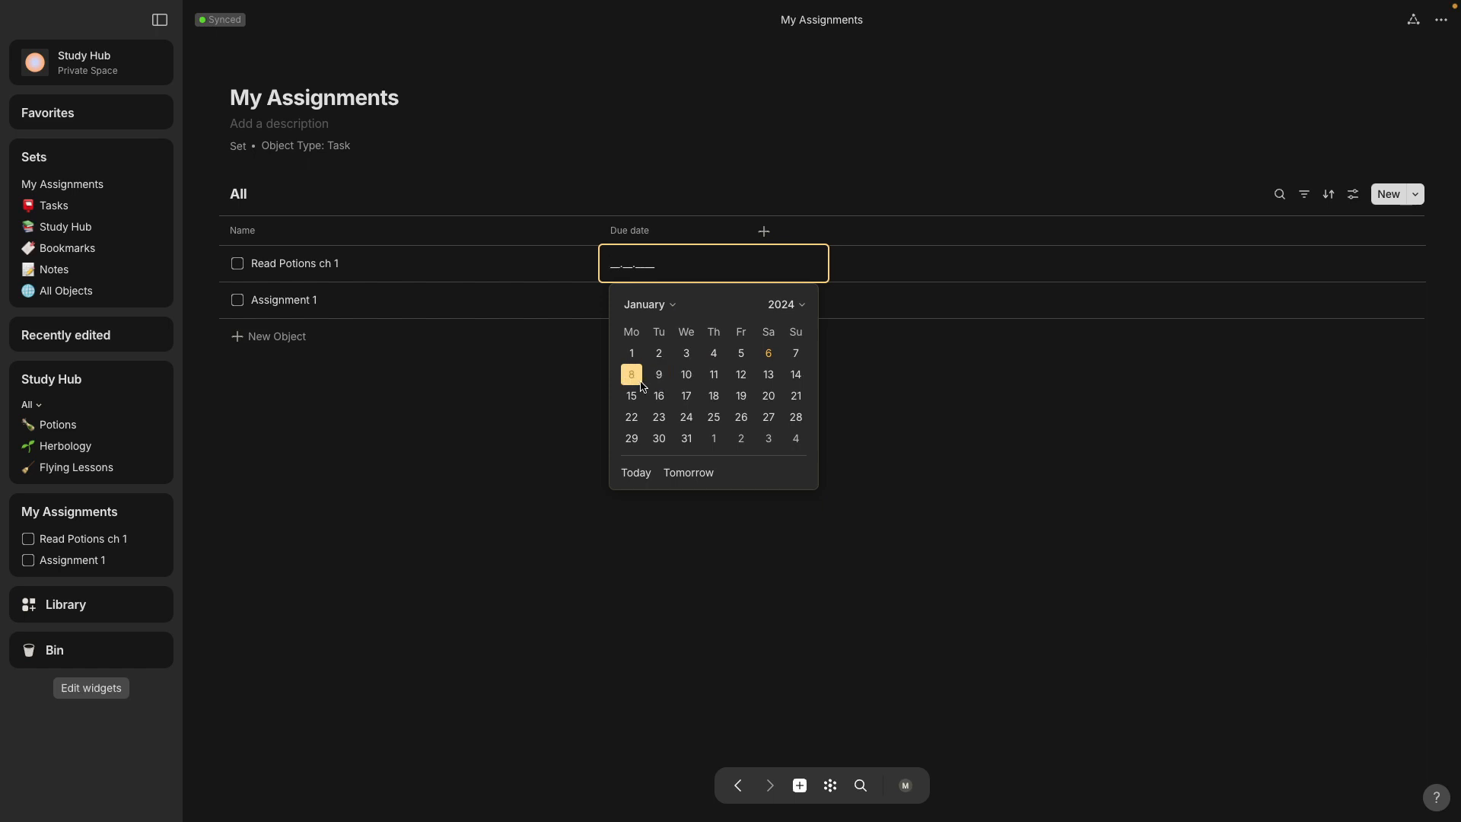
left_click(631, 374)
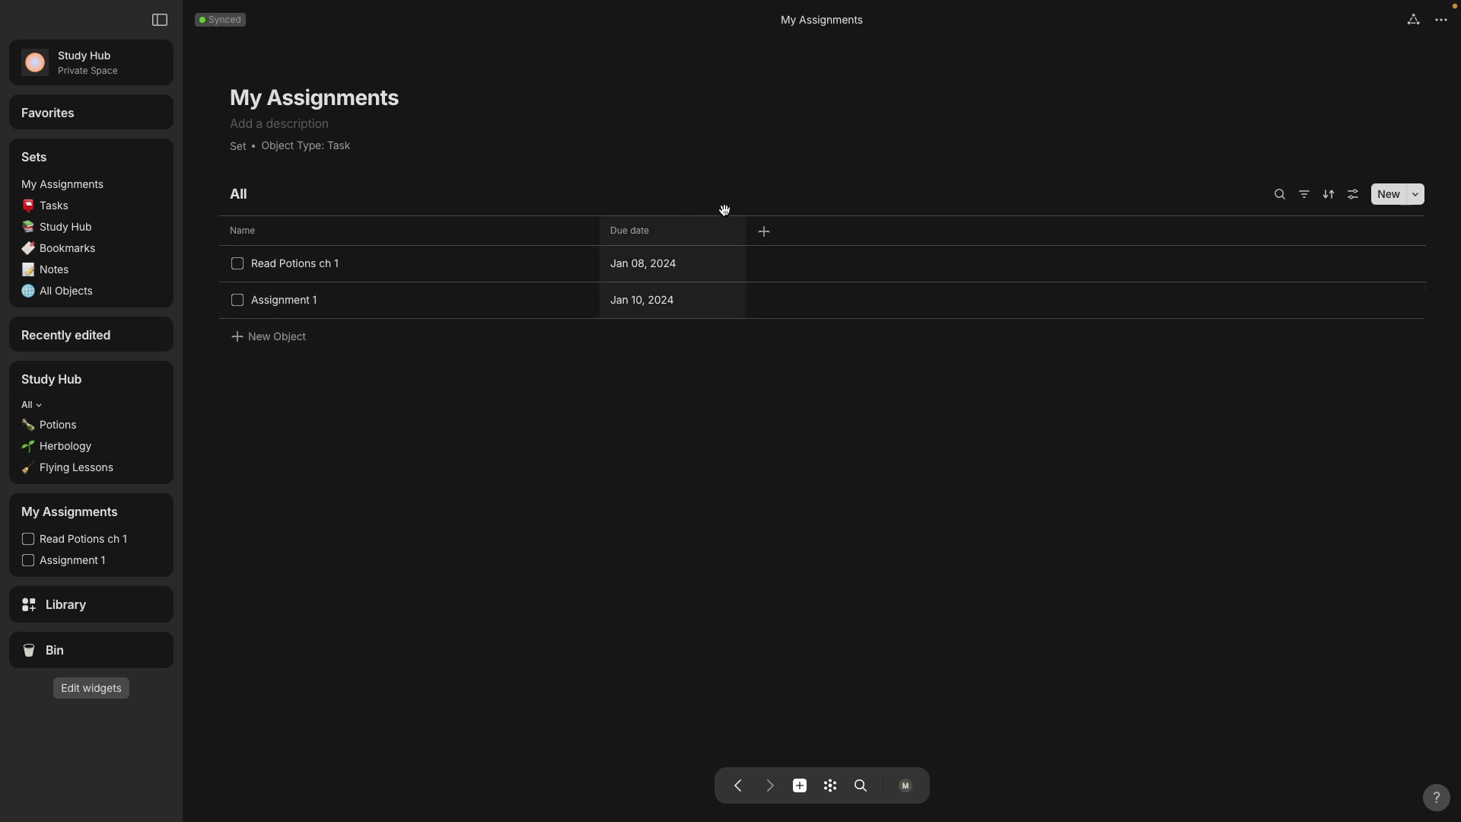
Step: Add a new Calendar-layout view to My Assignments grouped by Due date
left_click(1353, 194)
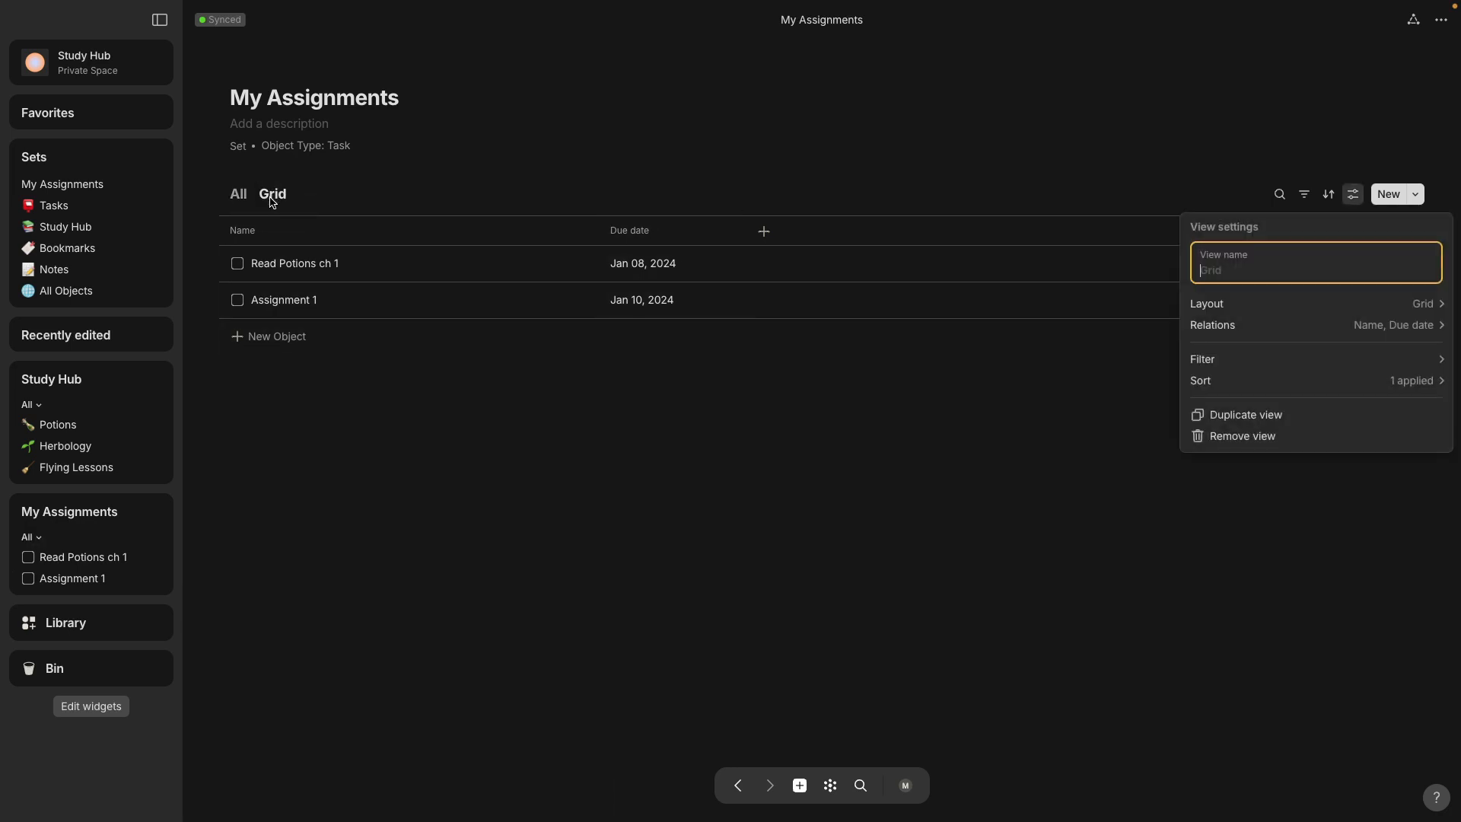
mouse_move(1227, 315)
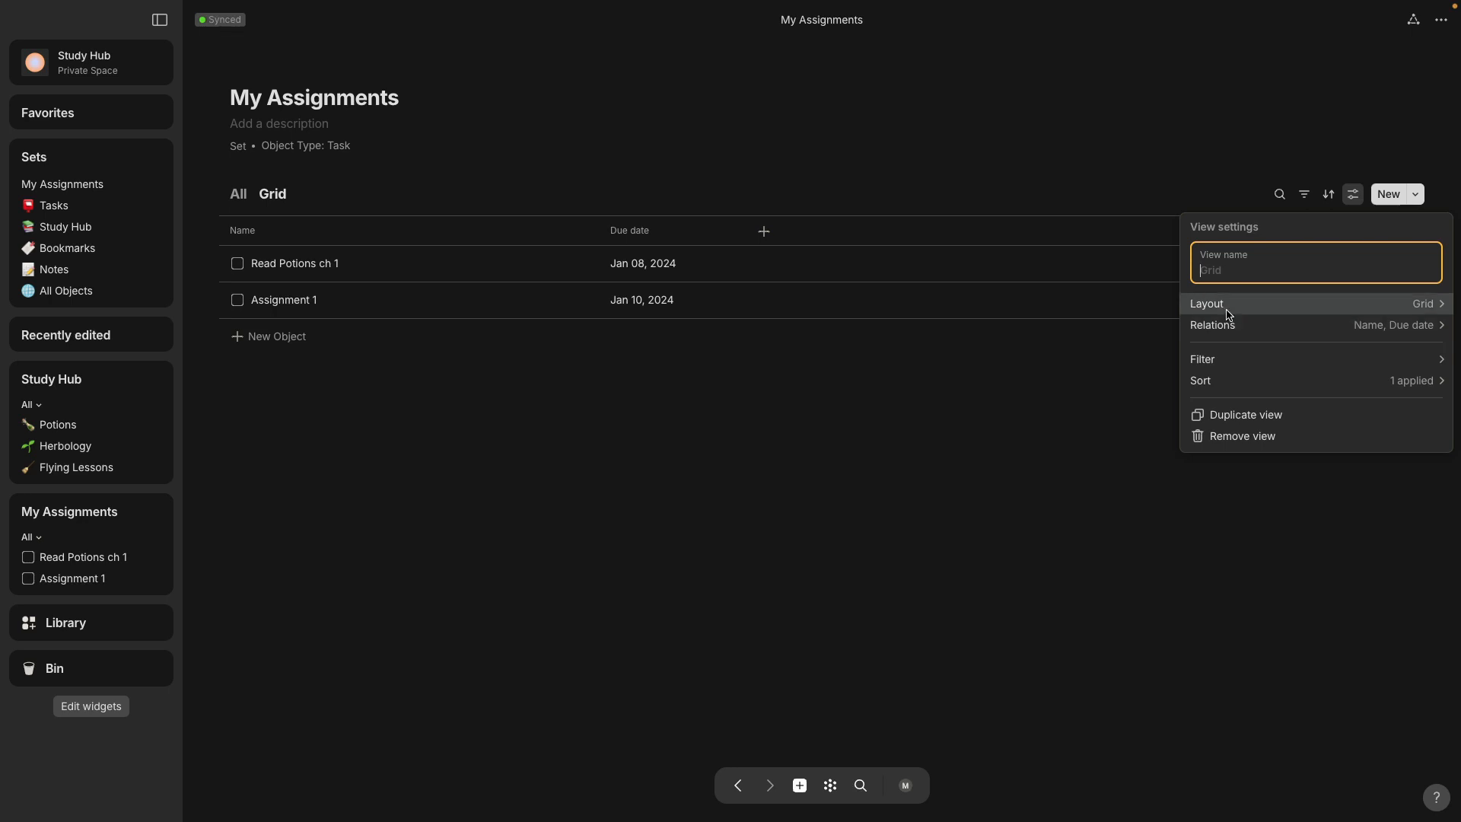
left_click(1207, 303)
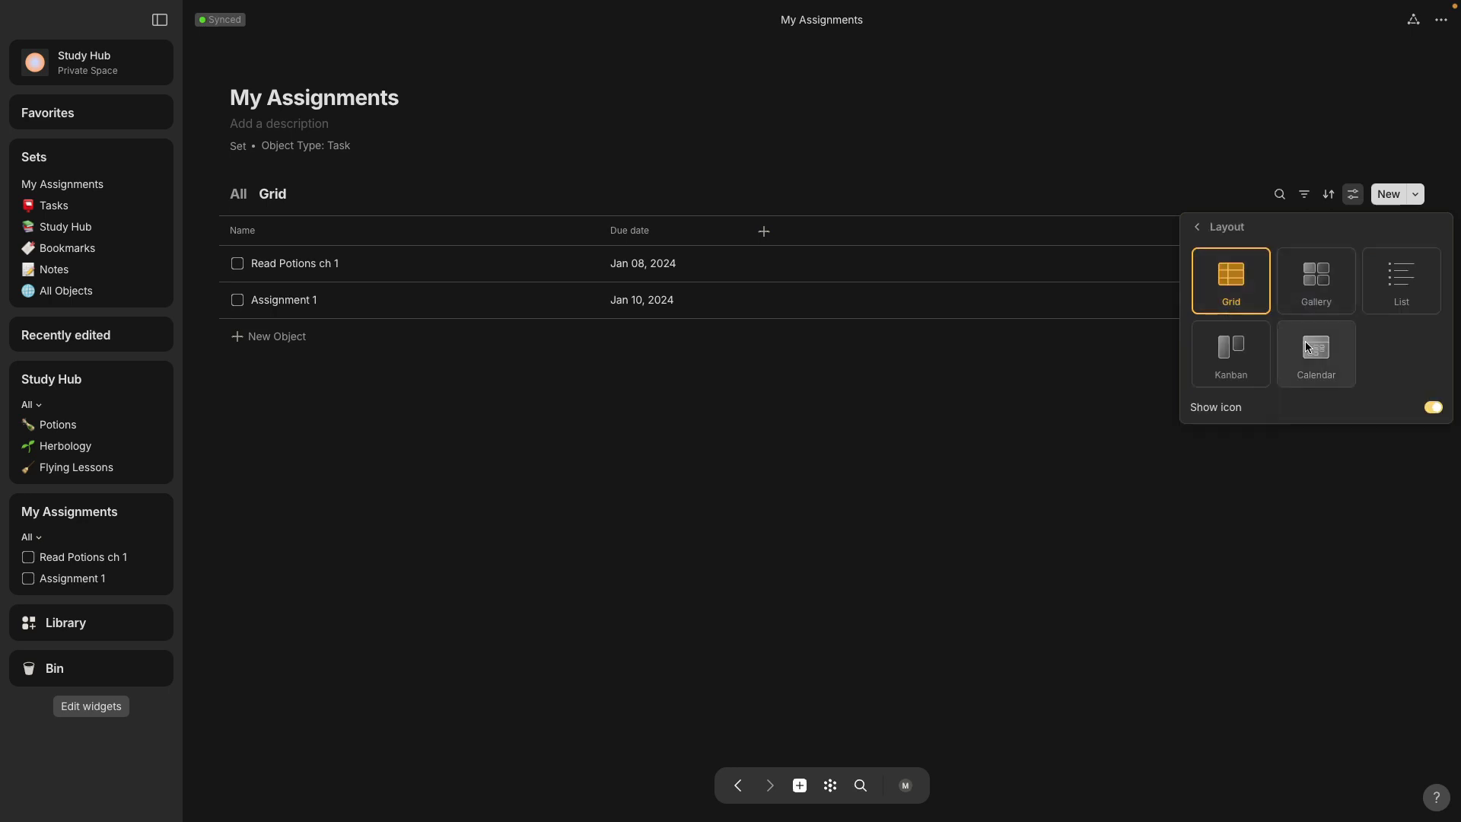
left_click(1316, 353)
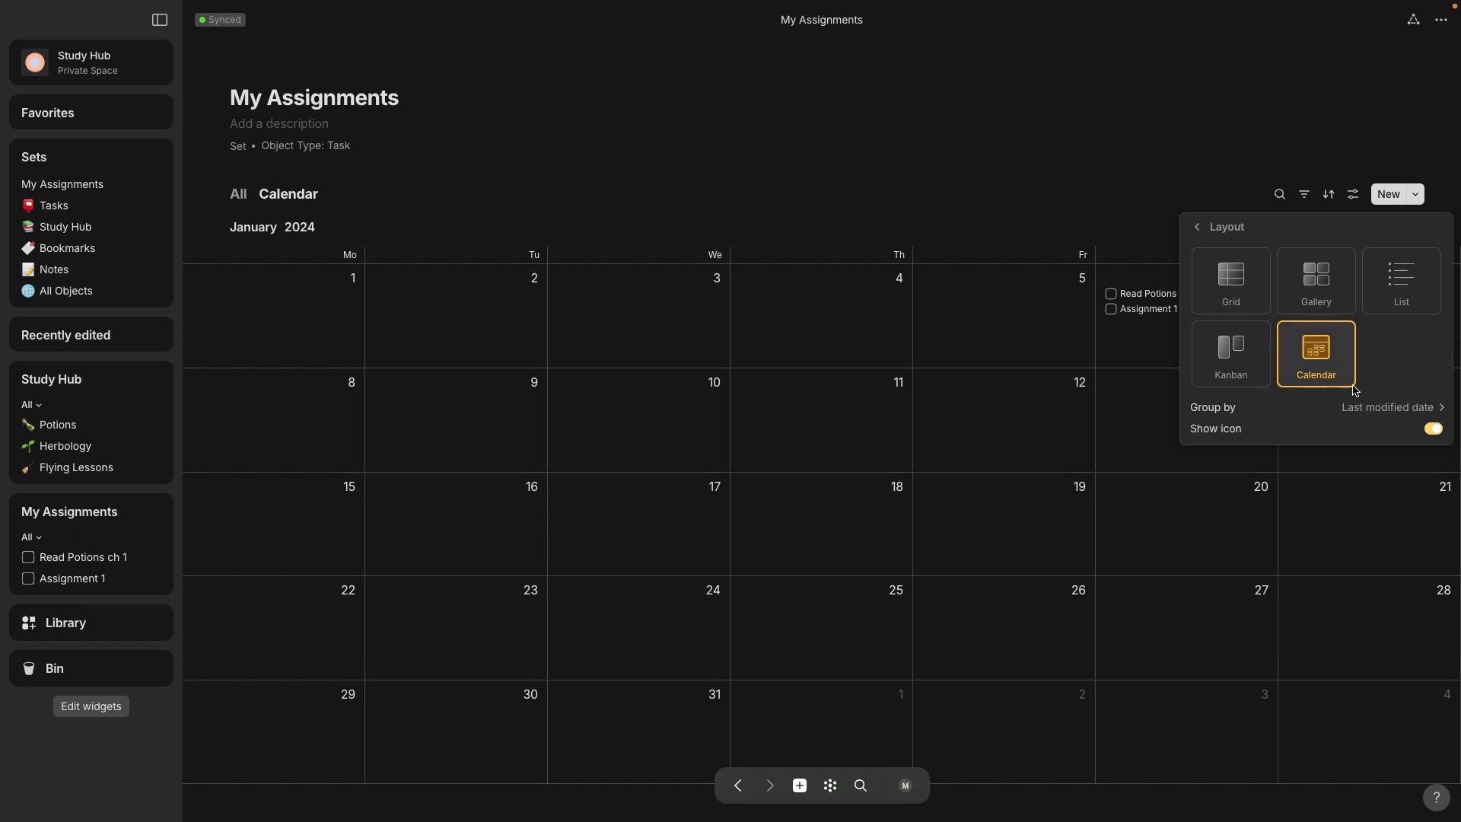
left_click(1389, 407)
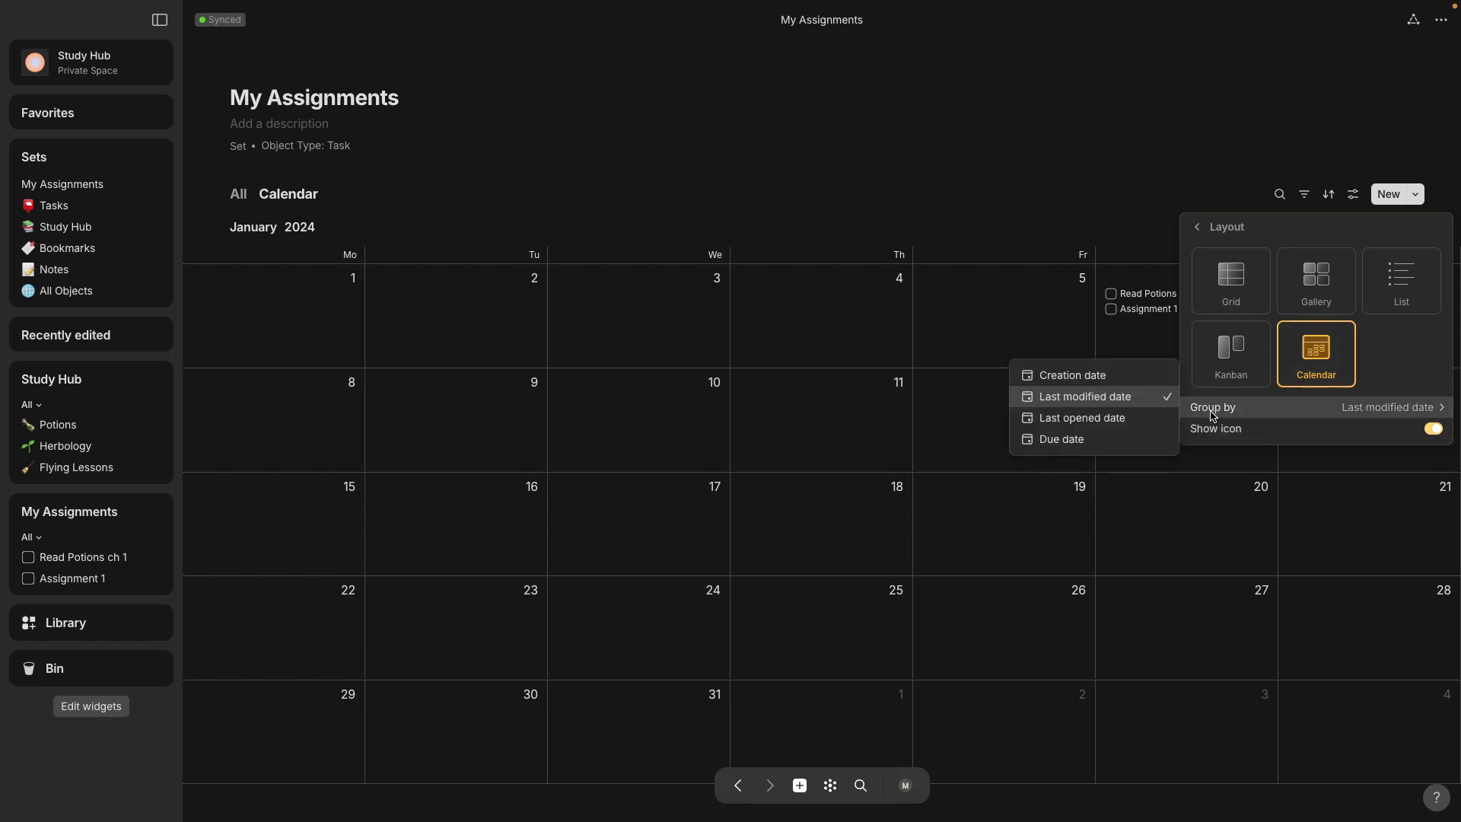
left_click(1061, 439)
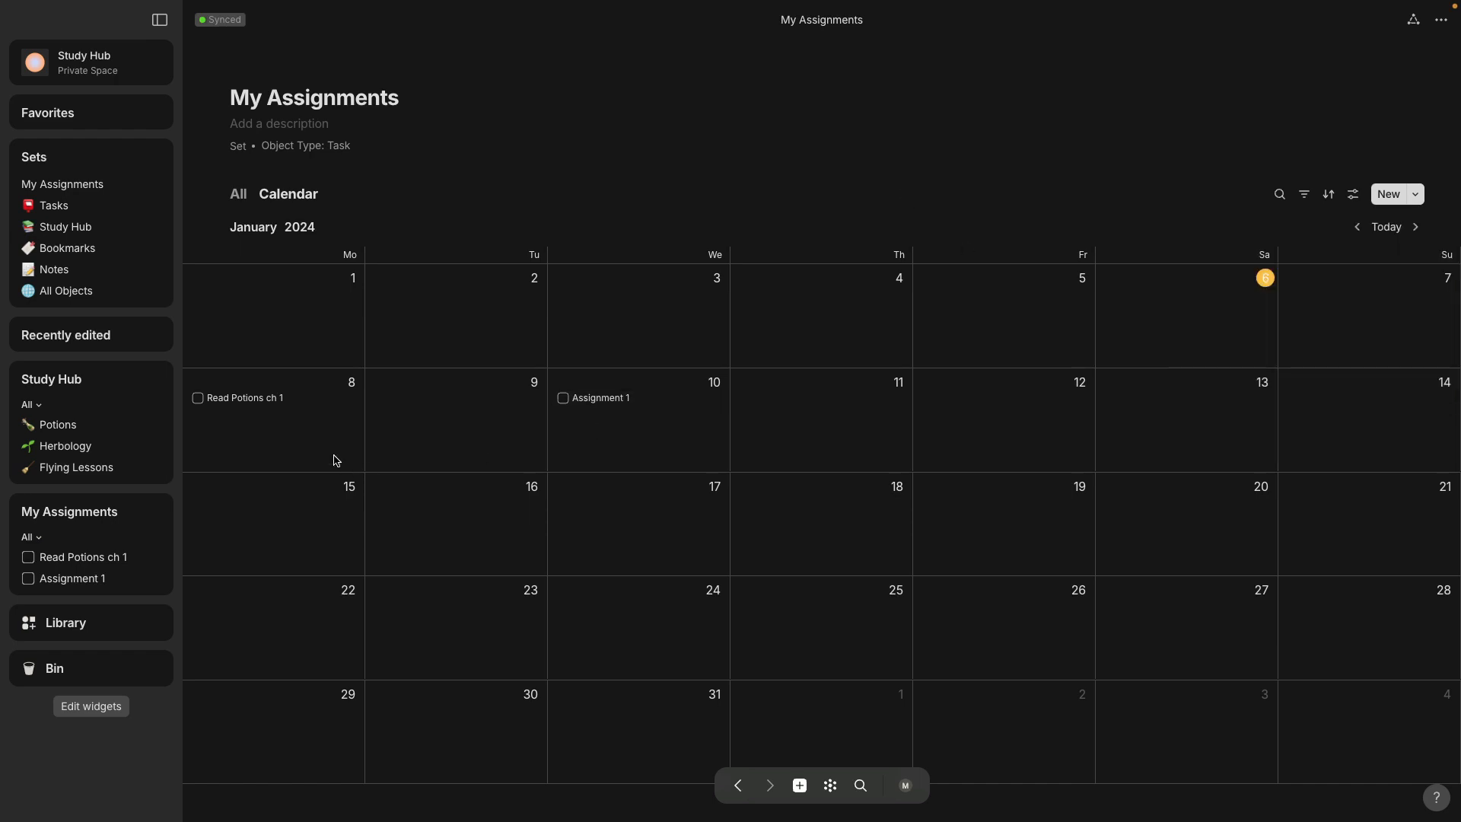
mouse_move(275, 407)
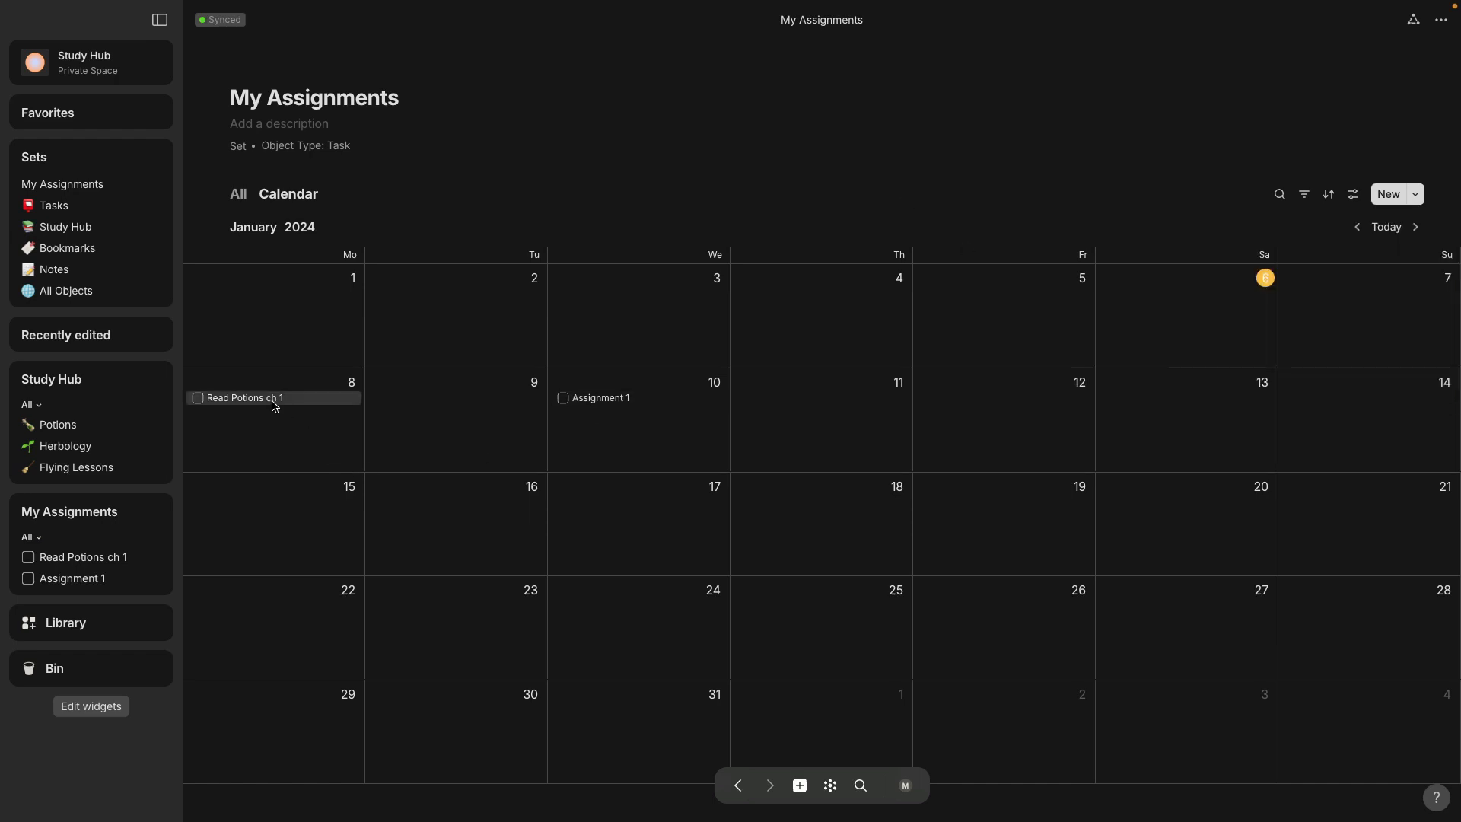
mouse_move(628, 413)
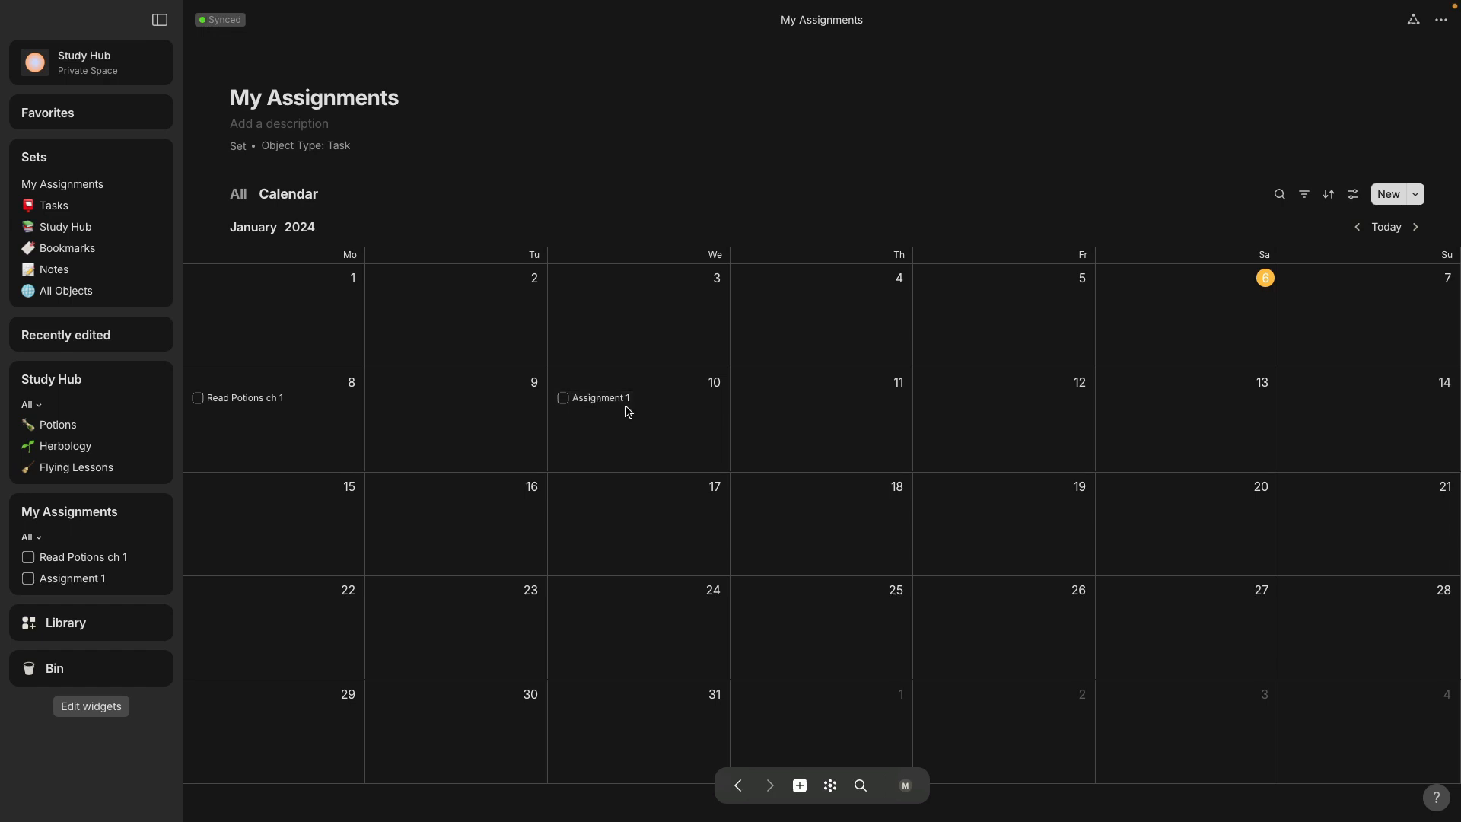
mouse_move(751, 418)
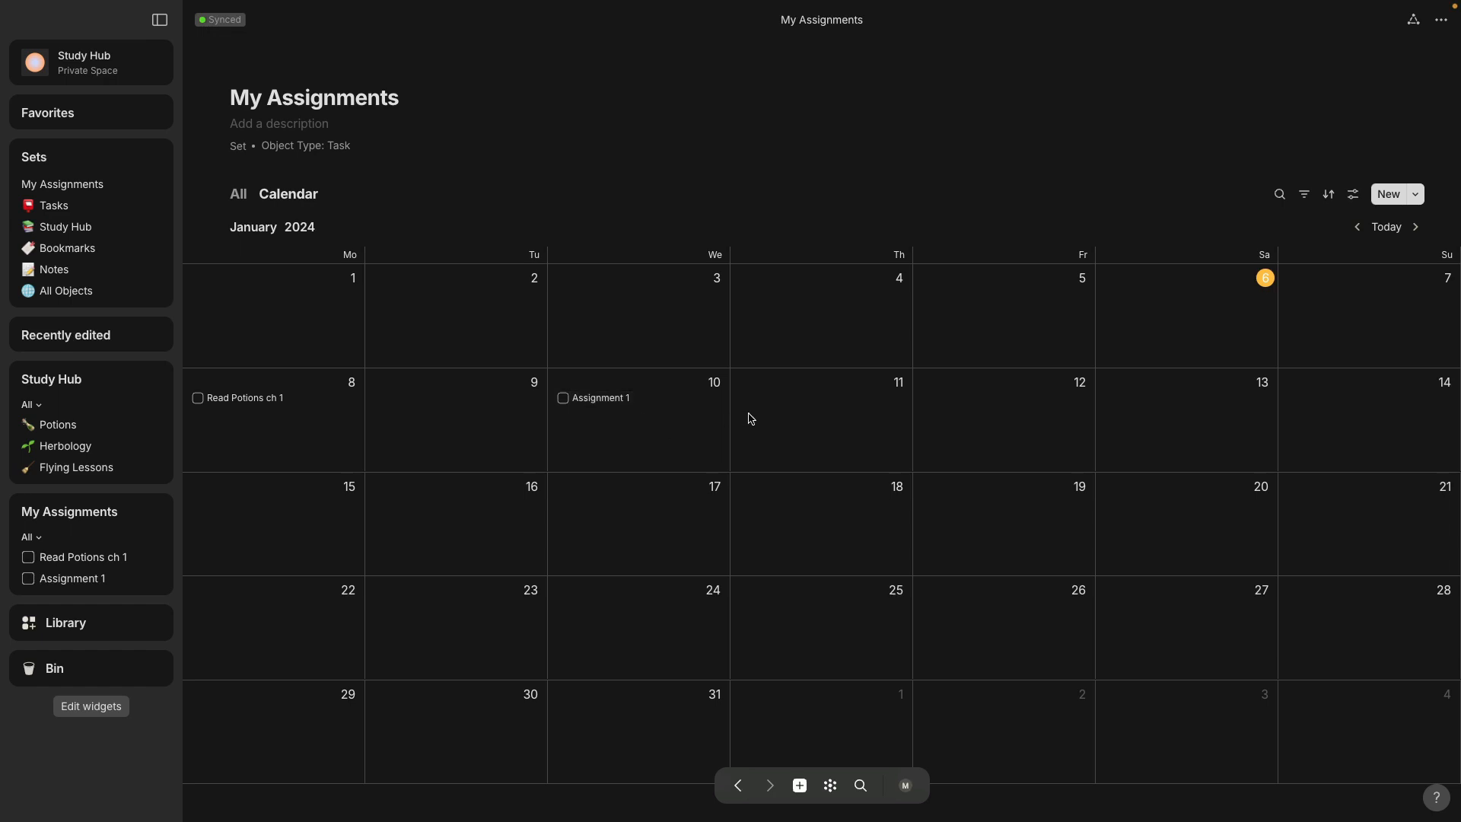